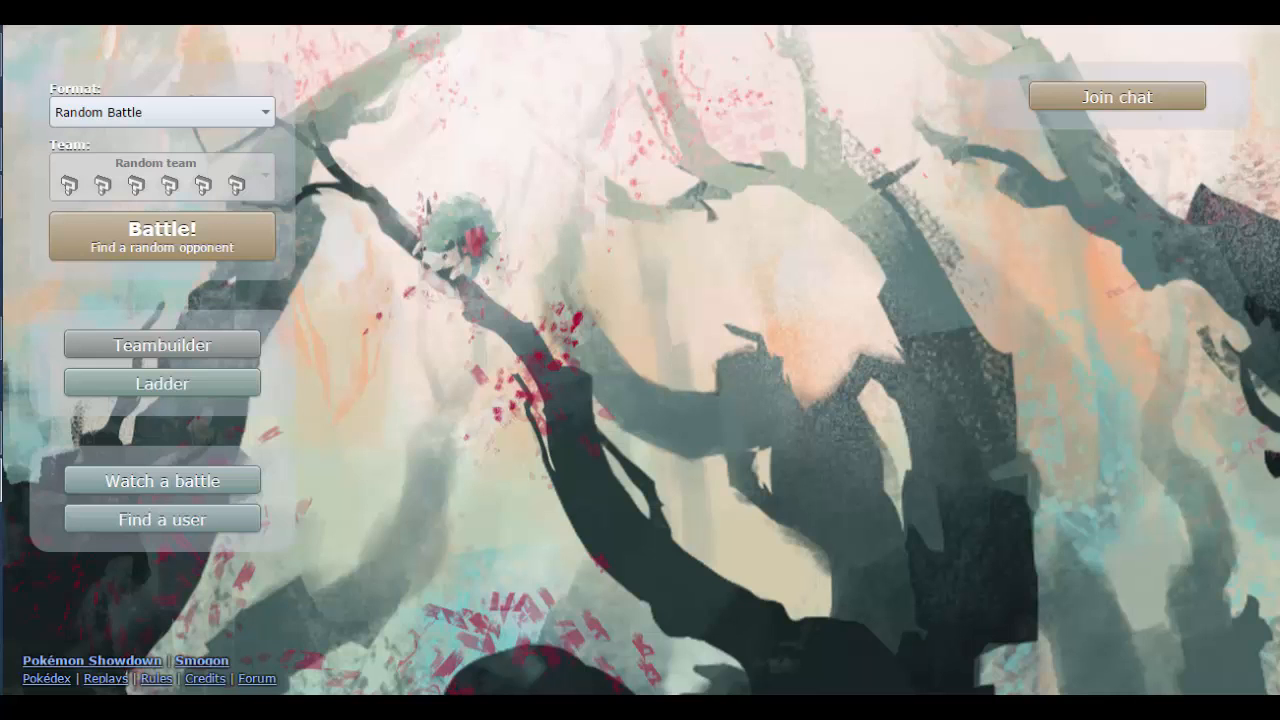
Step: Start the Random Battle matchmaking search with the Battle! button
{"action": "left_click", "coordinate": [161, 236]}
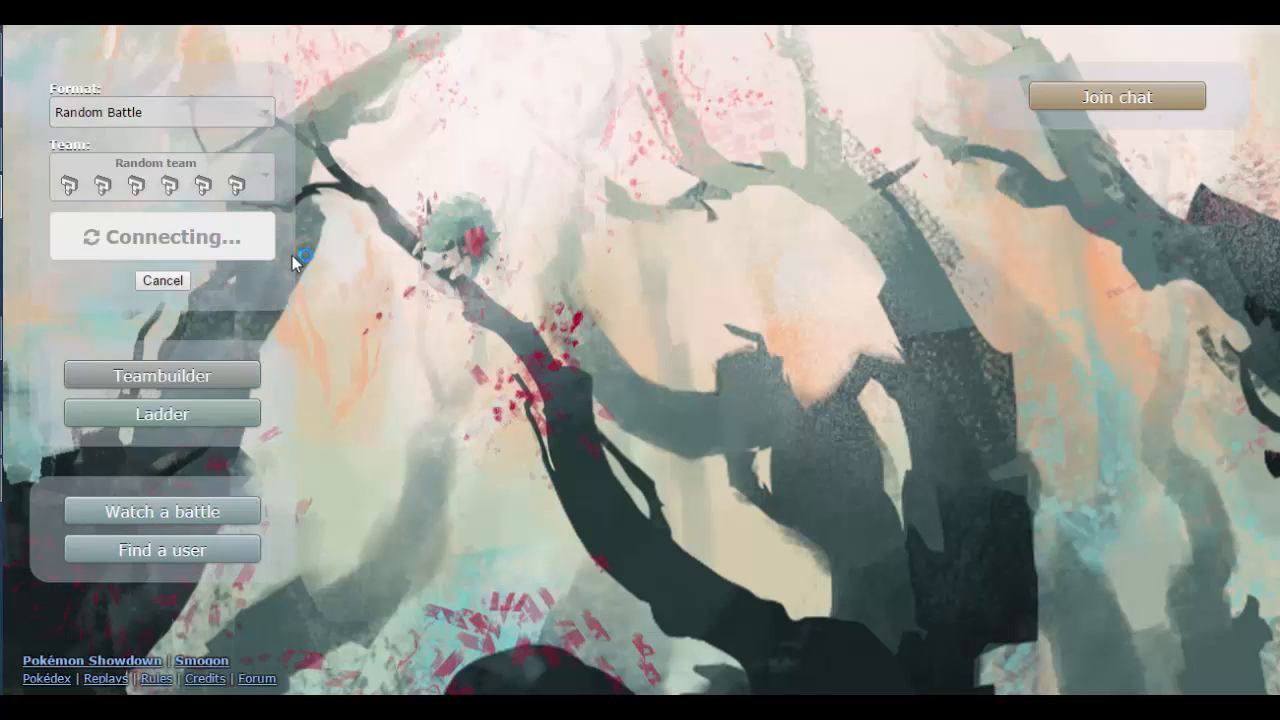
{"action": "mouse_move", "coordinate": [462, 347]}
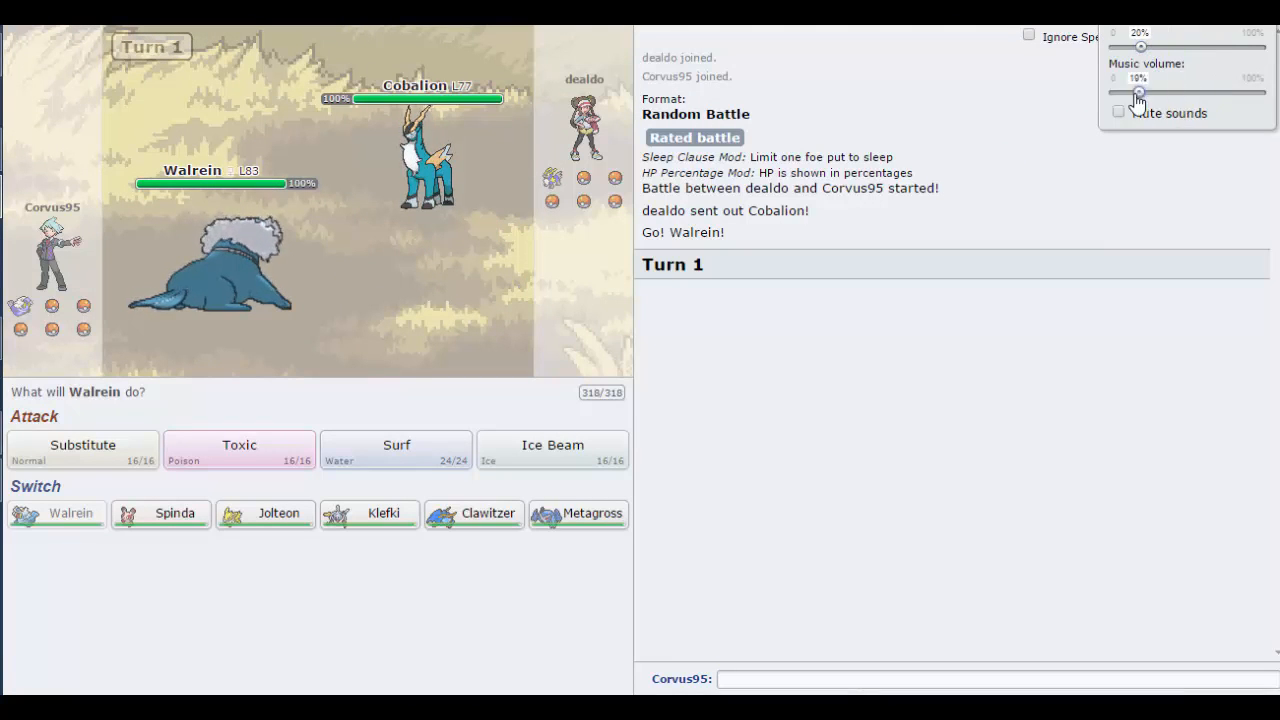
Step: Lower the music volume, switch Walrein out for Metagross, and turn on the battle timer
{"action": "left_click_drag", "start_coordinate": [1140, 92], "coordinate": [1143, 92]}
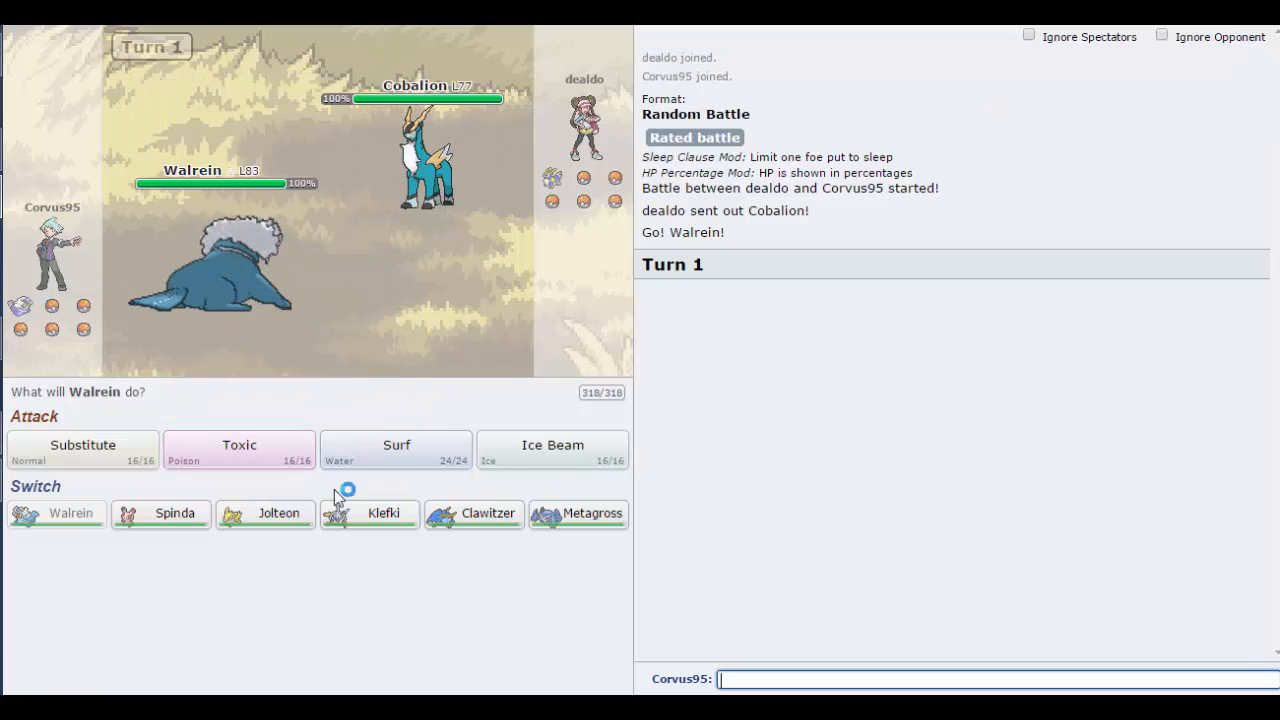
{"action": "mouse_move", "coordinate": [70, 513]}
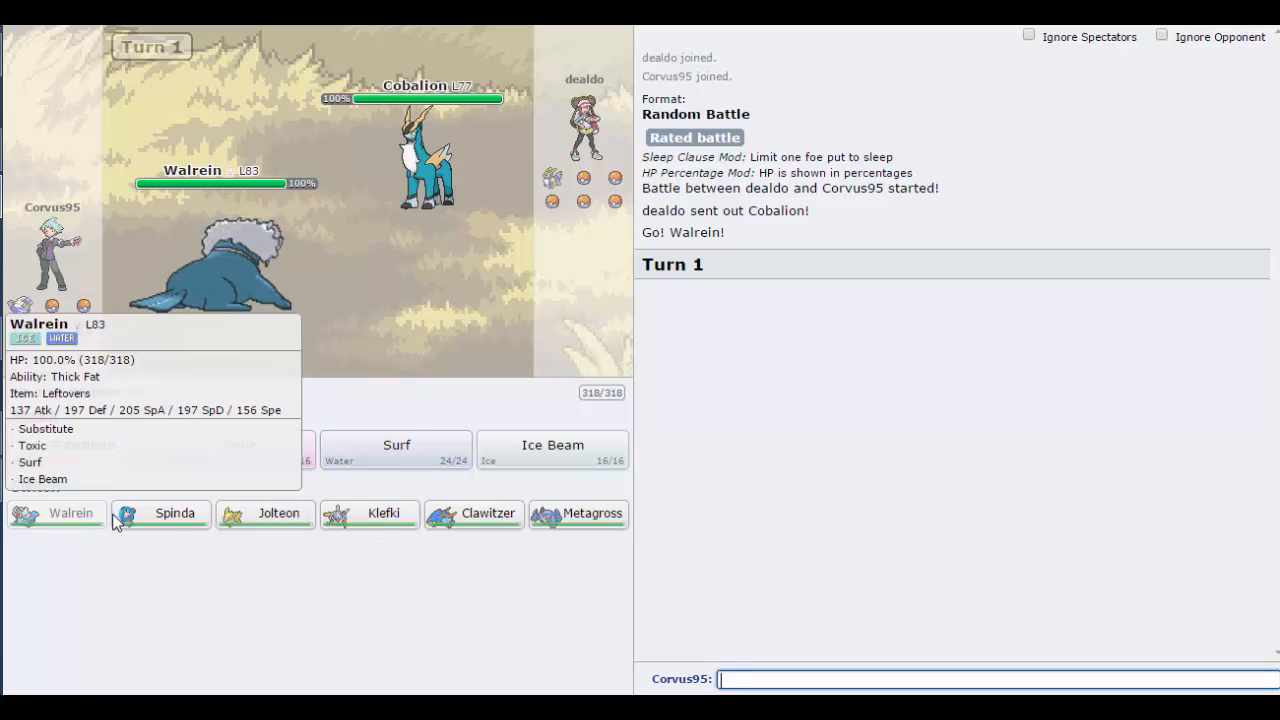
{"action": "mouse_move", "coordinate": [265, 513]}
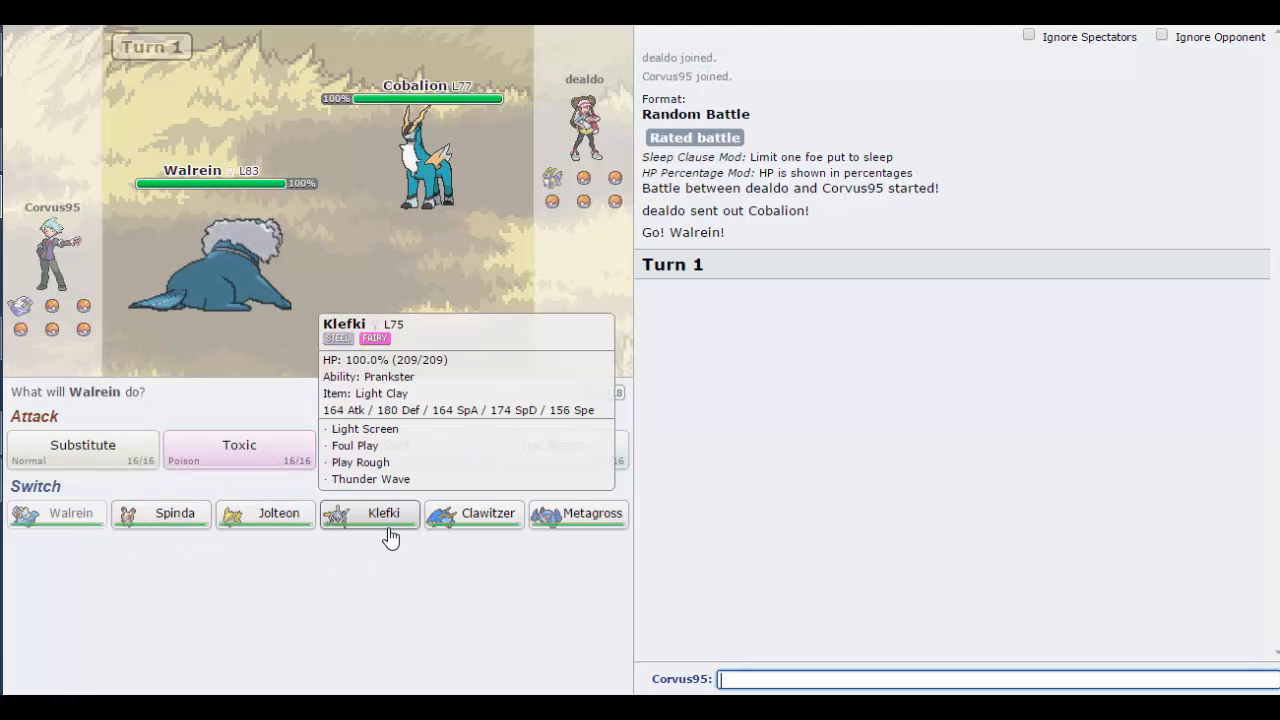
{"action": "mouse_move", "coordinate": [590, 519]}
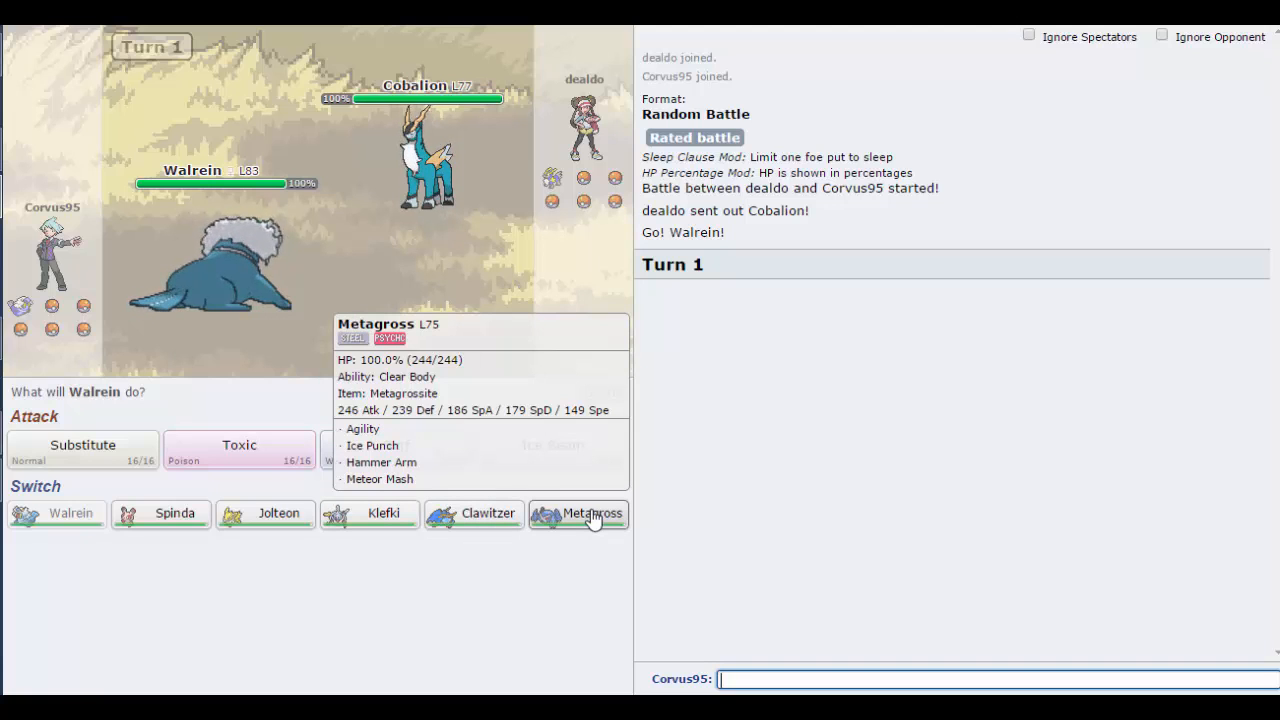
{"action": "left_click", "coordinate": [578, 513]}
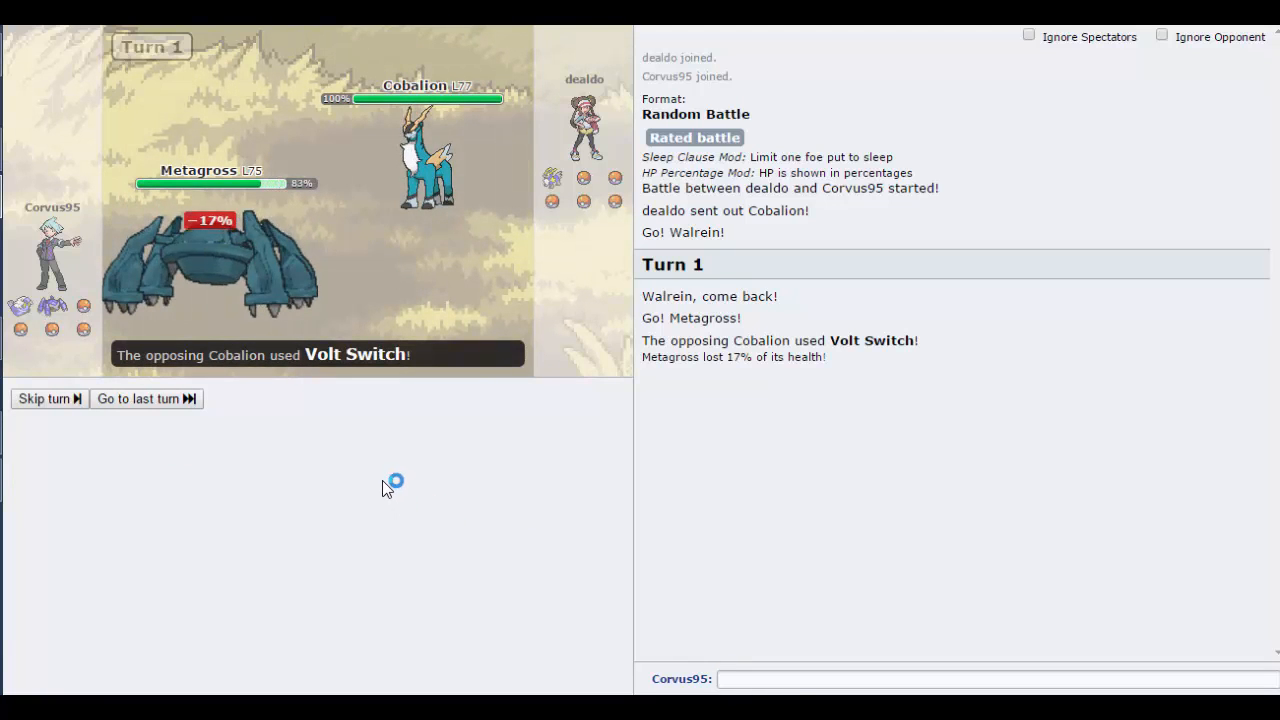
{"action": "left_click", "coordinate": [44, 398]}
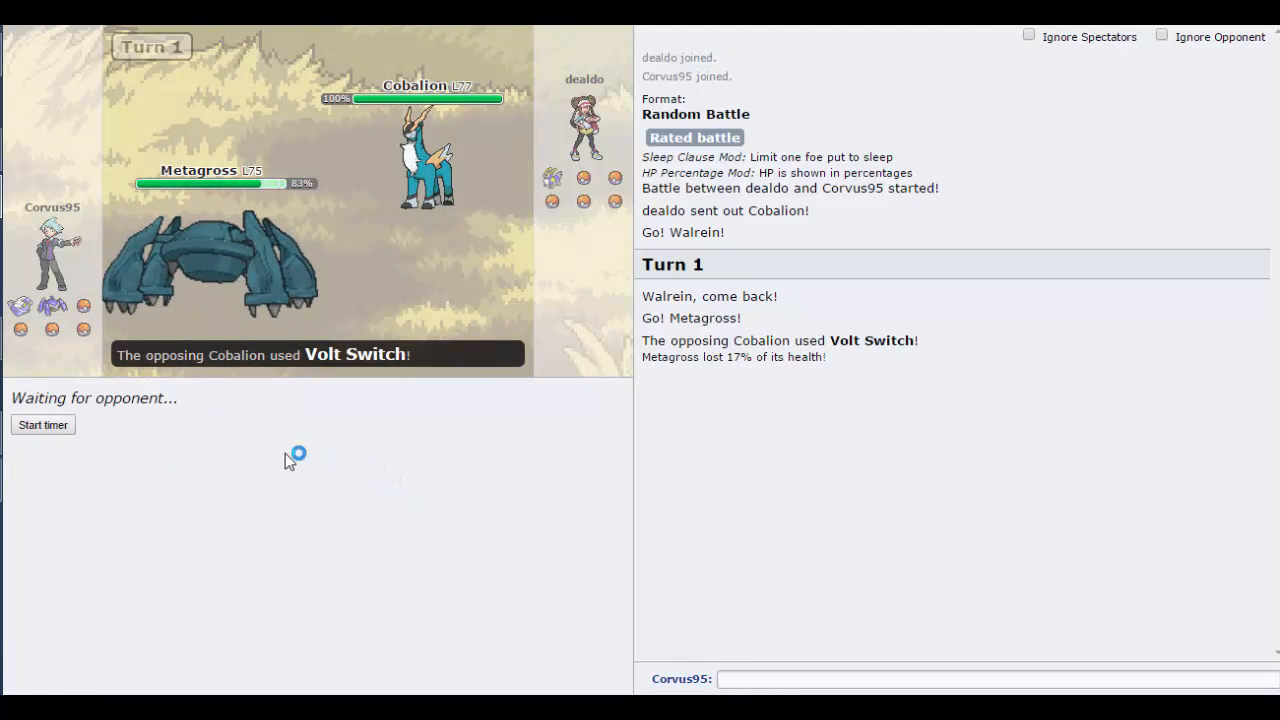
{"action": "left_click", "coordinate": [43, 424]}
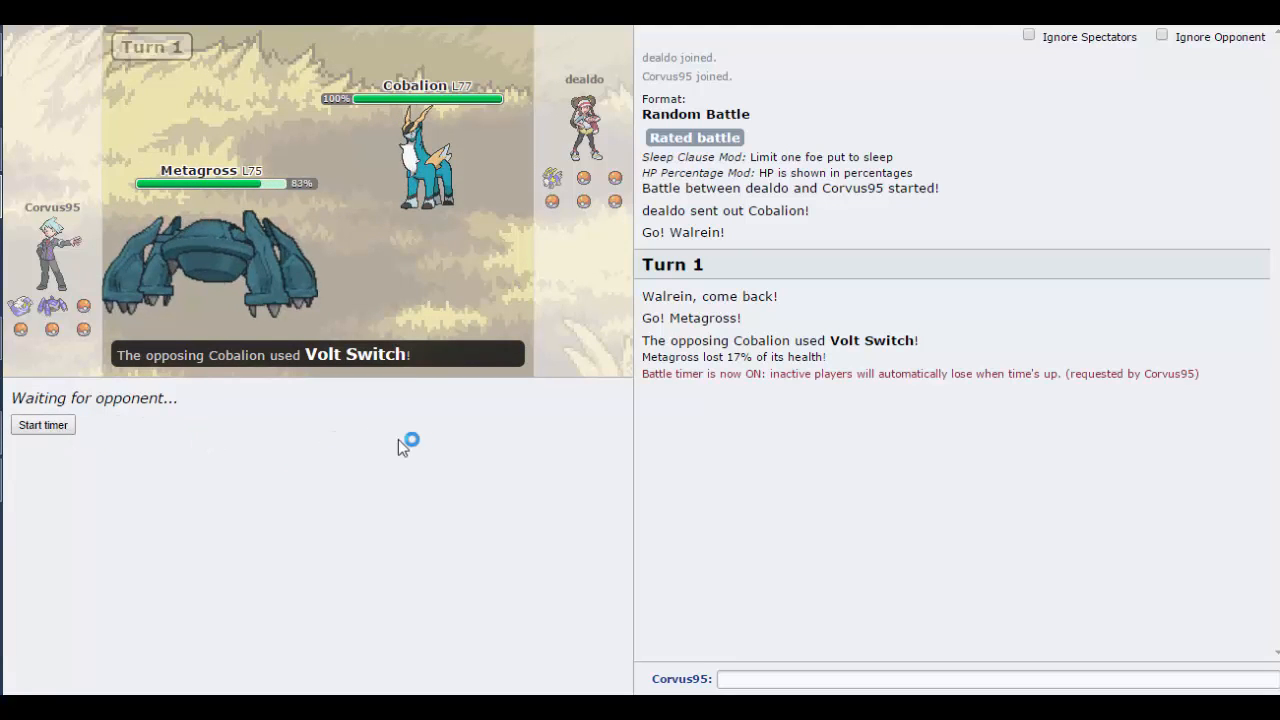
{"action": "mouse_move", "coordinate": [332, 430]}
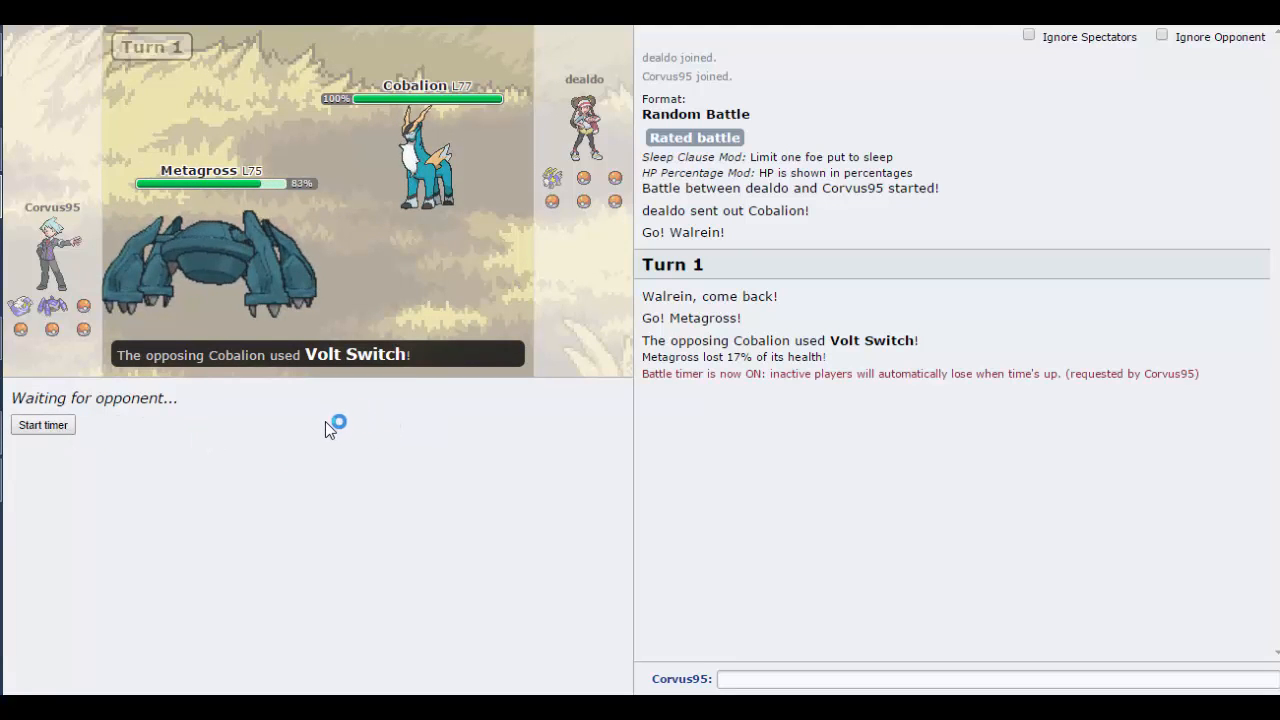
{"action": "mouse_move", "coordinate": [362, 408]}
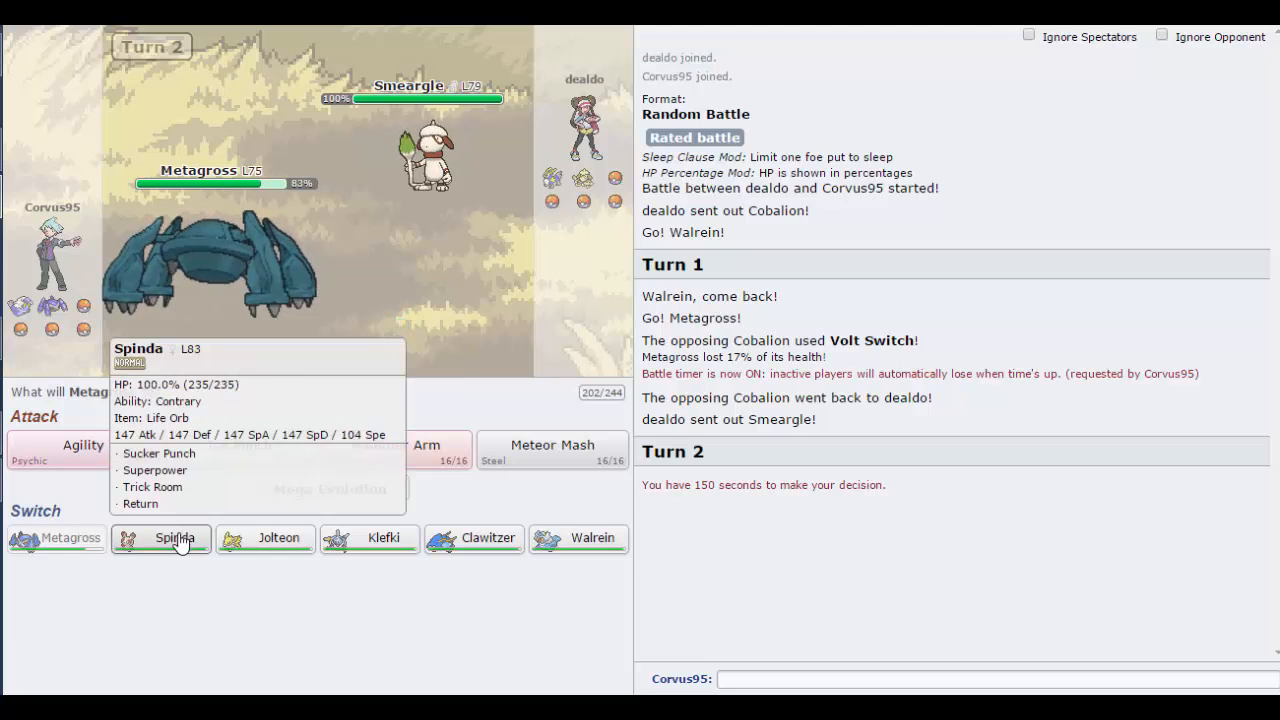
{"action": "mouse_move", "coordinate": [378, 538]}
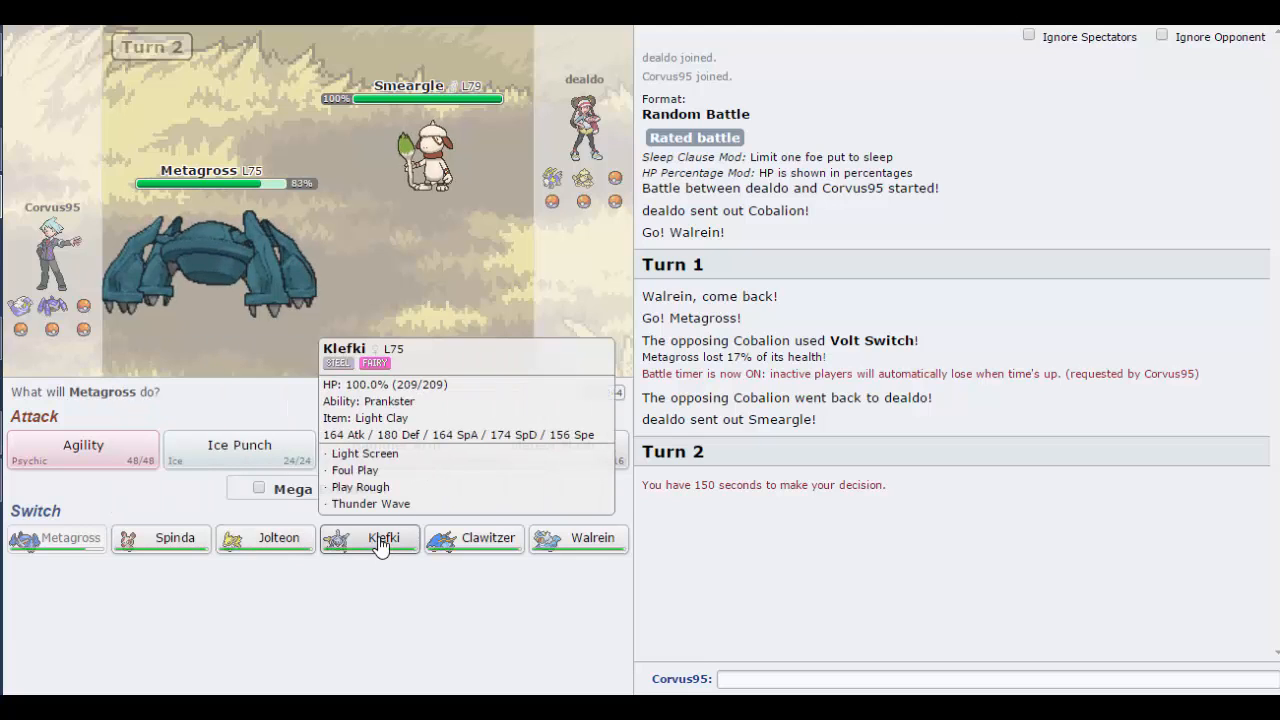
{"action": "mouse_move", "coordinate": [578, 538]}
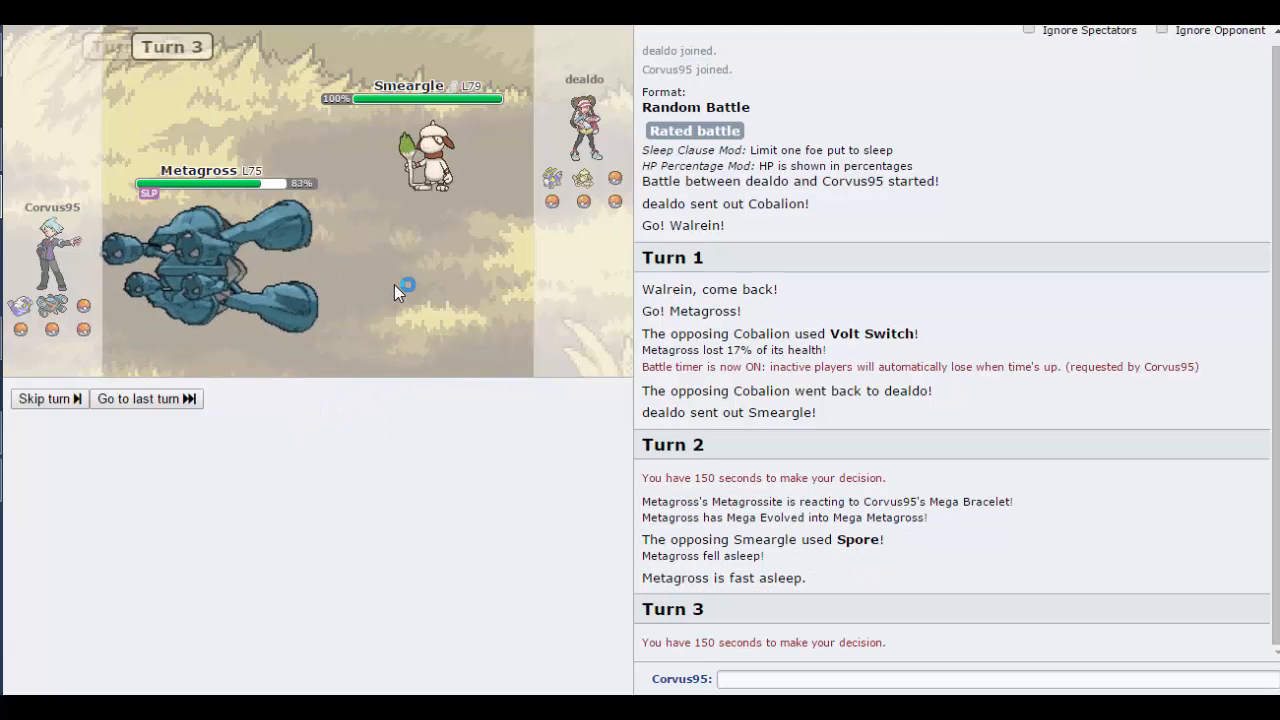
{"action": "mouse_move", "coordinate": [360, 456]}
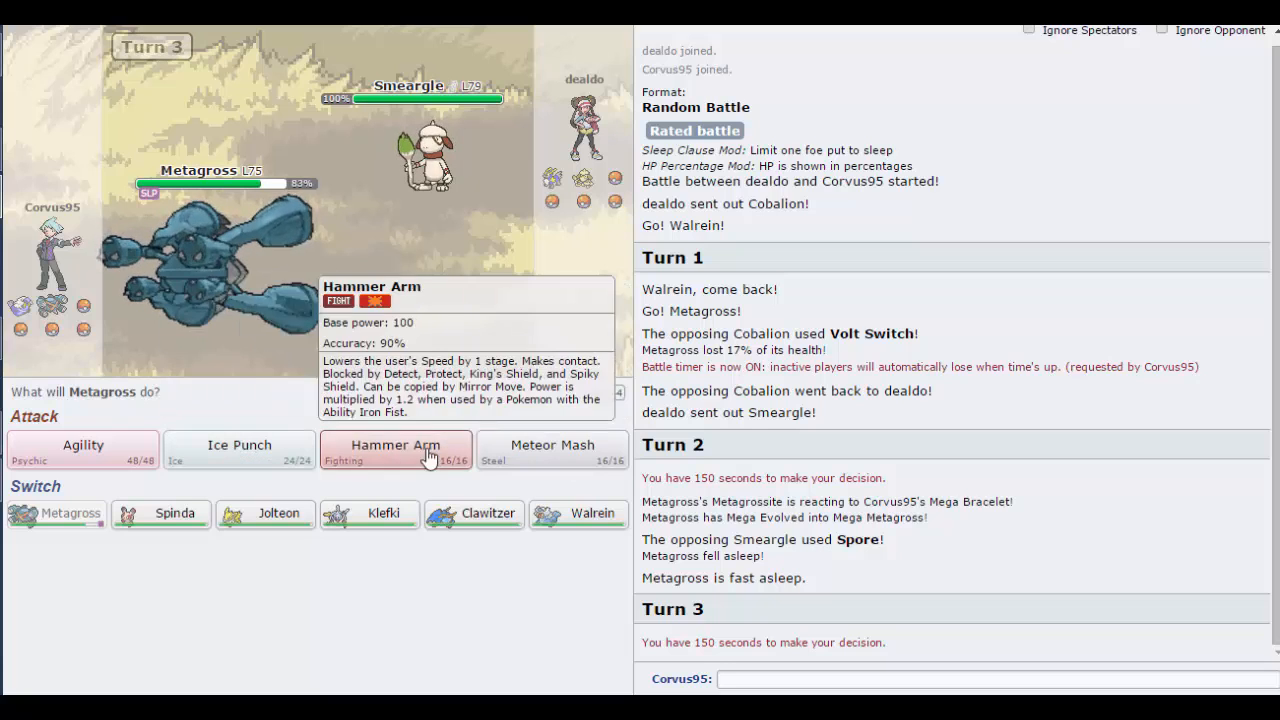
{"action": "mouse_move", "coordinate": [239, 456]}
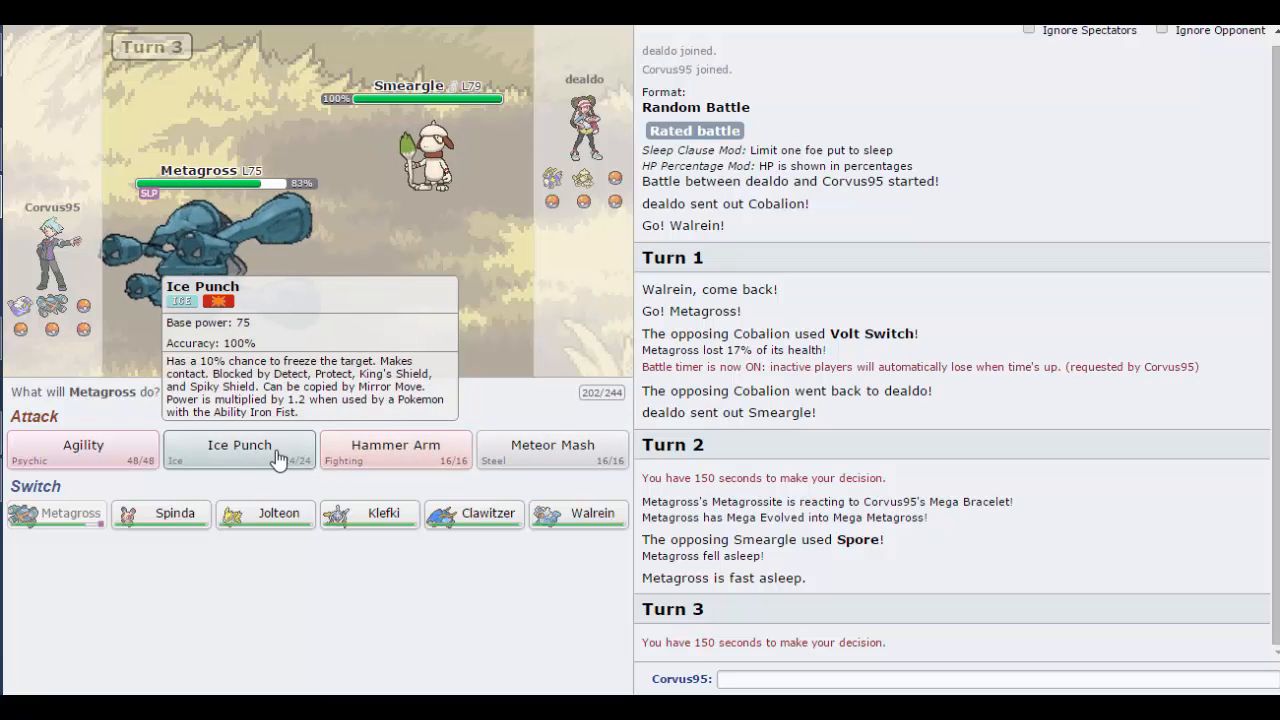
Step: Attack Smeargle with Ice Punch on two turns, skipping each turn's animation
{"action": "left_click", "coordinate": [239, 445]}
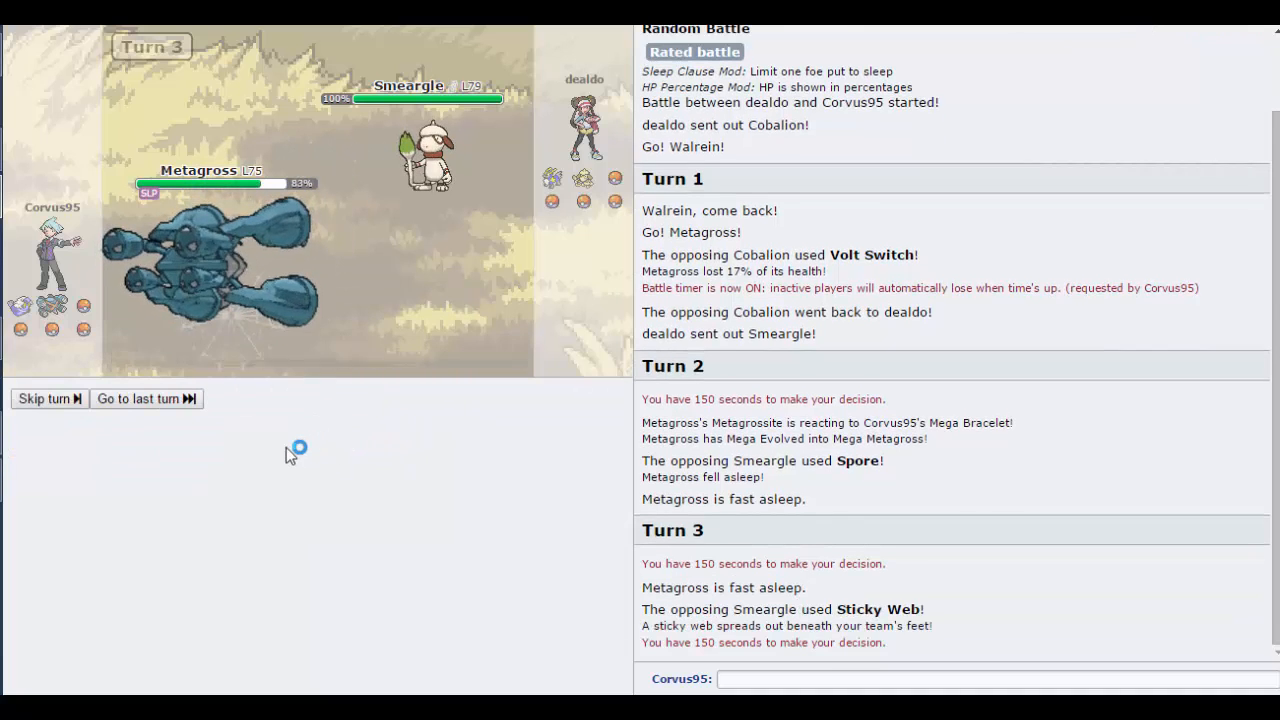
{"action": "left_click", "coordinate": [44, 398]}
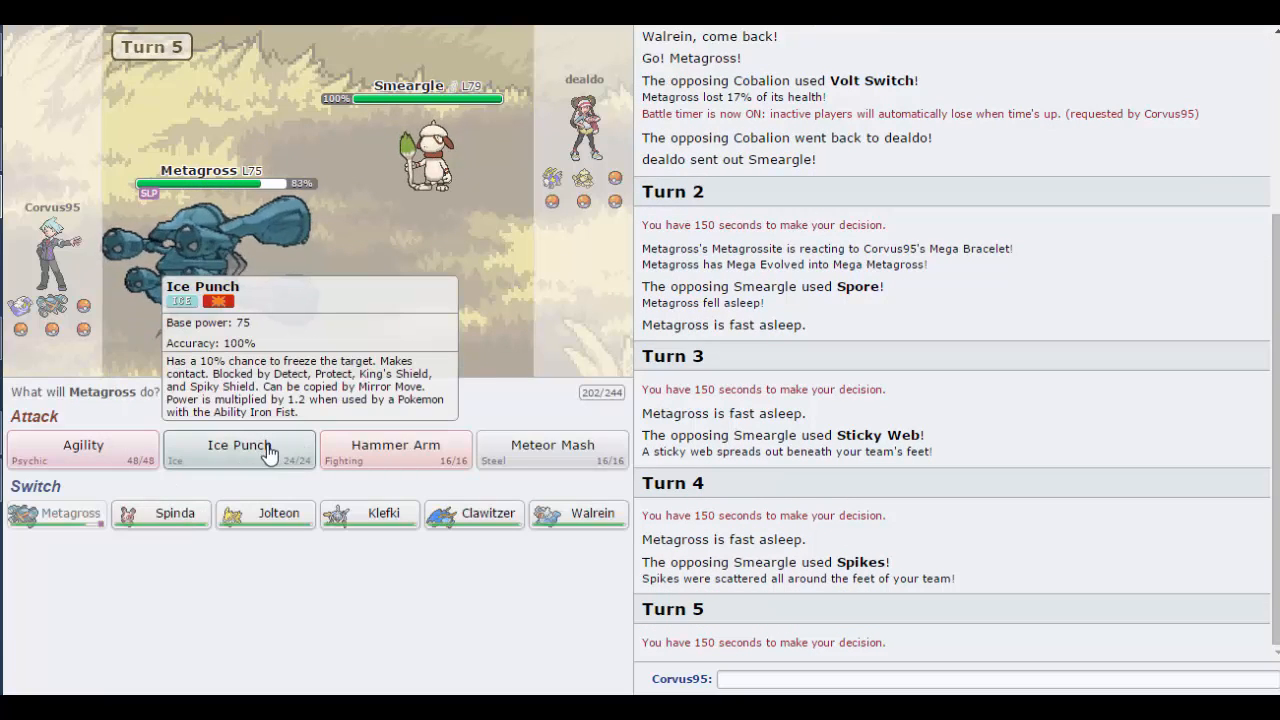
{"action": "left_click", "coordinate": [238, 445]}
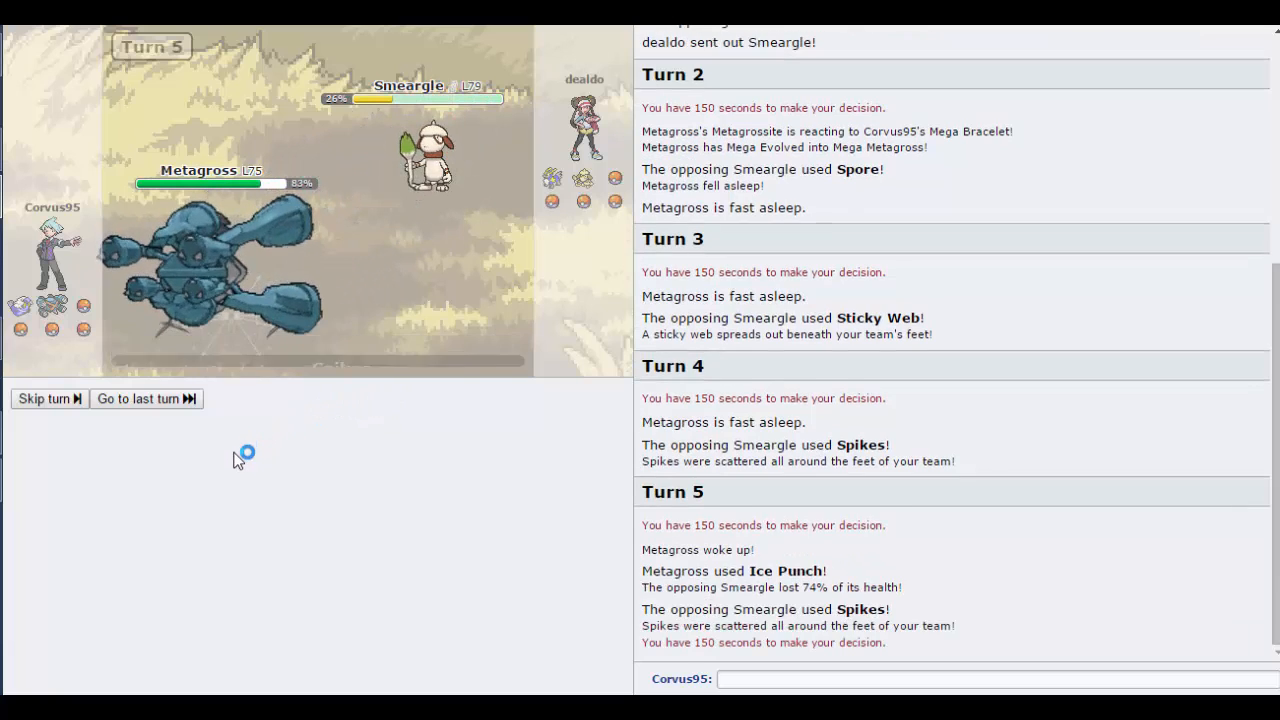
{"action": "left_click", "coordinate": [44, 398]}
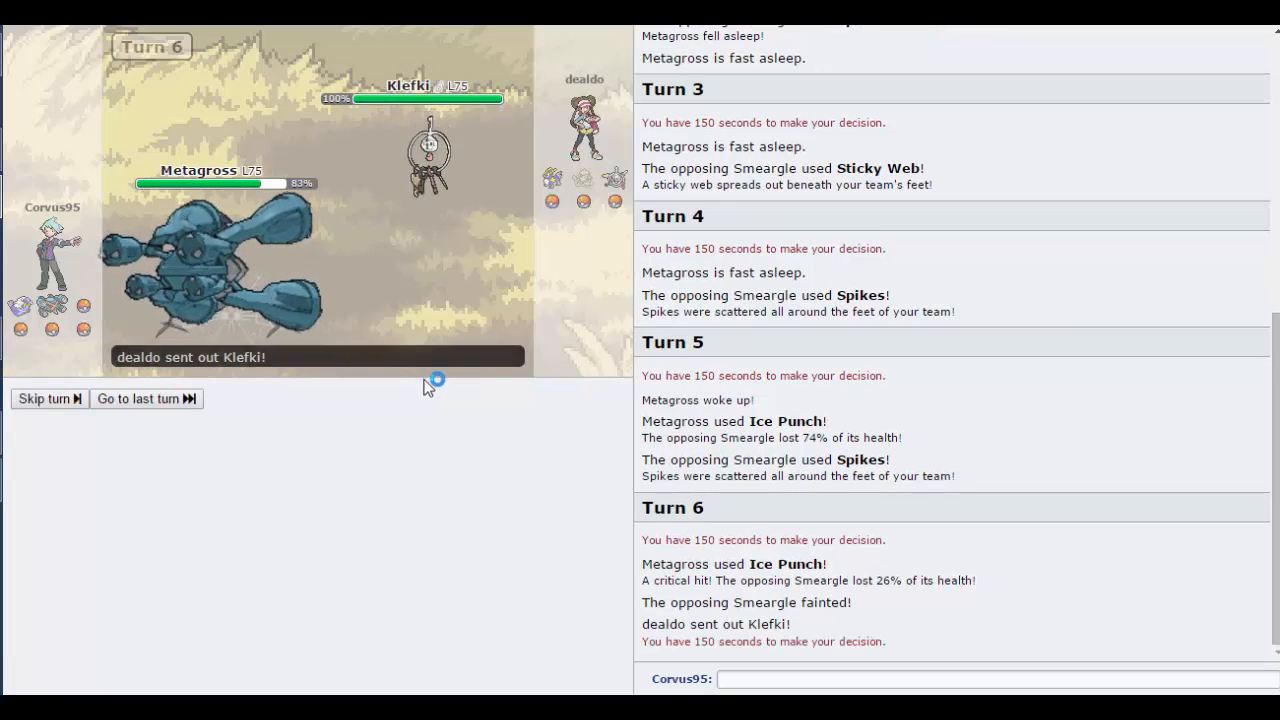
{"action": "mouse_move", "coordinate": [551, 445]}
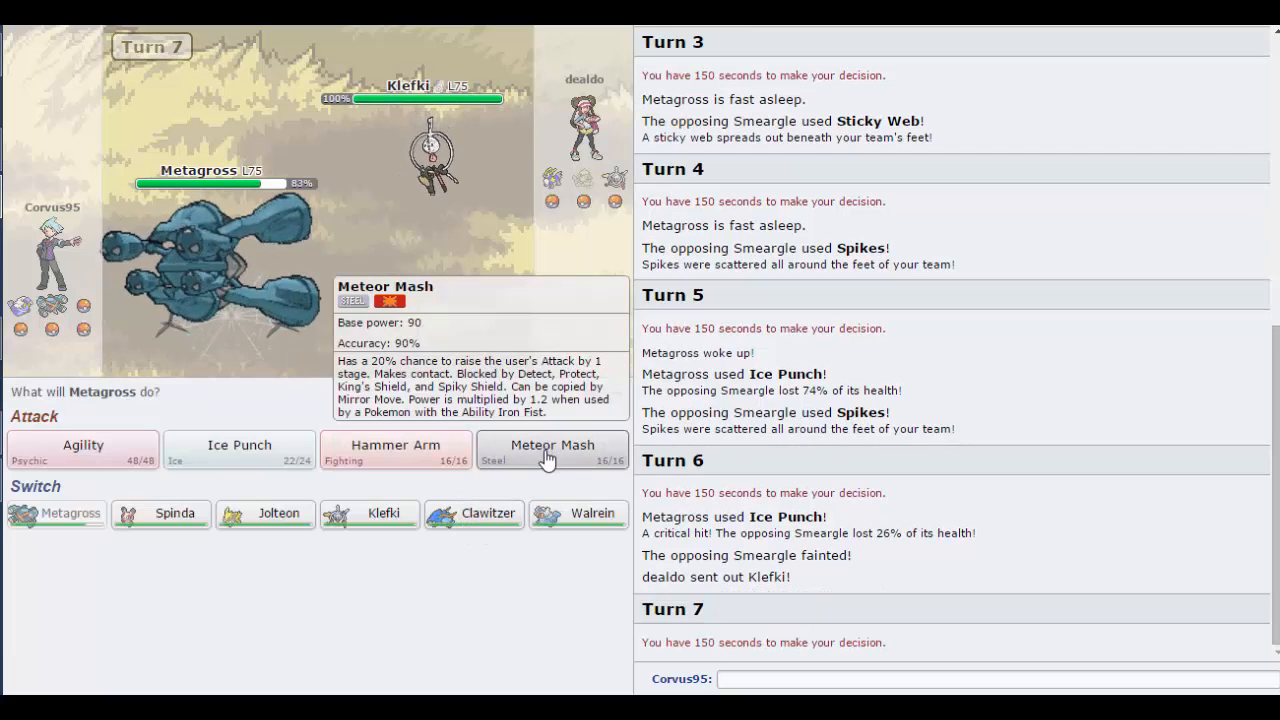
Step: Hit Klefki with Meteor Mash twice, then finish it with Ice Punch
{"action": "left_click", "coordinate": [551, 445]}
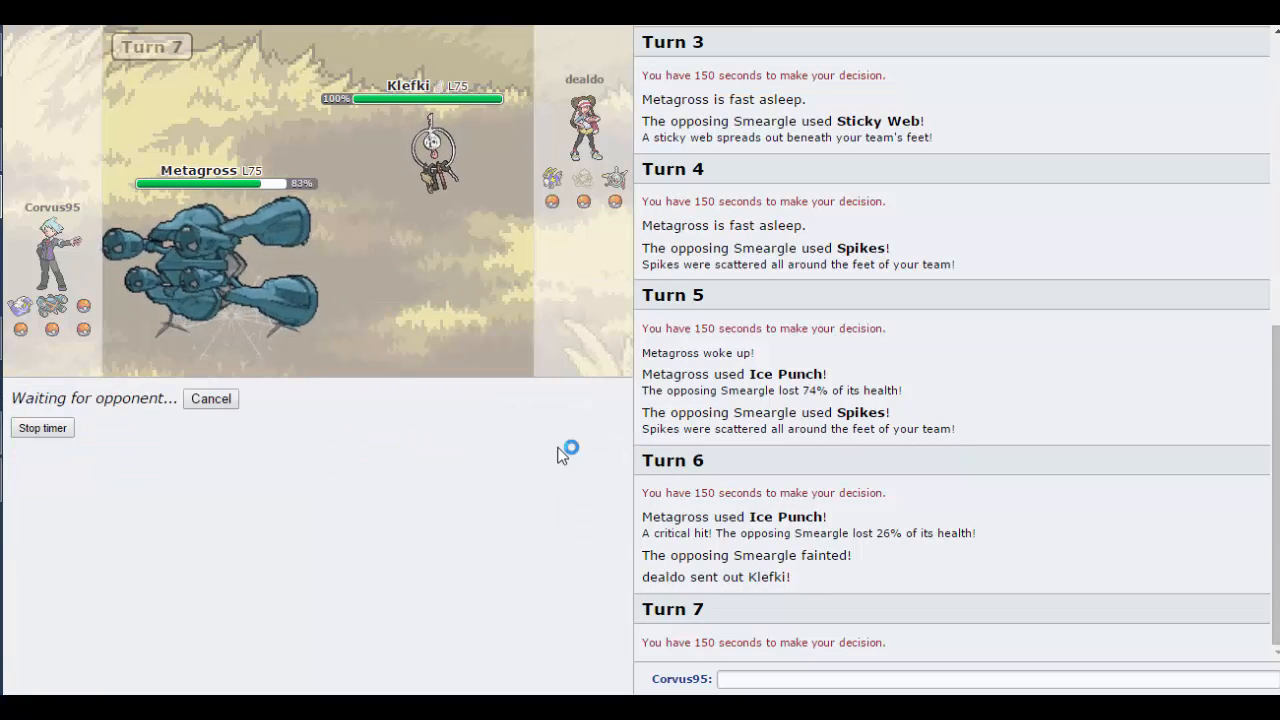
{"action": "mouse_move", "coordinate": [510, 453]}
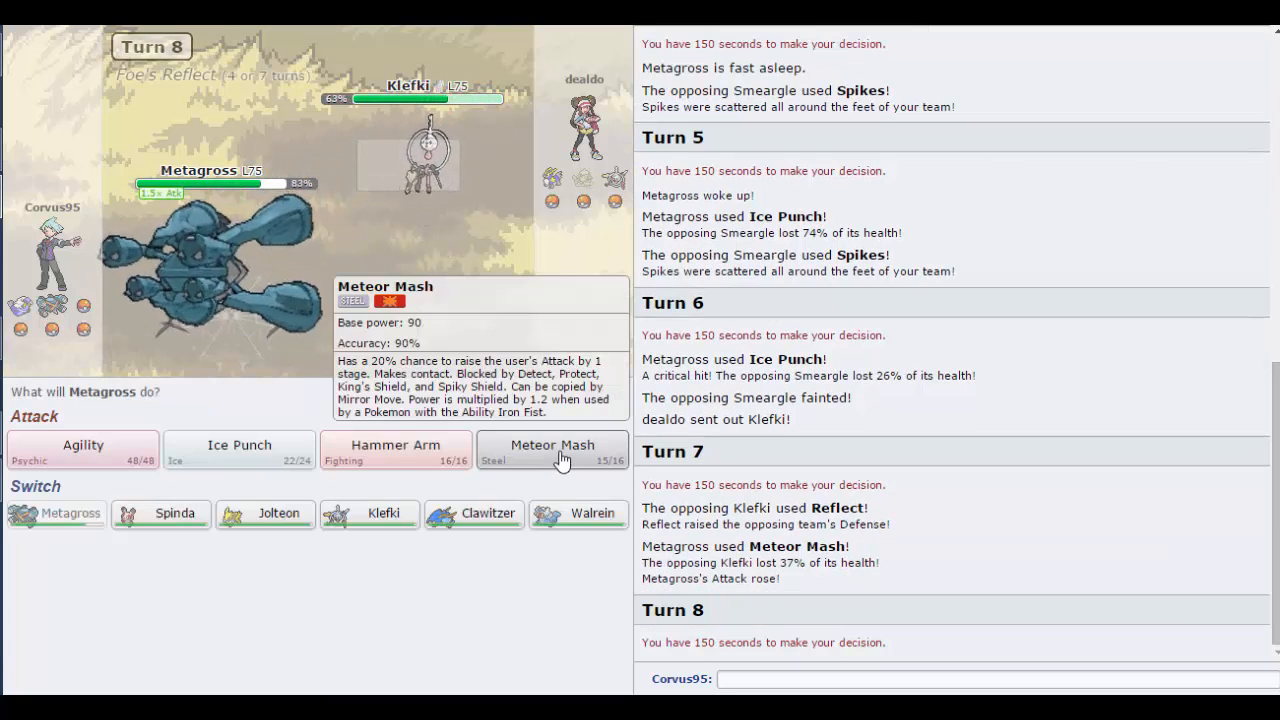
{"action": "left_click", "coordinate": [551, 445]}
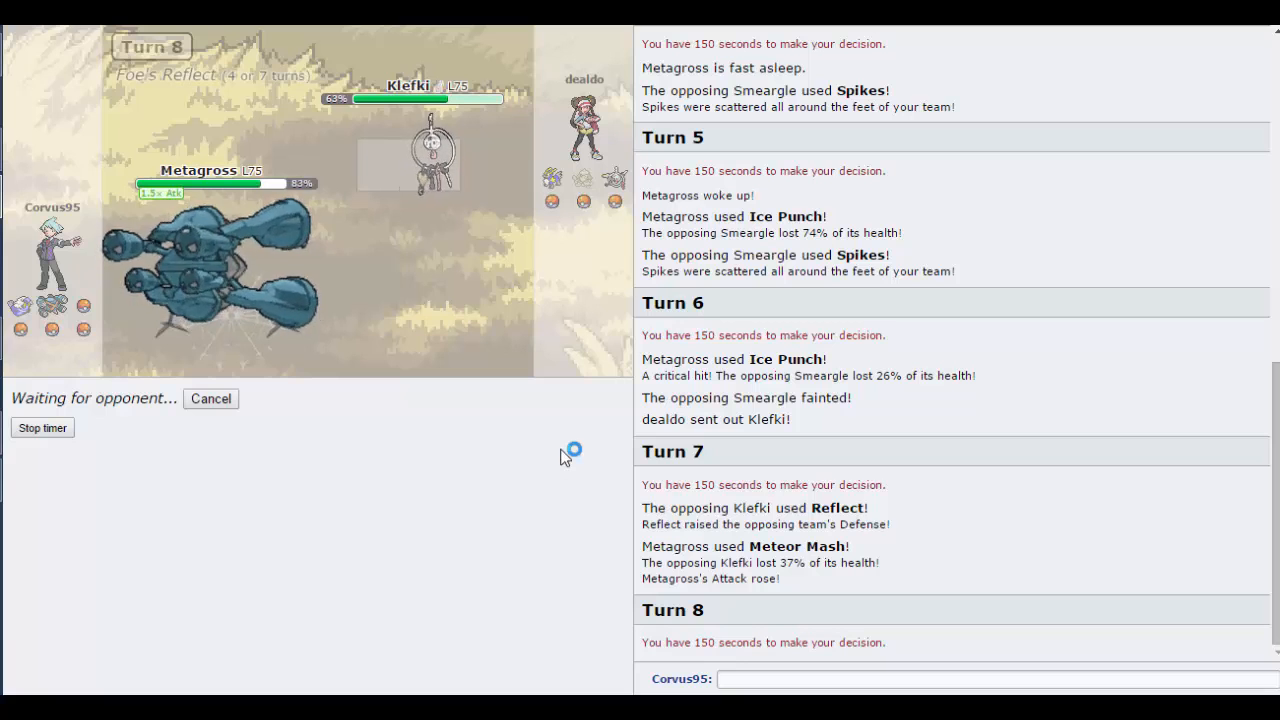
{"action": "mouse_move", "coordinate": [578, 422]}
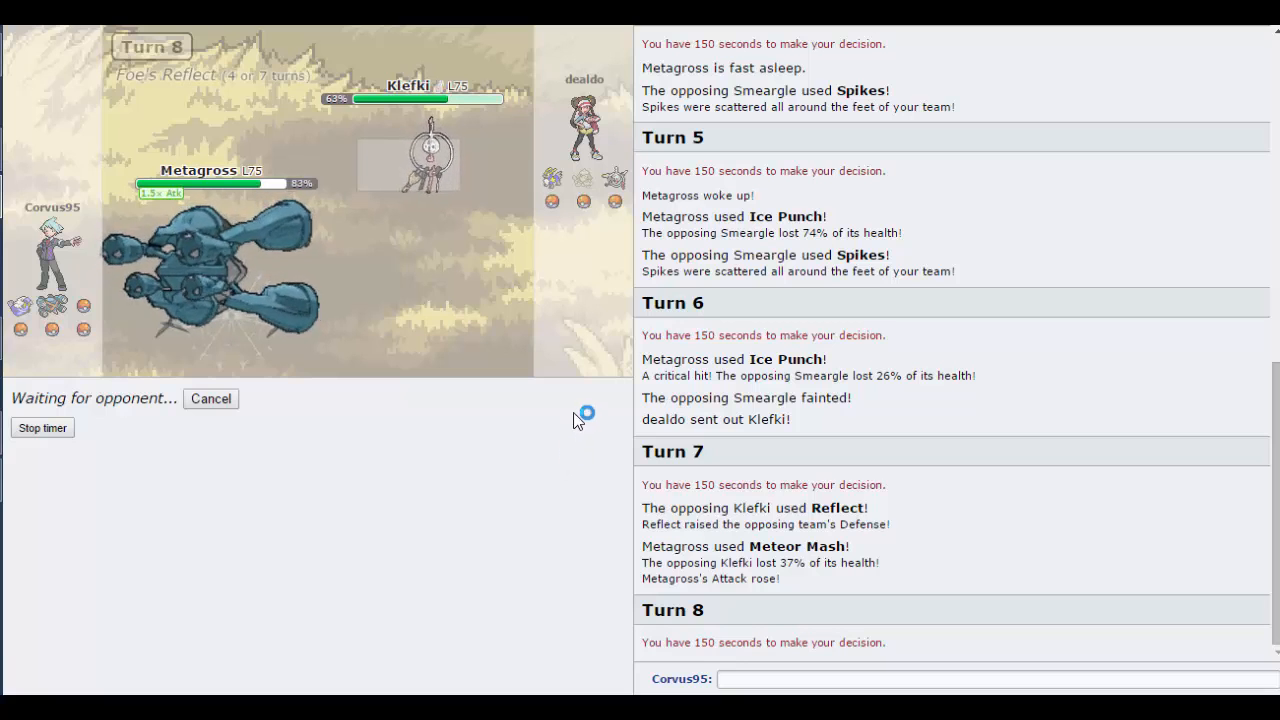
{"action": "mouse_move", "coordinate": [586, 305]}
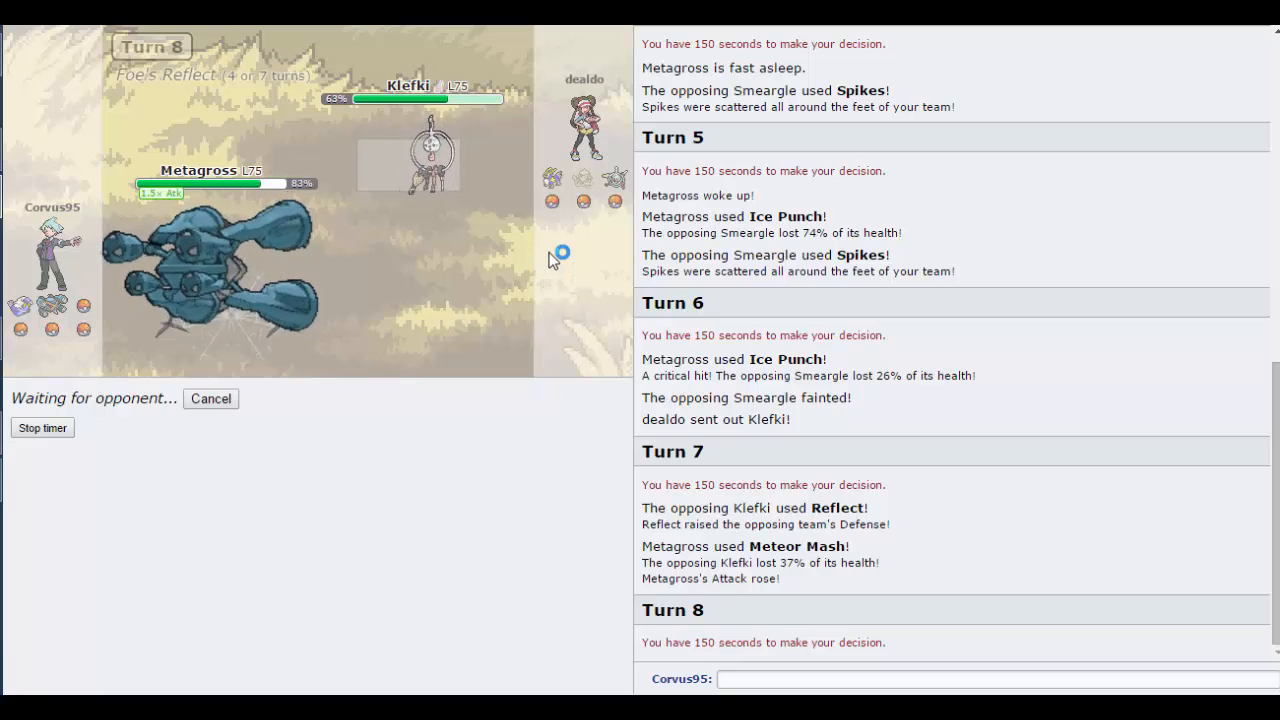
{"action": "mouse_move", "coordinate": [558, 312]}
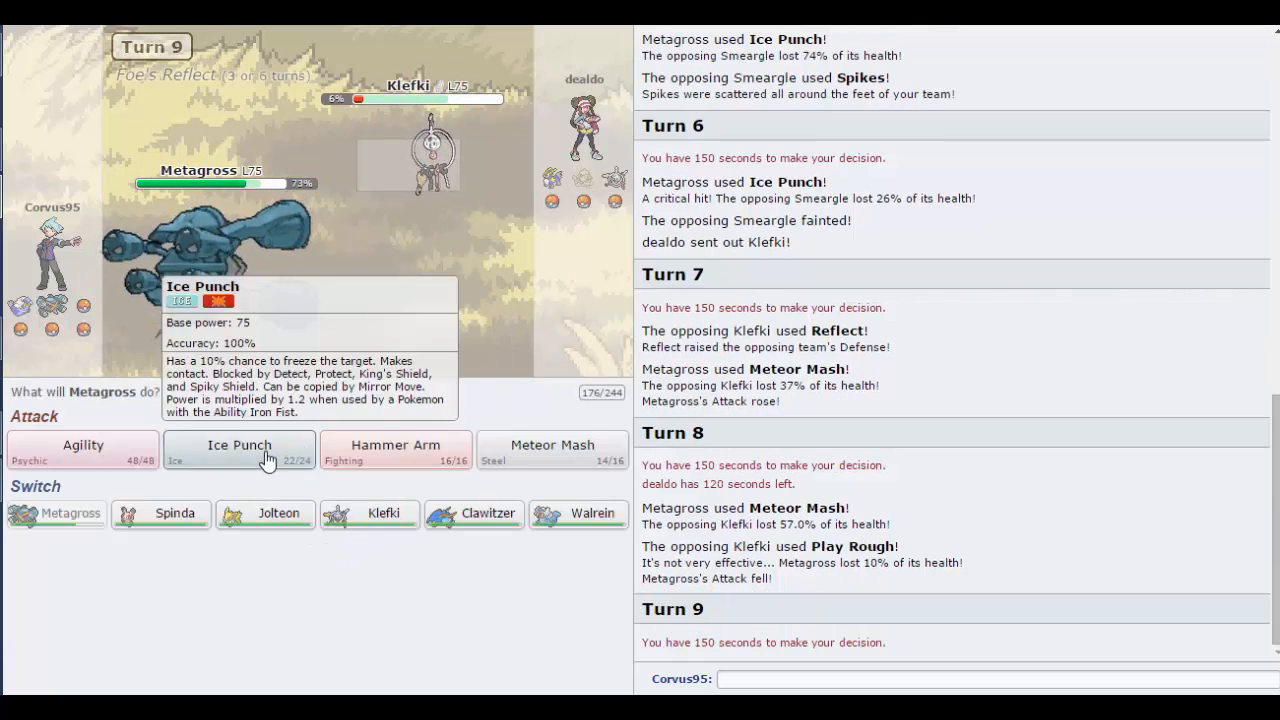
{"action": "left_click", "coordinate": [239, 445]}
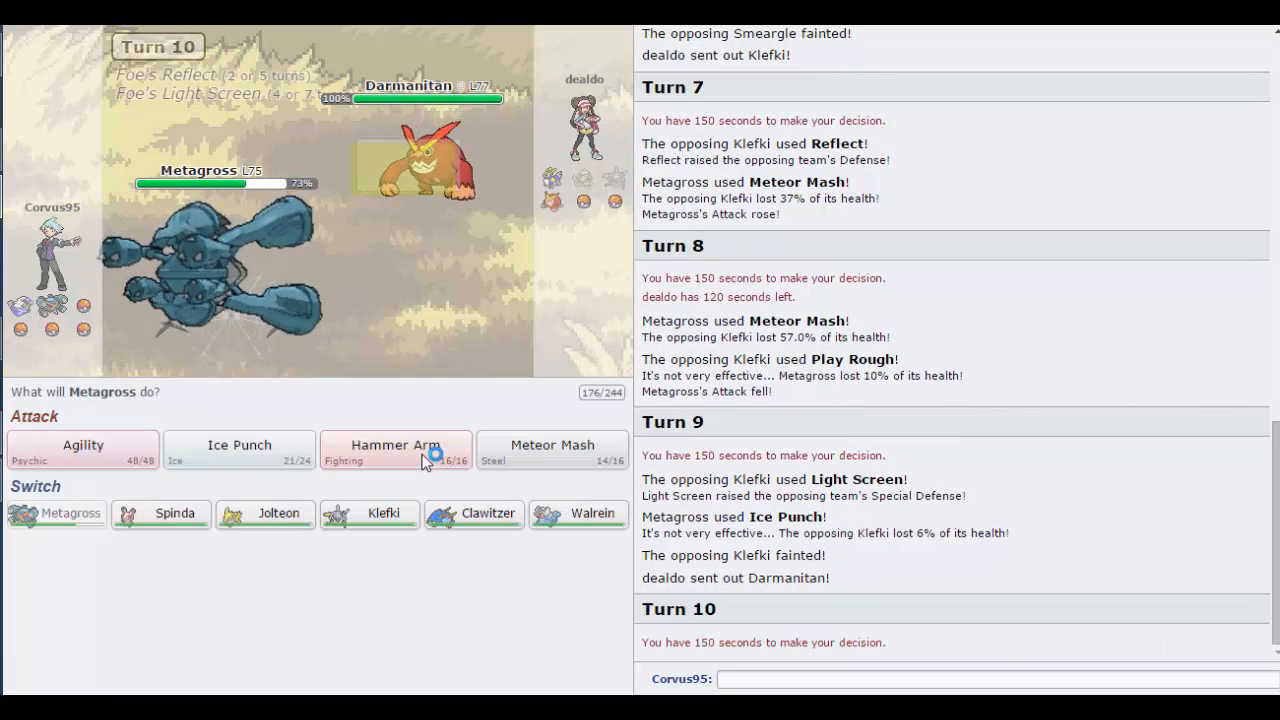
{"action": "mouse_move", "coordinate": [395, 447]}
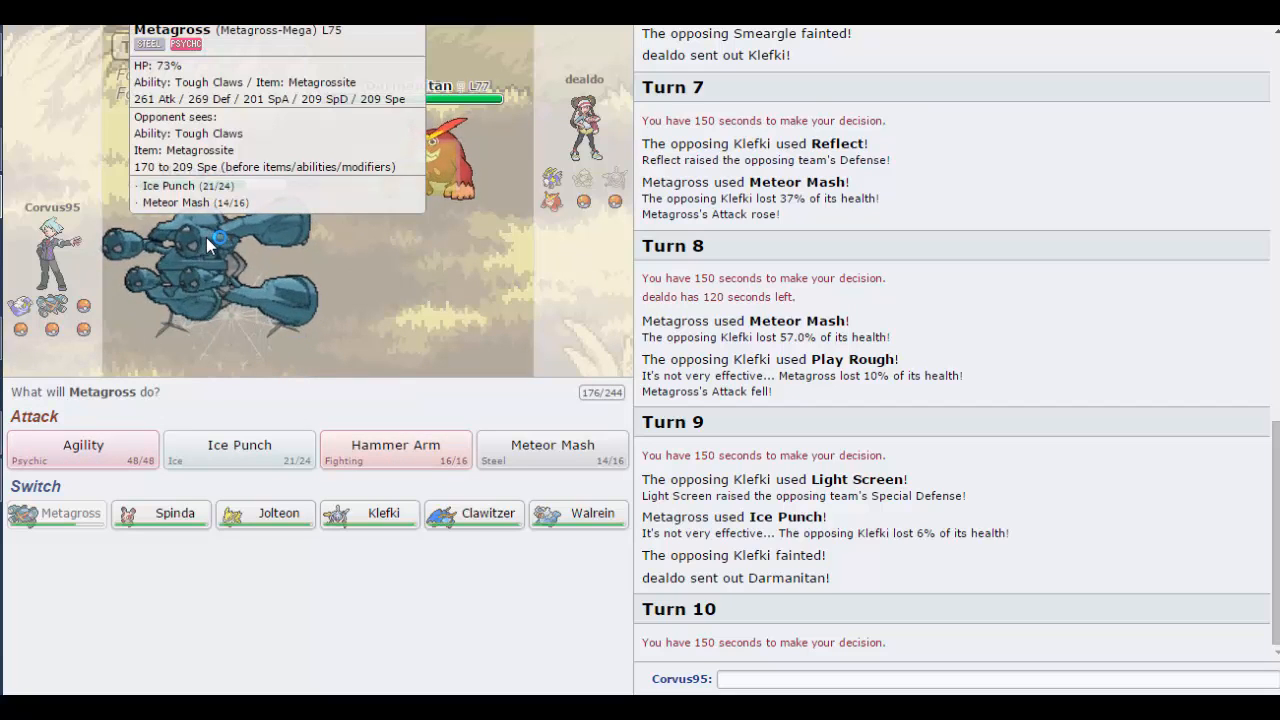
{"action": "mouse_move", "coordinate": [417, 240]}
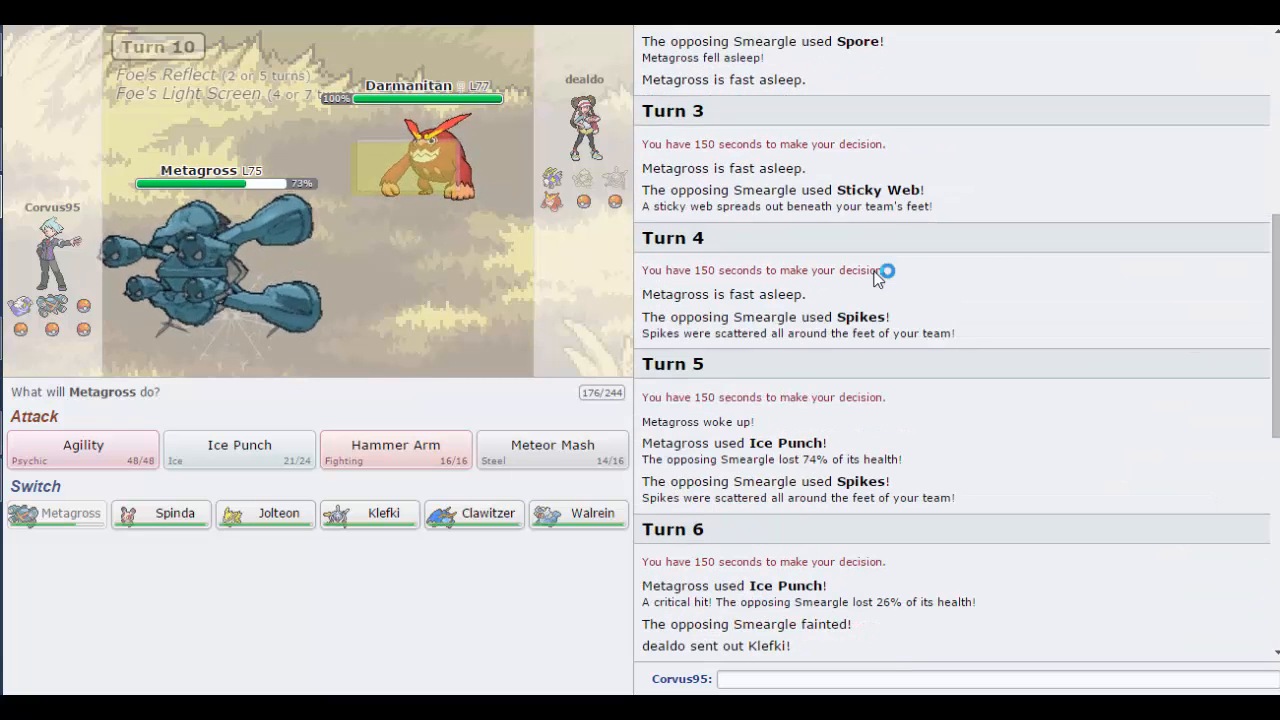
Step: Swap Metagross out for Clawitzer against Darmanitan on turn 10
{"action": "scroll", "scroll_direction": "down", "scroll_amount": 3}
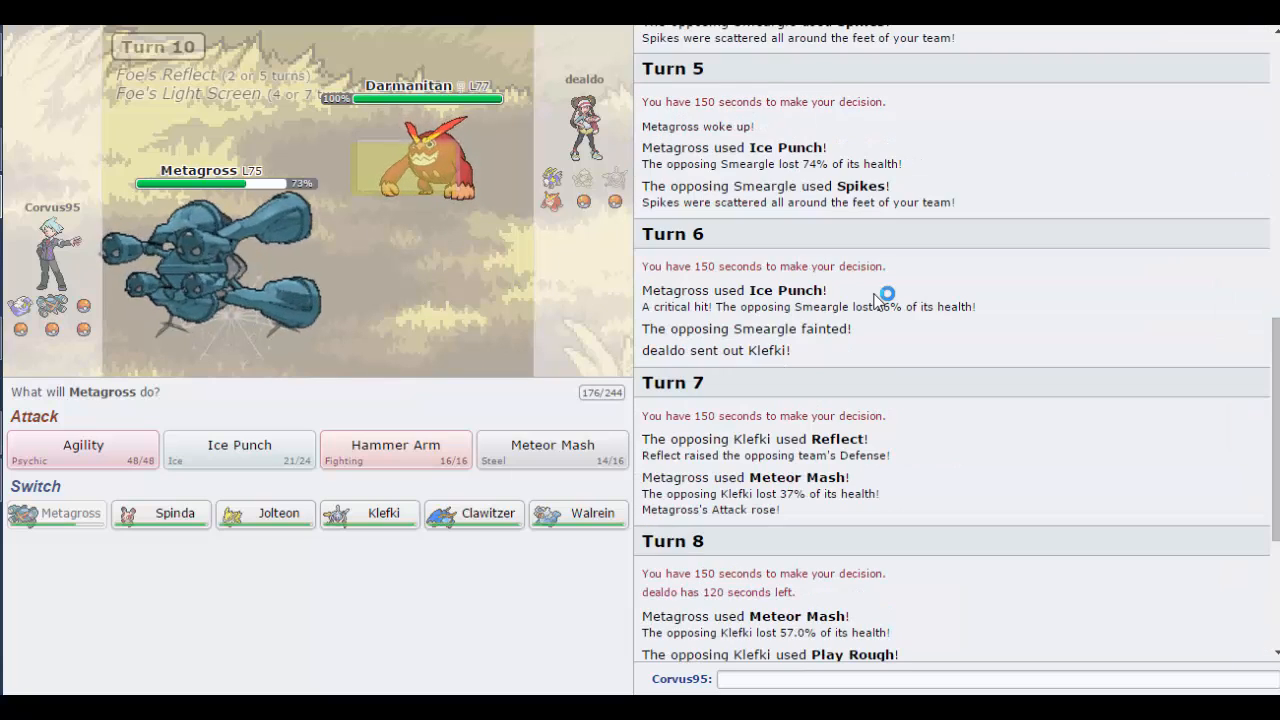
{"action": "scroll", "scroll_direction": "down", "scroll_amount": 3}
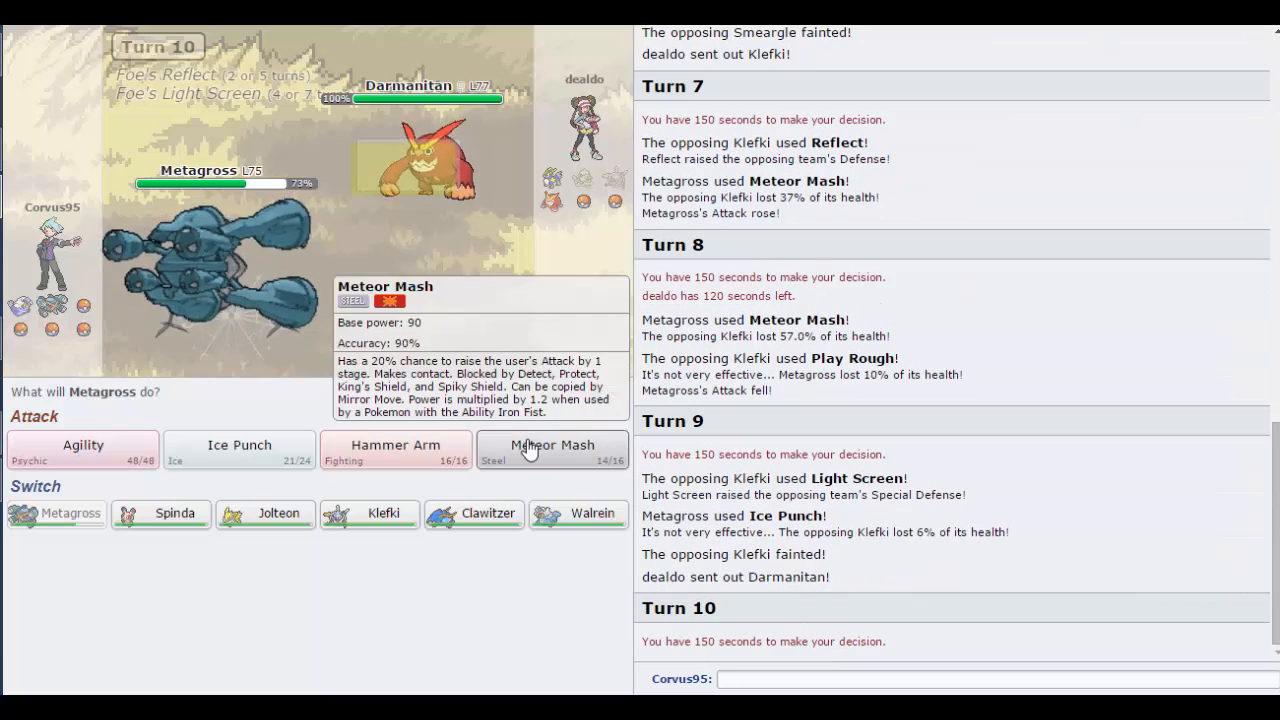
{"action": "mouse_move", "coordinate": [83, 445]}
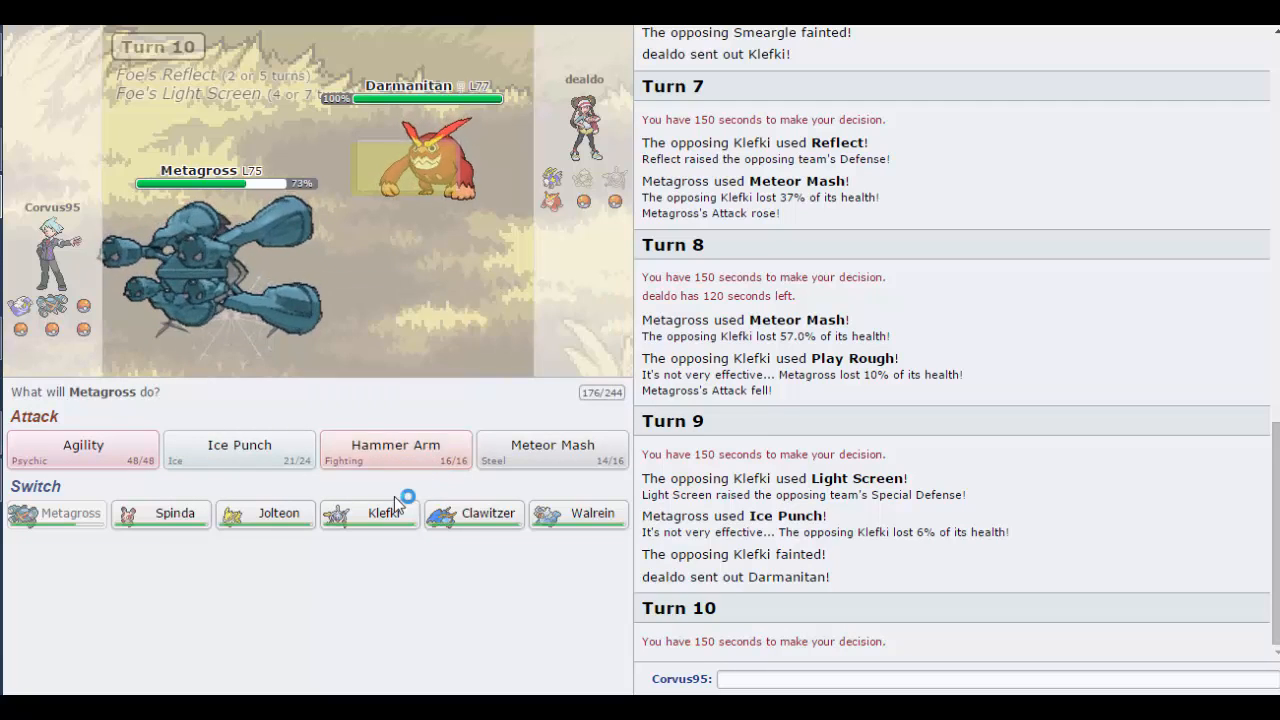
{"action": "mouse_move", "coordinate": [578, 514]}
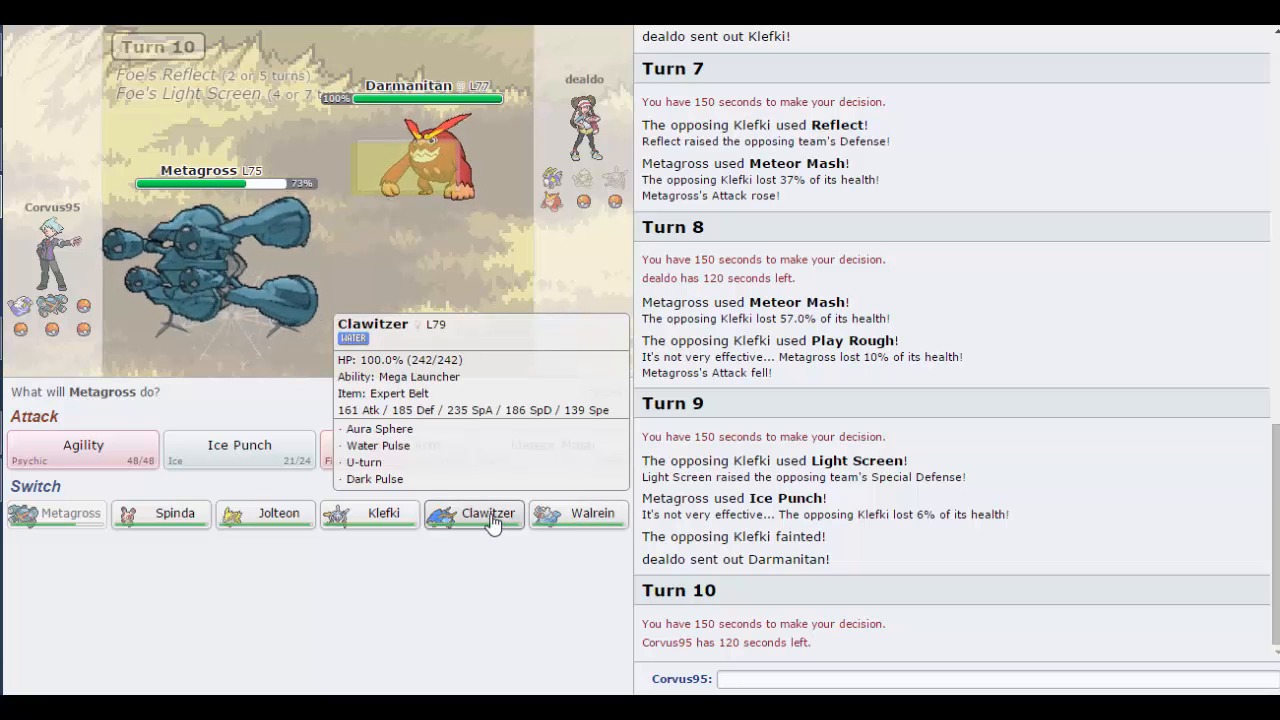
{"action": "mouse_move", "coordinate": [578, 513]}
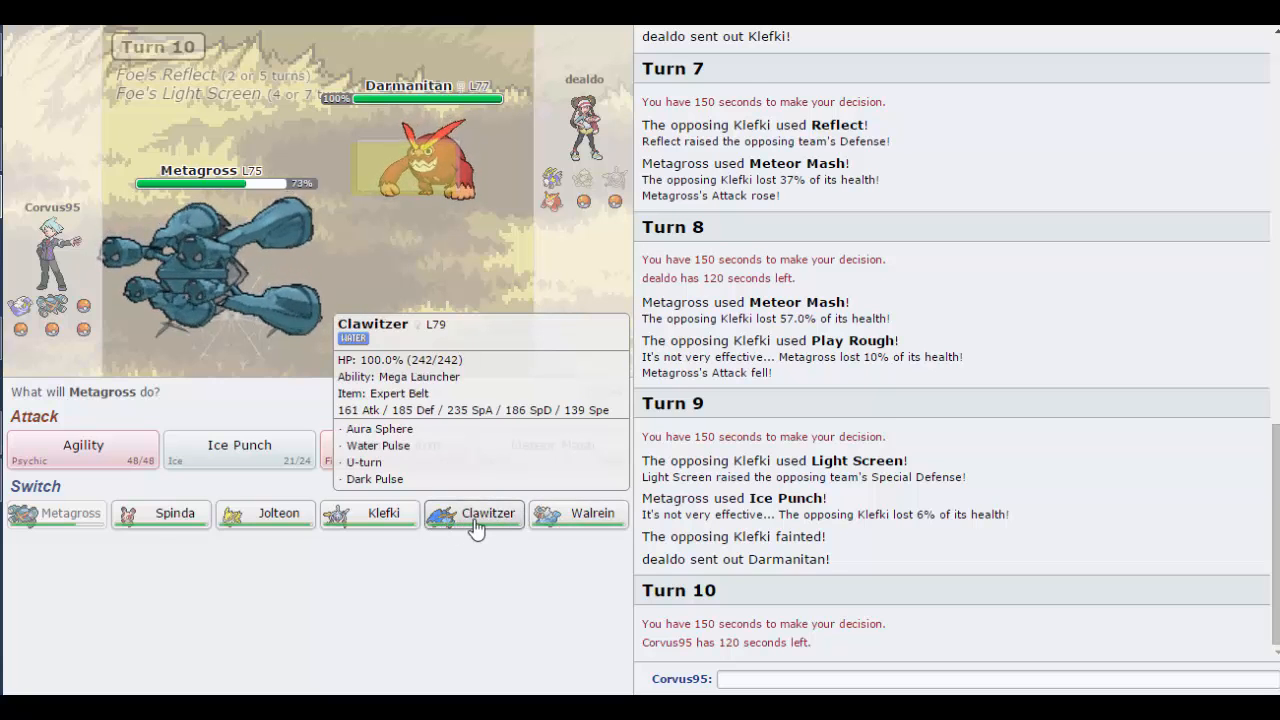
{"action": "left_click", "coordinate": [473, 513]}
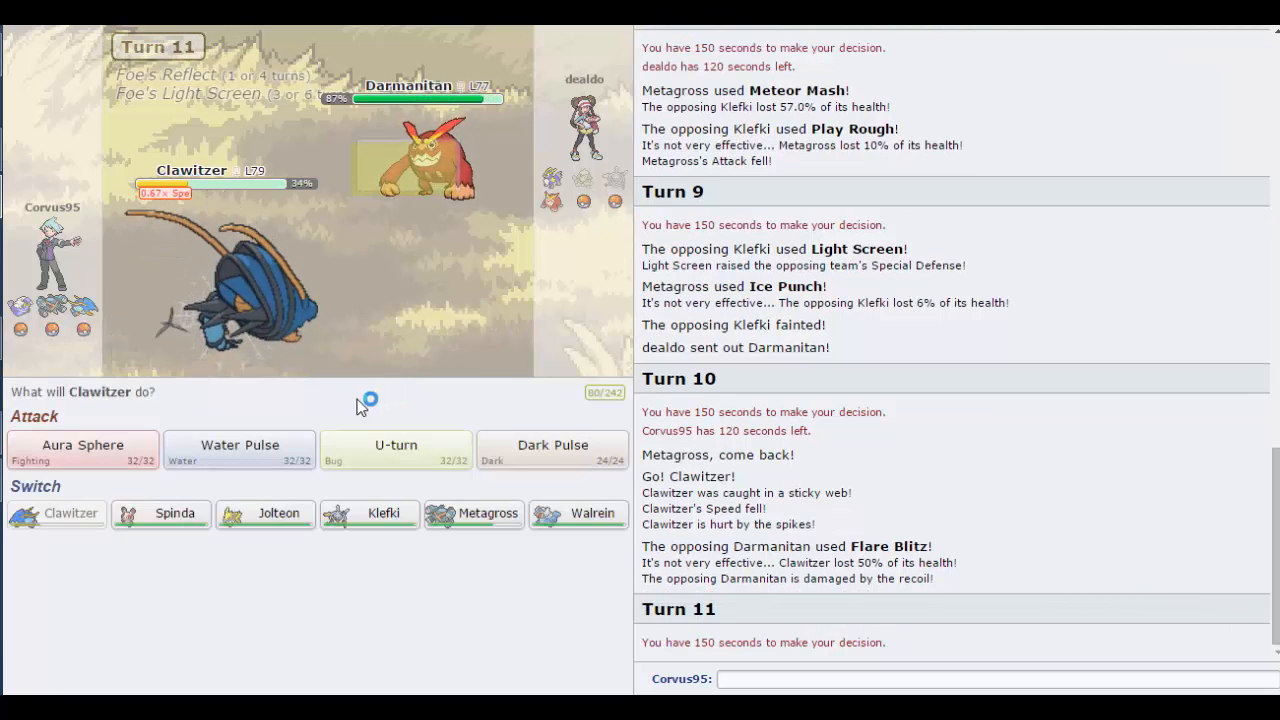
{"action": "mouse_move", "coordinate": [239, 446]}
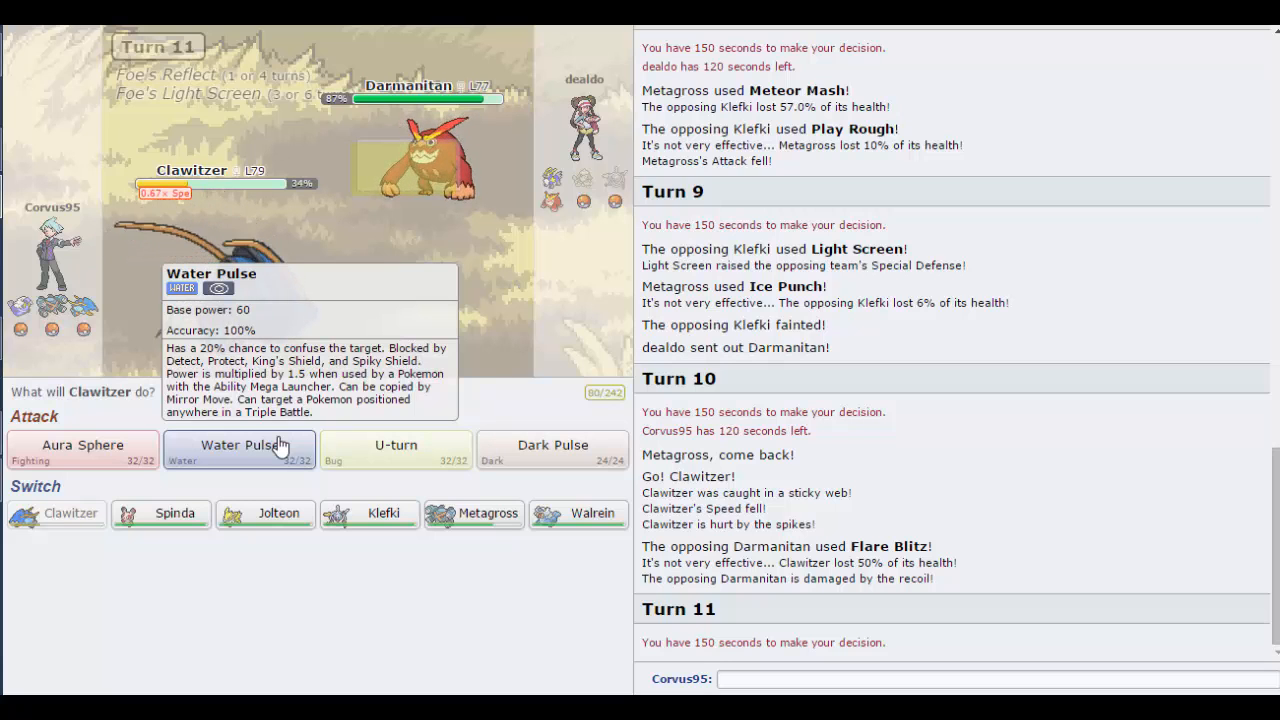
Step: Have Clawitzer use Water Pulse against Darmanitan on turn 11
{"action": "left_click", "coordinate": [238, 445]}
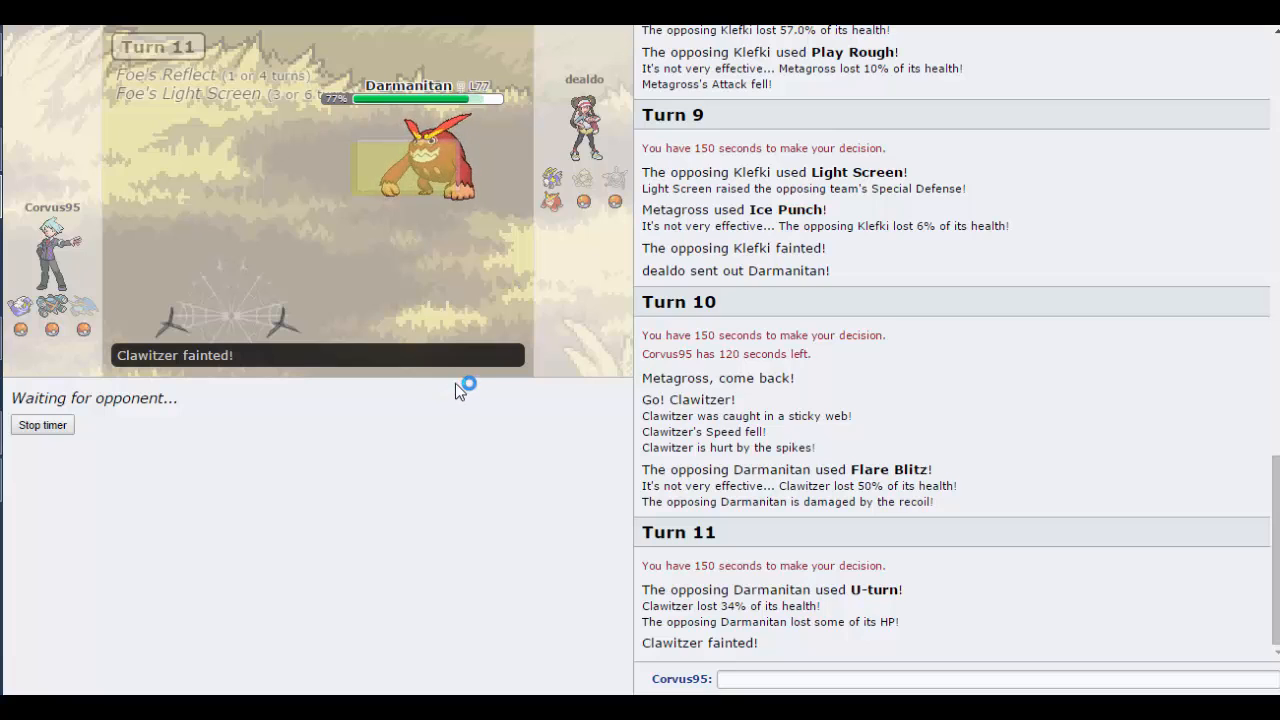
{"action": "mouse_move", "coordinate": [447, 345]}
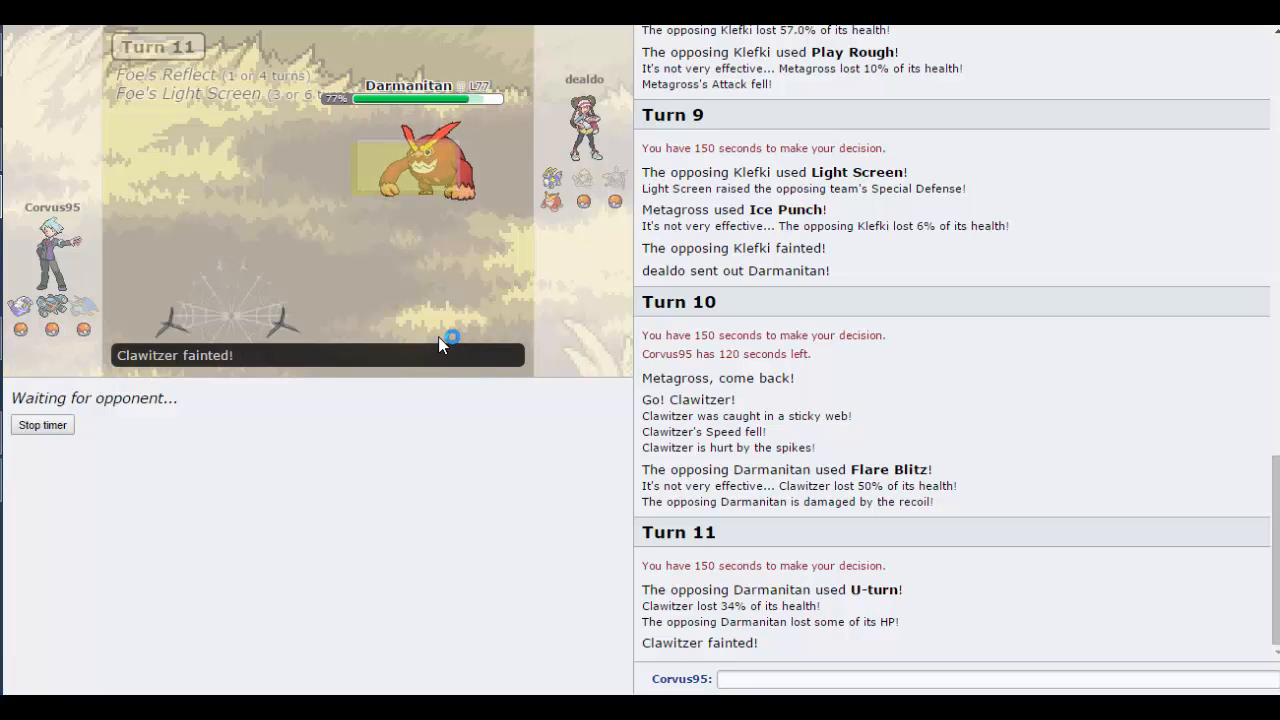
{"action": "mouse_move", "coordinate": [580, 203]}
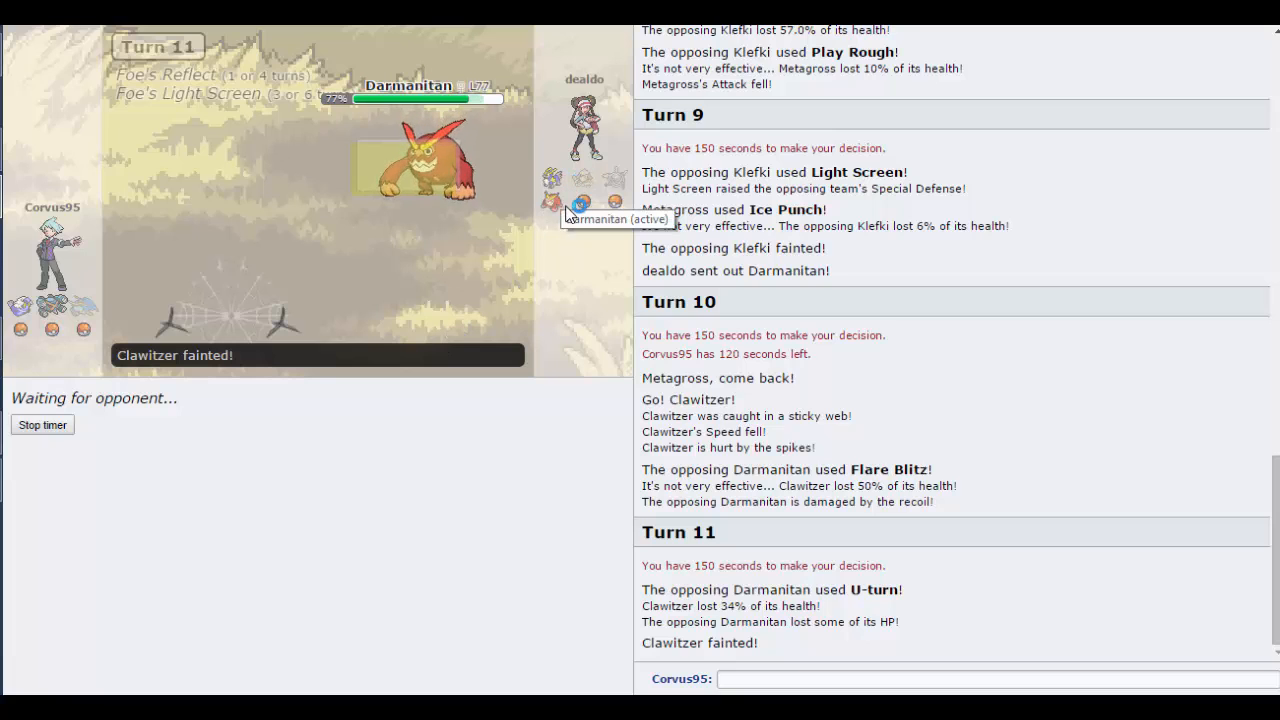
{"action": "mouse_move", "coordinate": [583, 220]}
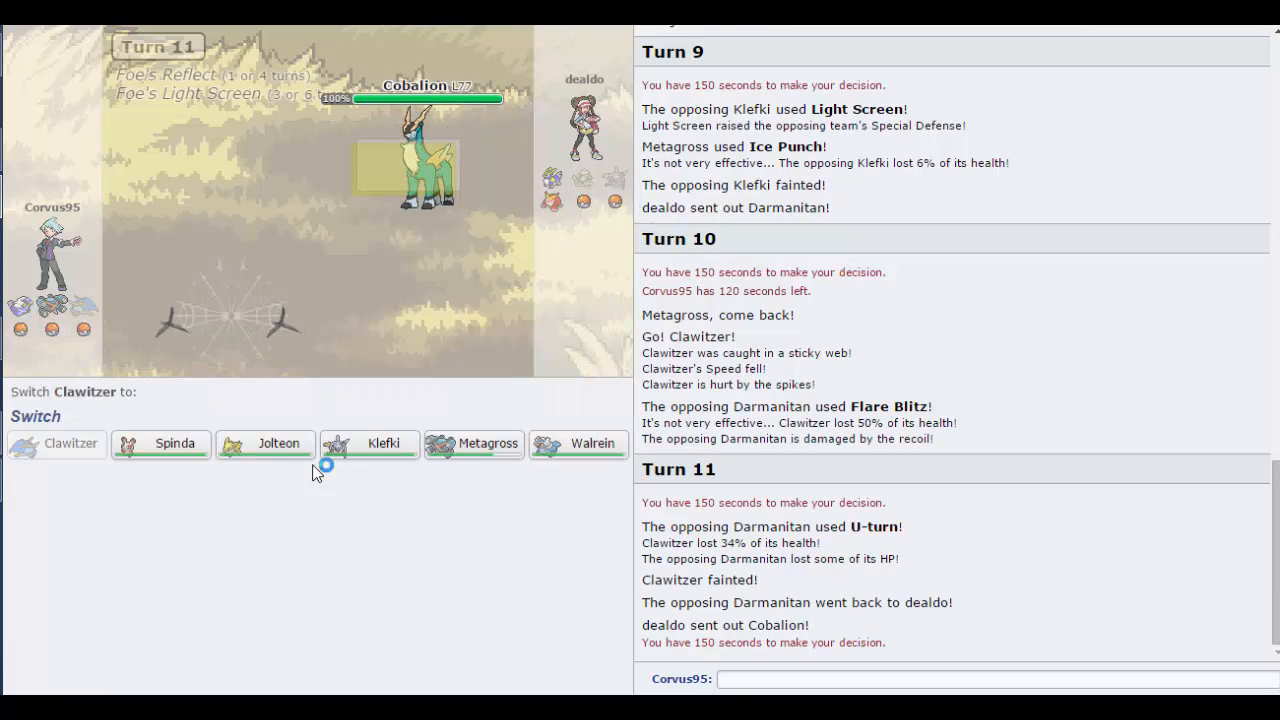
{"action": "mouse_move", "coordinate": [265, 443]}
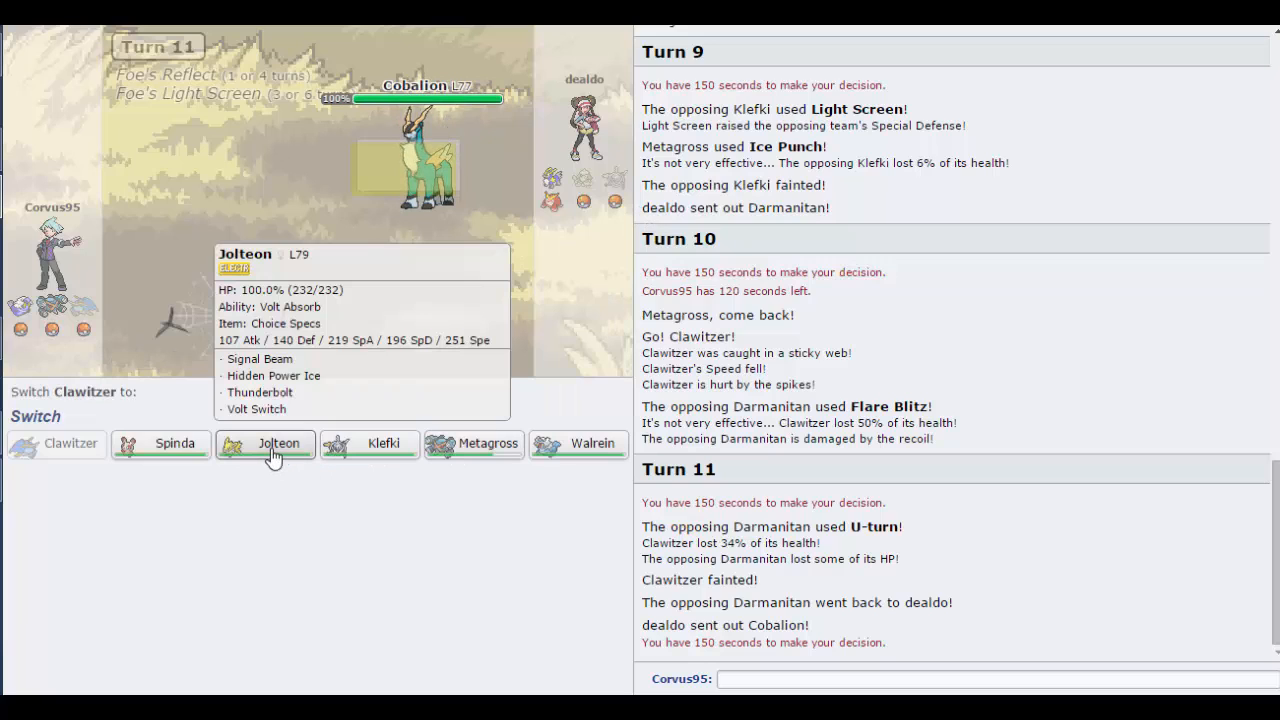
{"action": "mouse_move", "coordinate": [175, 443]}
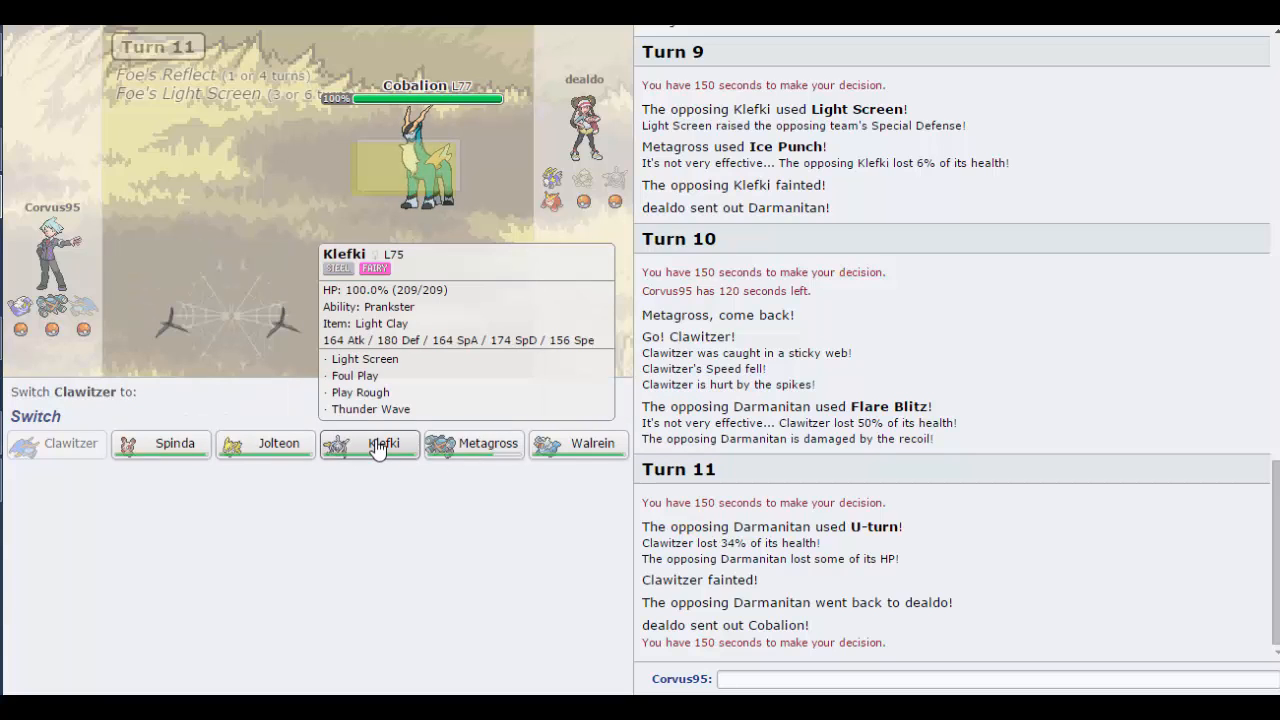
{"action": "mouse_move", "coordinate": [548, 452]}
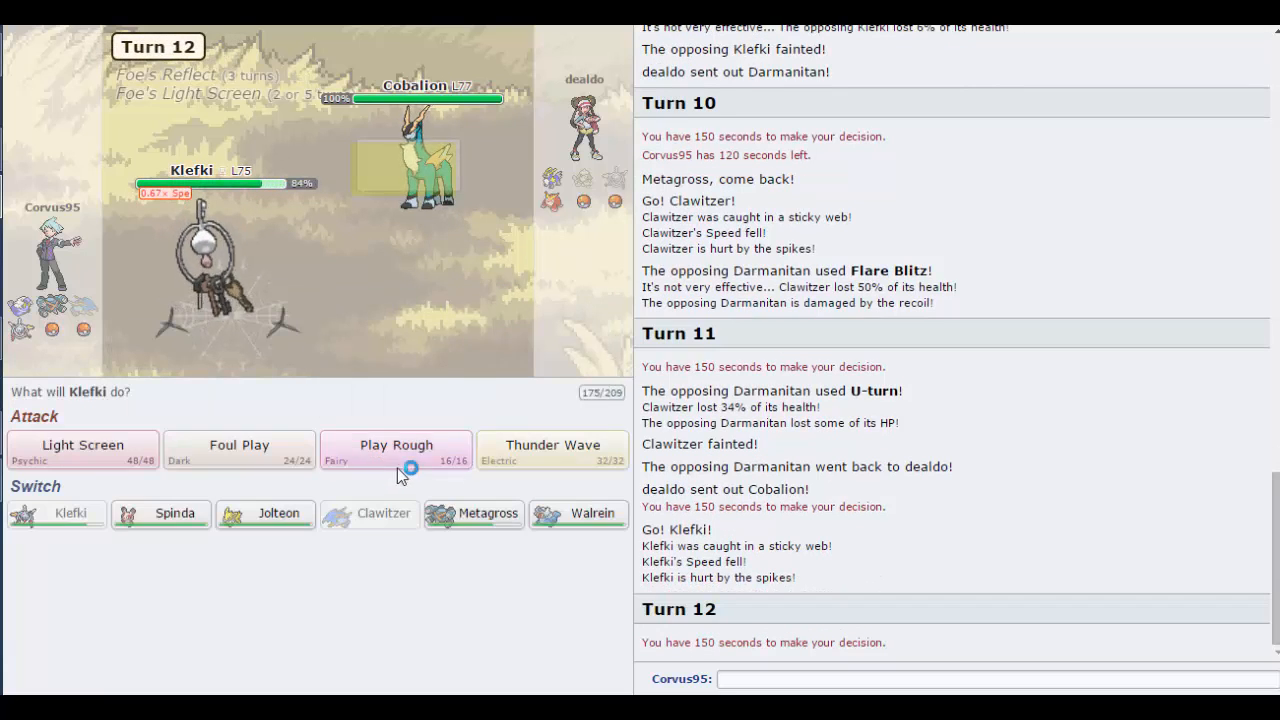
Step: Paralyze Cobalion with Klefki's Thunder Wave
{"action": "left_click", "coordinate": [396, 448]}
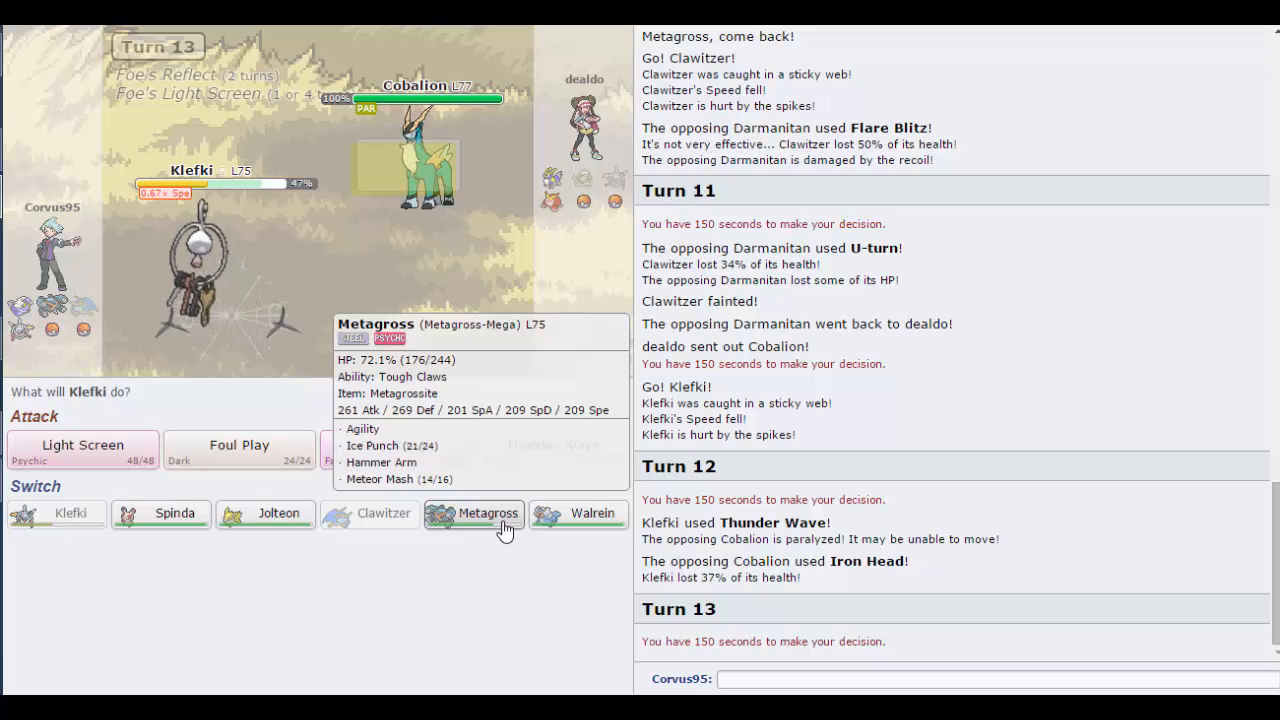
Step: Bring Mega Metagross back in for Klefki
{"action": "left_click", "coordinate": [473, 513]}
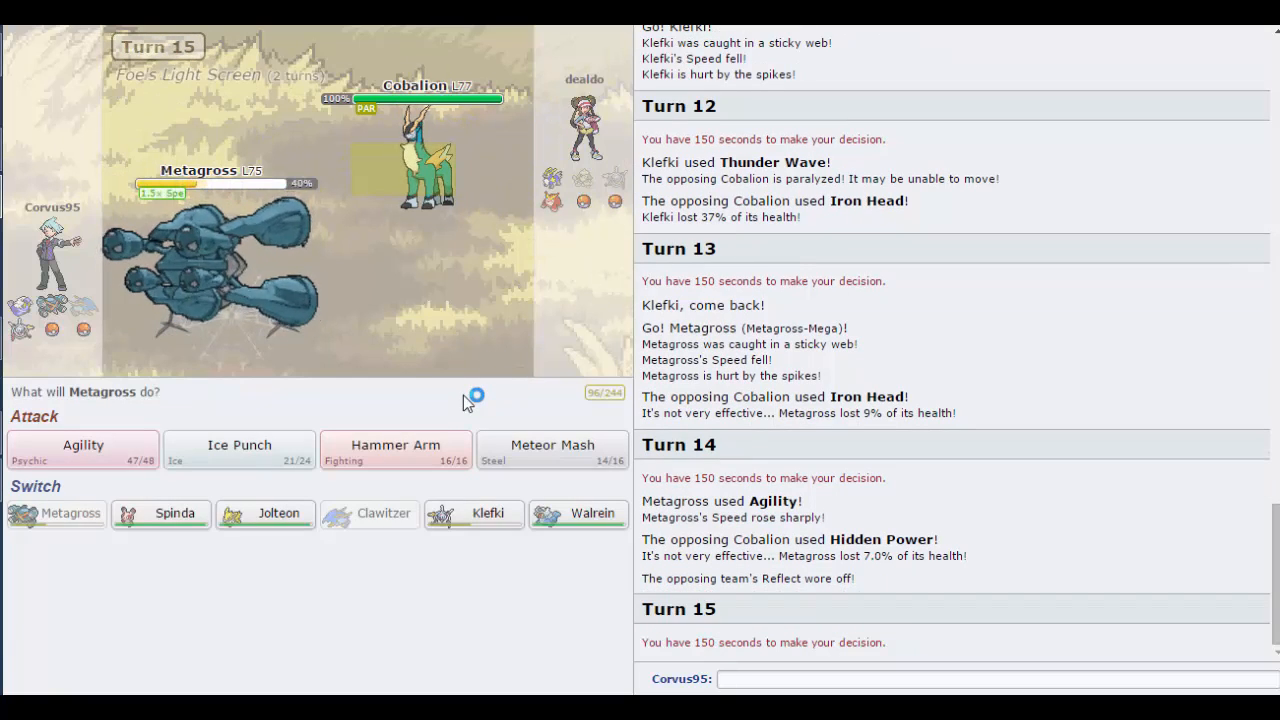
{"action": "mouse_move", "coordinate": [395, 446]}
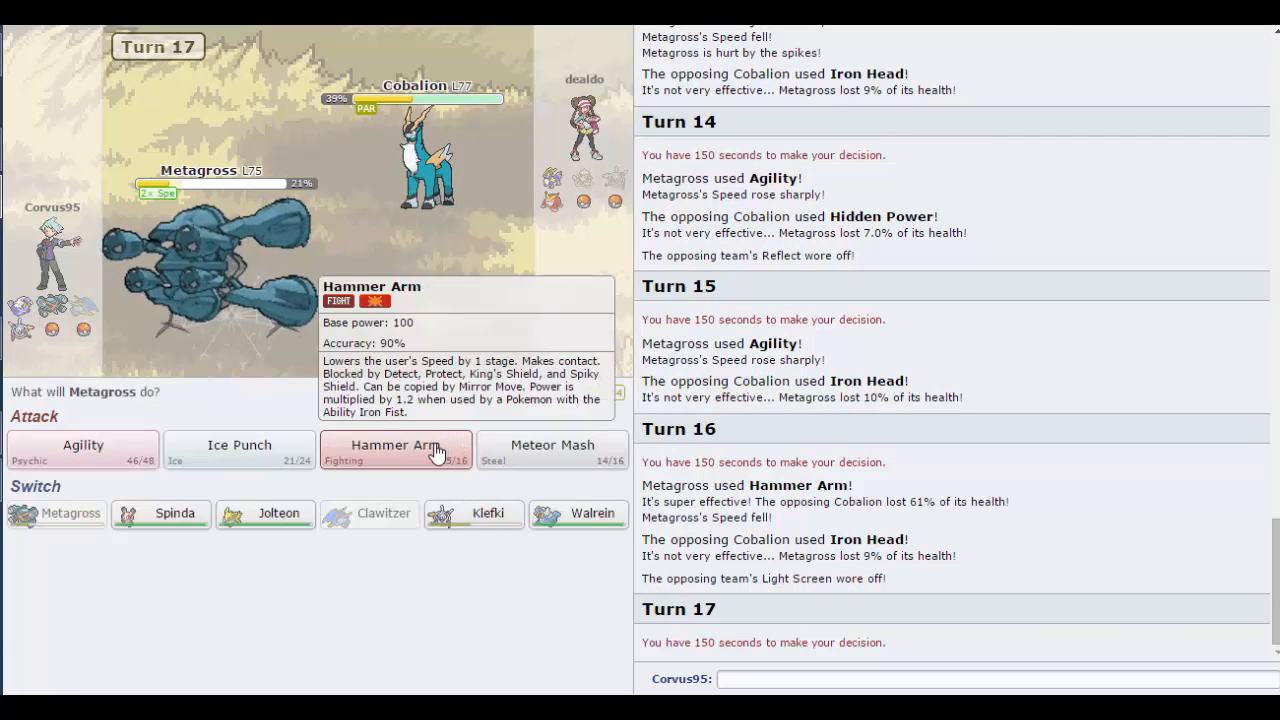
Step: Use Hammer Arm to knock out Cobalion, then again on Darmanitan
{"action": "left_click", "coordinate": [395, 445]}
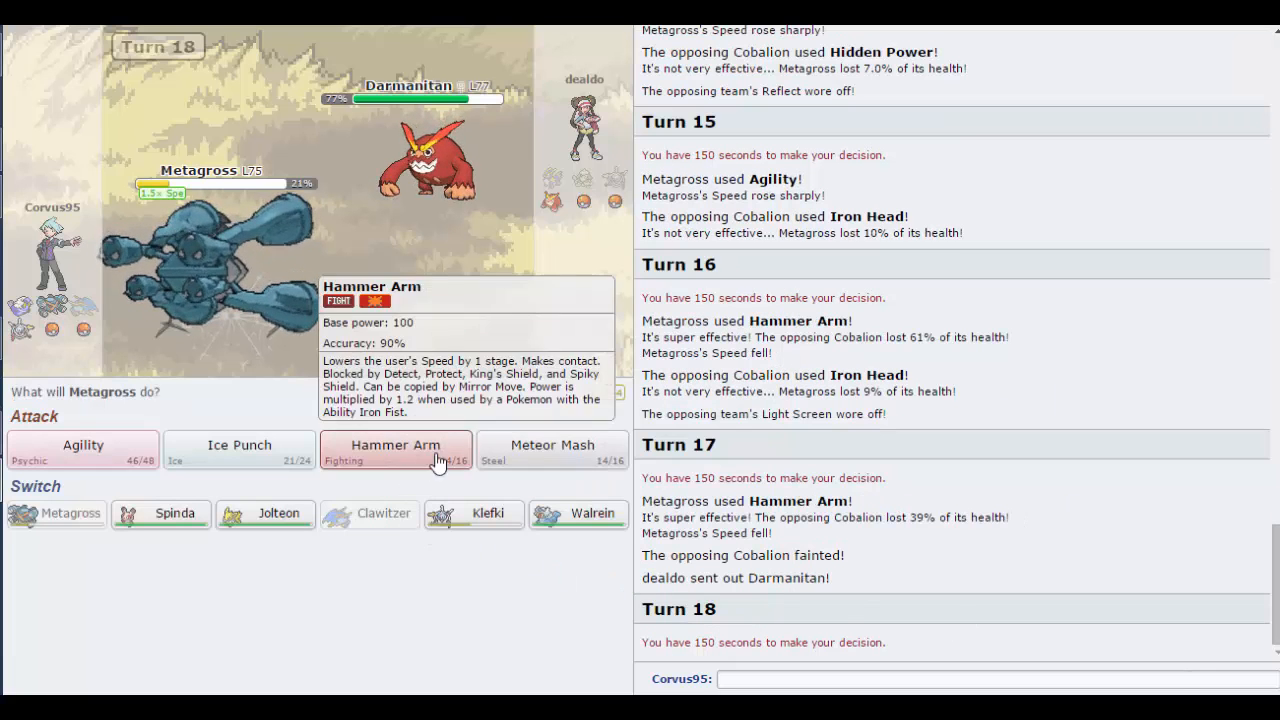
{"action": "mouse_move", "coordinate": [573, 262]}
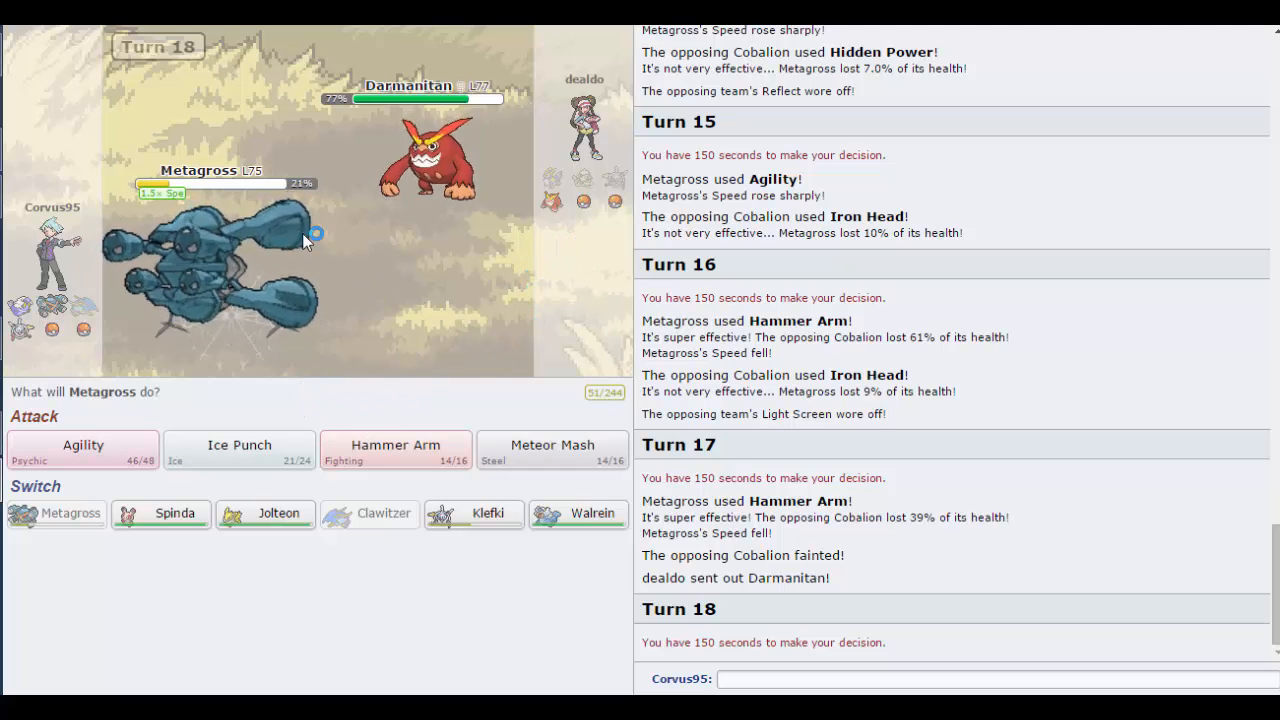
{"action": "mouse_move", "coordinate": [395, 452]}
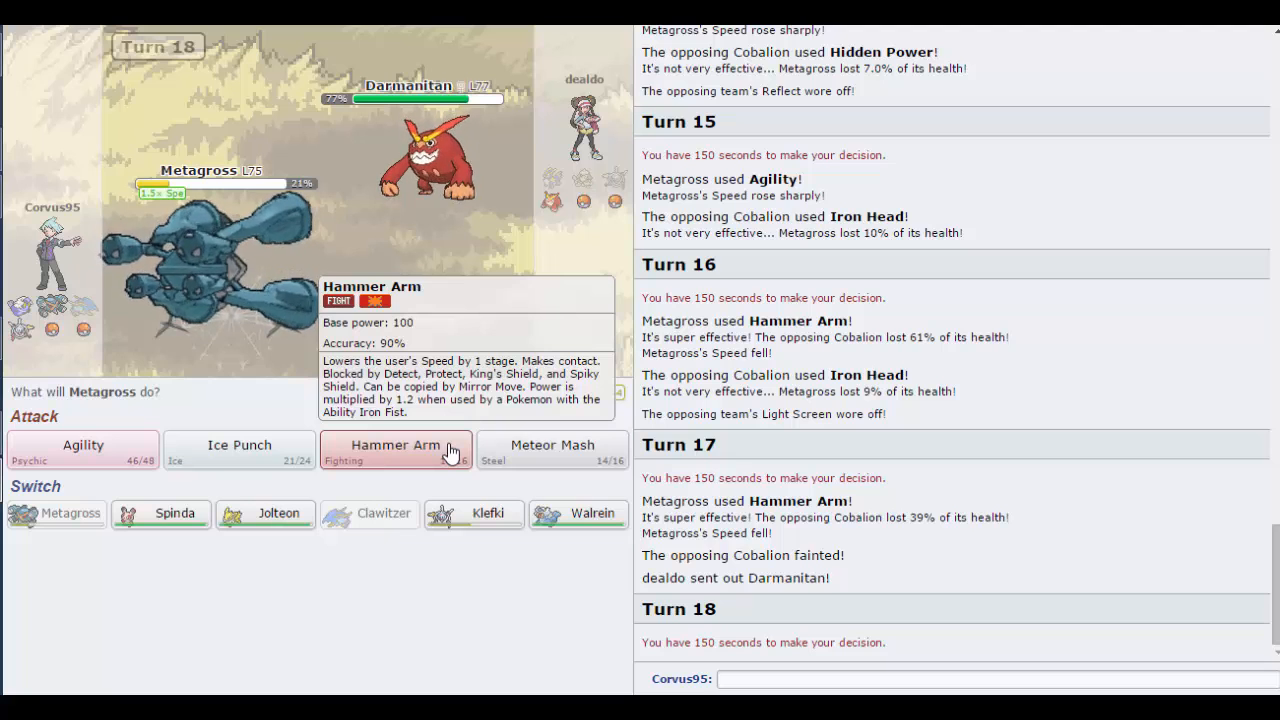
{"action": "left_click", "coordinate": [395, 445]}
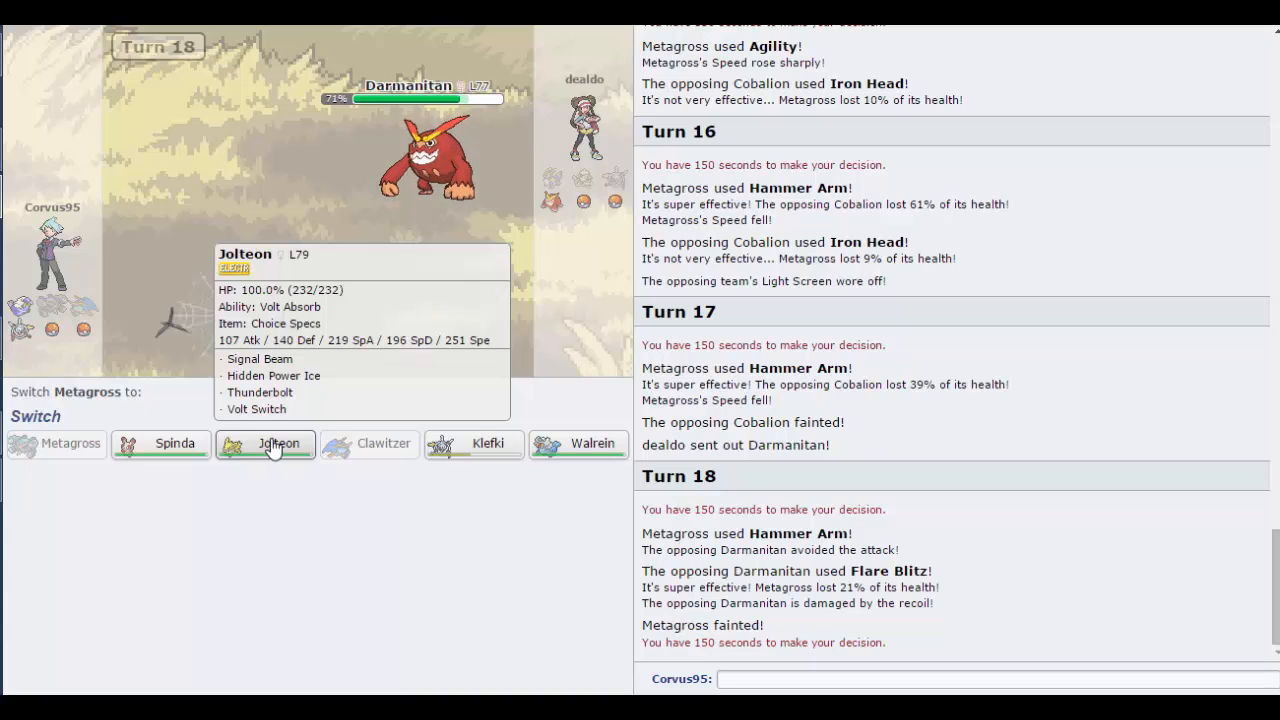
{"action": "mouse_move", "coordinate": [578, 443]}
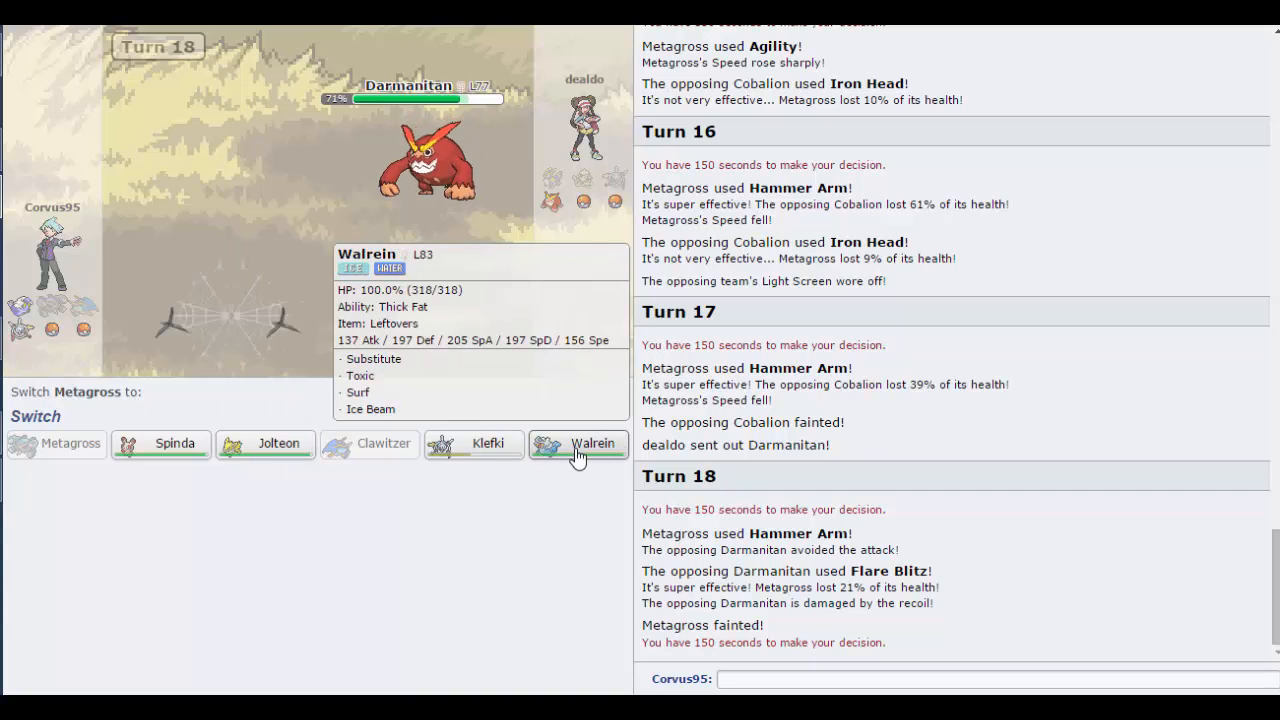
Step: Send Walrein in for Metagross, use Substitute, then Toxic on Zapdos
{"action": "left_click", "coordinate": [578, 443]}
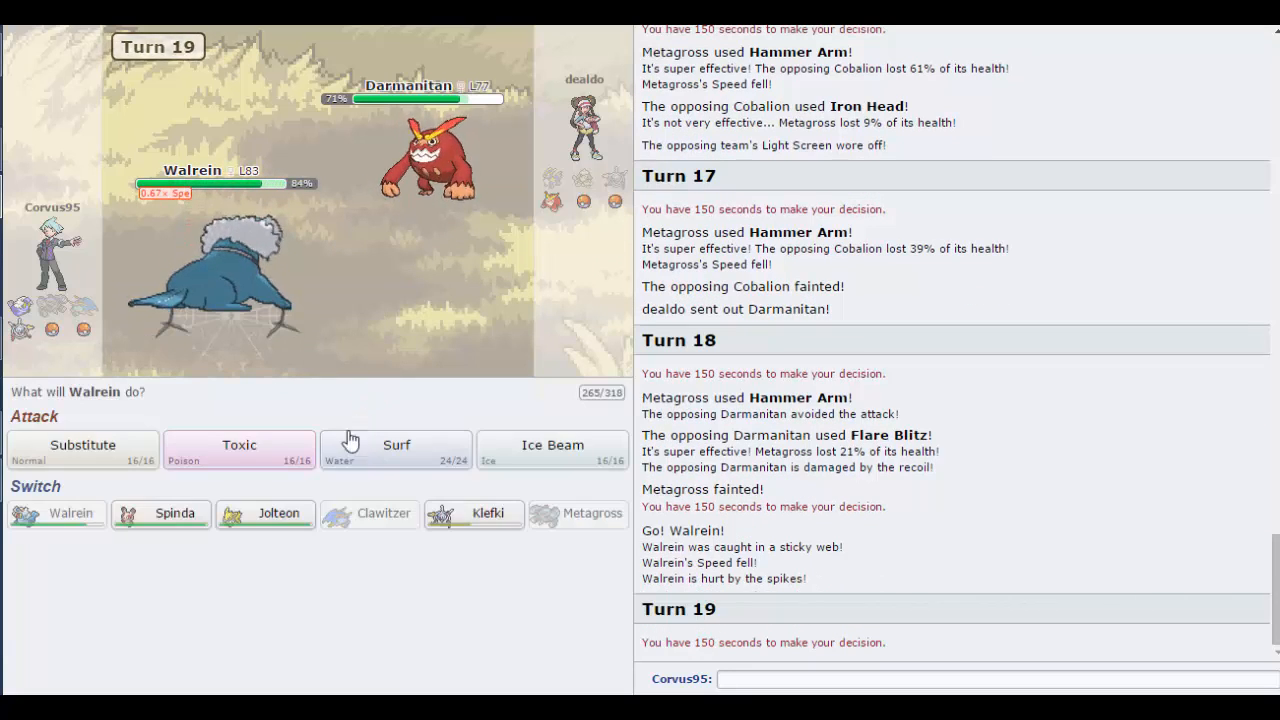
{"action": "mouse_move", "coordinate": [396, 447]}
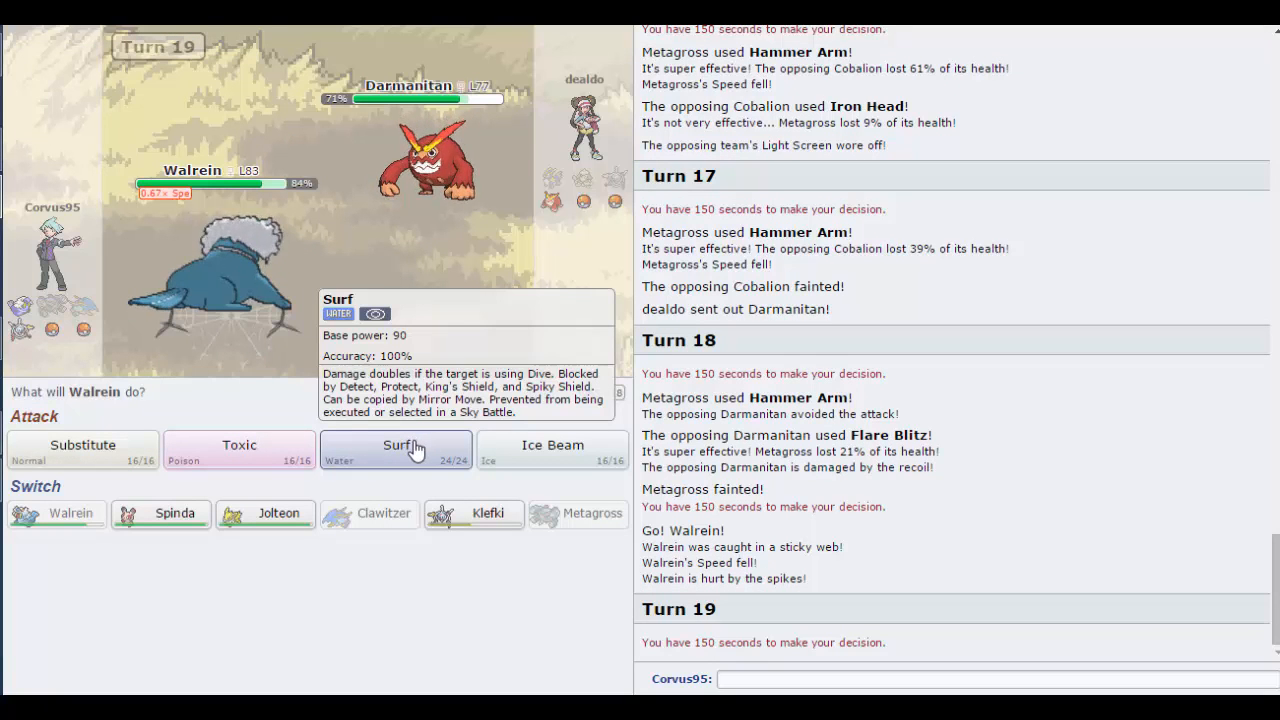
{"action": "left_click", "coordinate": [396, 448]}
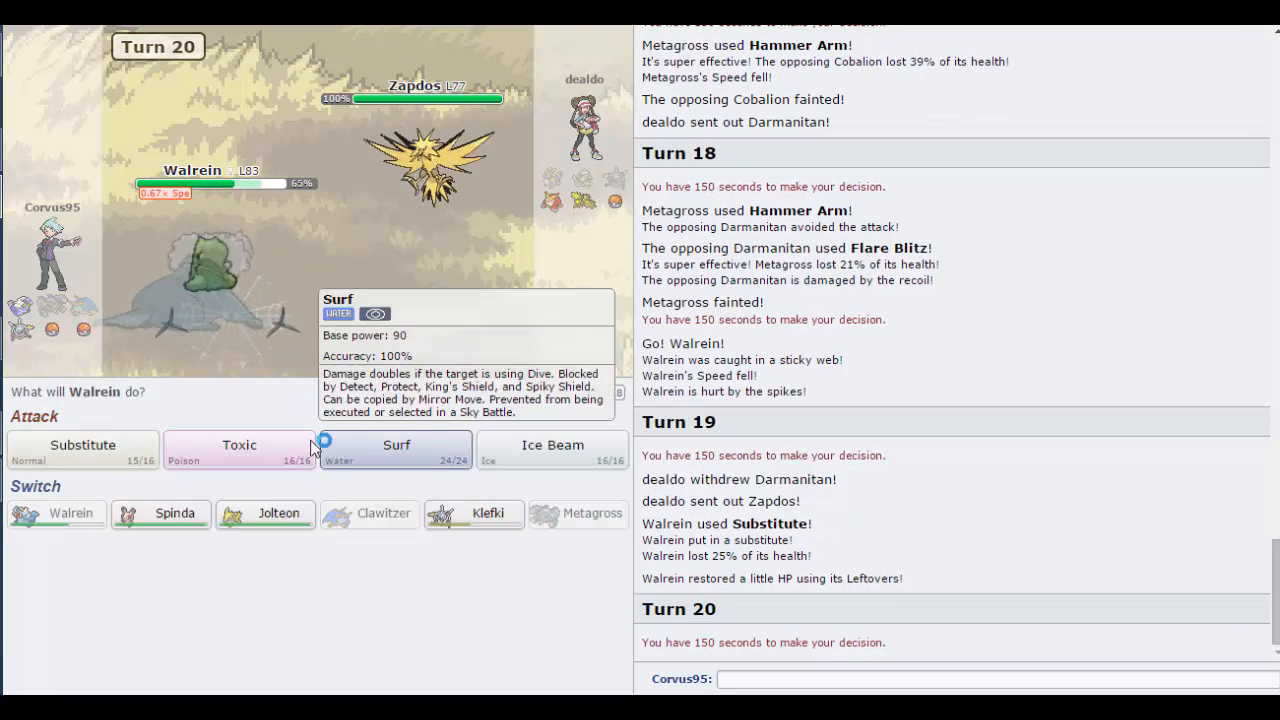
{"action": "mouse_move", "coordinate": [239, 448]}
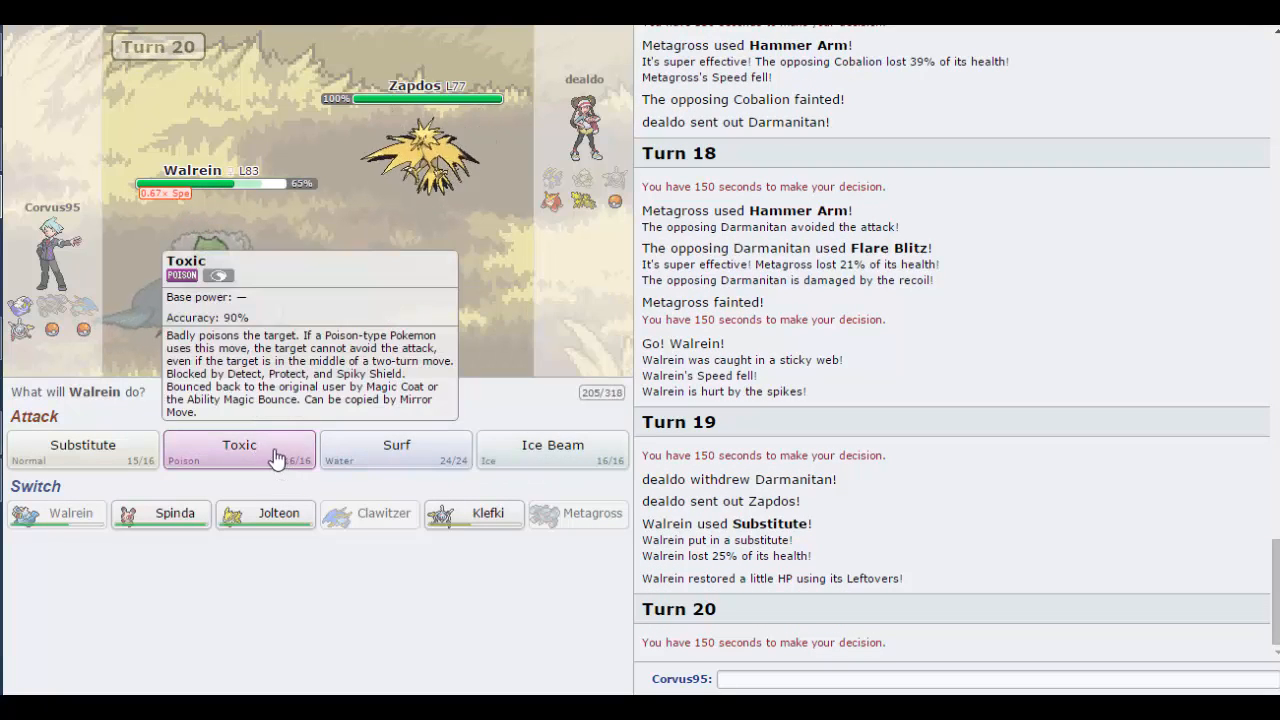
{"action": "left_click", "coordinate": [239, 450]}
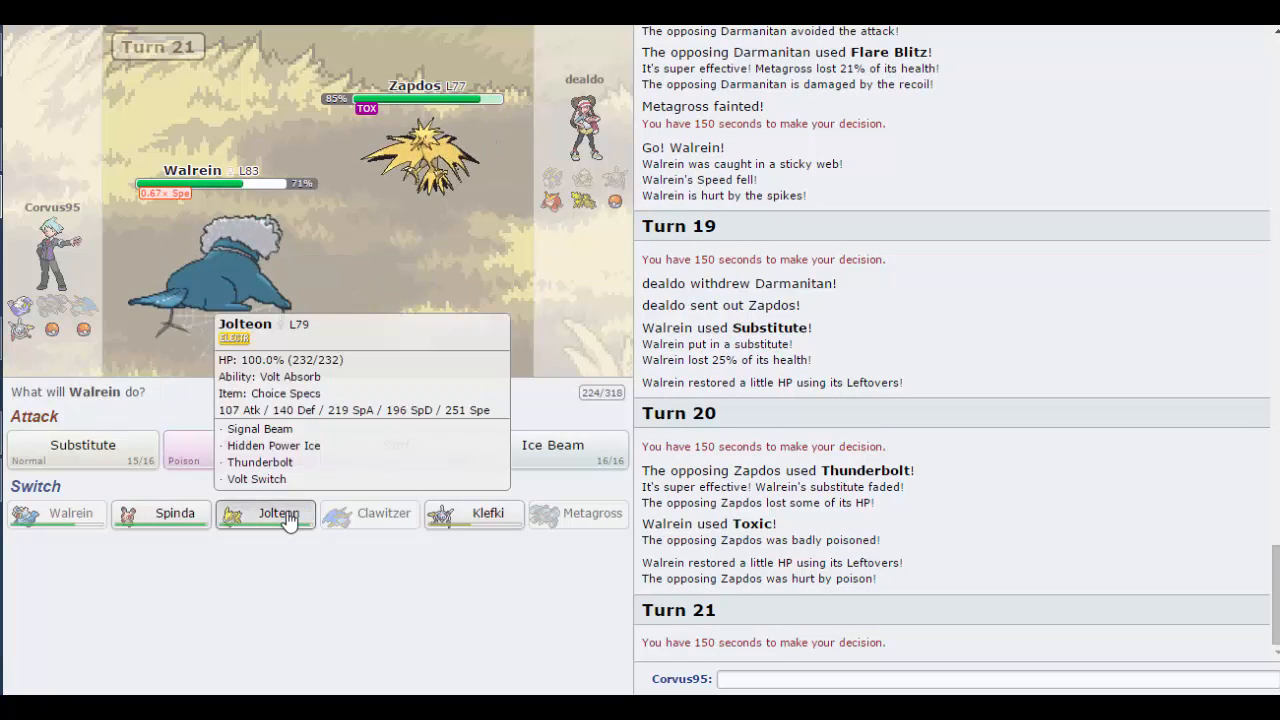
Step: Switch Walrein out for Jolteon, then Thunderbolt the incoming Deoxys
{"action": "left_click", "coordinate": [264, 513]}
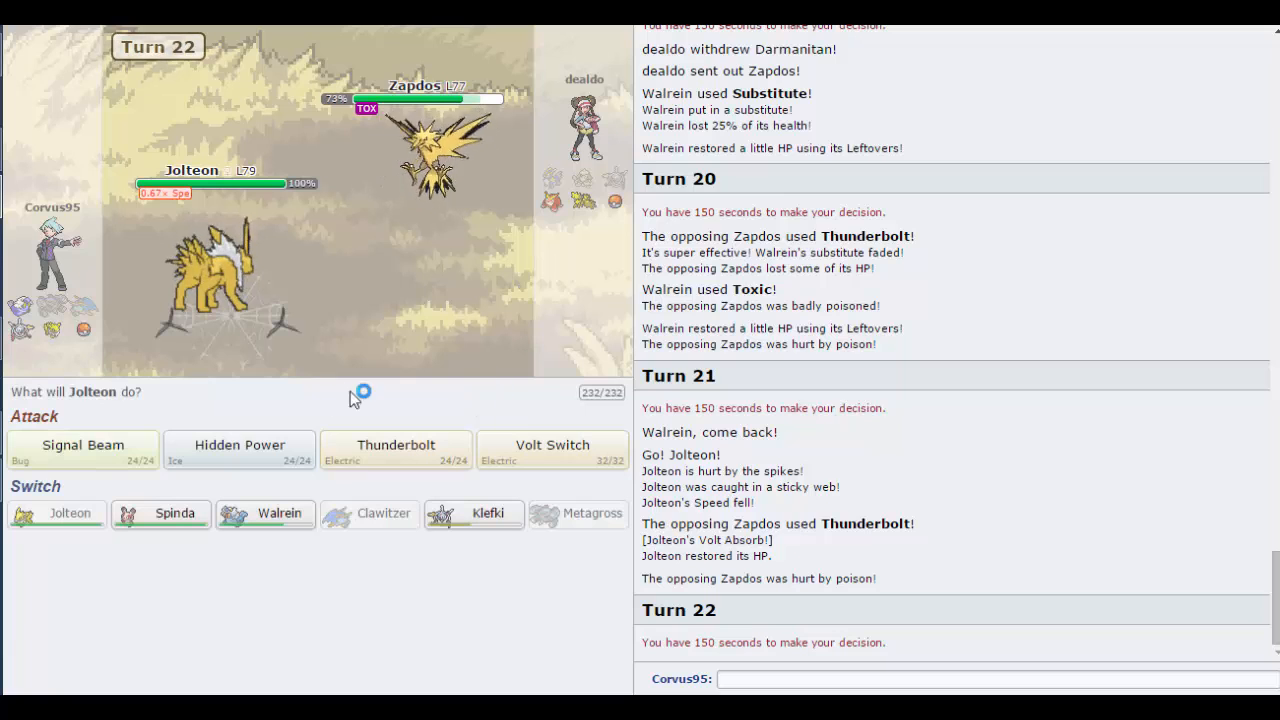
{"action": "mouse_move", "coordinate": [239, 448]}
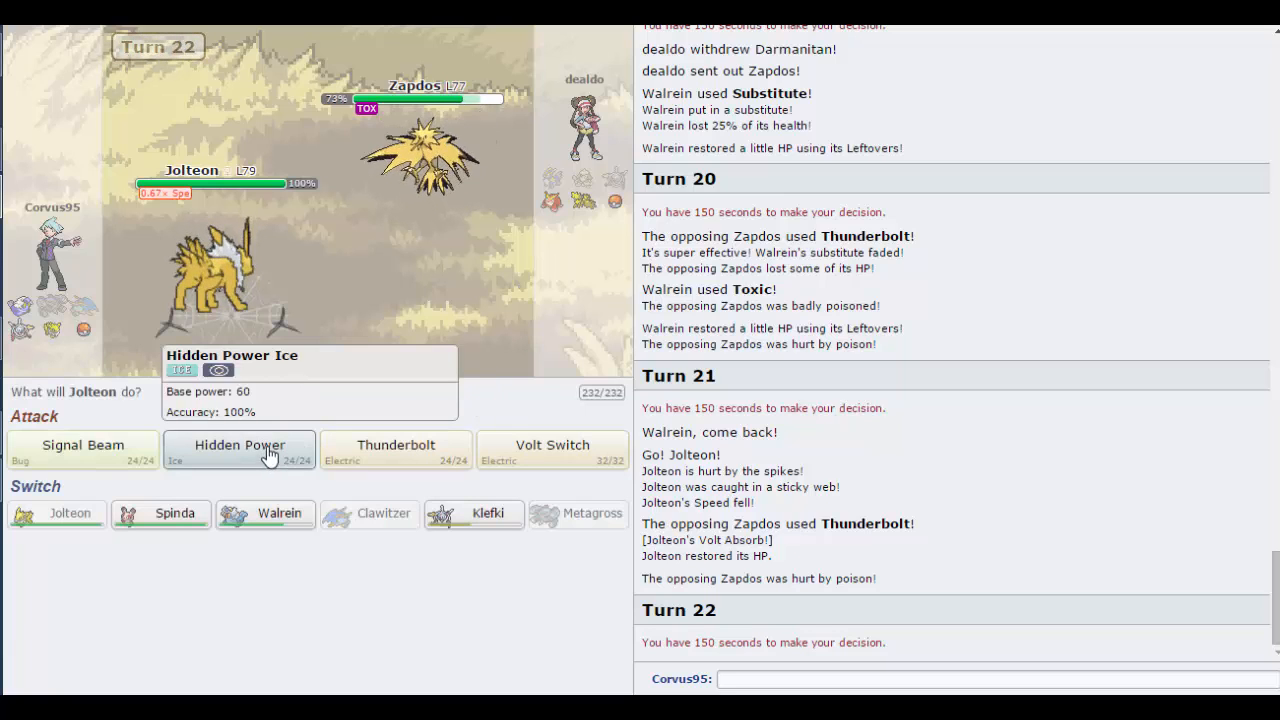
{"action": "mouse_move", "coordinate": [455, 195]}
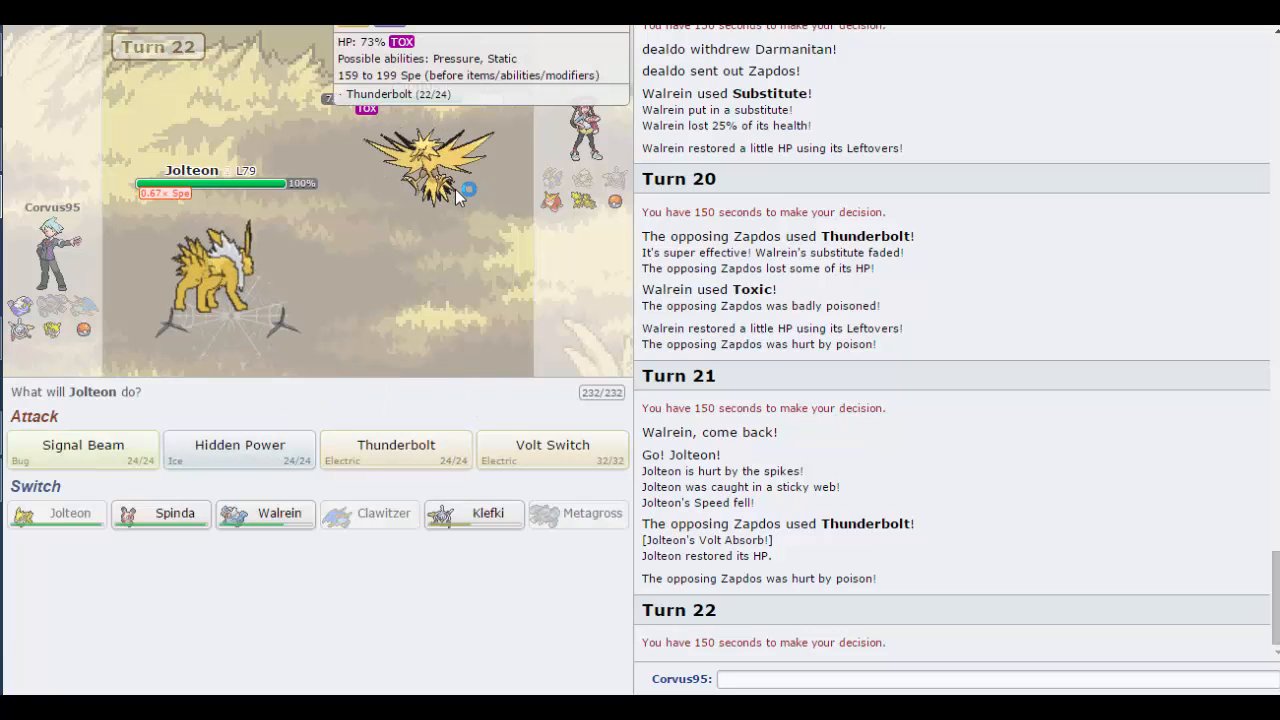
{"action": "mouse_move", "coordinate": [470, 243]}
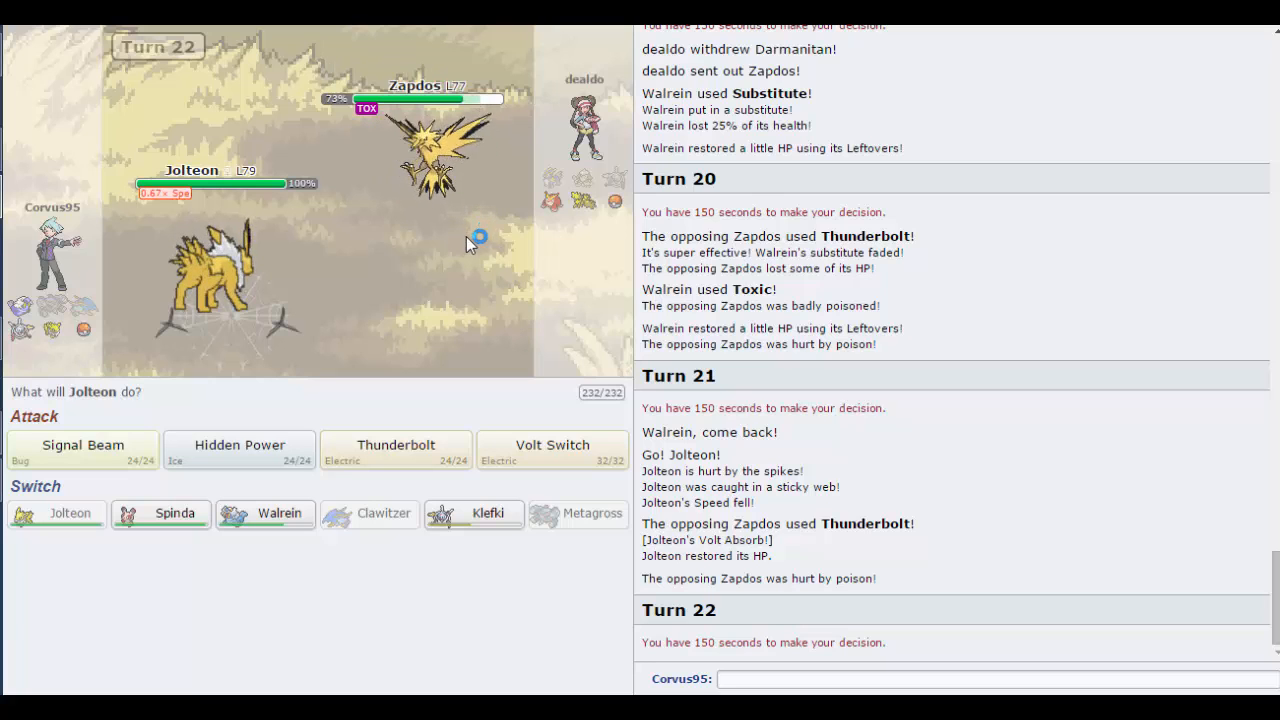
{"action": "mouse_move", "coordinate": [395, 450]}
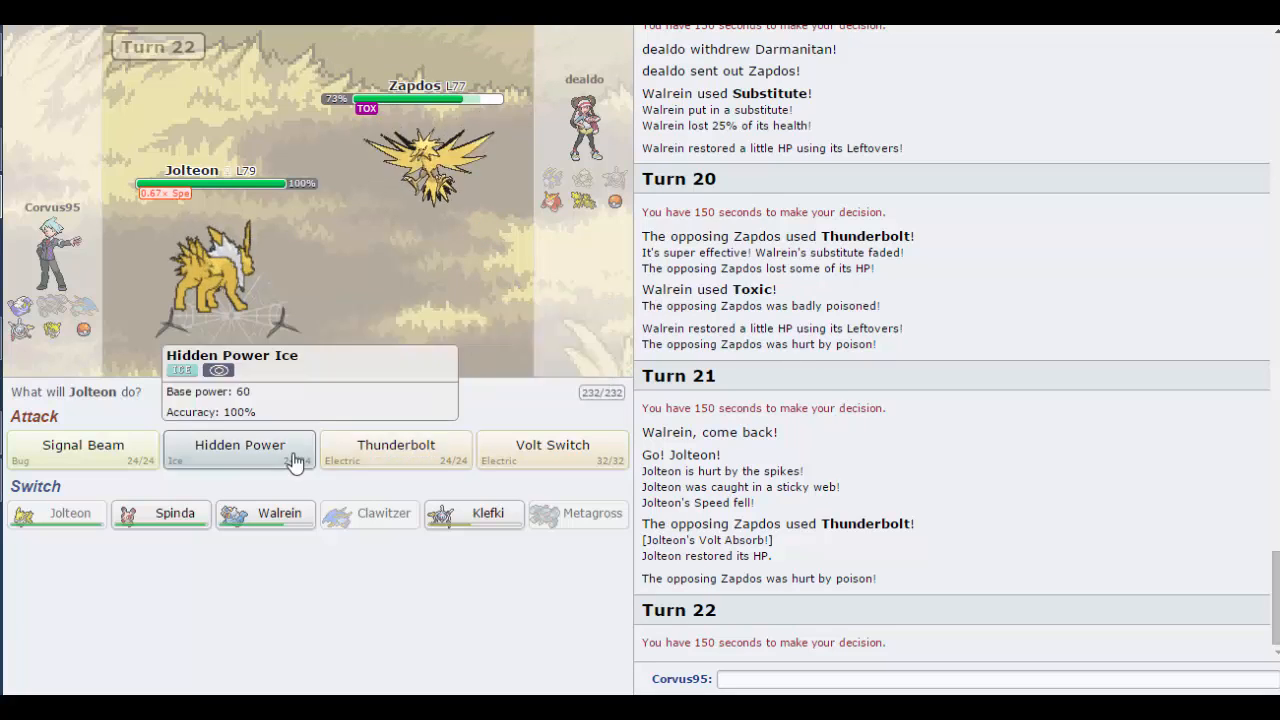
{"action": "mouse_move", "coordinate": [397, 461]}
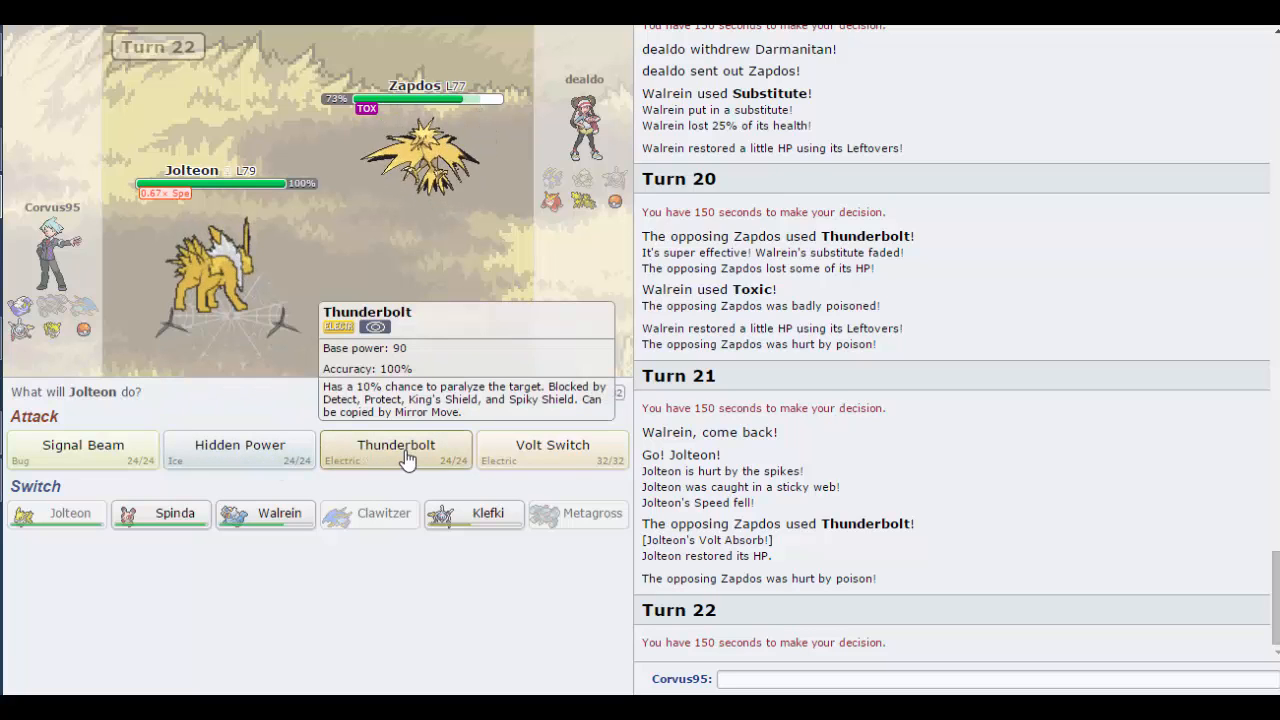
{"action": "left_click", "coordinate": [395, 447]}
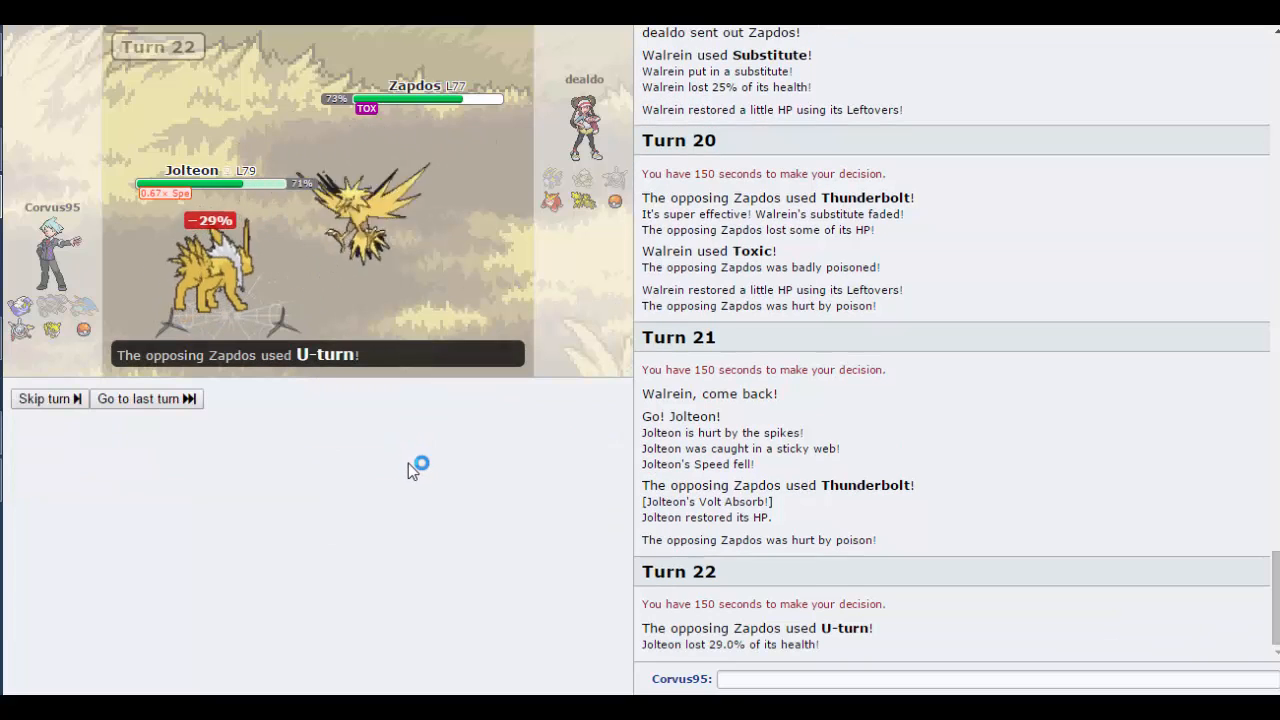
{"action": "left_click", "coordinate": [44, 398]}
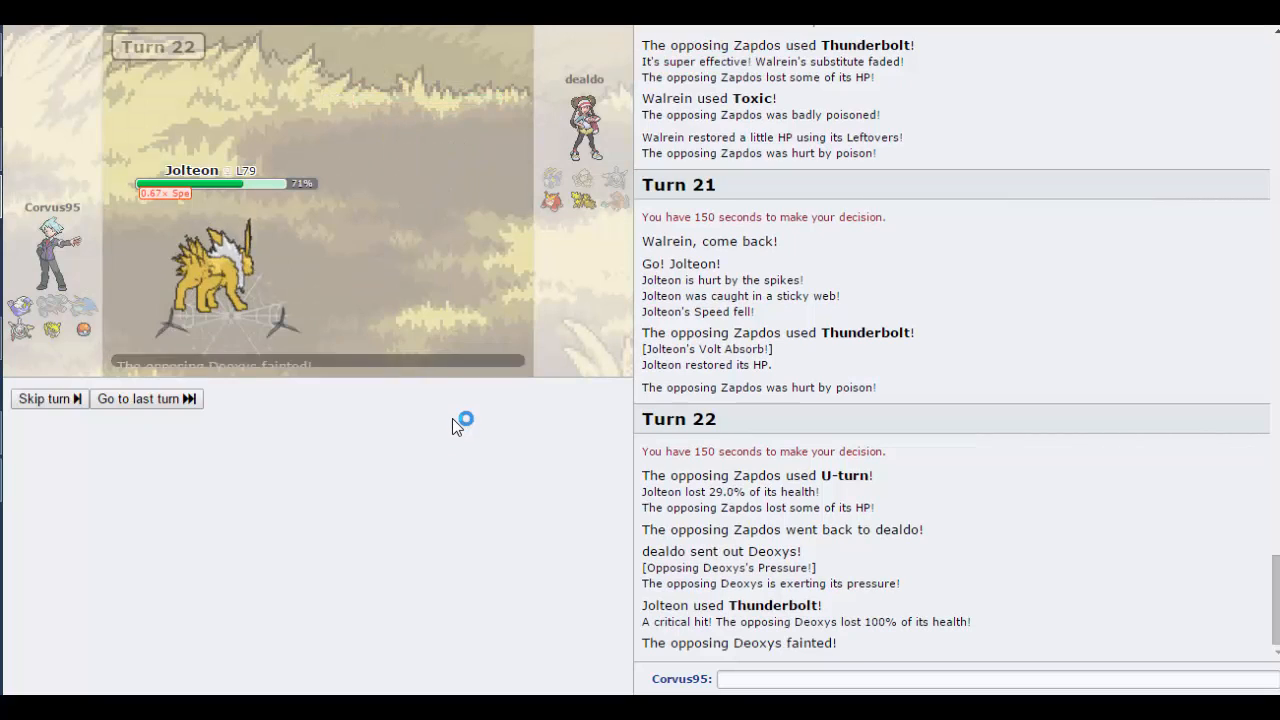
{"action": "left_click", "coordinate": [44, 398]}
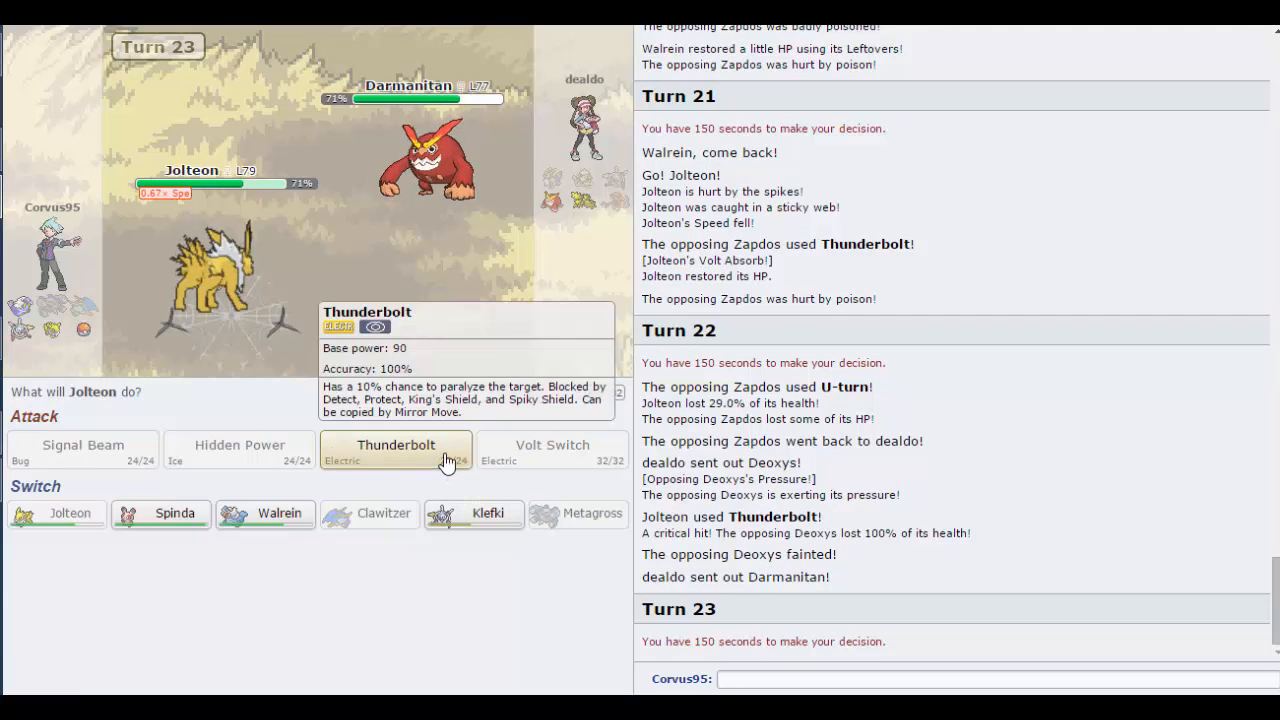
Step: Choose Thunderbolt against Darmanitan, send Walrein in after Jolteon faints, then Surf Darmanitan
{"action": "left_click", "coordinate": [395, 445]}
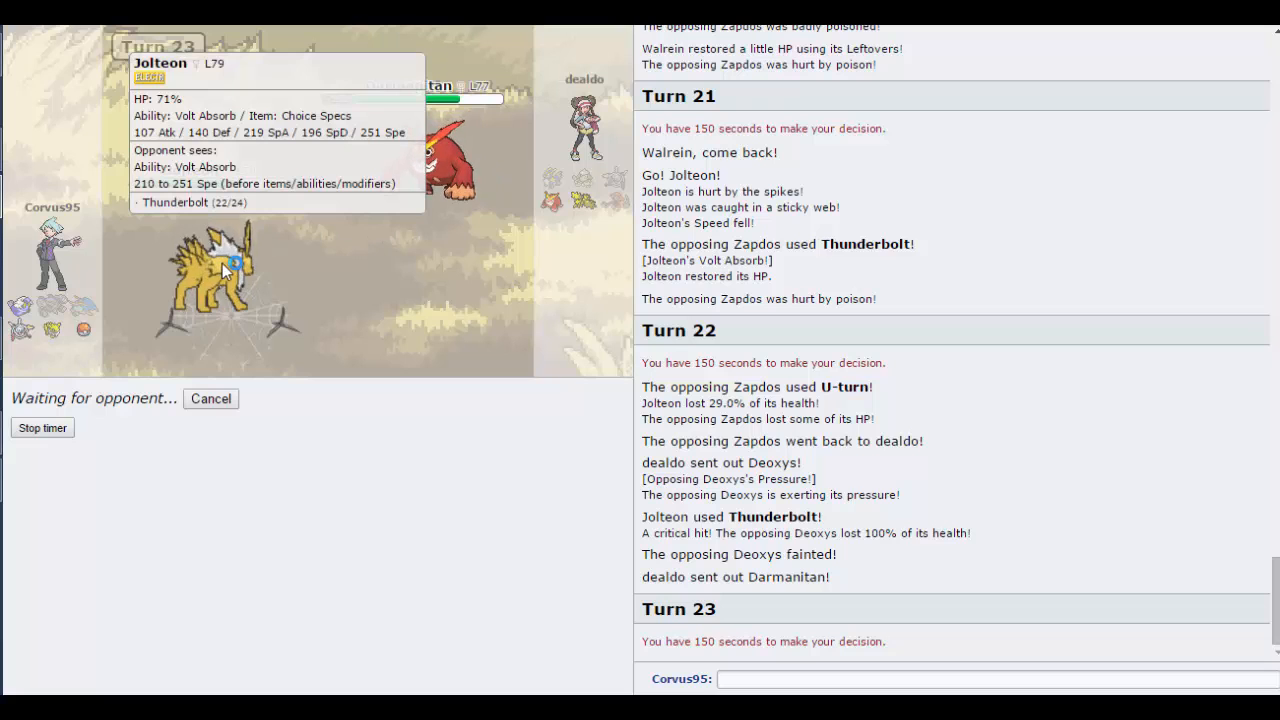
{"action": "mouse_move", "coordinate": [475, 150]}
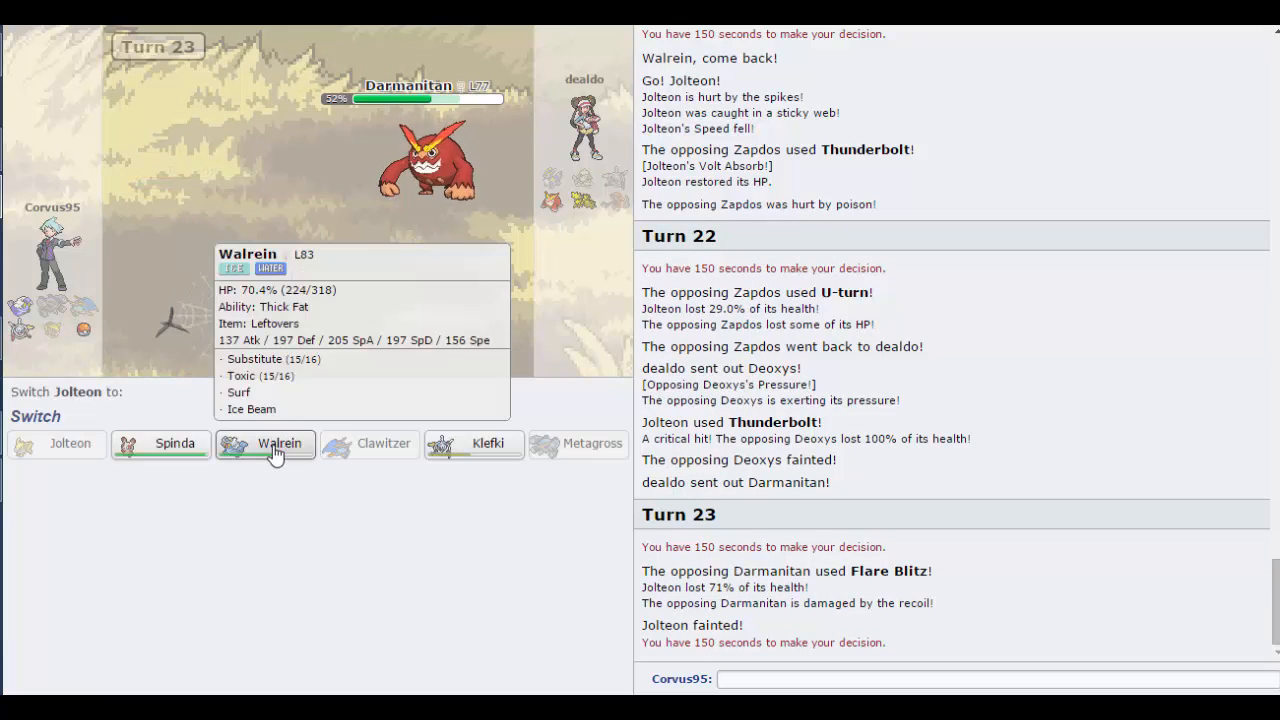
{"action": "left_click", "coordinate": [265, 443]}
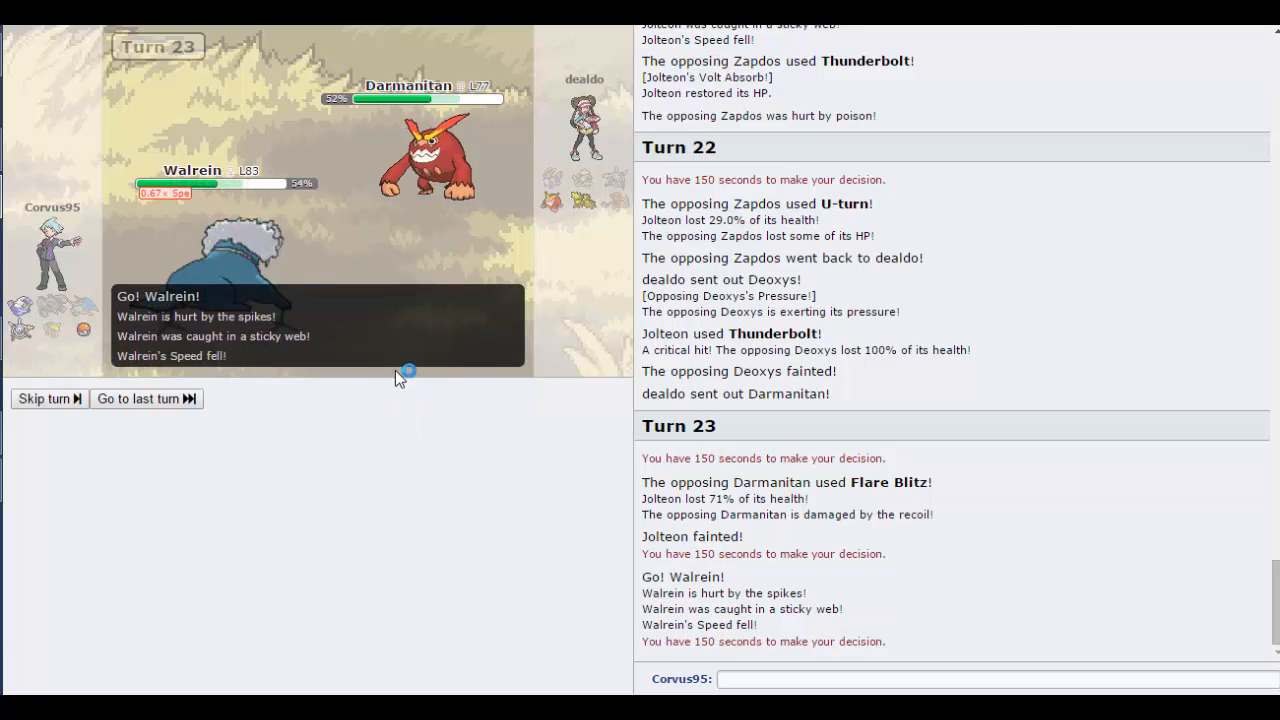
{"action": "mouse_move", "coordinate": [396, 445]}
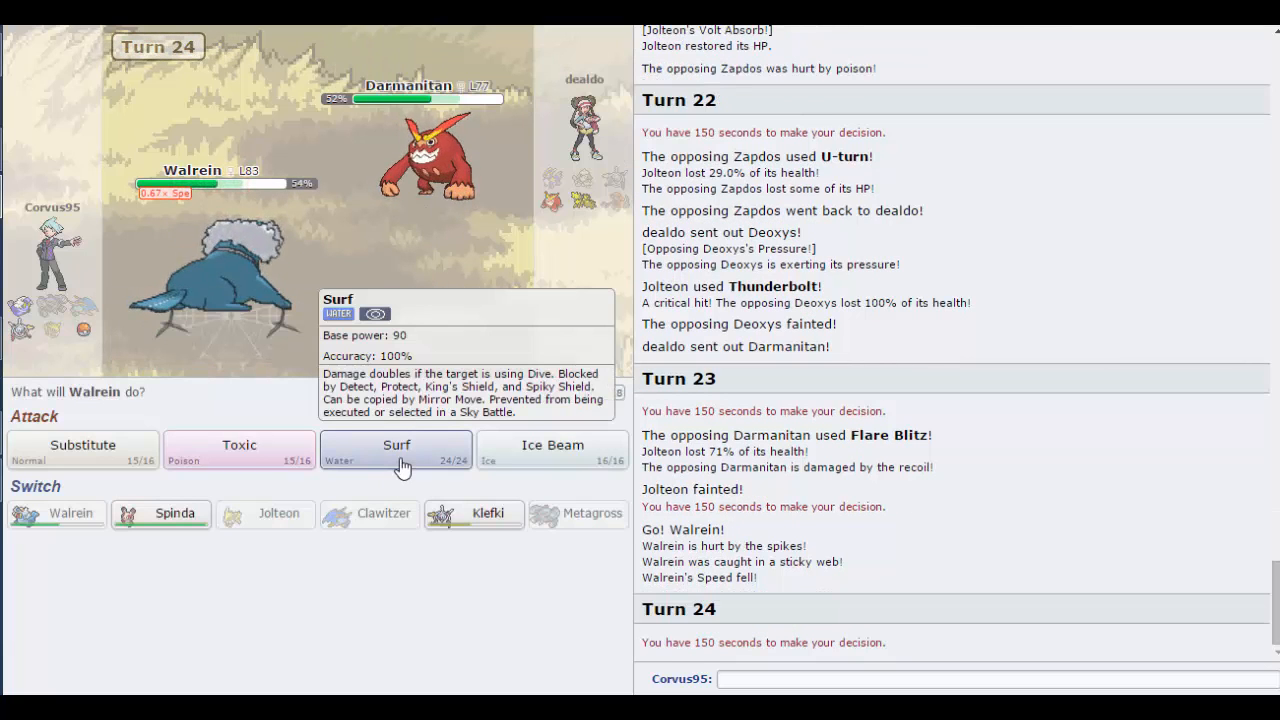
{"action": "left_click", "coordinate": [396, 445]}
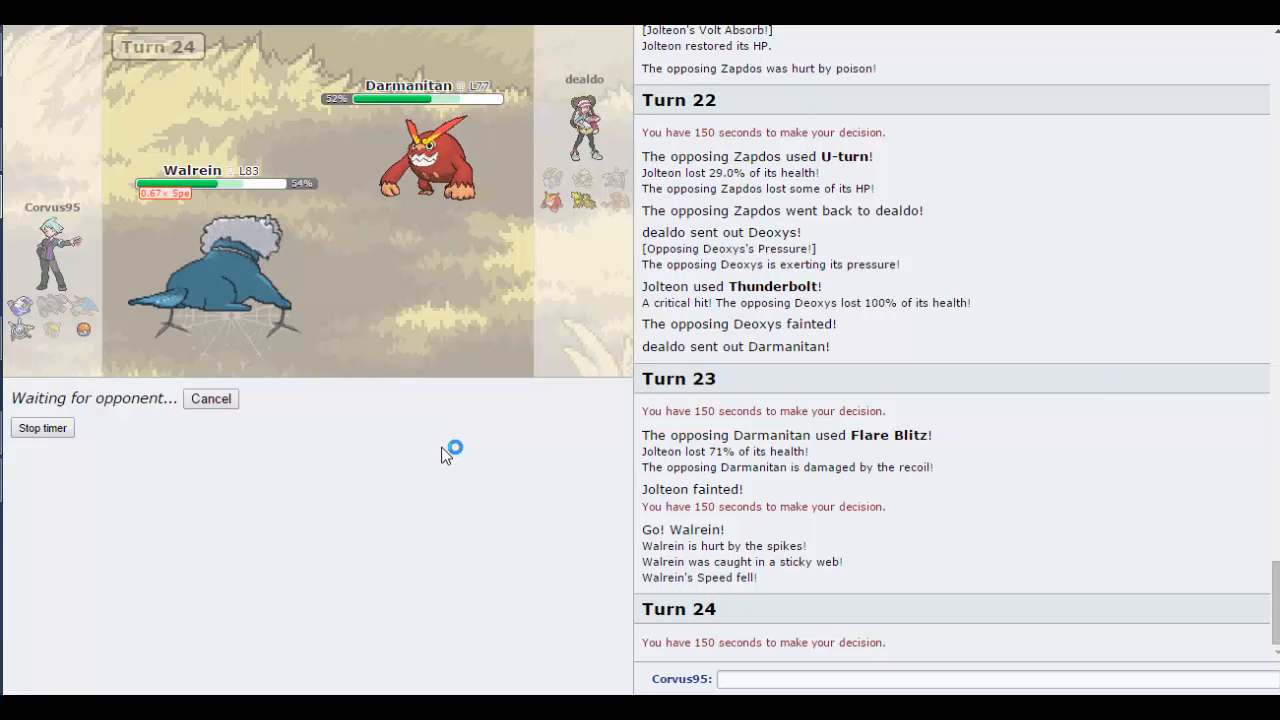
{"action": "mouse_move", "coordinate": [443, 443]}
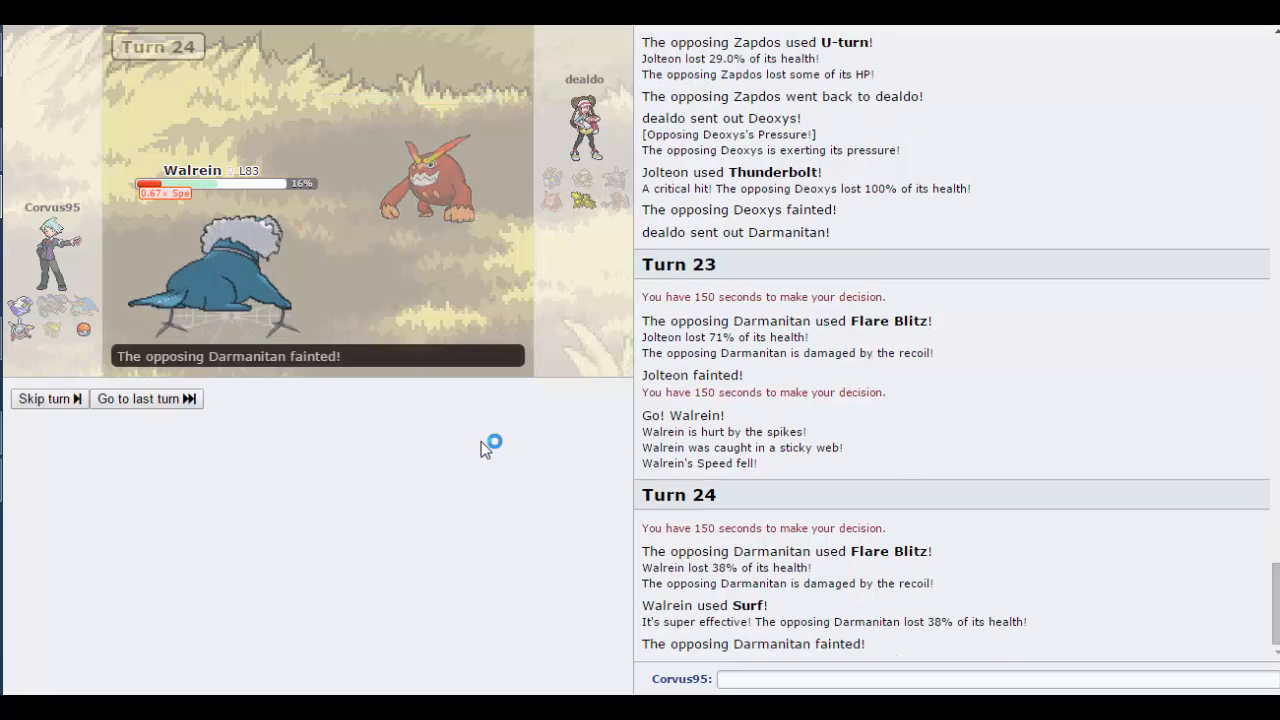
{"action": "left_click", "coordinate": [43, 398]}
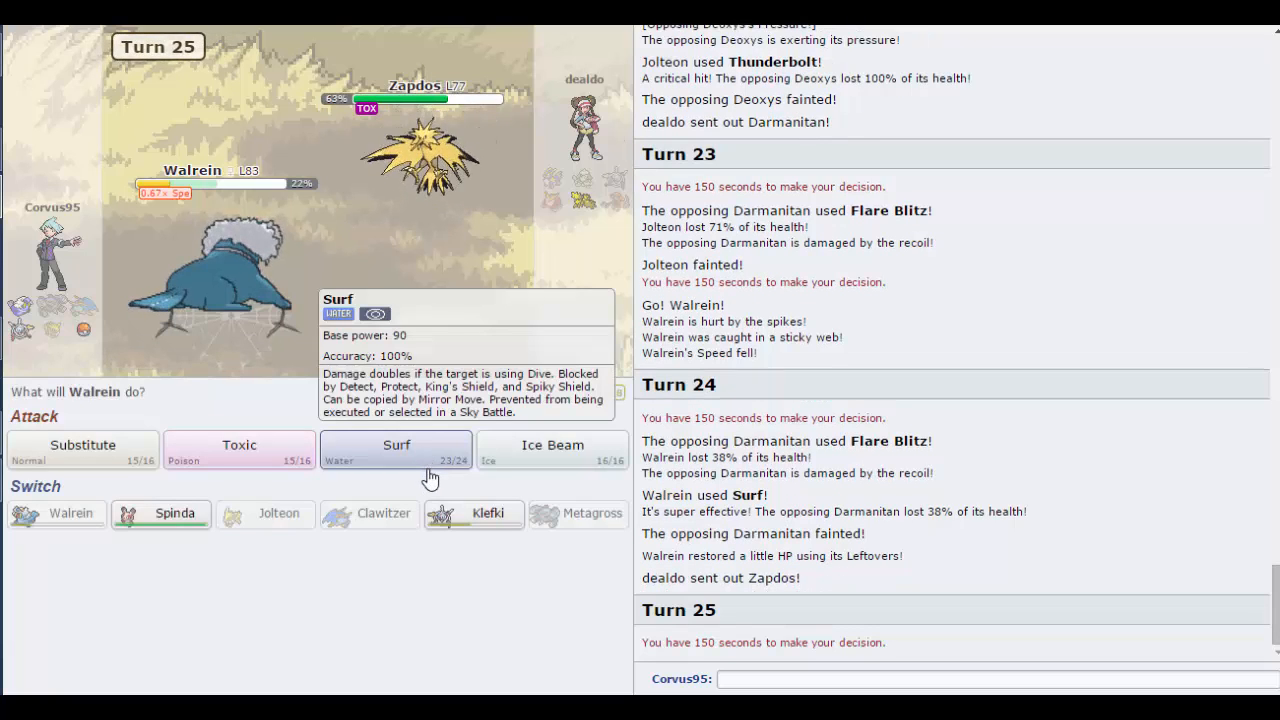
Step: Surf Zapdos with Walrein, send in Klefki, then use Spinda's Sucker Punch until defeat
{"action": "left_click", "coordinate": [396, 445]}
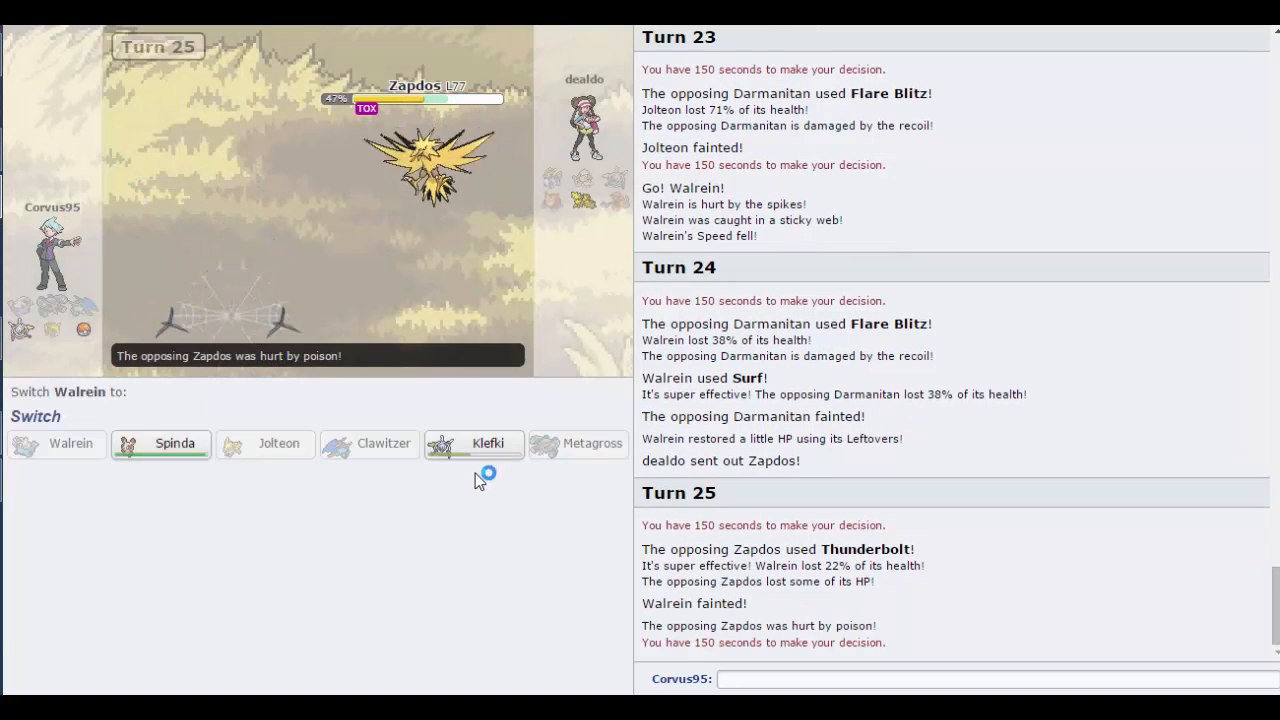
{"action": "mouse_move", "coordinate": [488, 443]}
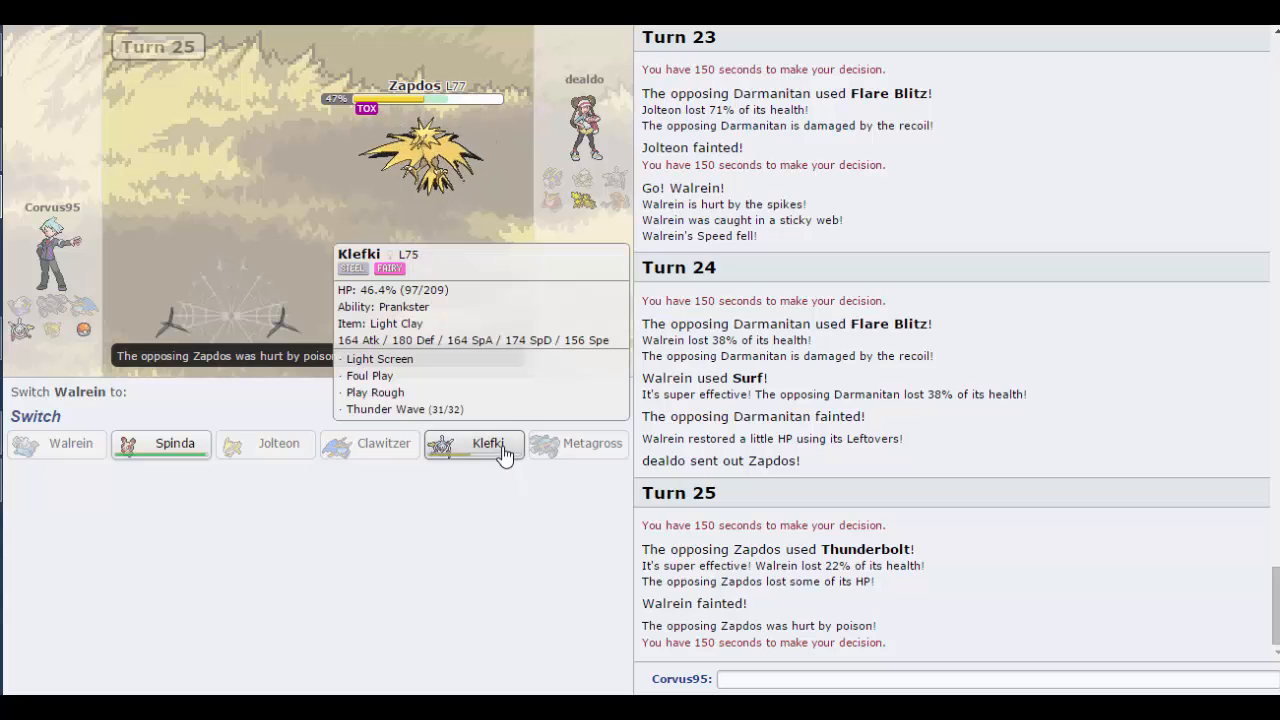
{"action": "left_click", "coordinate": [488, 443]}
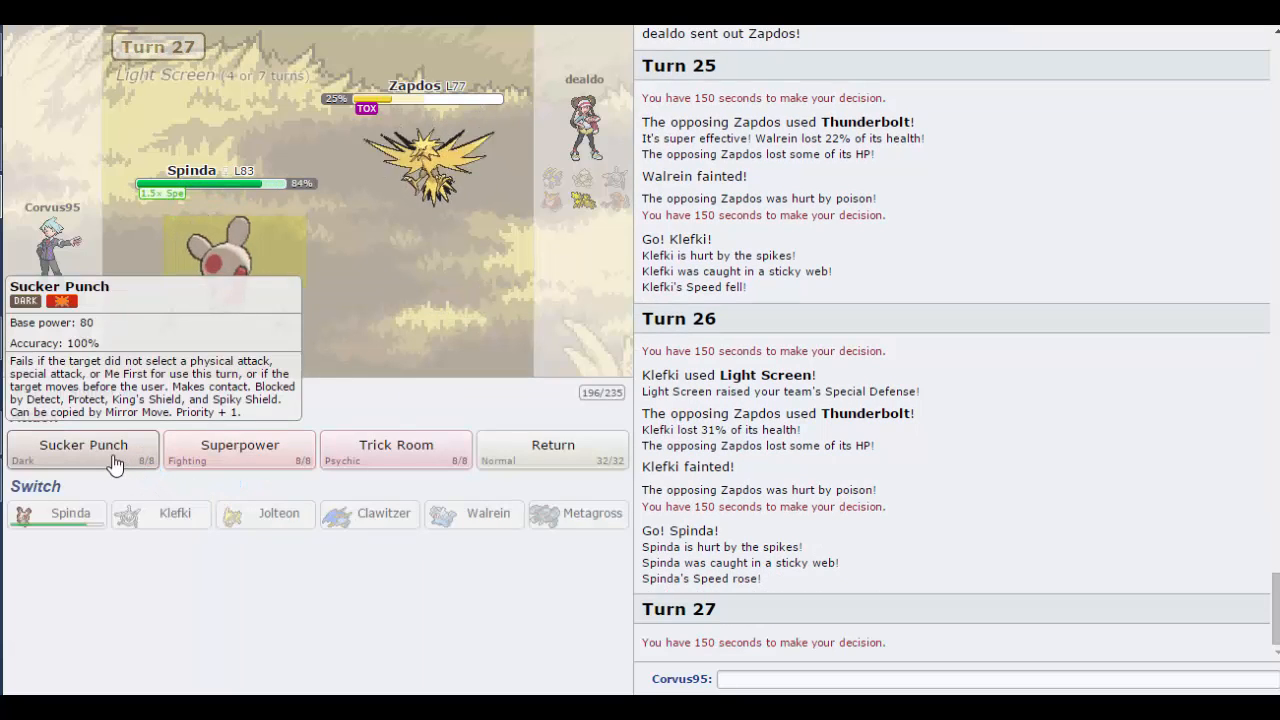
{"action": "left_click", "coordinate": [83, 448]}
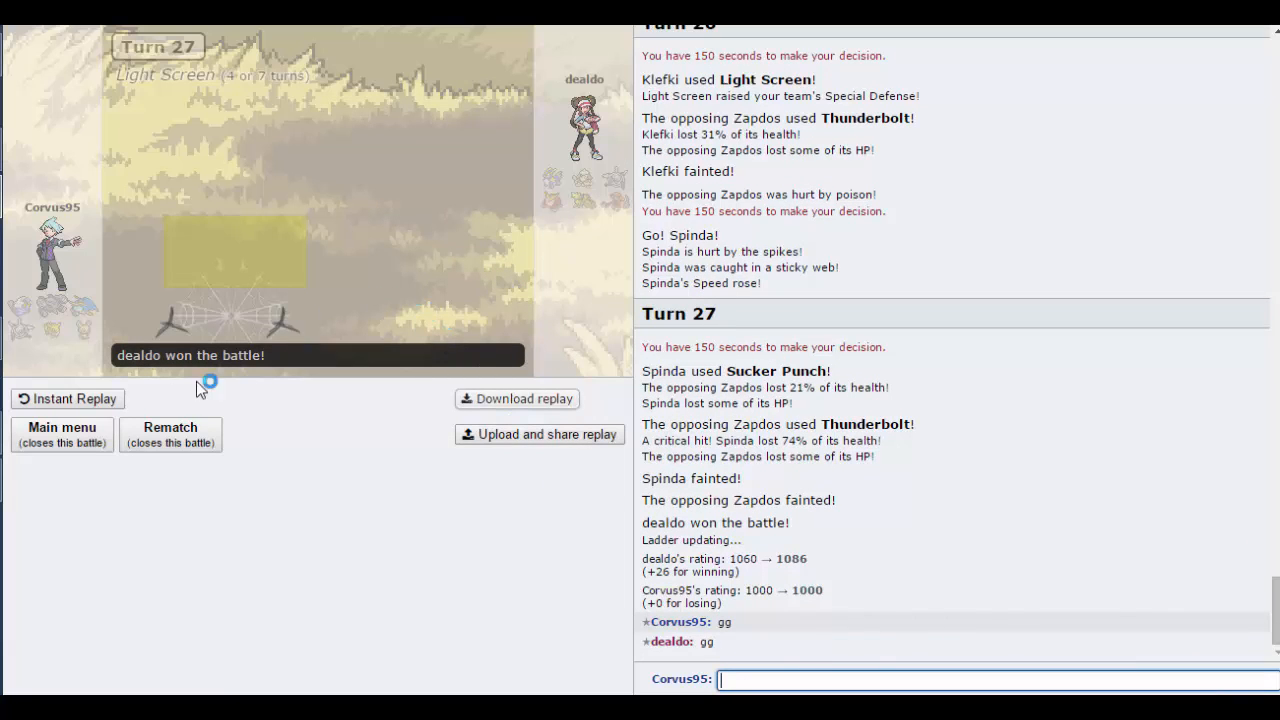
Step: Close the finished battle and find a new Random Battle opponent
{"action": "left_click", "coordinate": [61, 434]}
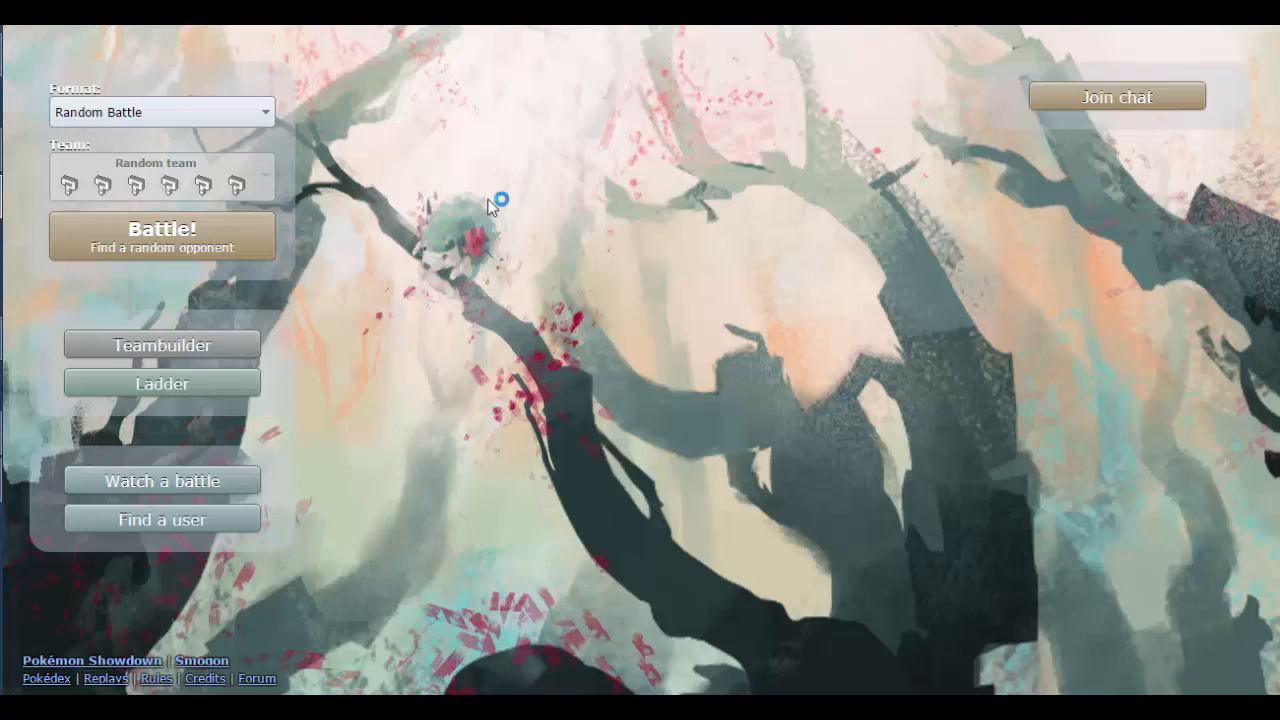
{"action": "mouse_move", "coordinate": [185, 260]}
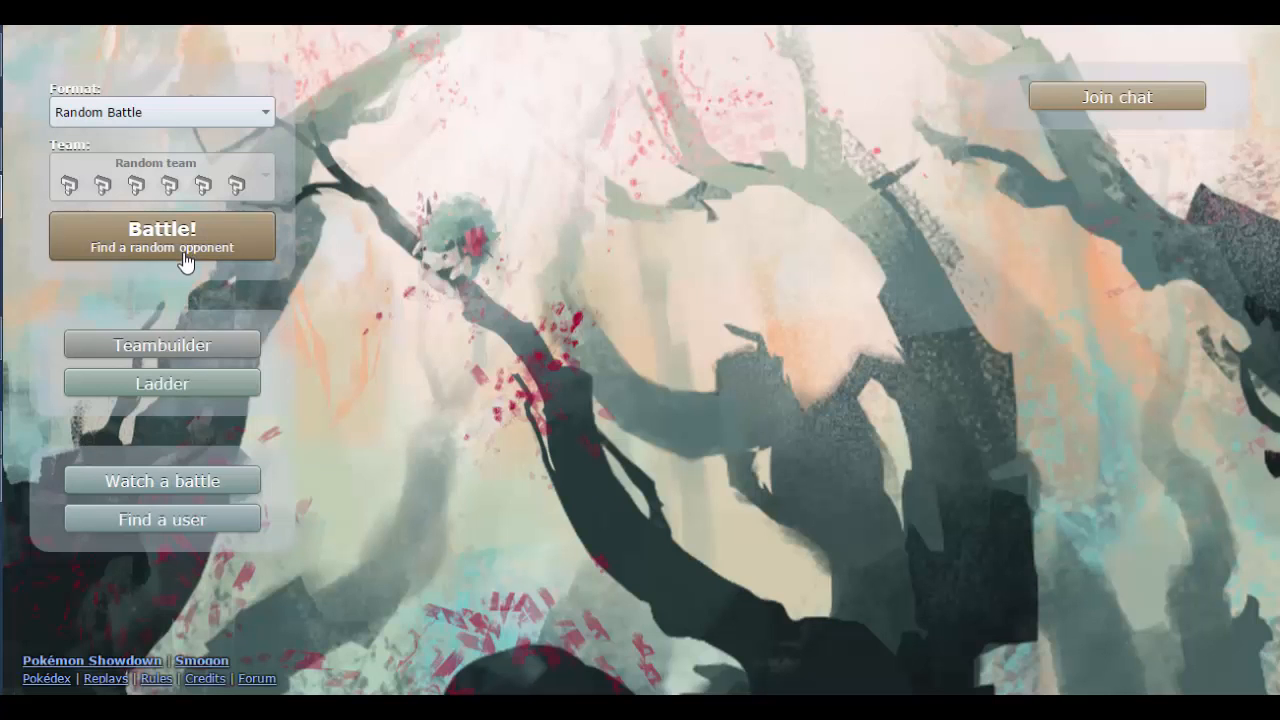
{"action": "left_click", "coordinate": [161, 236]}
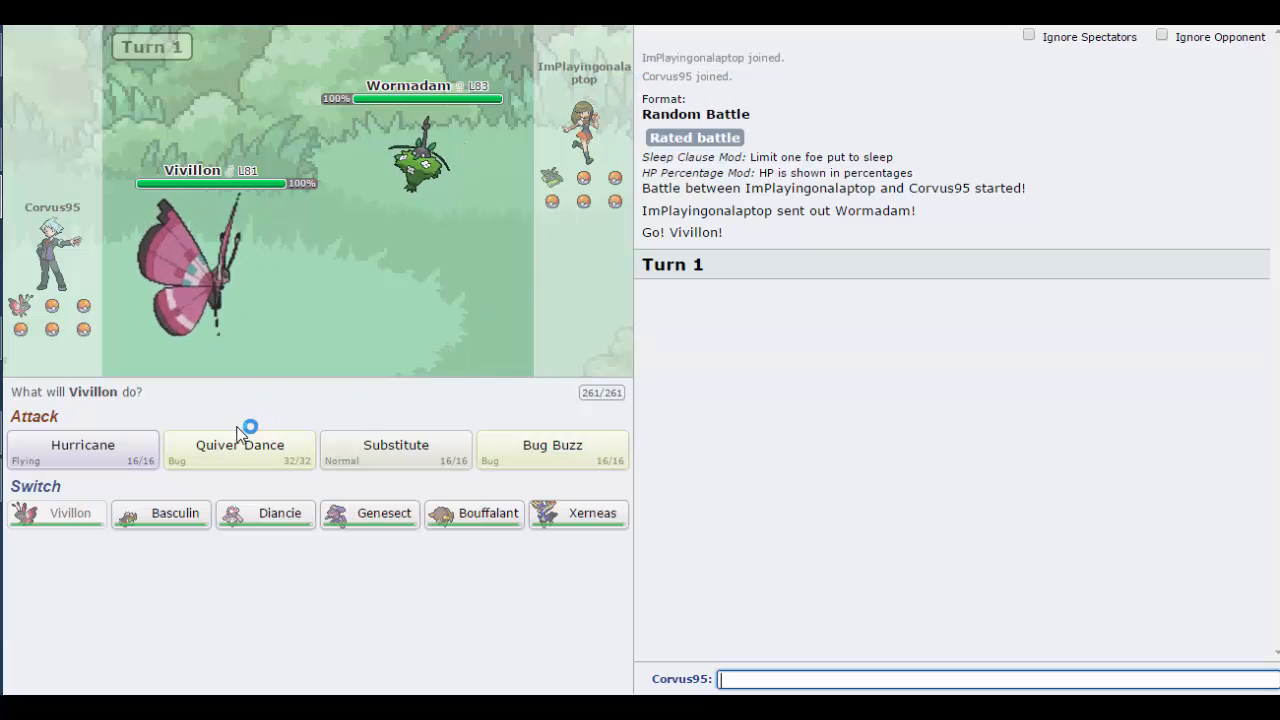
{"action": "mouse_move", "coordinate": [265, 513]}
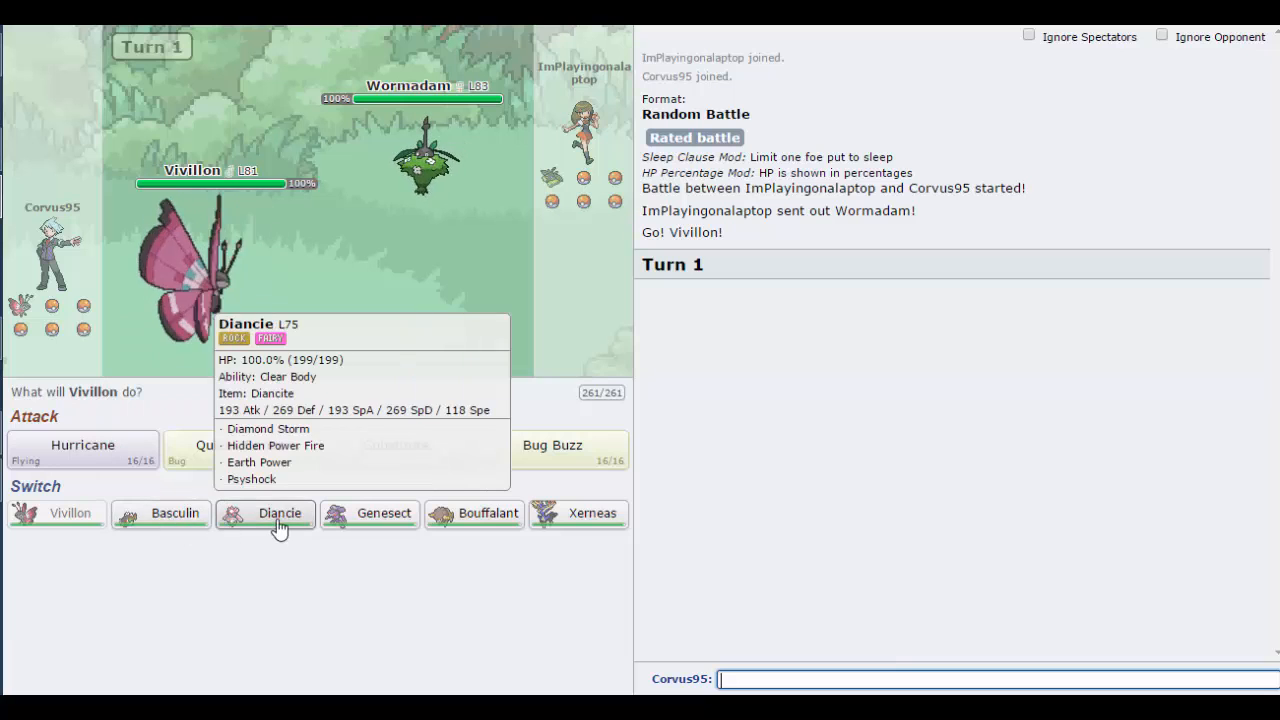
{"action": "mouse_move", "coordinate": [474, 513]}
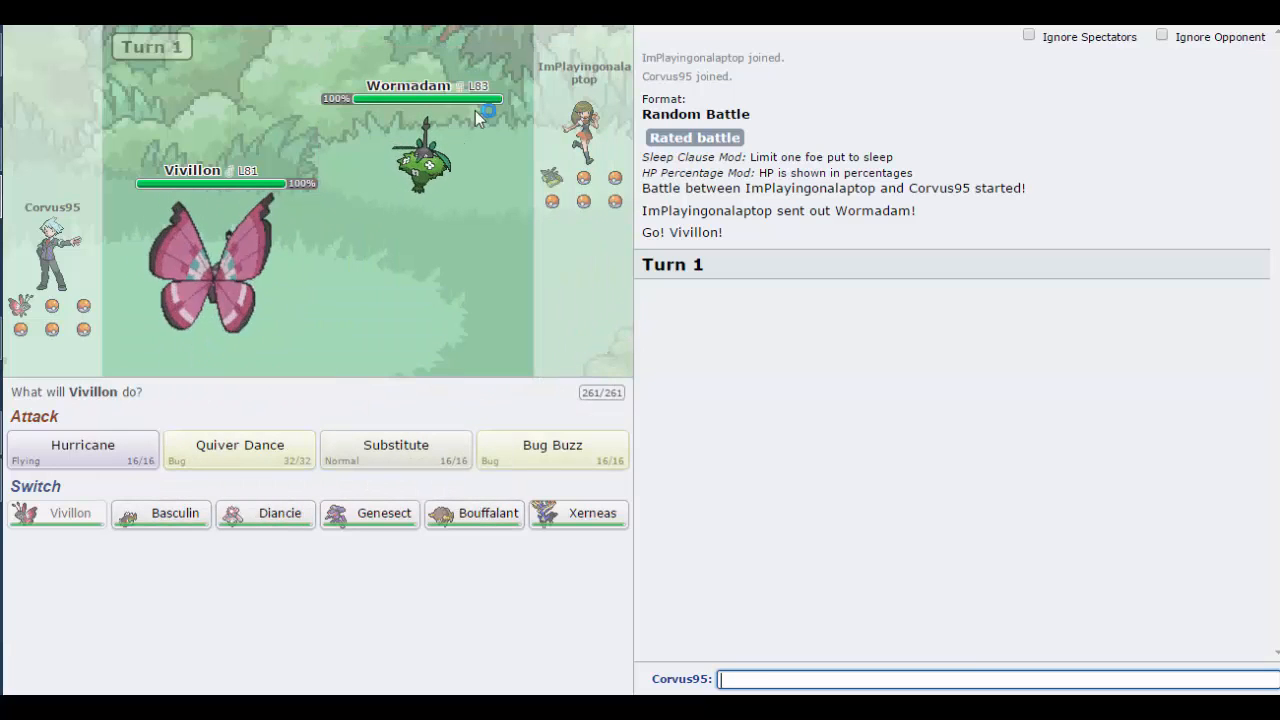
{"action": "mouse_move", "coordinate": [238, 445]}
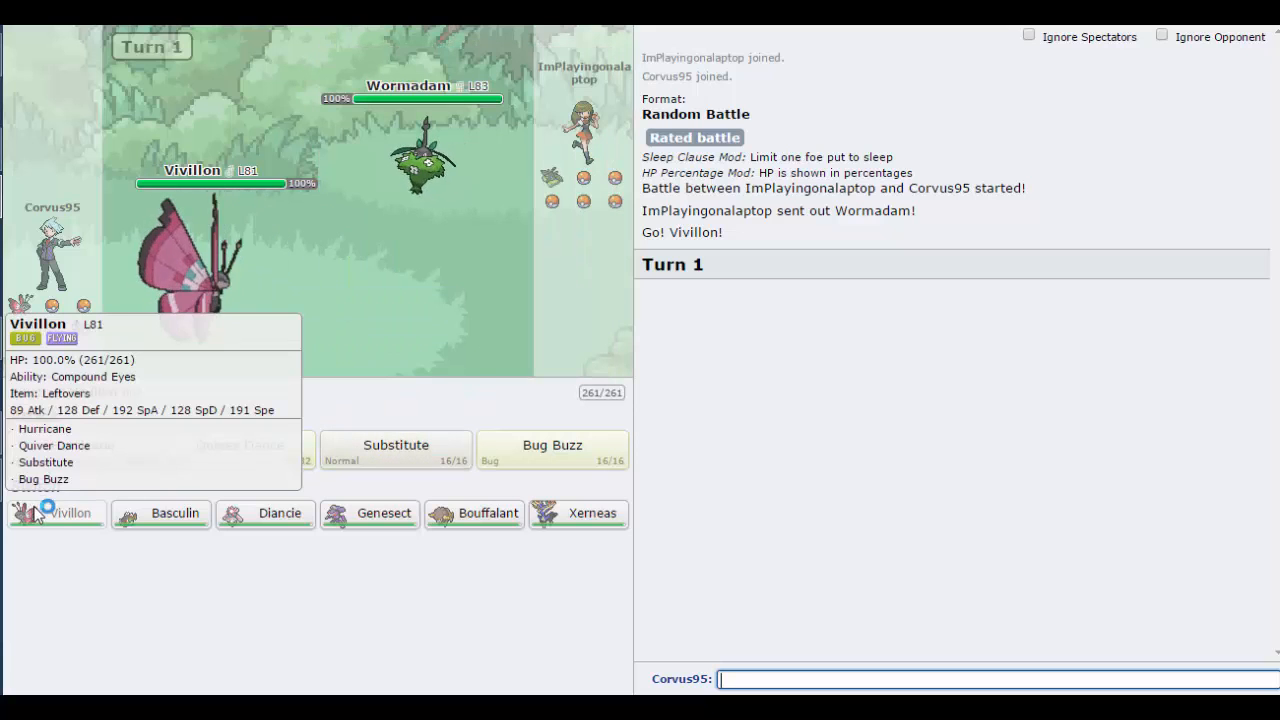
{"action": "mouse_move", "coordinate": [418, 456]}
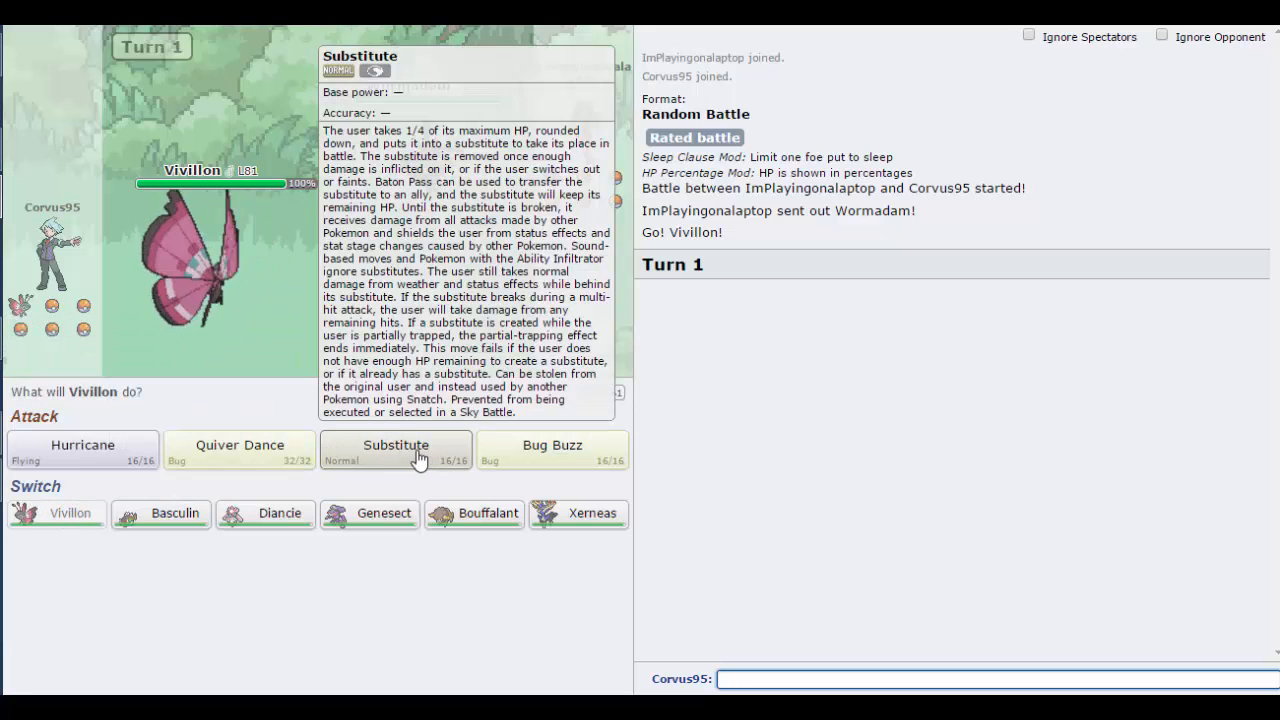
Step: Have Vivillon use Substitute against Wormadam
{"action": "left_click", "coordinate": [396, 445]}
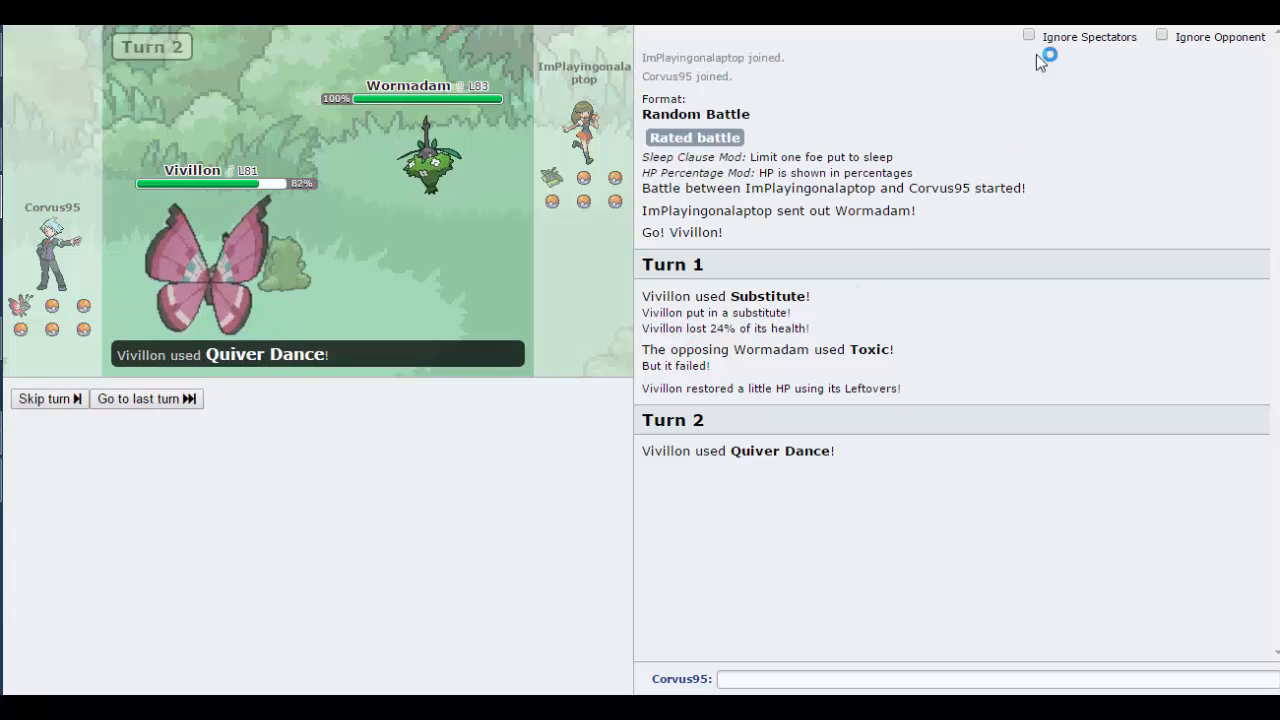
Step: Hide spectator chat and Quiver Dance twice until the opponent forfeits and rating reaches 1042
{"action": "left_click", "coordinate": [1029, 34]}
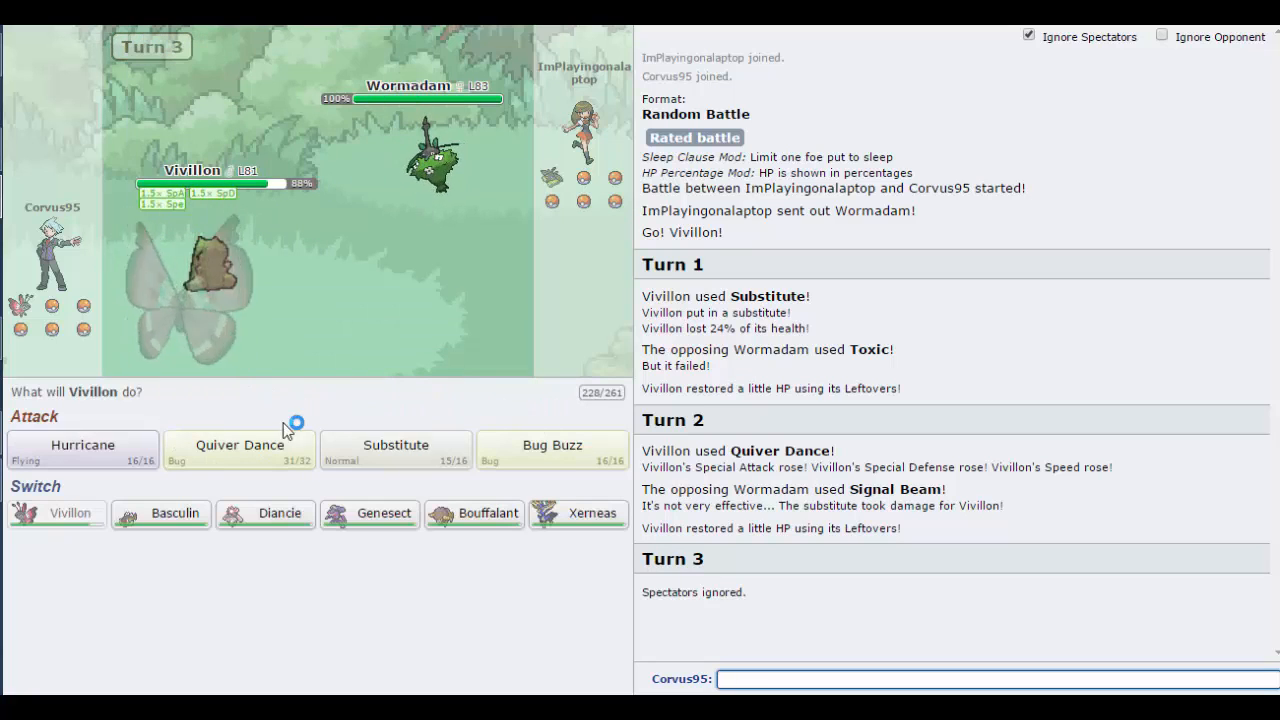
{"action": "mouse_move", "coordinate": [239, 449]}
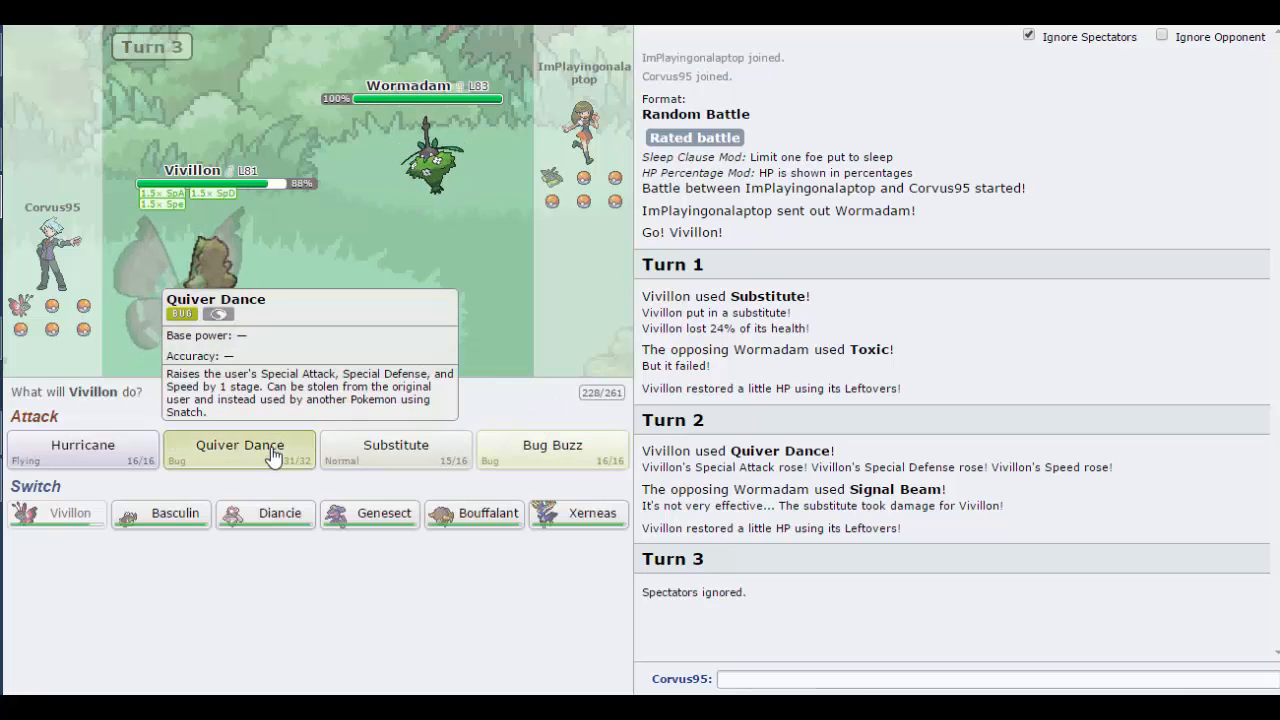
{"action": "left_click", "coordinate": [239, 450]}
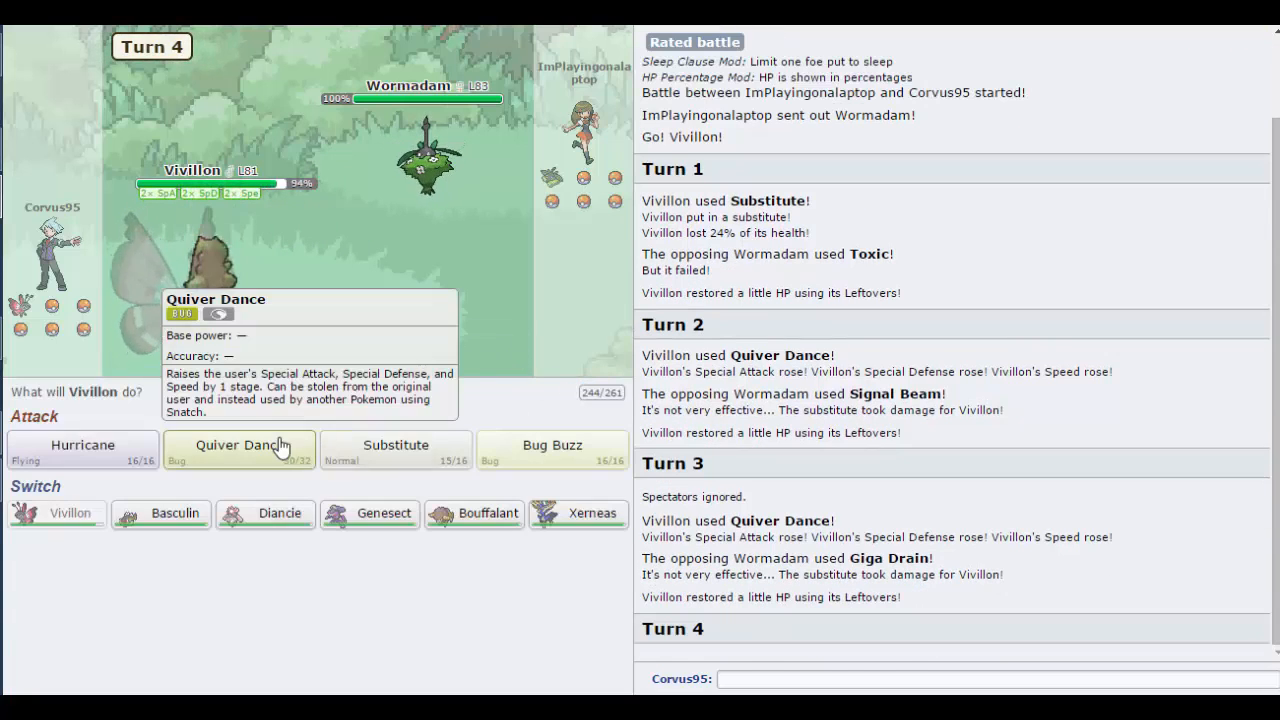
{"action": "left_click", "coordinate": [239, 445]}
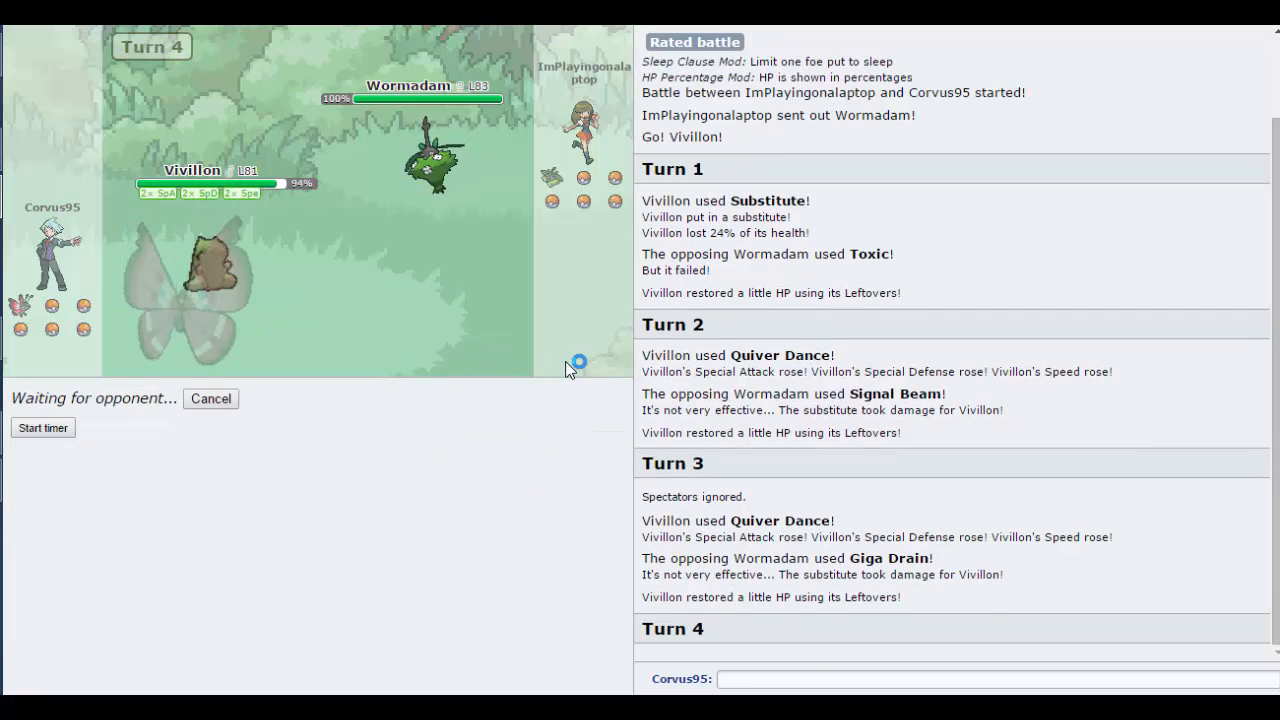
{"action": "mouse_move", "coordinate": [485, 410]}
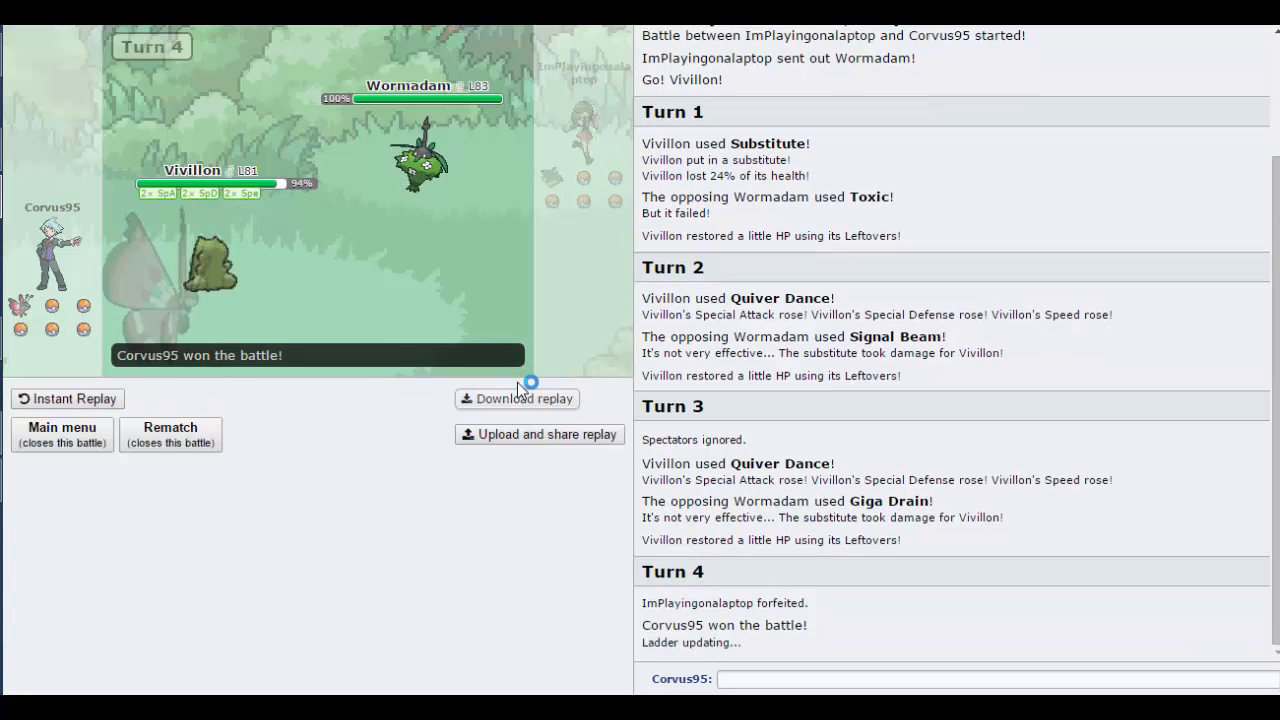
{"action": "scroll", "scroll_direction": "down", "scroll_amount": 3}
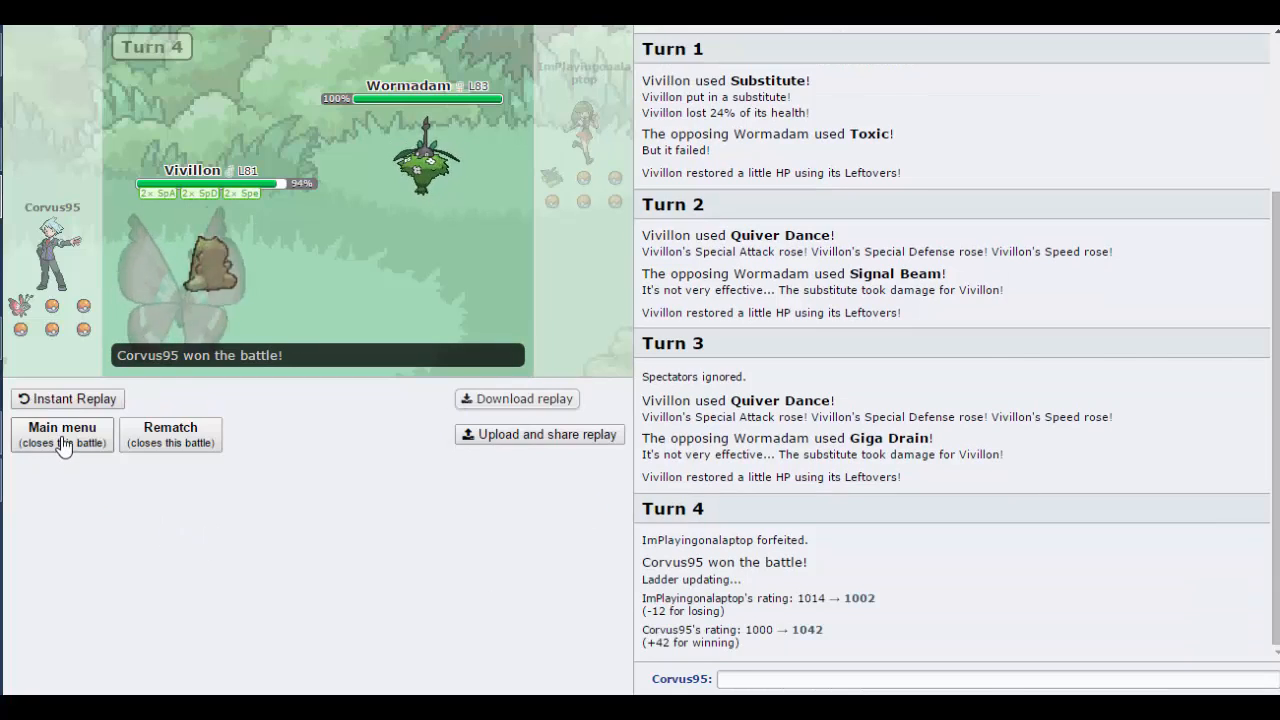
Step: Start a new Random Battle, ignore spectators, and have Linoone use Belly Drum
{"action": "left_click", "coordinate": [62, 434]}
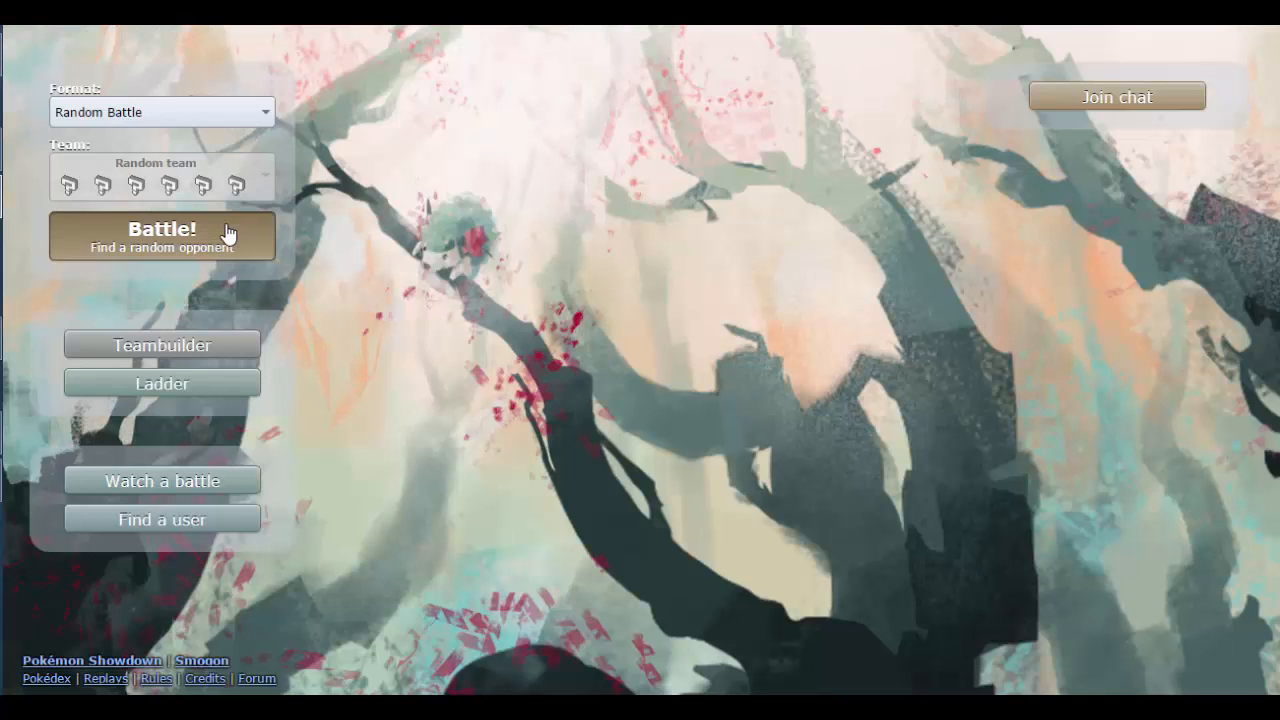
{"action": "left_click", "coordinate": [161, 236]}
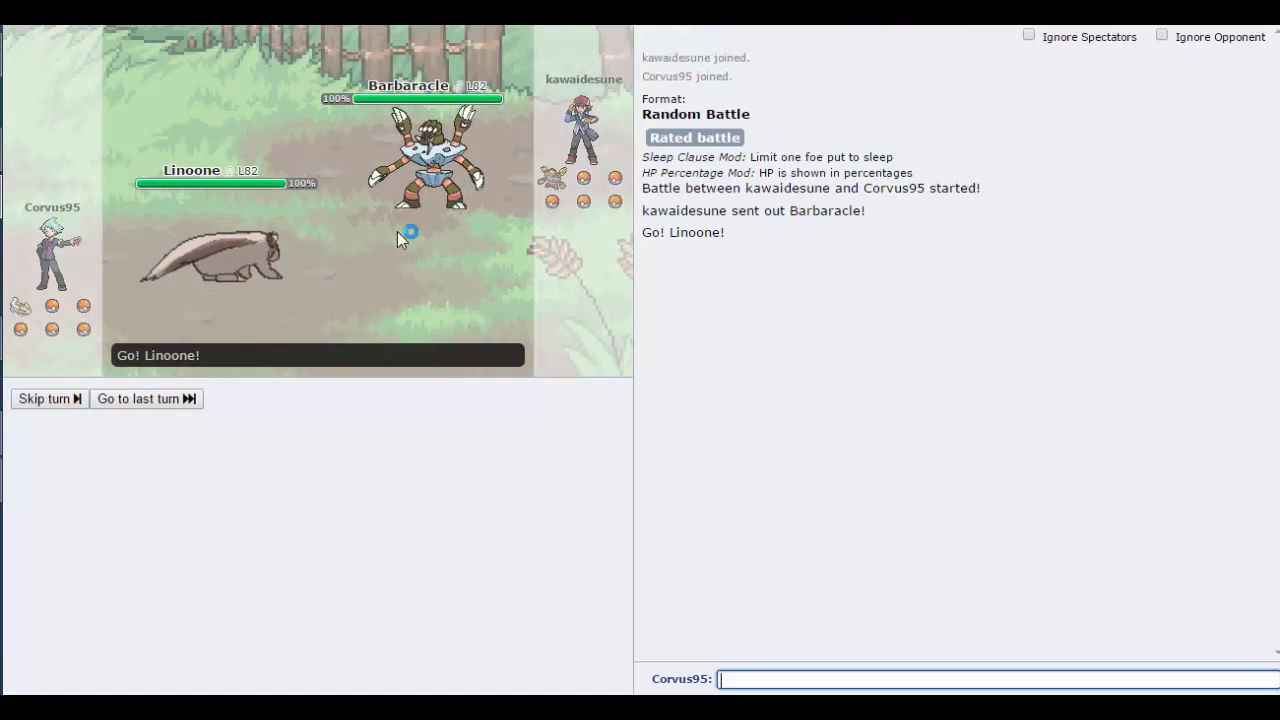
{"action": "left_click", "coordinate": [1029, 34]}
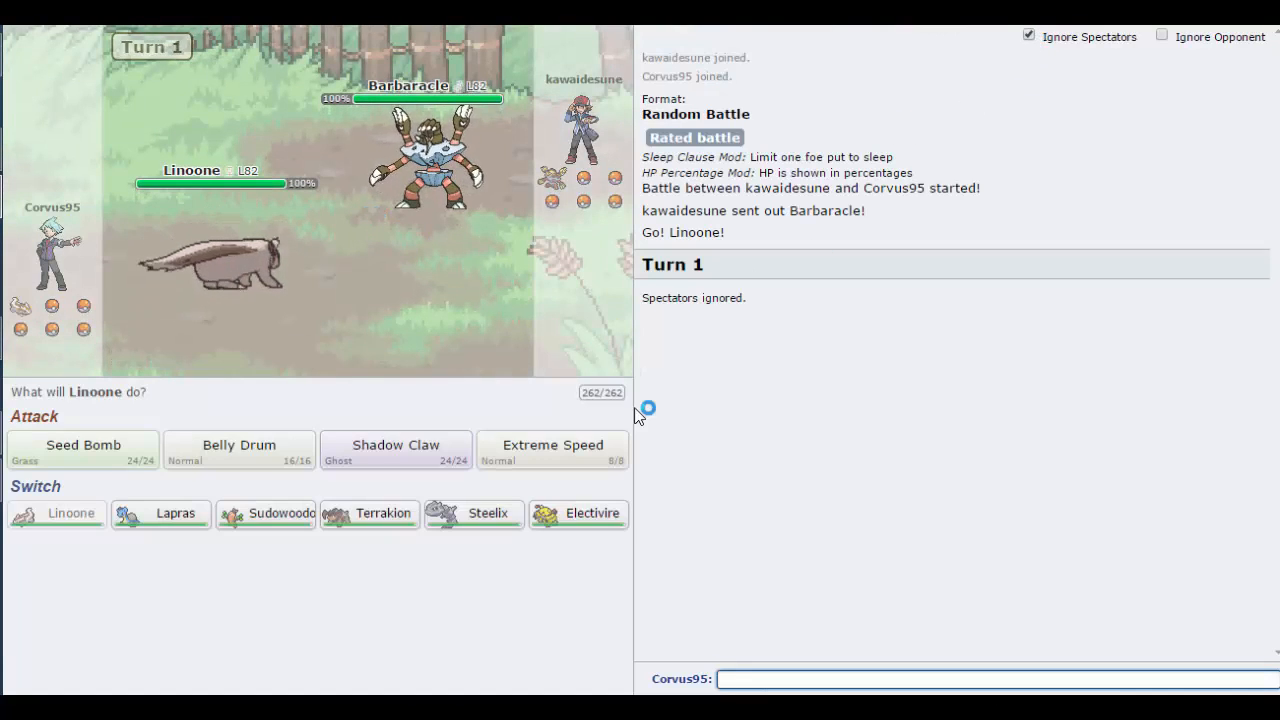
{"action": "mouse_move", "coordinate": [370, 513]}
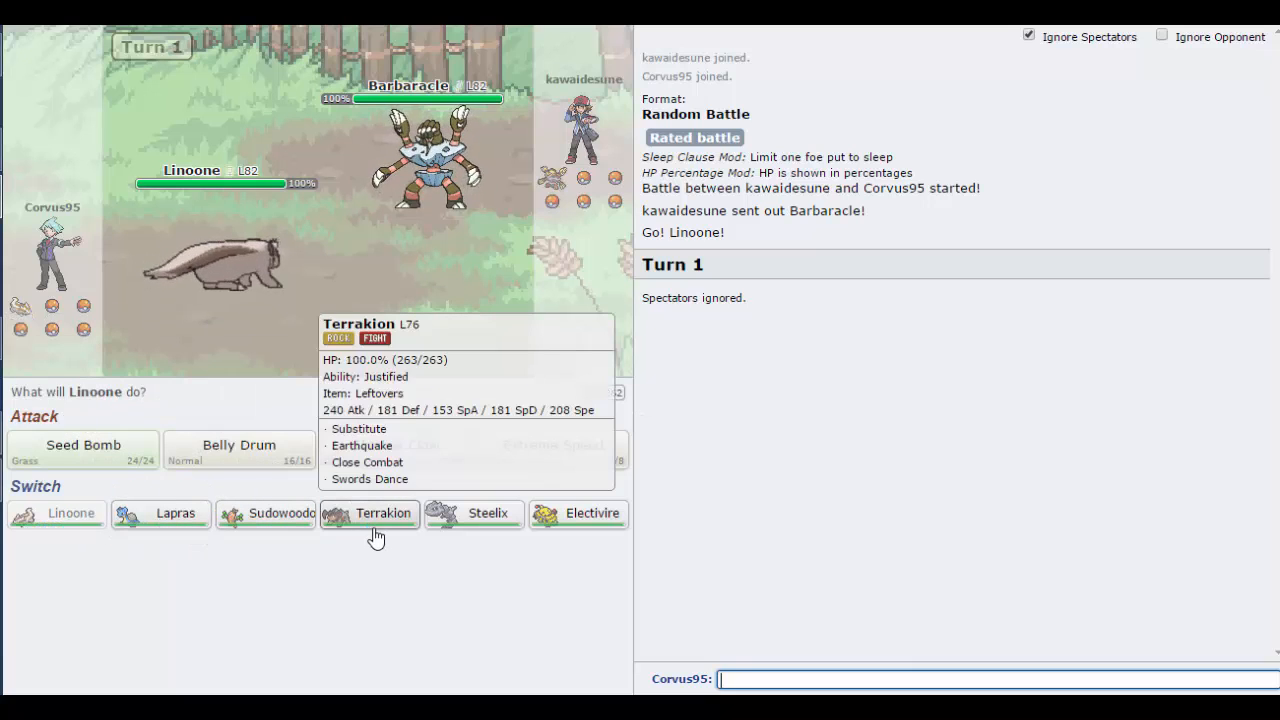
{"action": "mouse_move", "coordinate": [593, 525]}
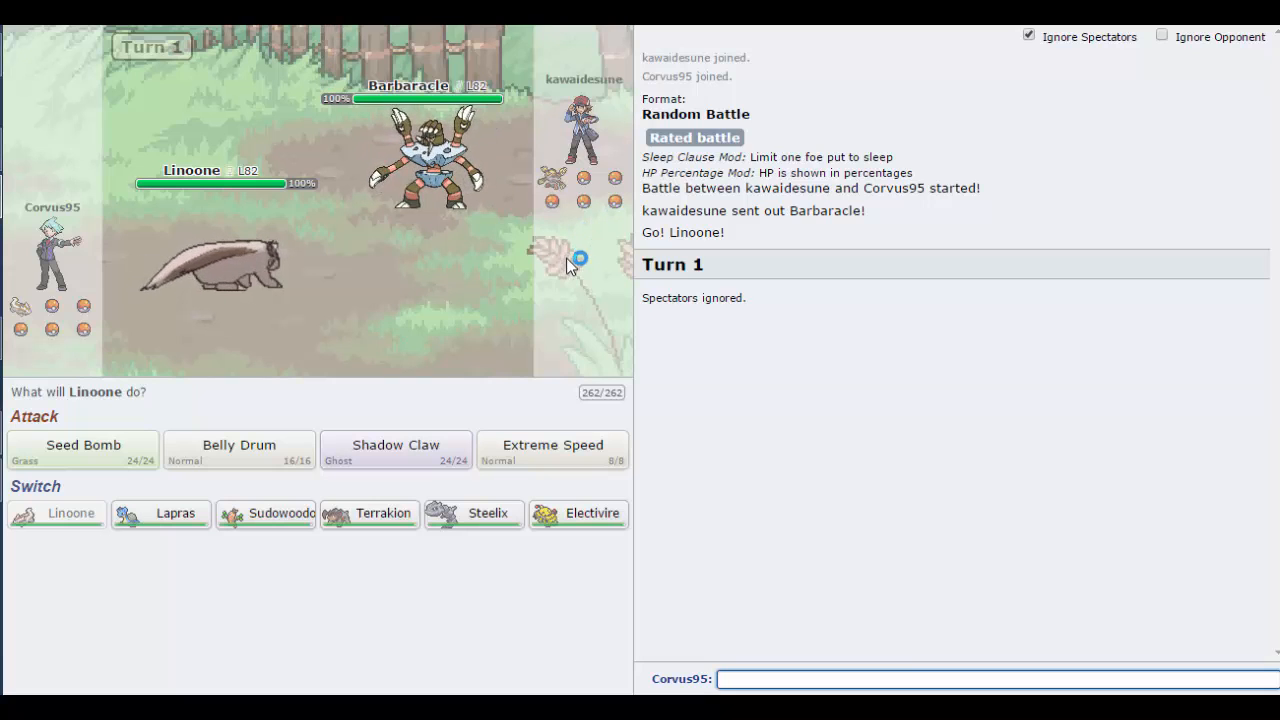
{"action": "mouse_move", "coordinate": [478, 307]}
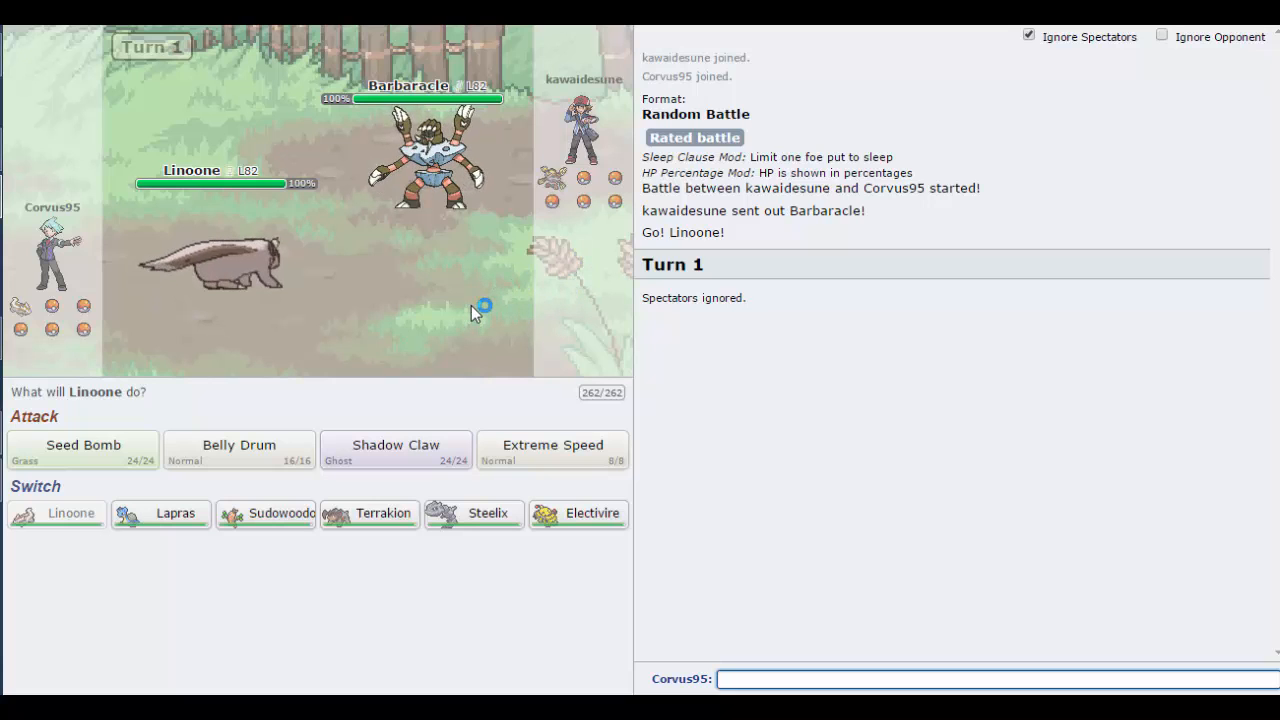
{"action": "mouse_move", "coordinate": [197, 234]}
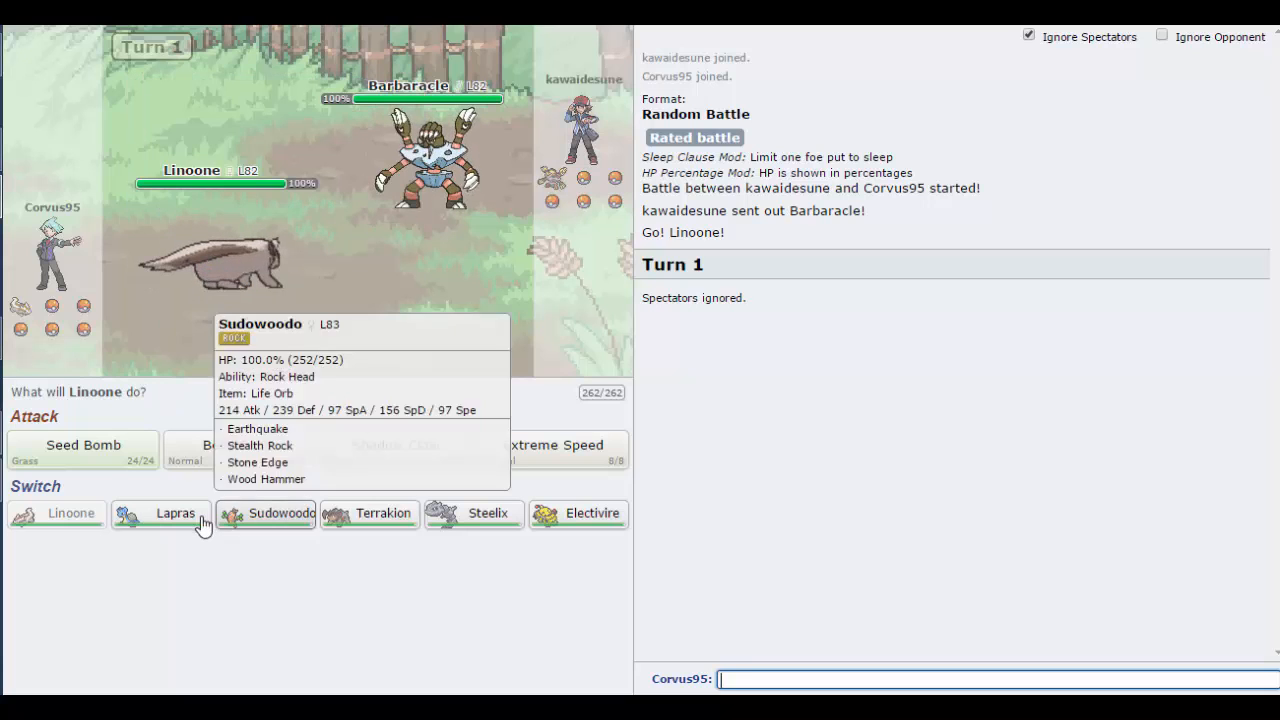
{"action": "mouse_move", "coordinate": [481, 527]}
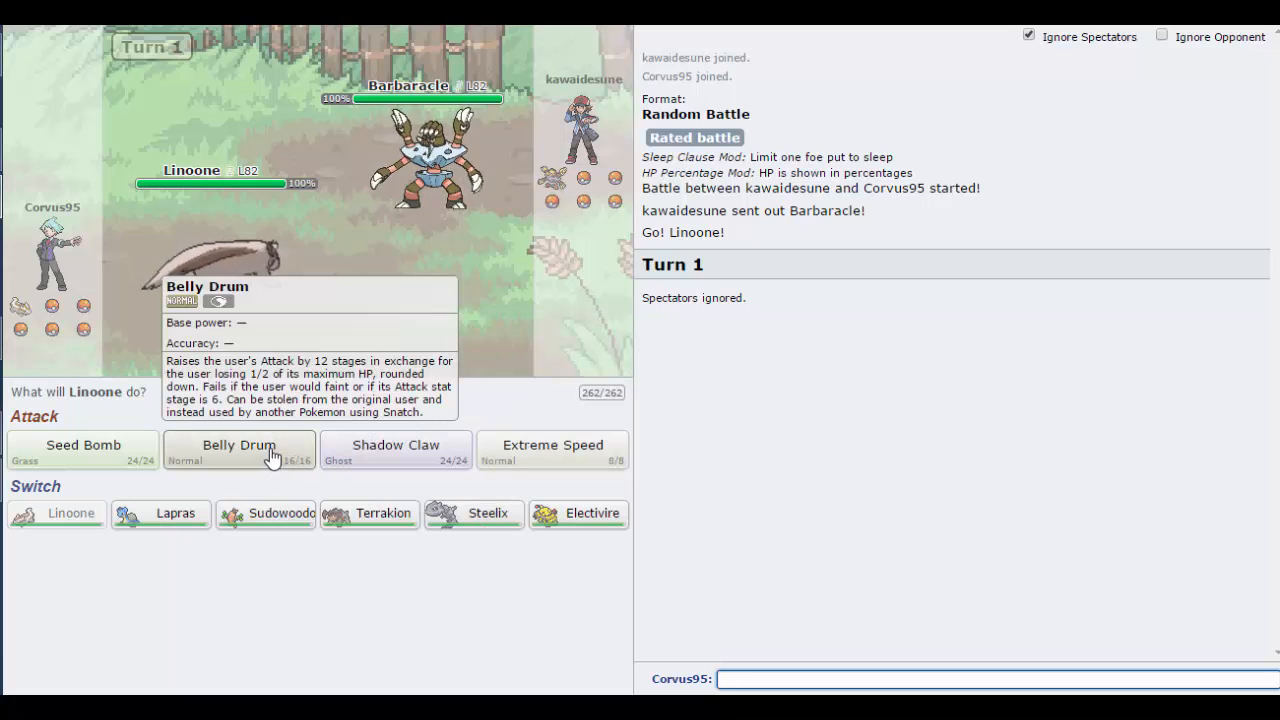
{"action": "left_click", "coordinate": [238, 445]}
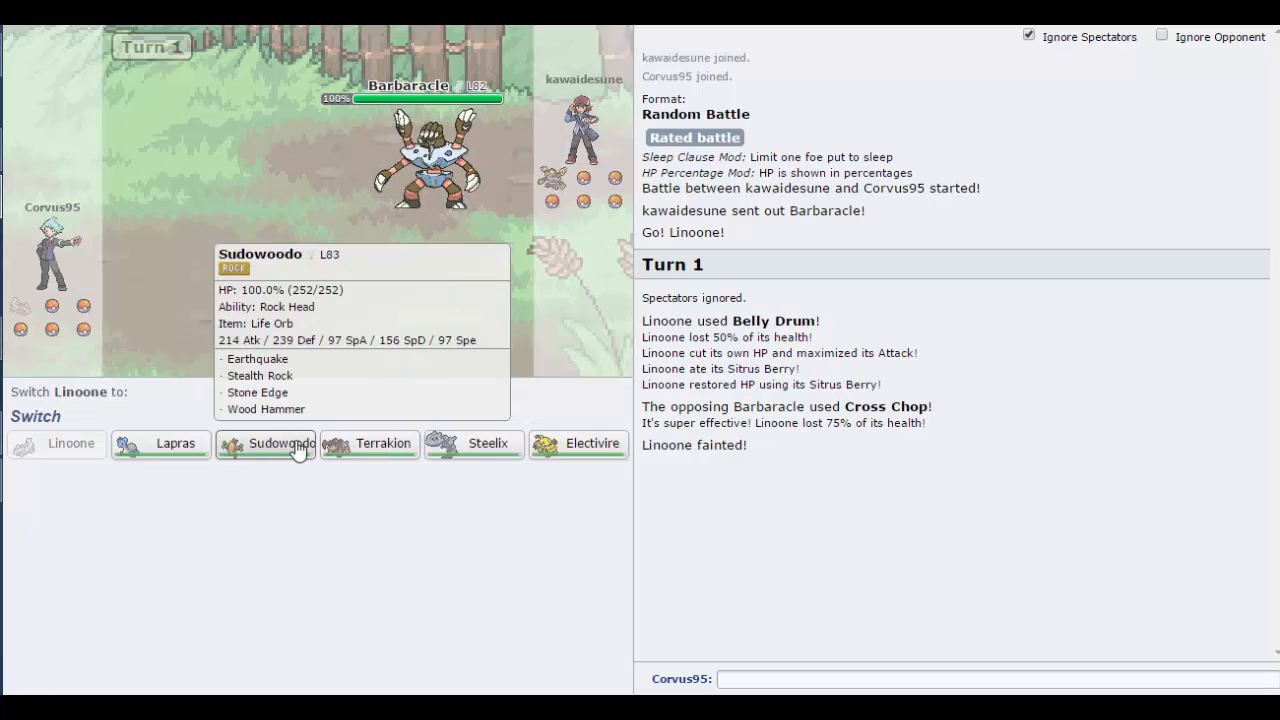
{"action": "mouse_move", "coordinate": [488, 443]}
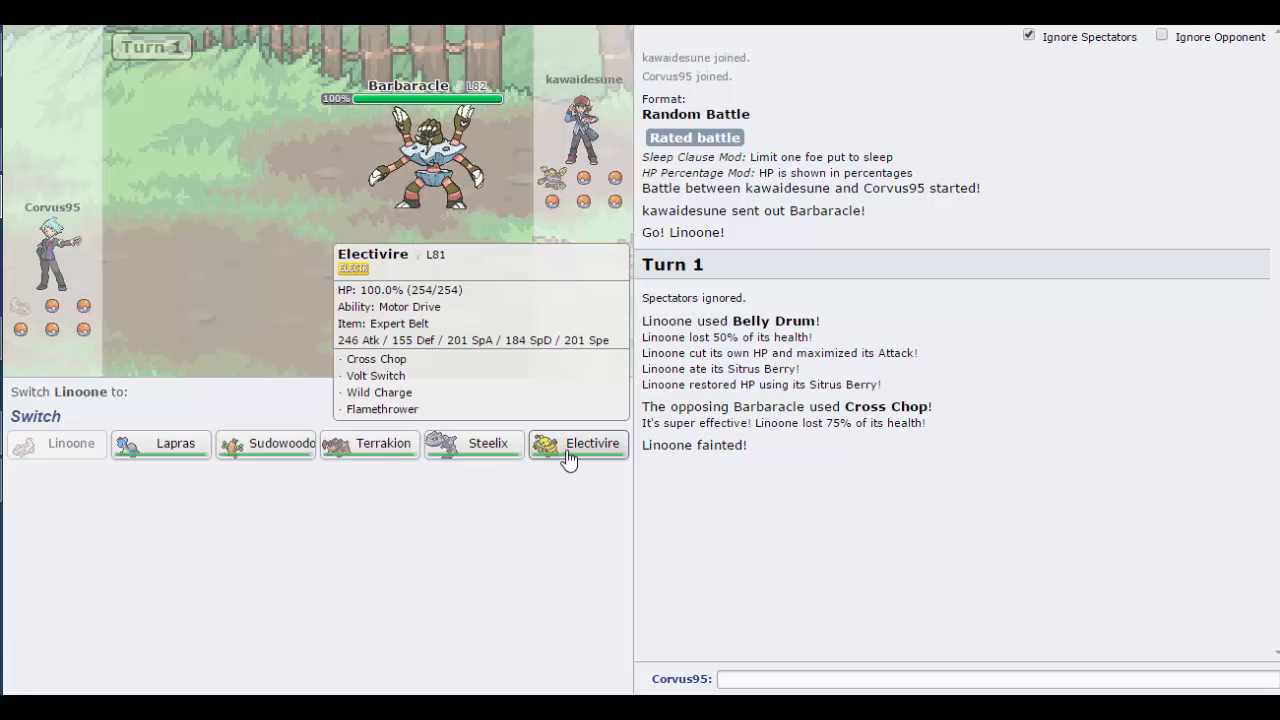
Step: Send in Electivire for Linoone, use Volt Switch, then Cross Chop
{"action": "left_click", "coordinate": [577, 443]}
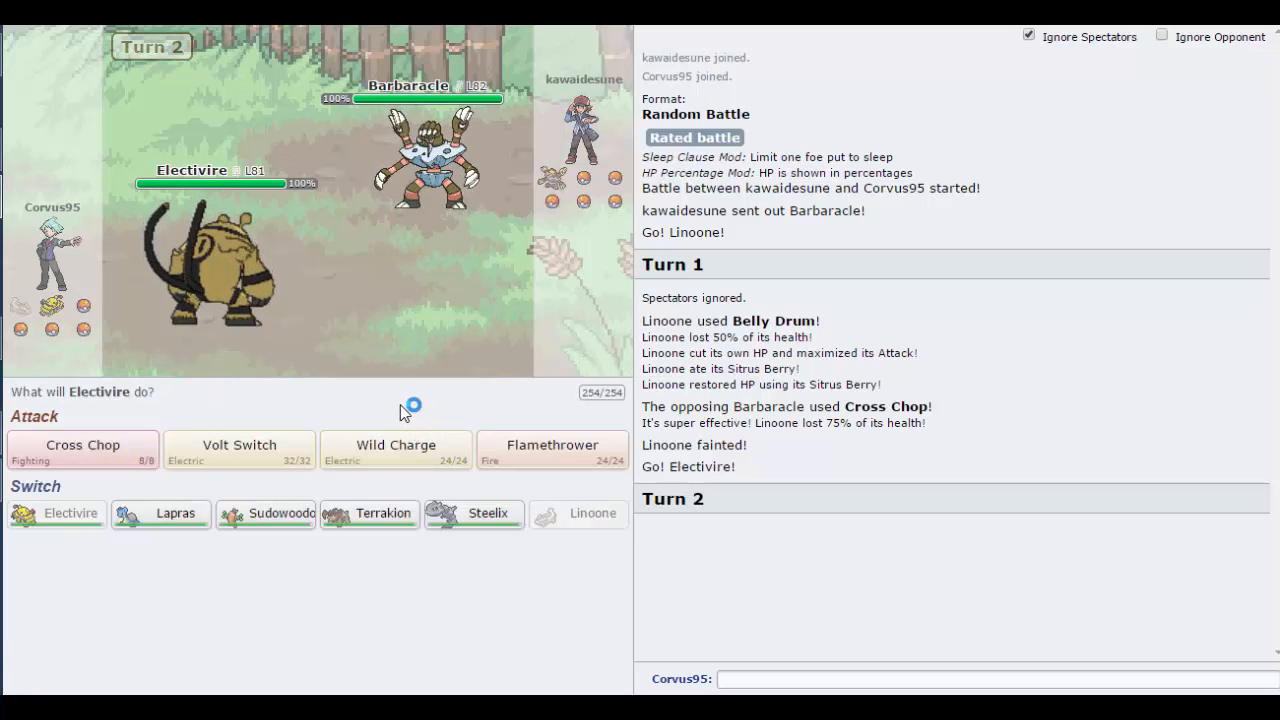
{"action": "mouse_move", "coordinate": [239, 445]}
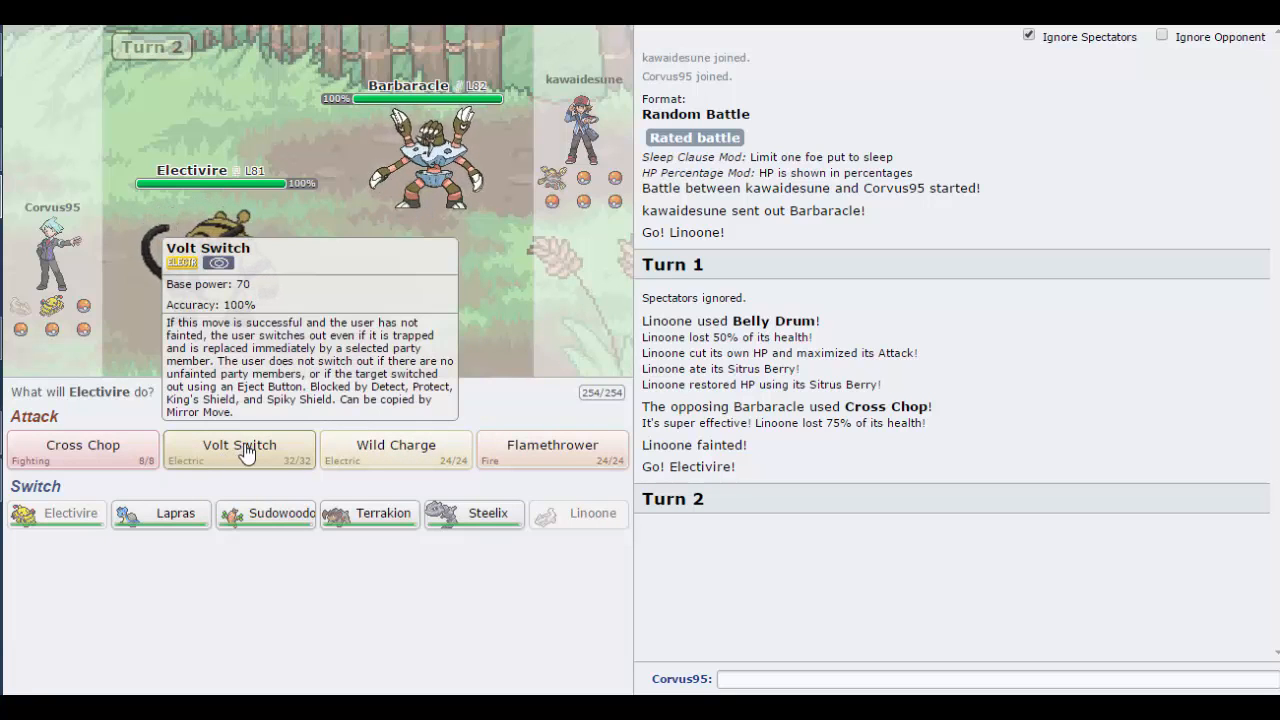
{"action": "left_click", "coordinate": [239, 448]}
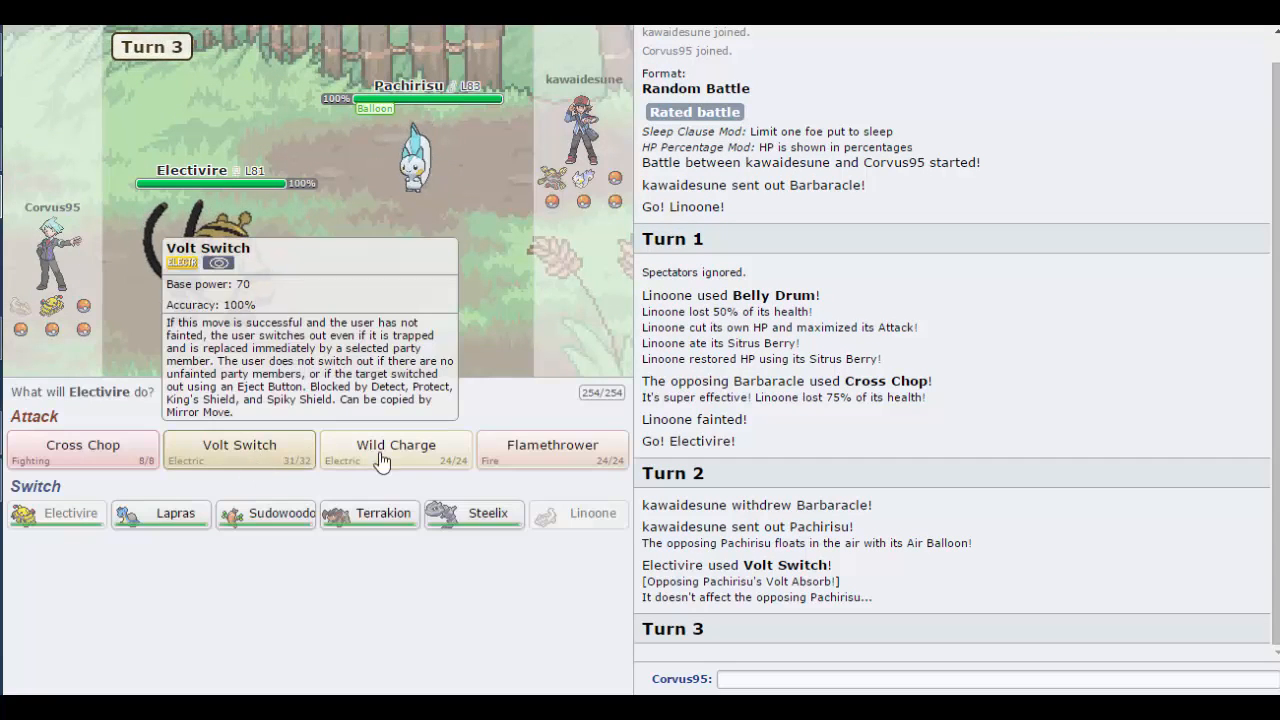
{"action": "mouse_move", "coordinate": [395, 445]}
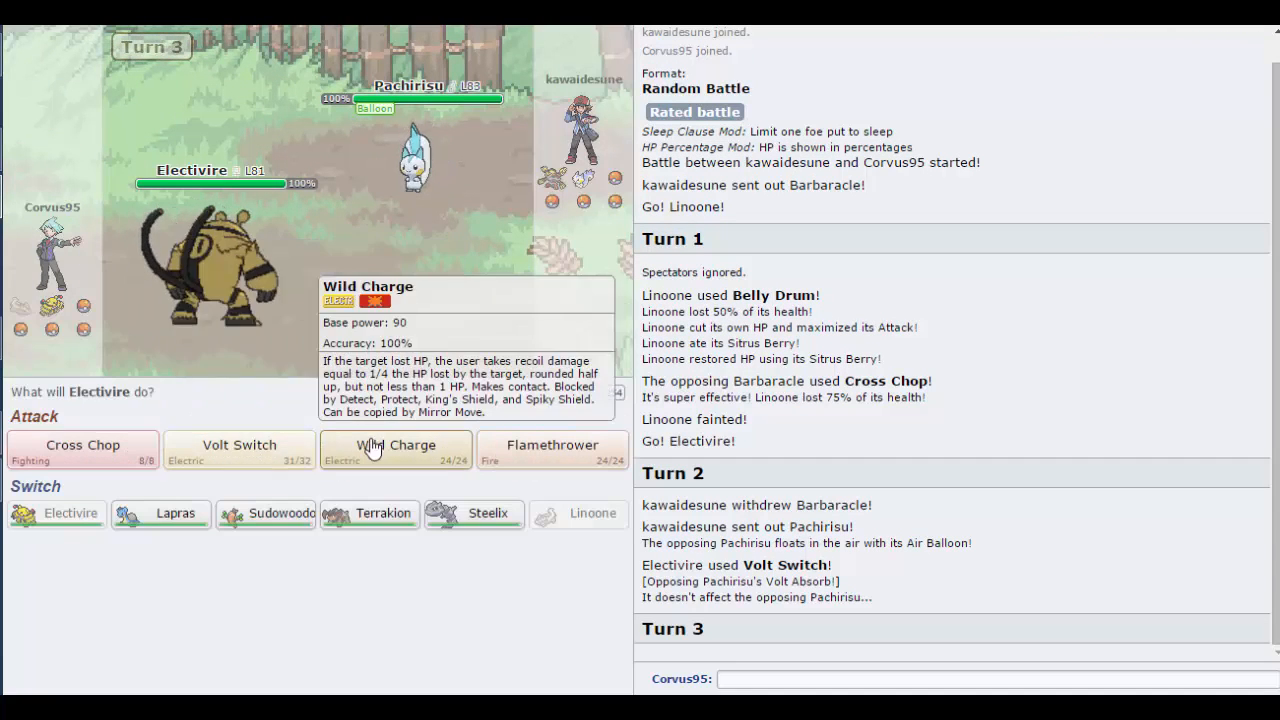
{"action": "mouse_move", "coordinate": [215, 265]}
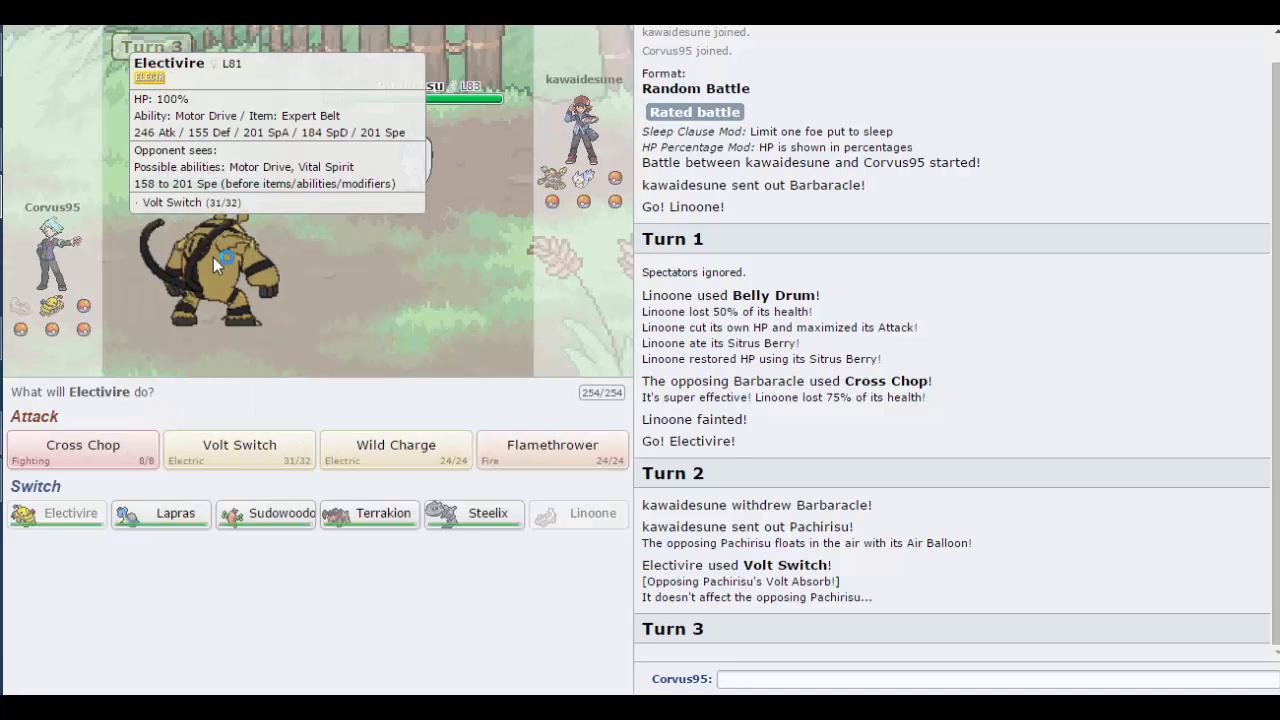
{"action": "mouse_move", "coordinate": [82, 448]}
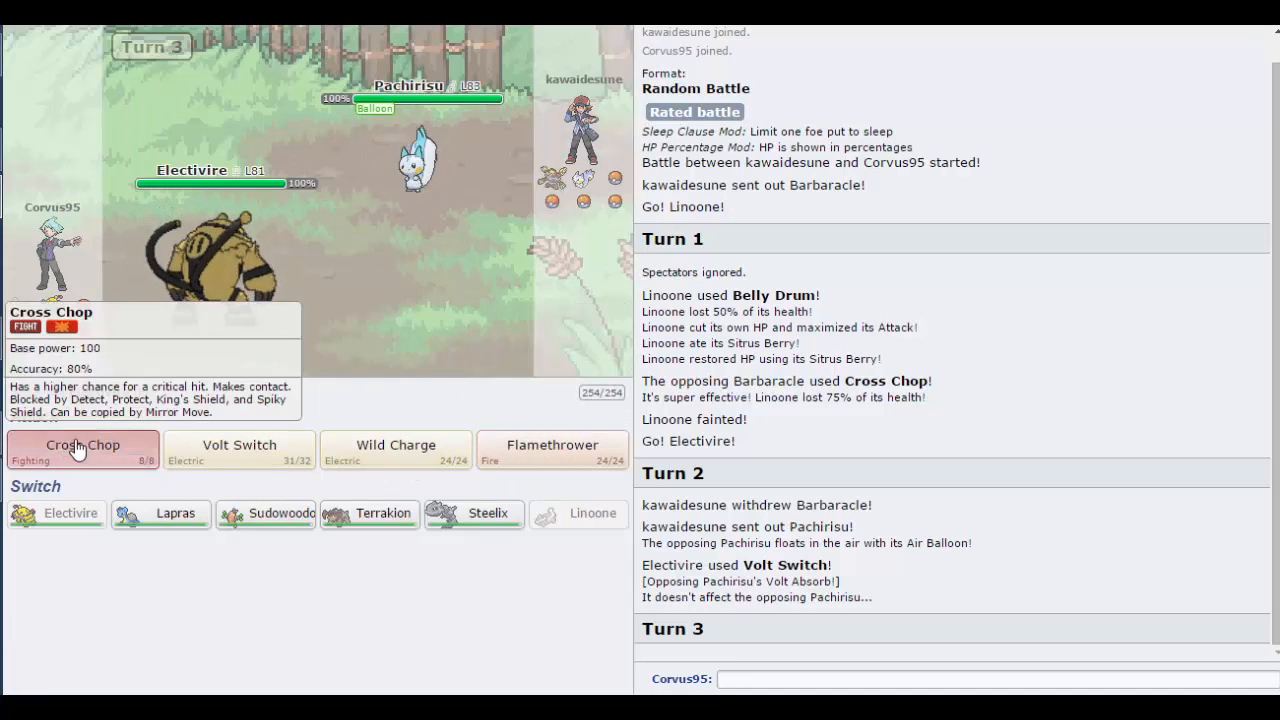
{"action": "left_click", "coordinate": [82, 445]}
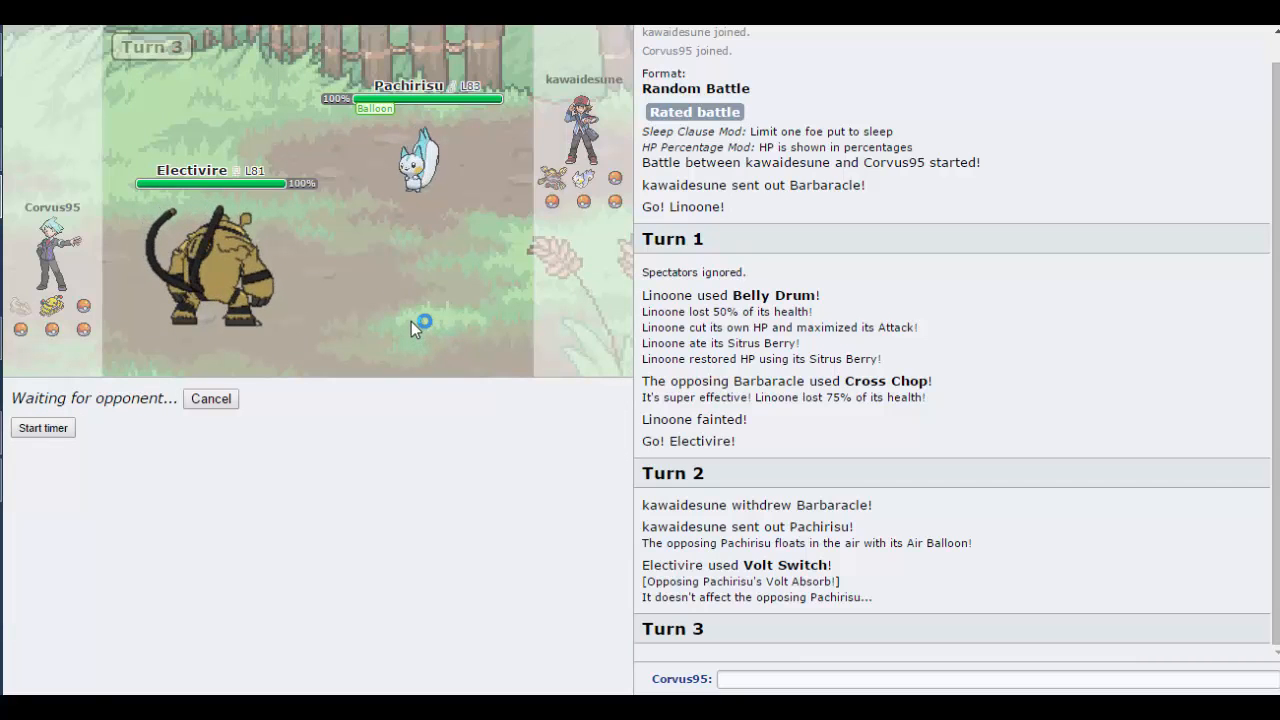
{"action": "mouse_move", "coordinate": [420, 160]}
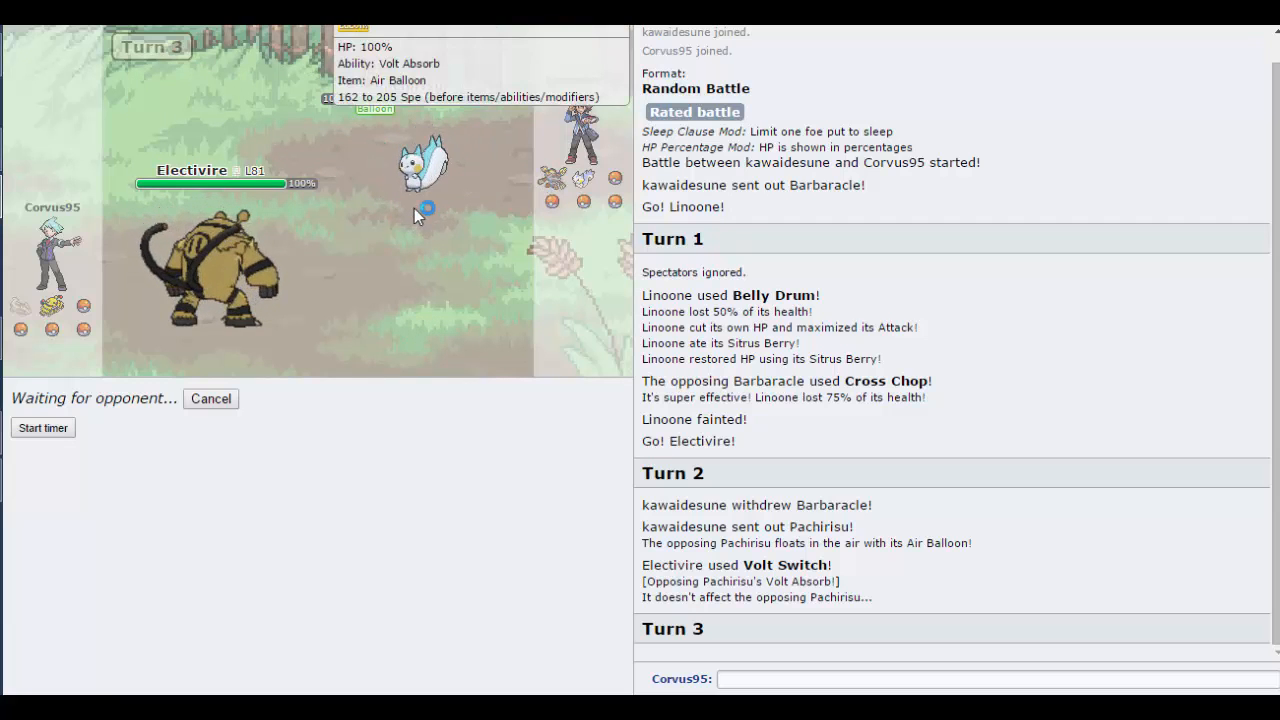
{"action": "mouse_move", "coordinate": [210, 290]}
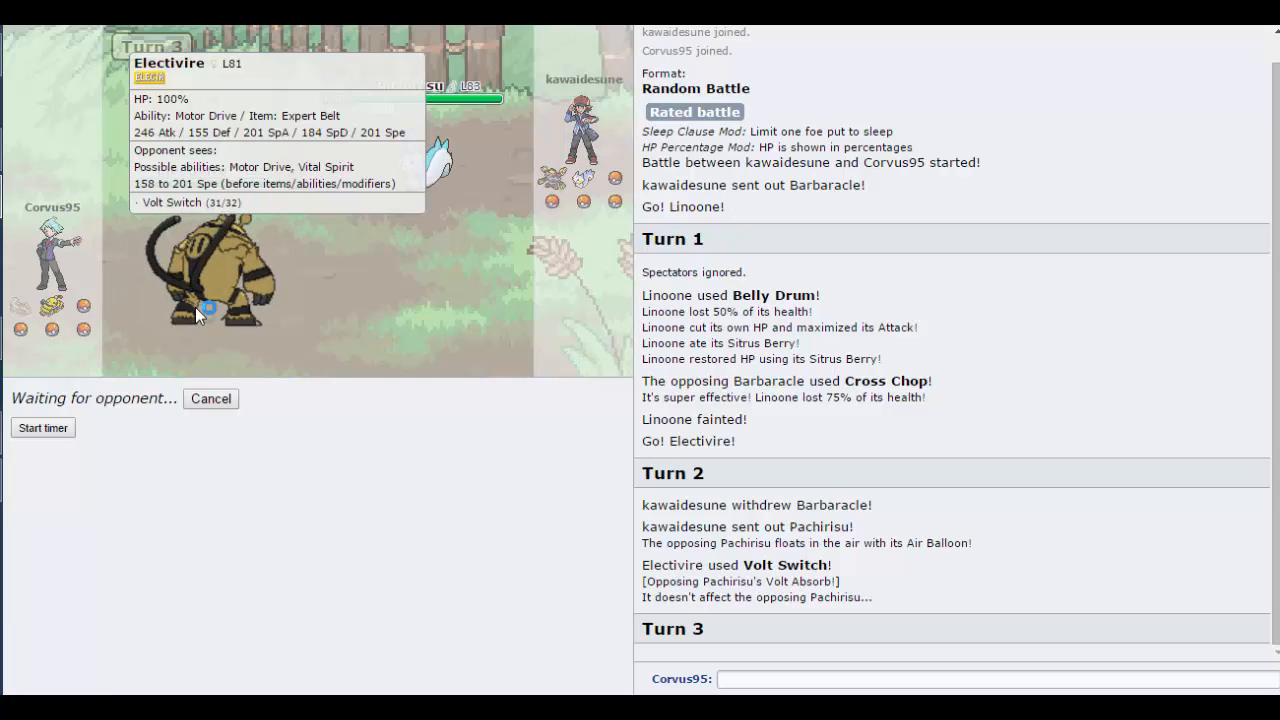
{"action": "mouse_move", "coordinate": [263, 245]}
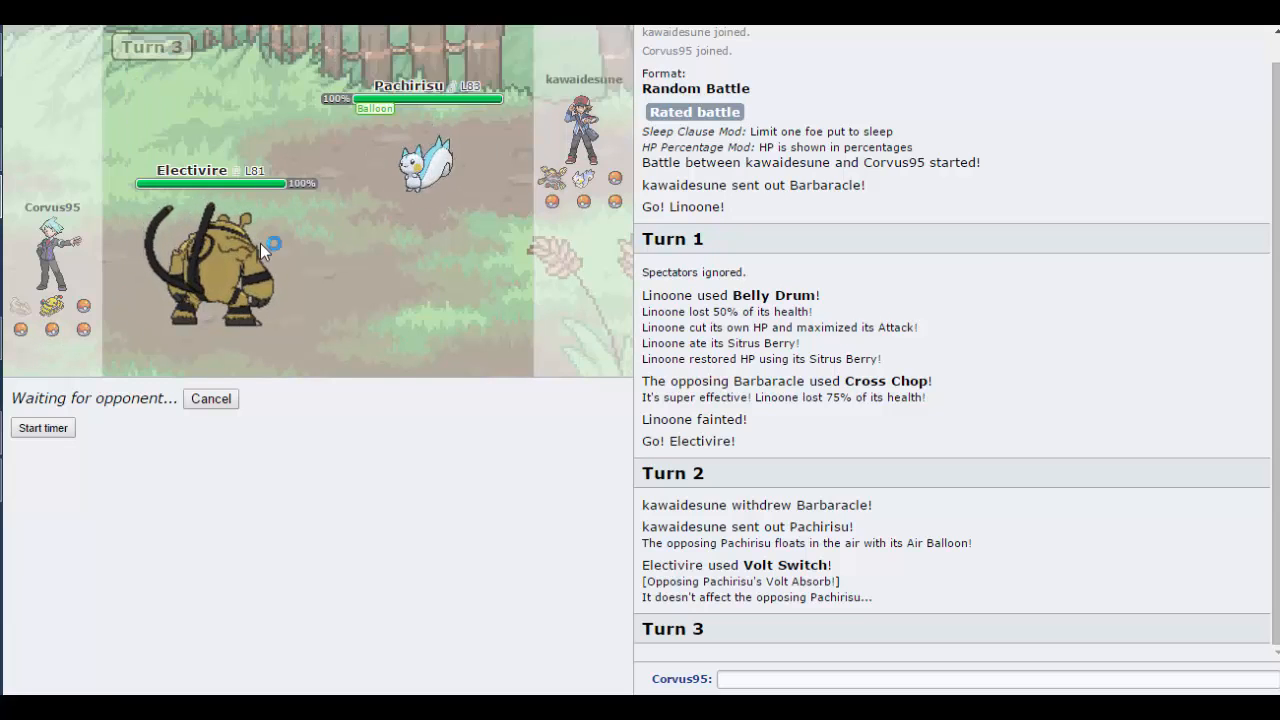
{"action": "mouse_move", "coordinate": [448, 205]}
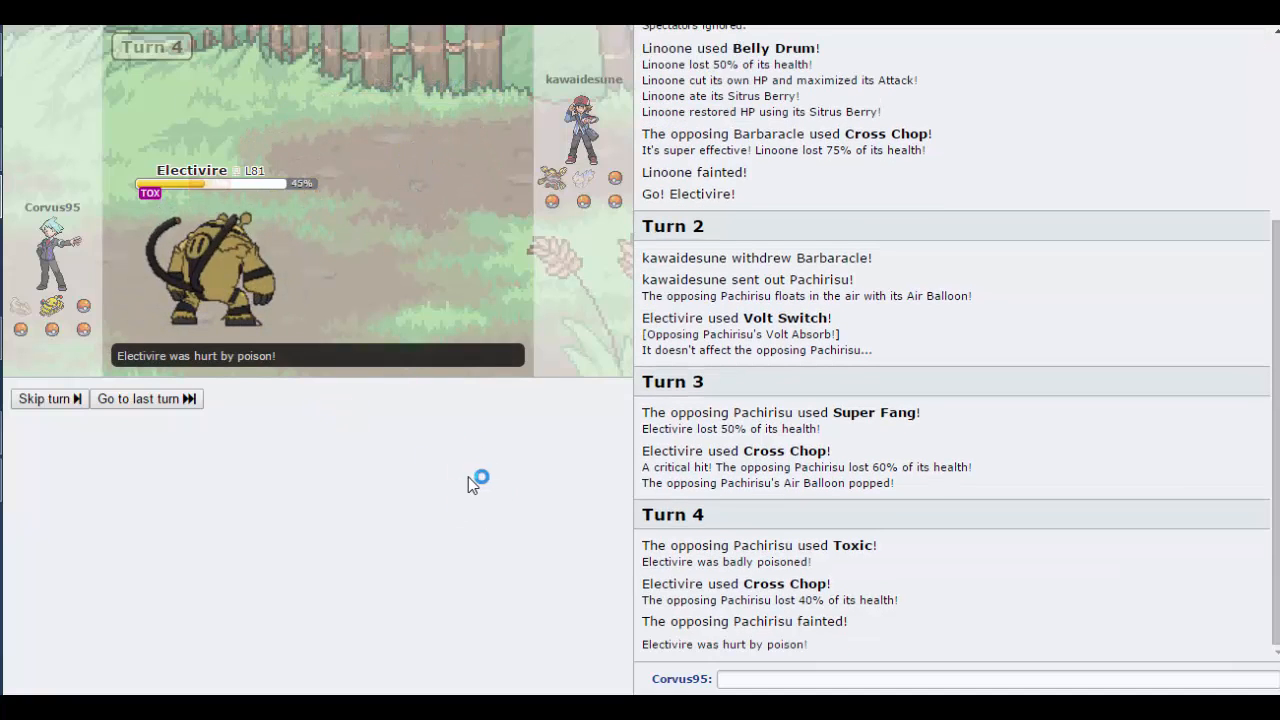
Step: Skip the turn animation and Volt Switch Machamp with Electivire
{"action": "left_click", "coordinate": [45, 398]}
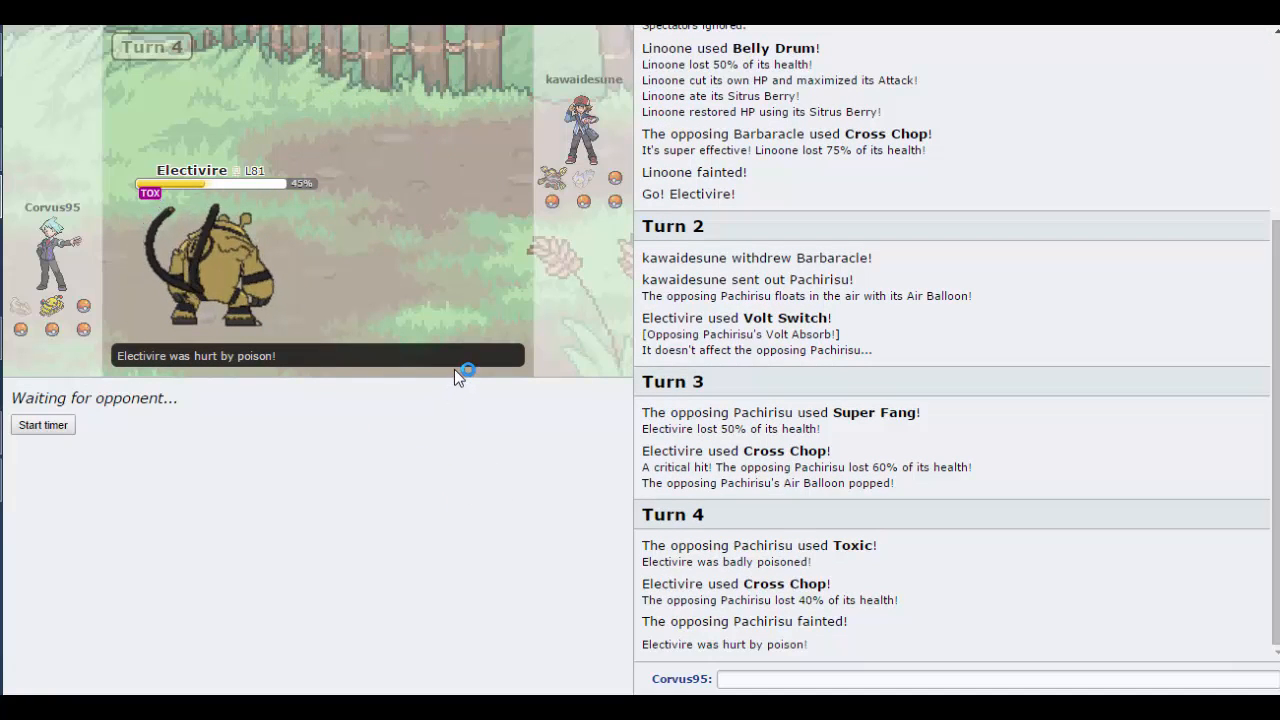
{"action": "mouse_move", "coordinate": [452, 405]}
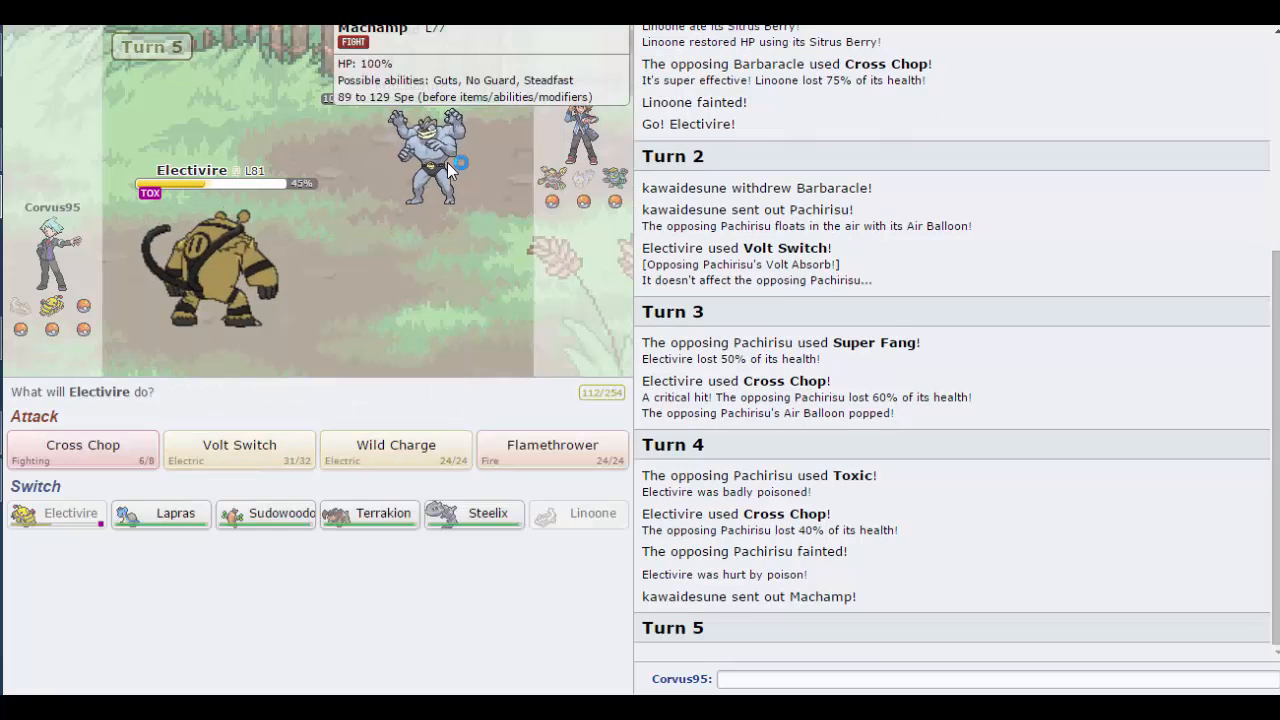
{"action": "mouse_move", "coordinate": [239, 449]}
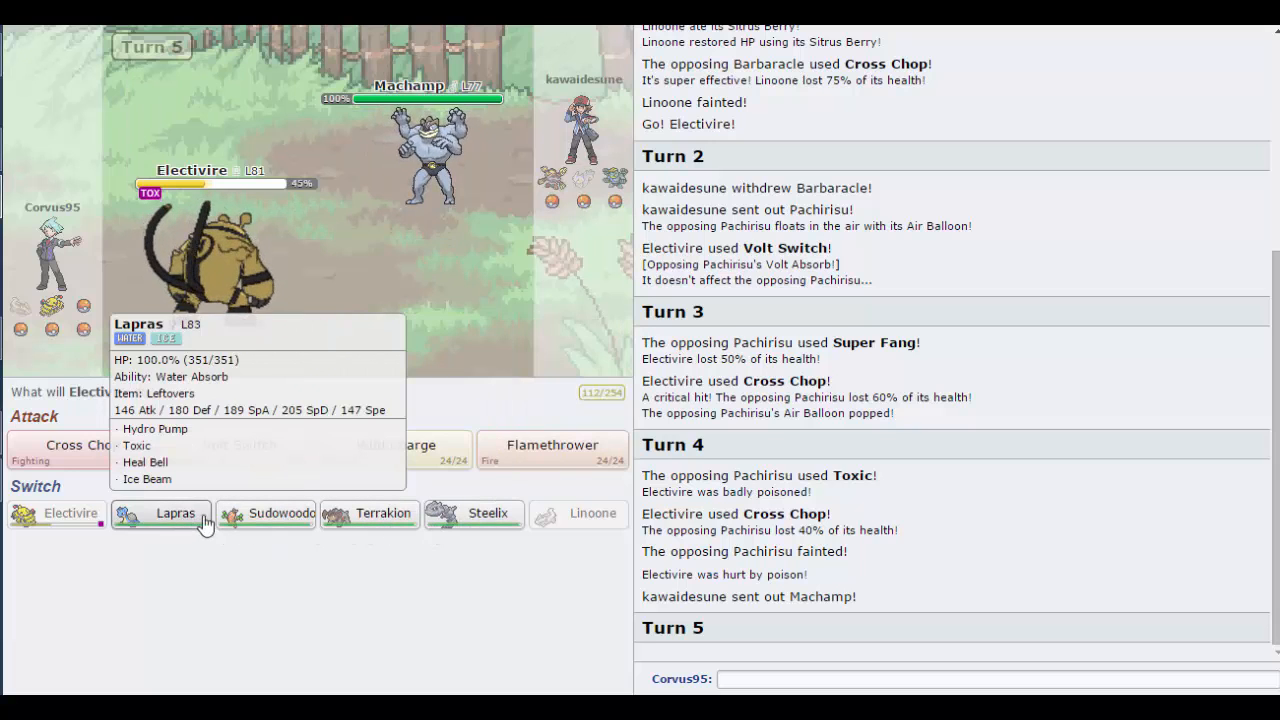
{"action": "mouse_move", "coordinate": [265, 513]}
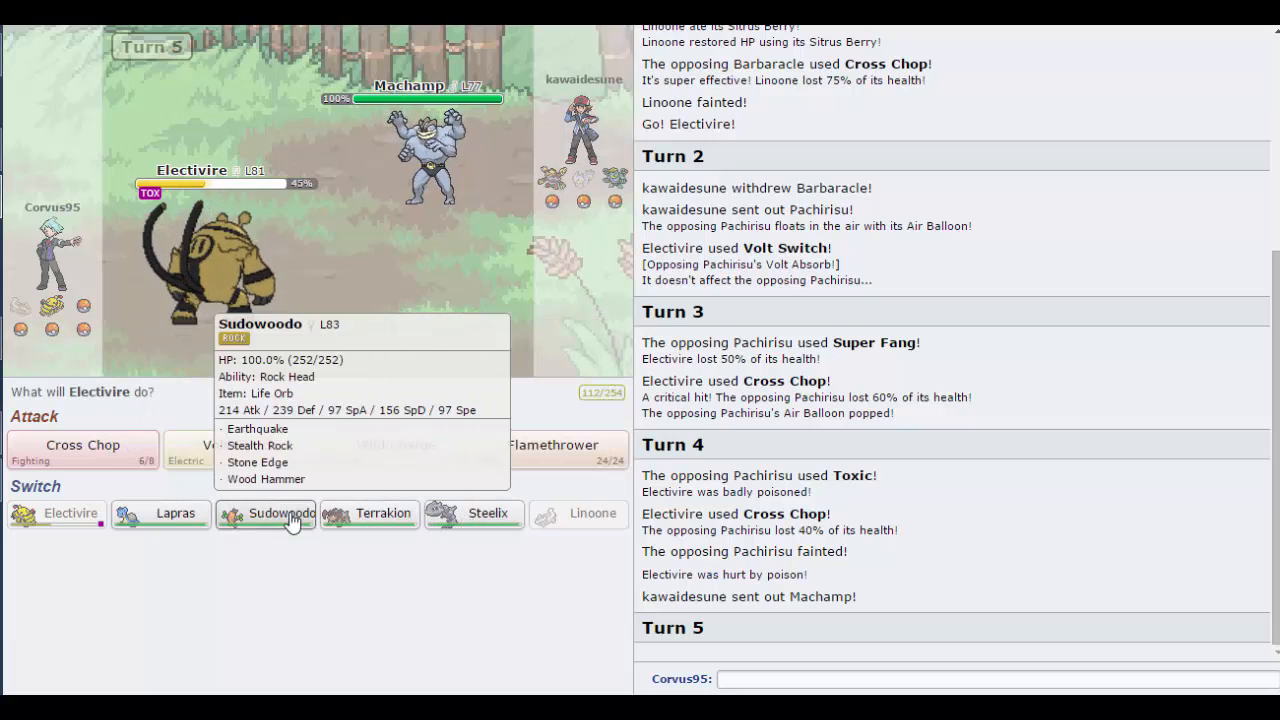
{"action": "mouse_move", "coordinate": [175, 513]}
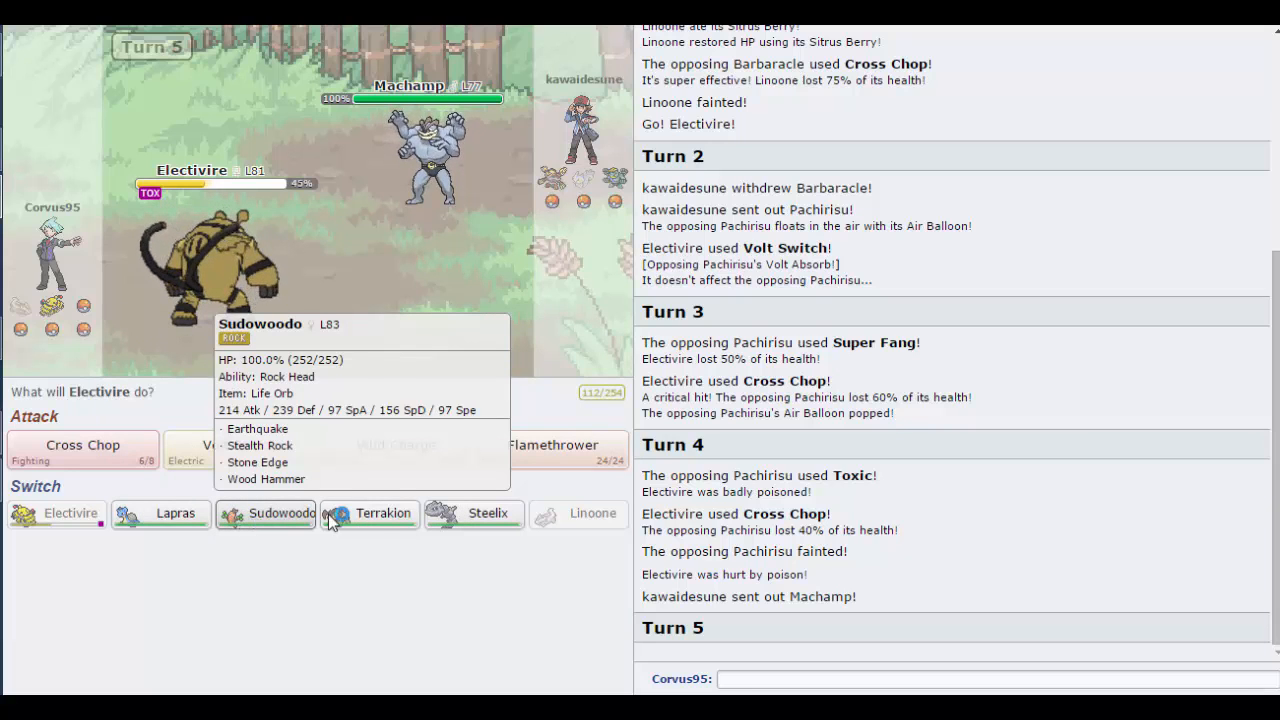
{"action": "mouse_move", "coordinate": [474, 513]}
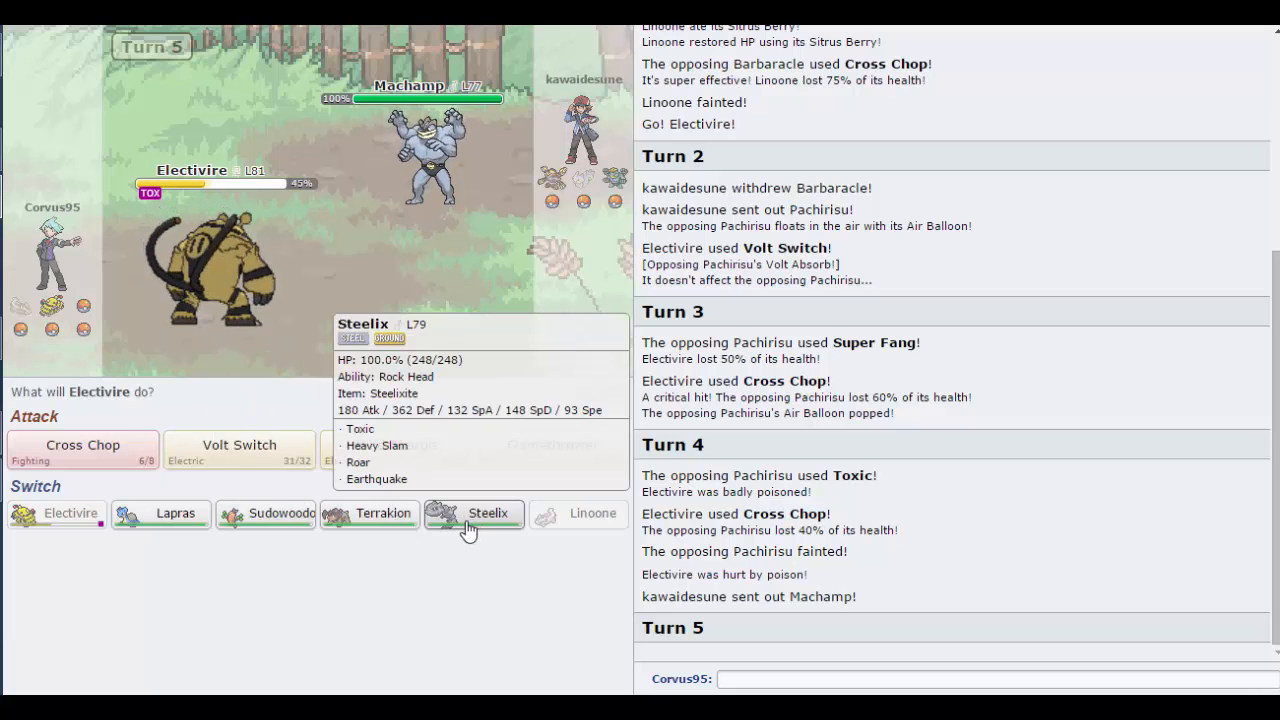
{"action": "mouse_move", "coordinate": [239, 445]}
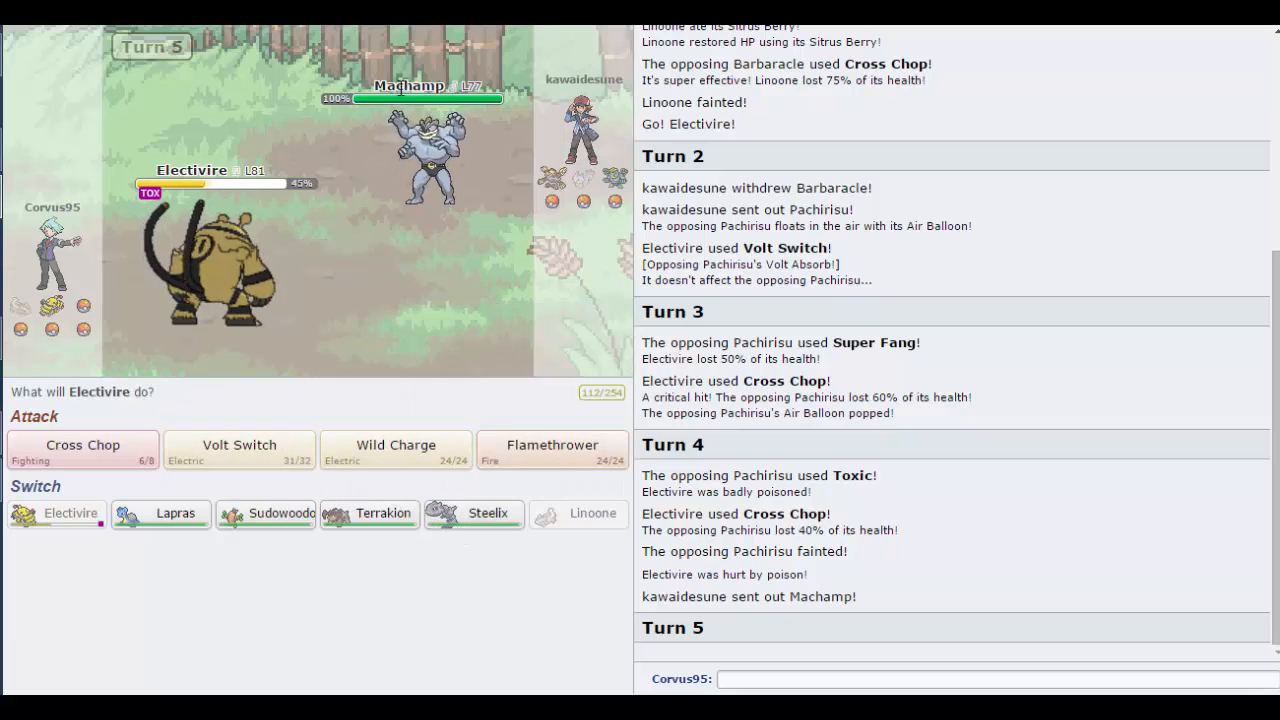
{"action": "mouse_move", "coordinate": [551, 445]}
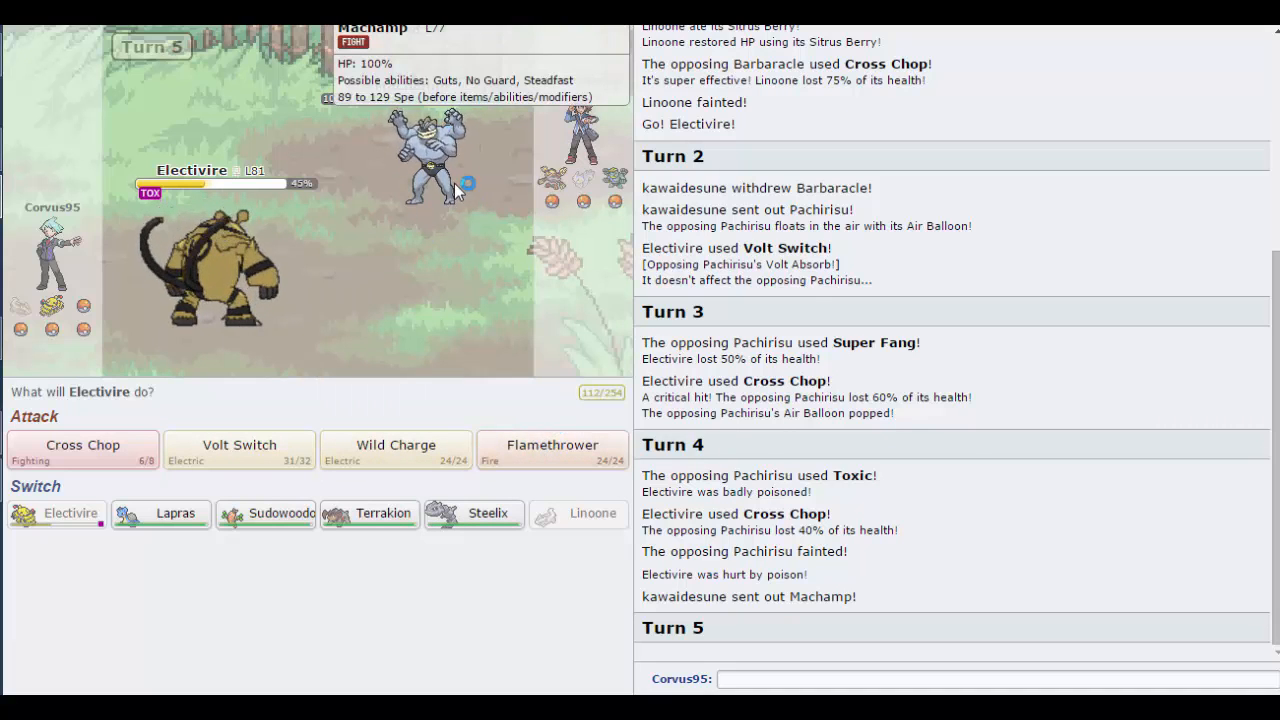
{"action": "mouse_move", "coordinate": [395, 455]}
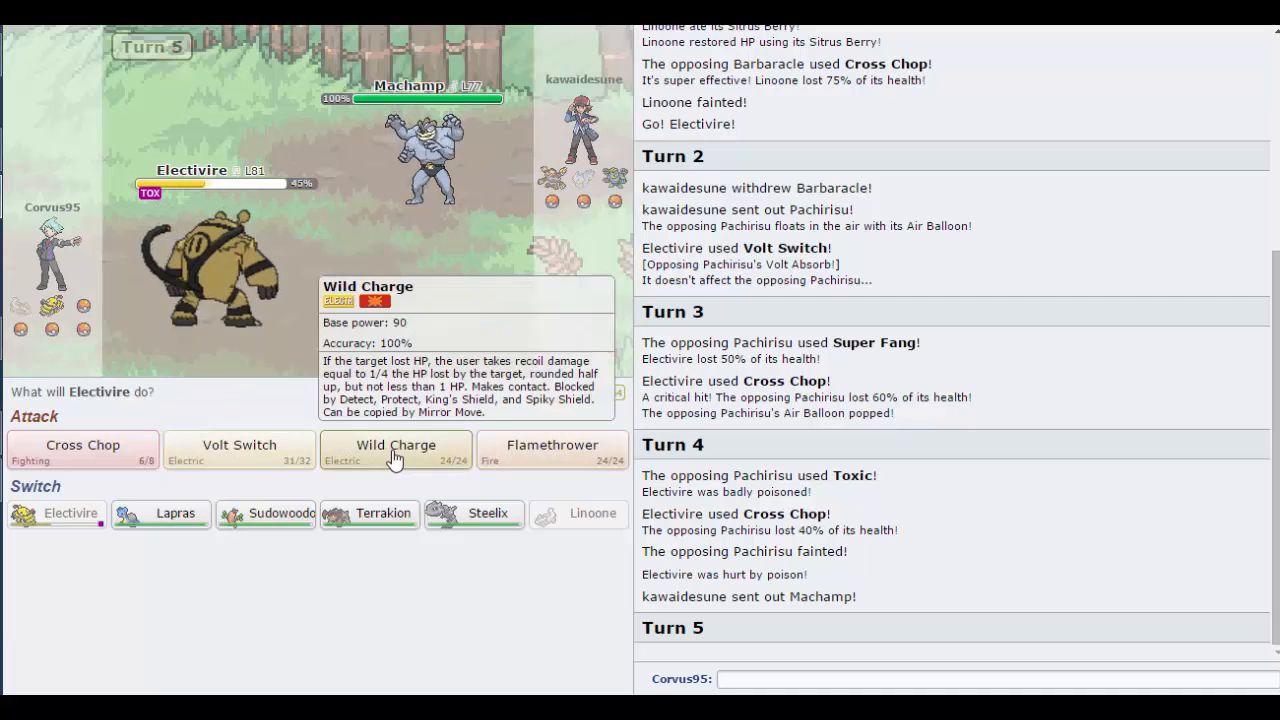
{"action": "left_click", "coordinate": [238, 445]}
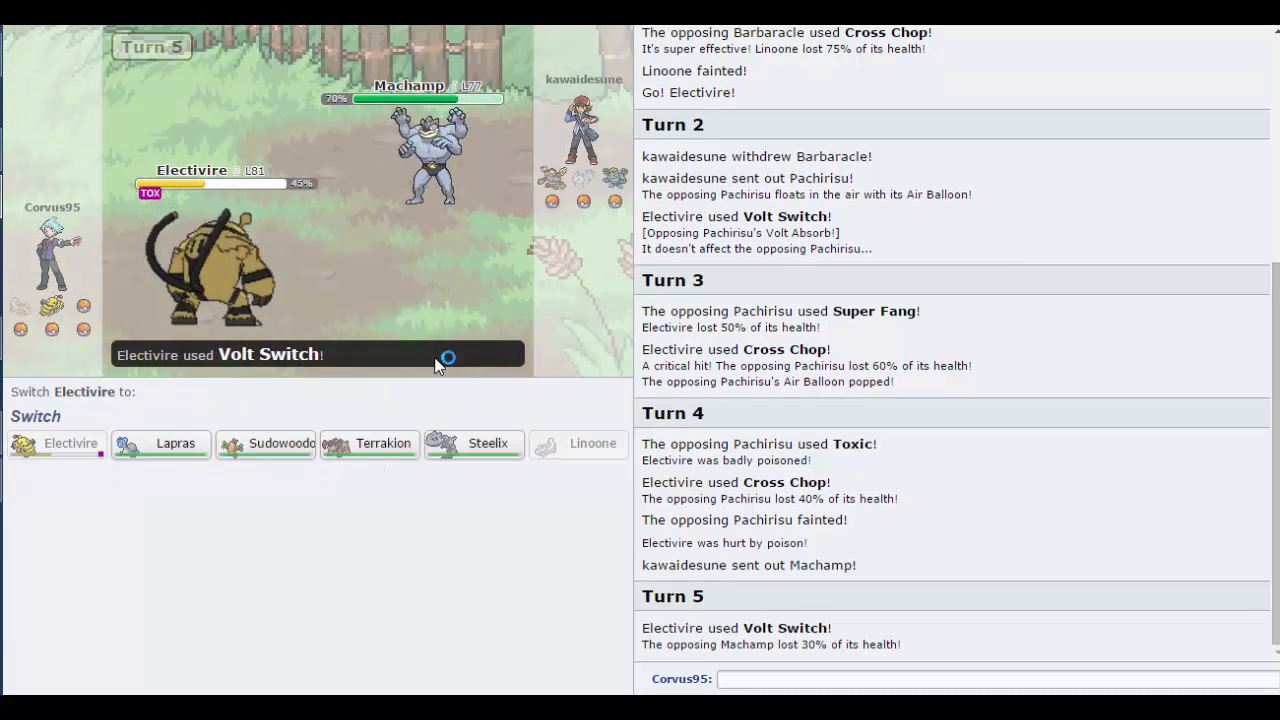
{"action": "mouse_move", "coordinate": [167, 457]}
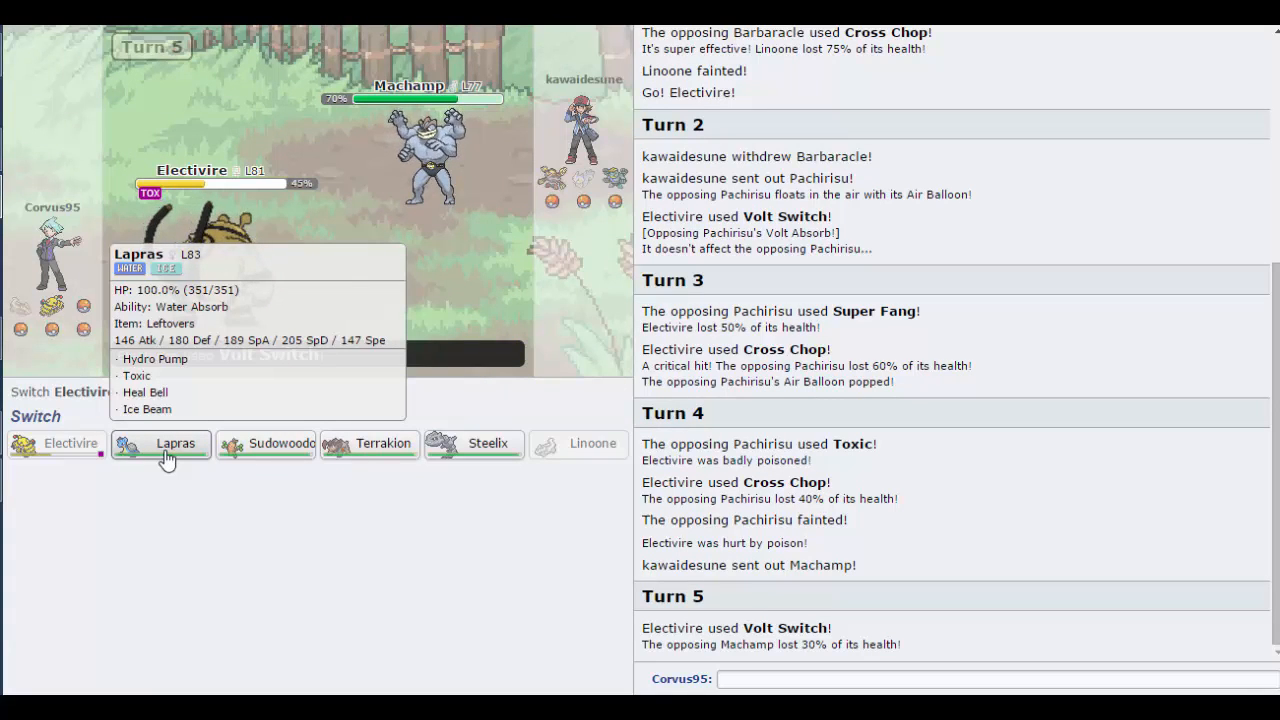
Step: Bring Lapras in for Electivire, use Heal Bell, then Toxic on Machamp
{"action": "left_click", "coordinate": [161, 443]}
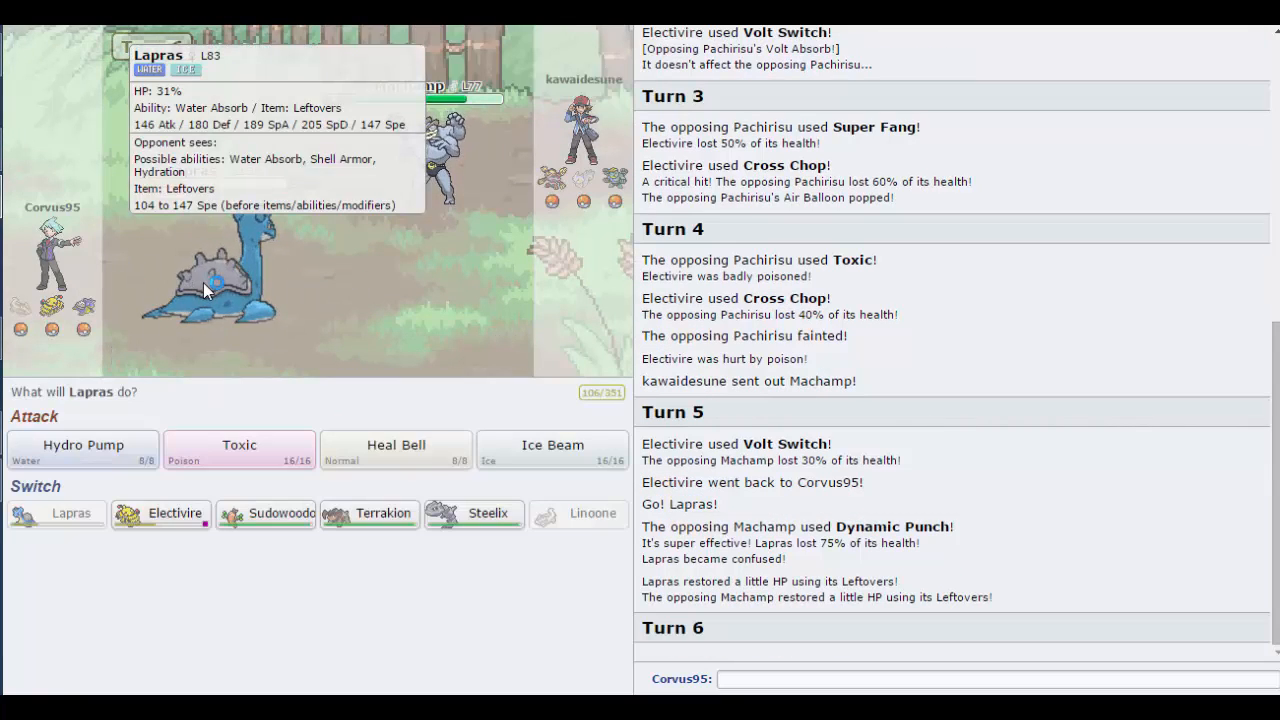
{"action": "mouse_move", "coordinate": [395, 345]}
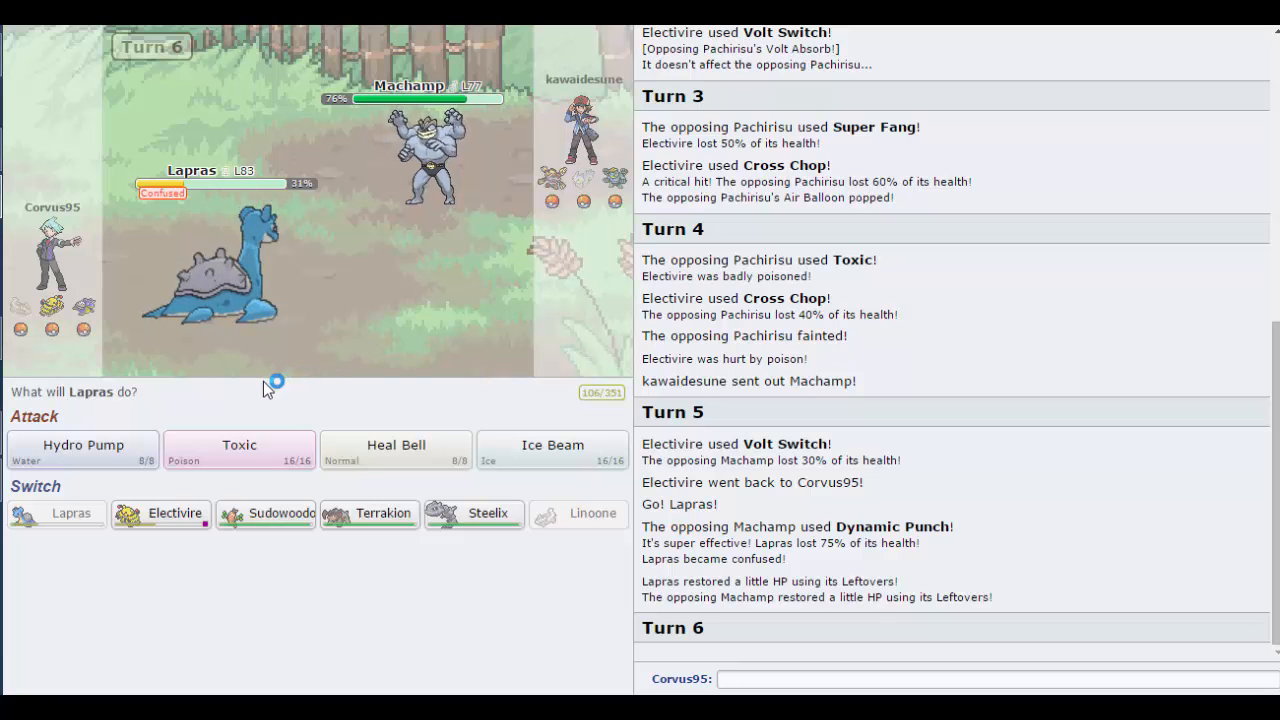
{"action": "mouse_move", "coordinate": [395, 448]}
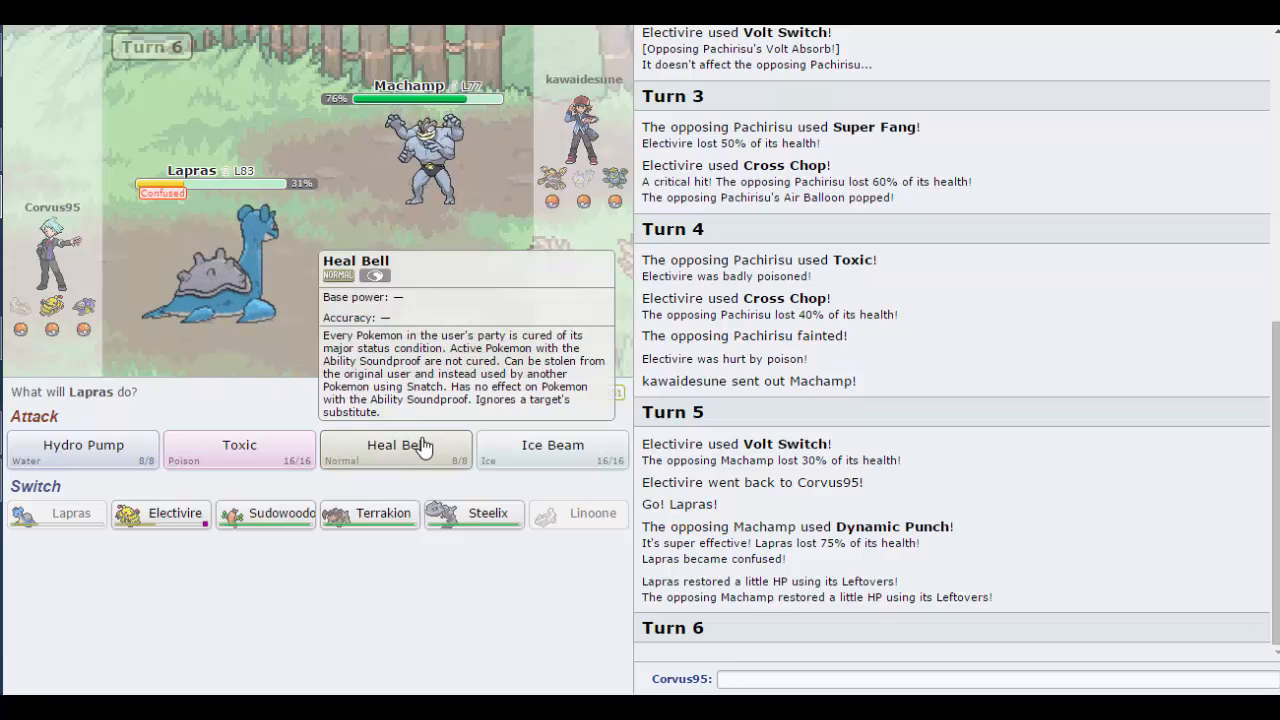
{"action": "mouse_move", "coordinate": [161, 513]}
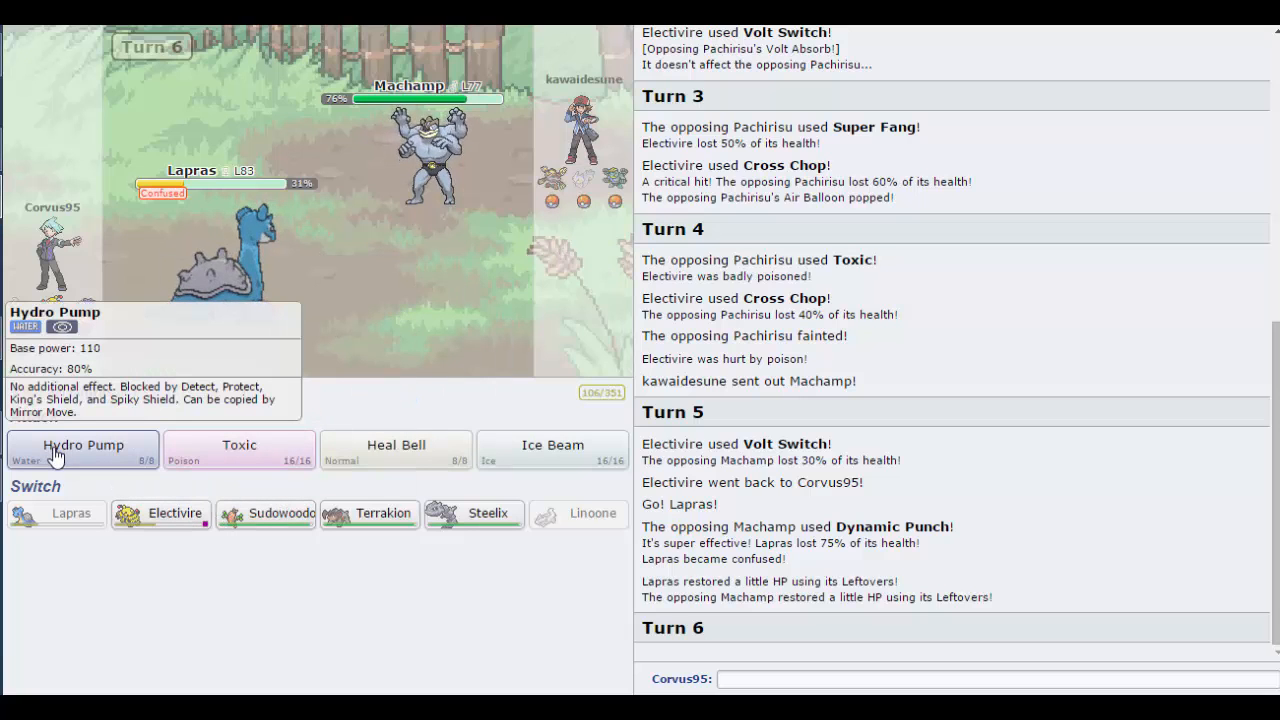
{"action": "mouse_move", "coordinate": [395, 449]}
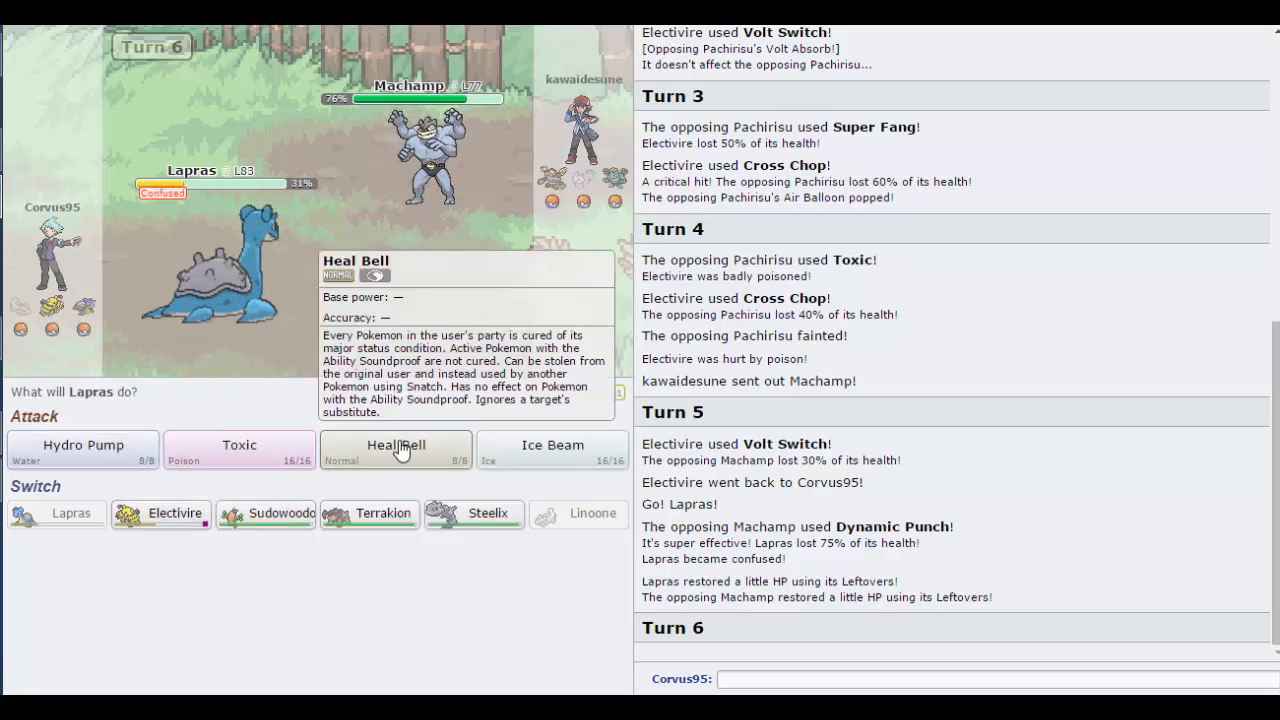
{"action": "left_click", "coordinate": [395, 448]}
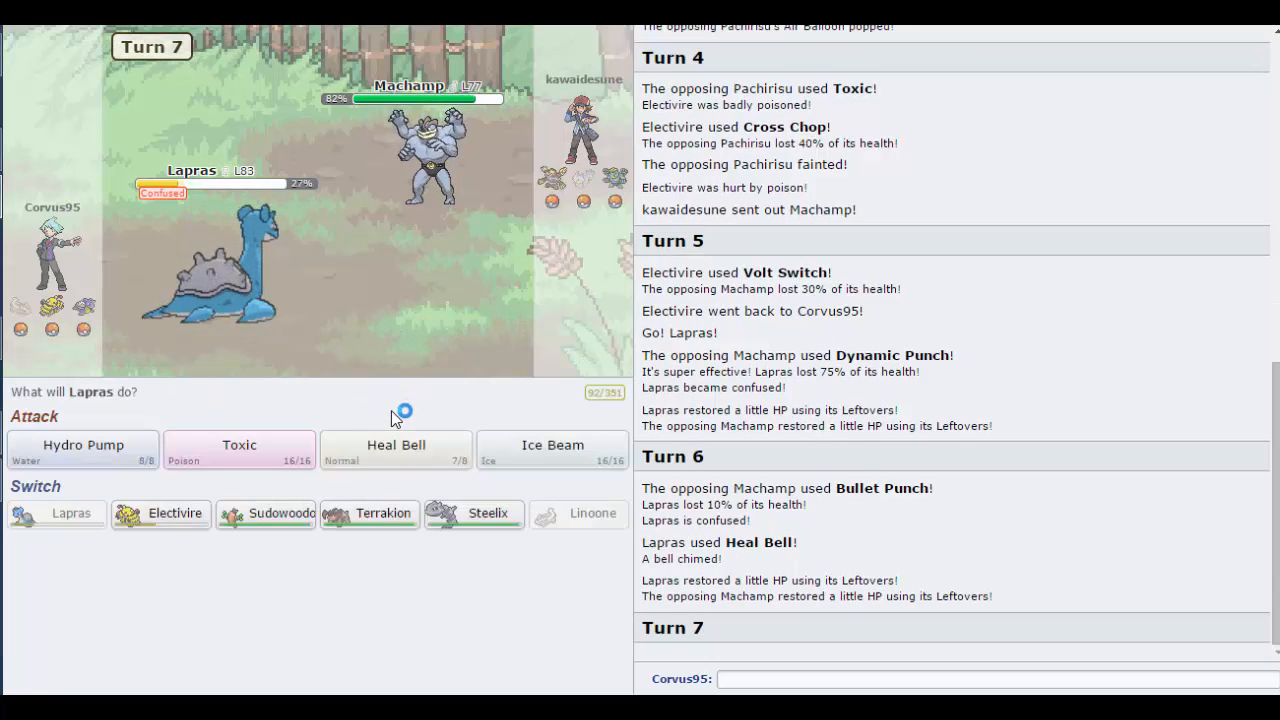
{"action": "mouse_move", "coordinate": [420, 140]}
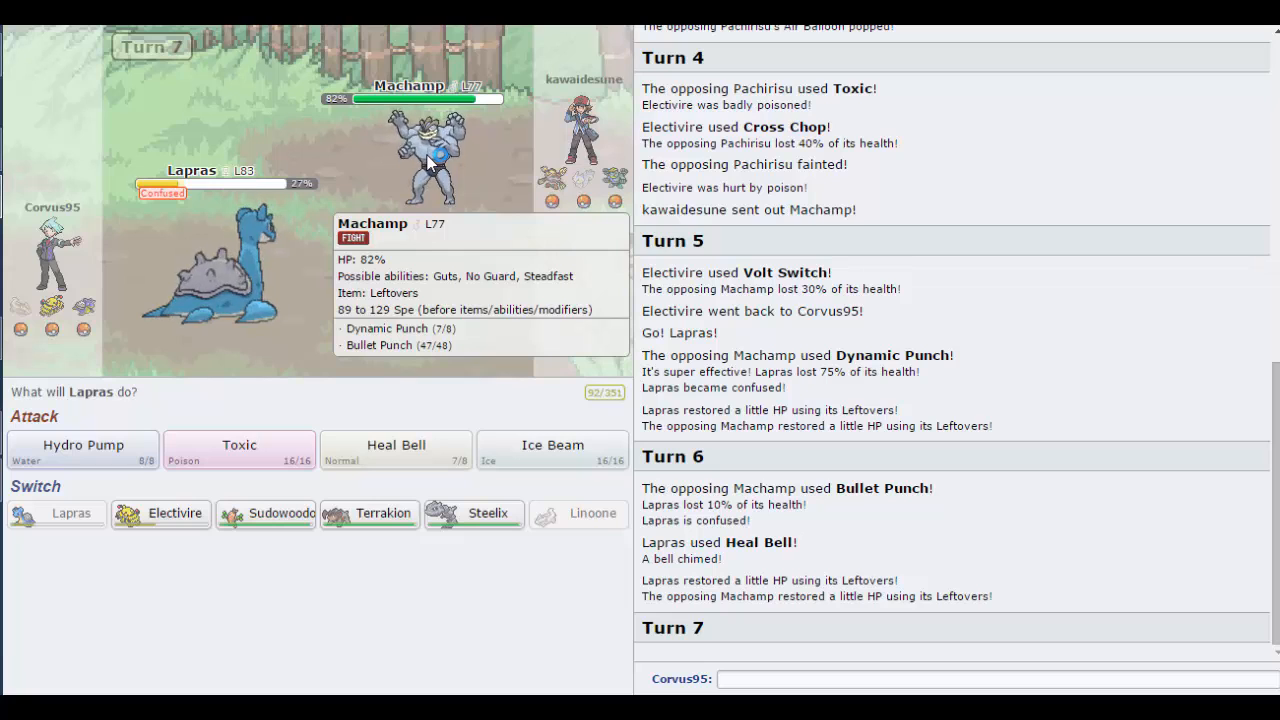
{"action": "mouse_move", "coordinate": [239, 448]}
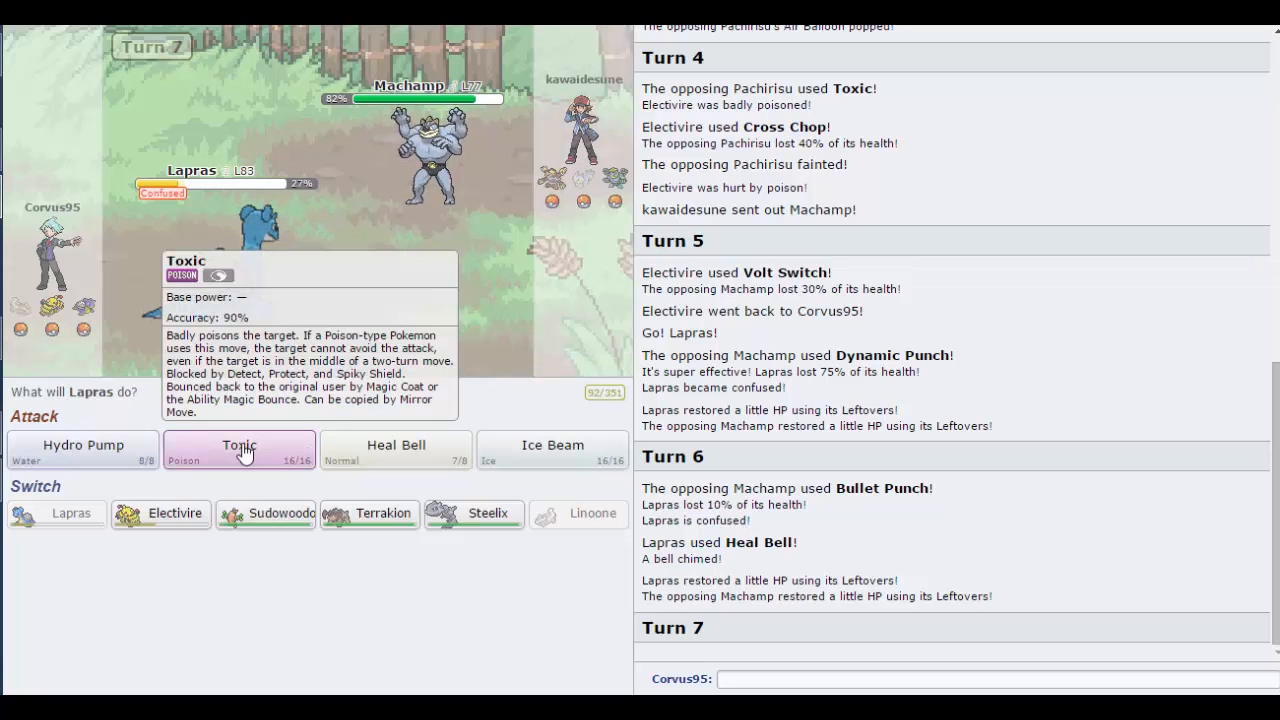
{"action": "left_click", "coordinate": [239, 444]}
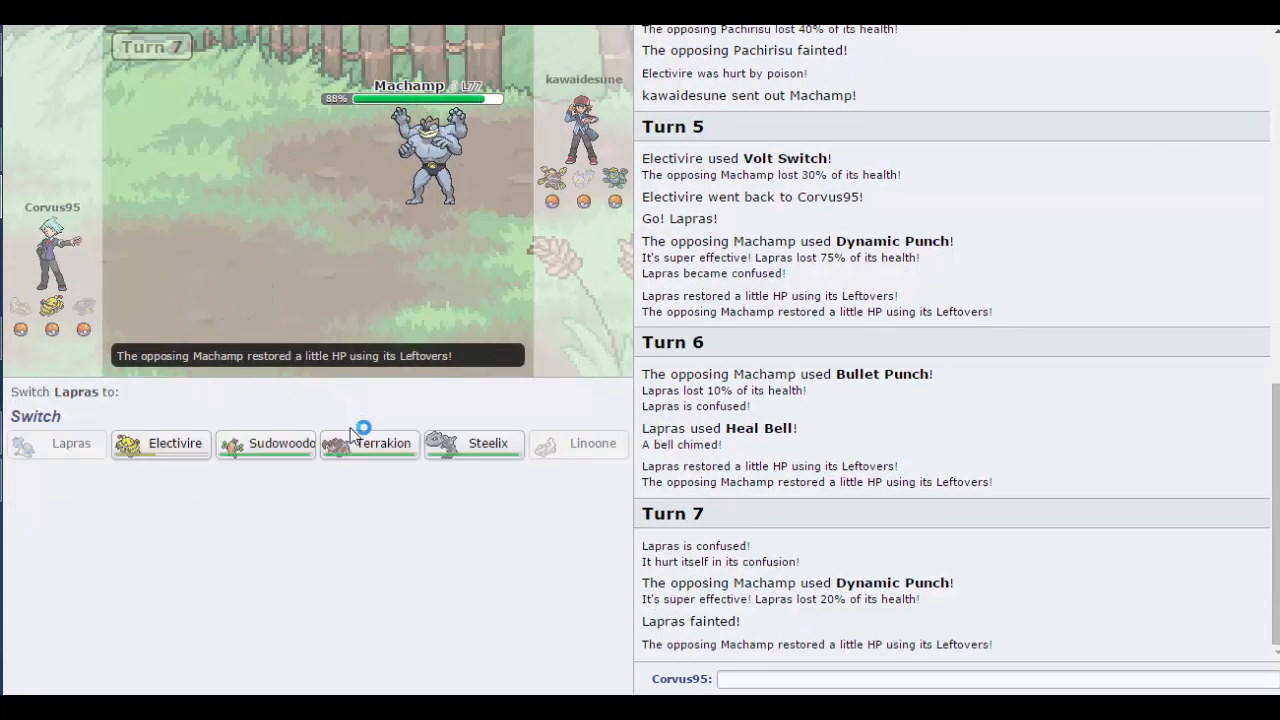
{"action": "mouse_move", "coordinate": [370, 443]}
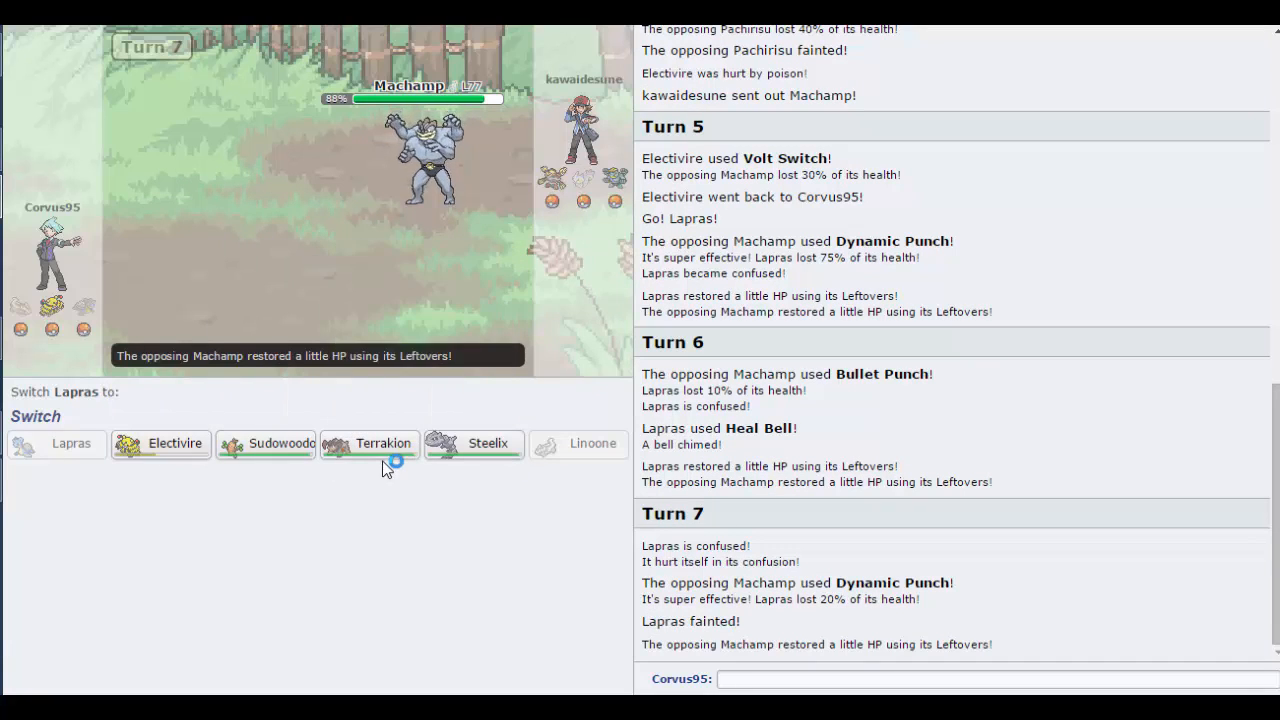
{"action": "mouse_move", "coordinate": [383, 452]}
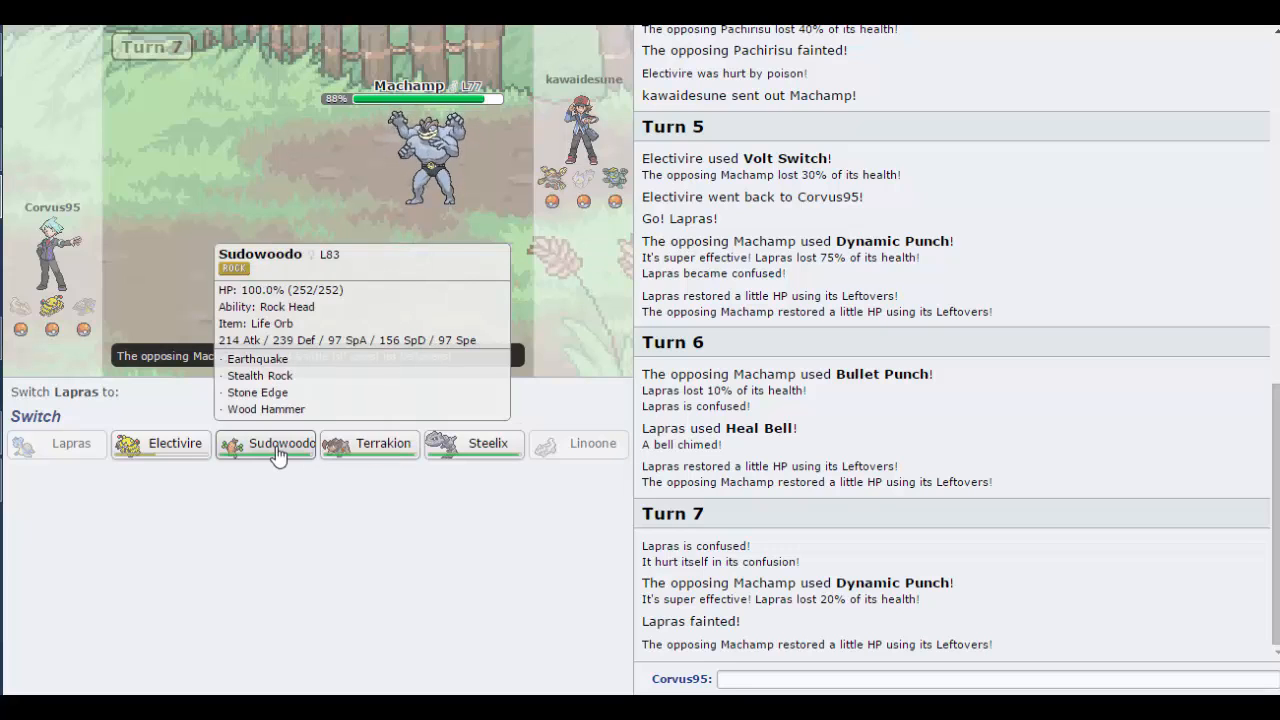
{"action": "mouse_move", "coordinate": [160, 443]}
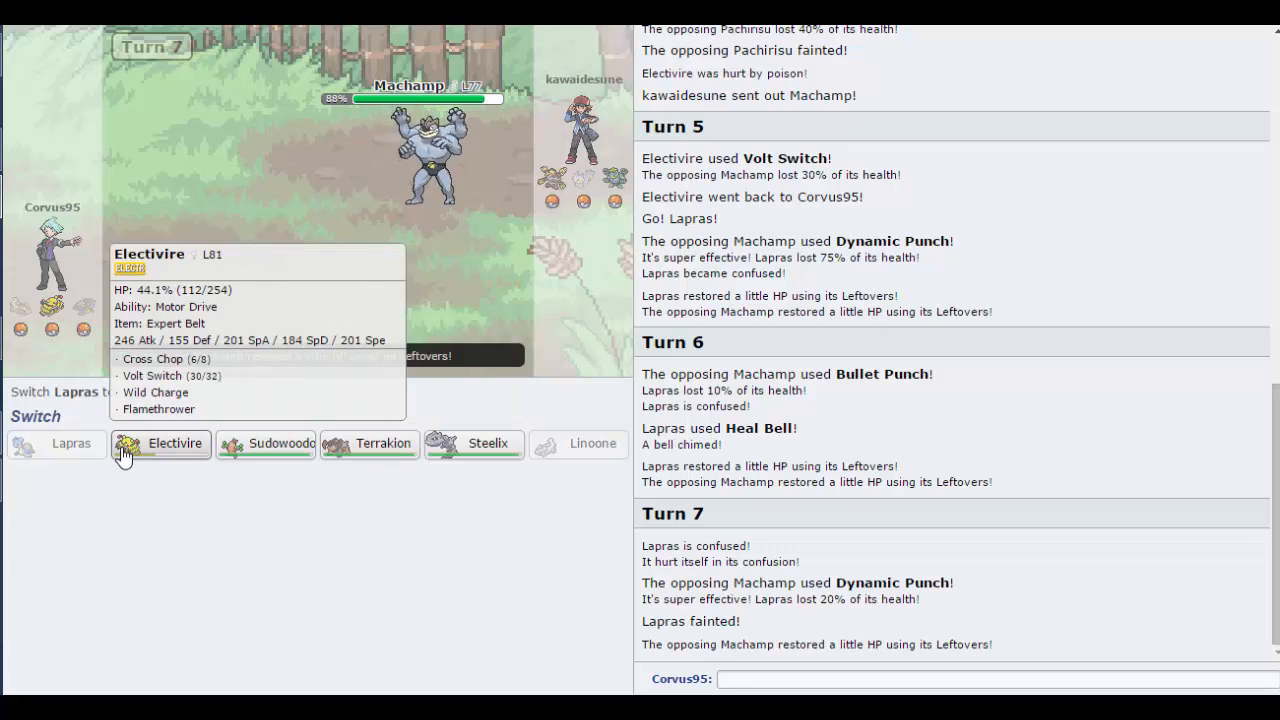
{"action": "mouse_move", "coordinate": [369, 443]}
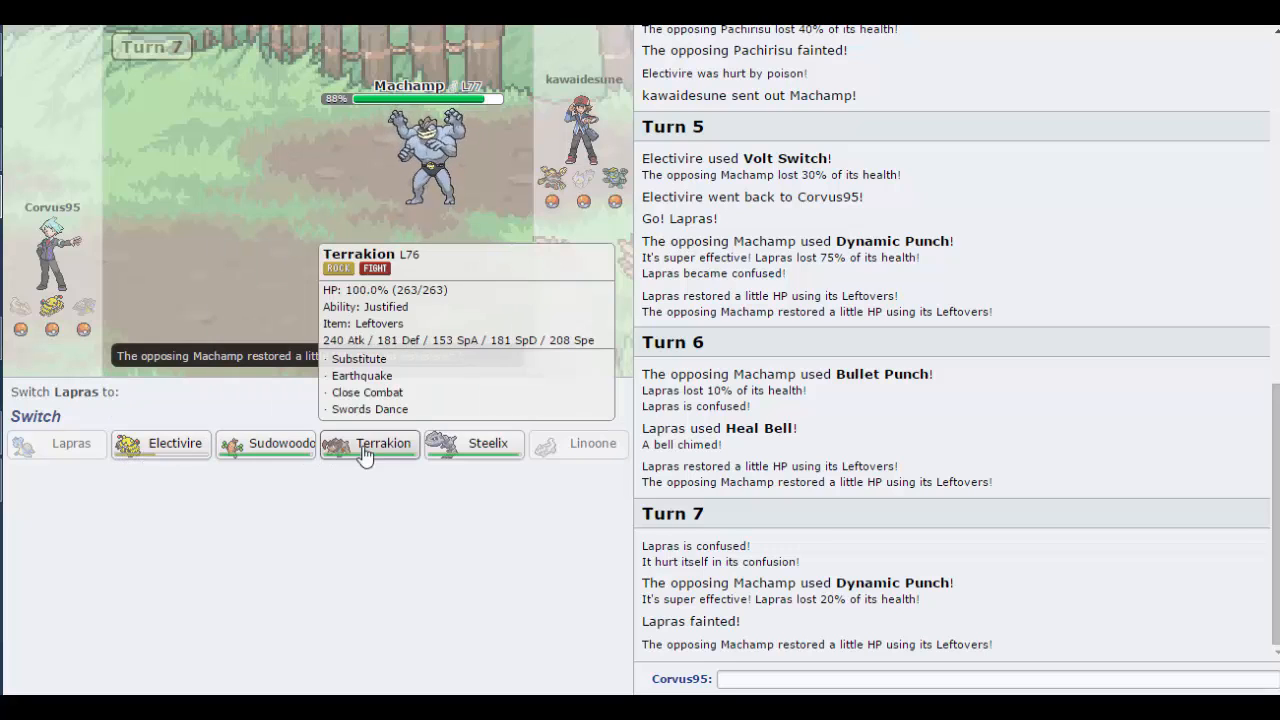
{"action": "mouse_move", "coordinate": [473, 443]}
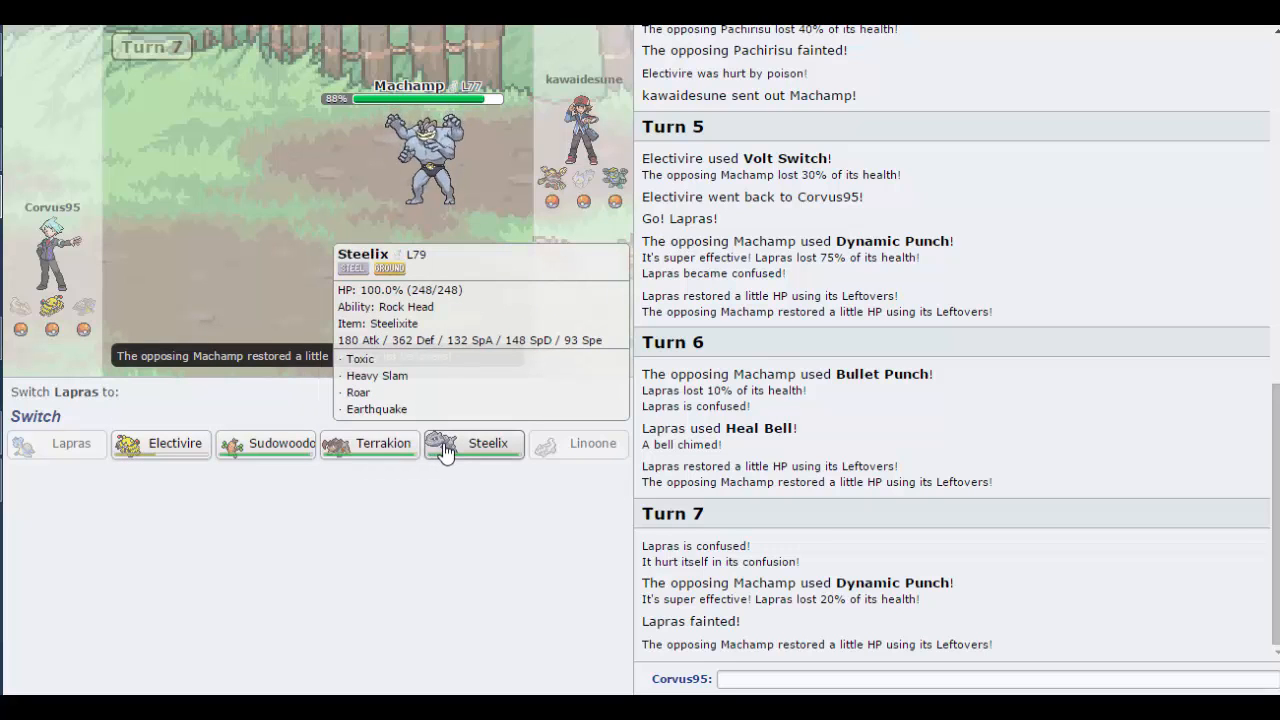
Step: Send Steelix in to replace the fainted Lapras
{"action": "left_click", "coordinate": [487, 443]}
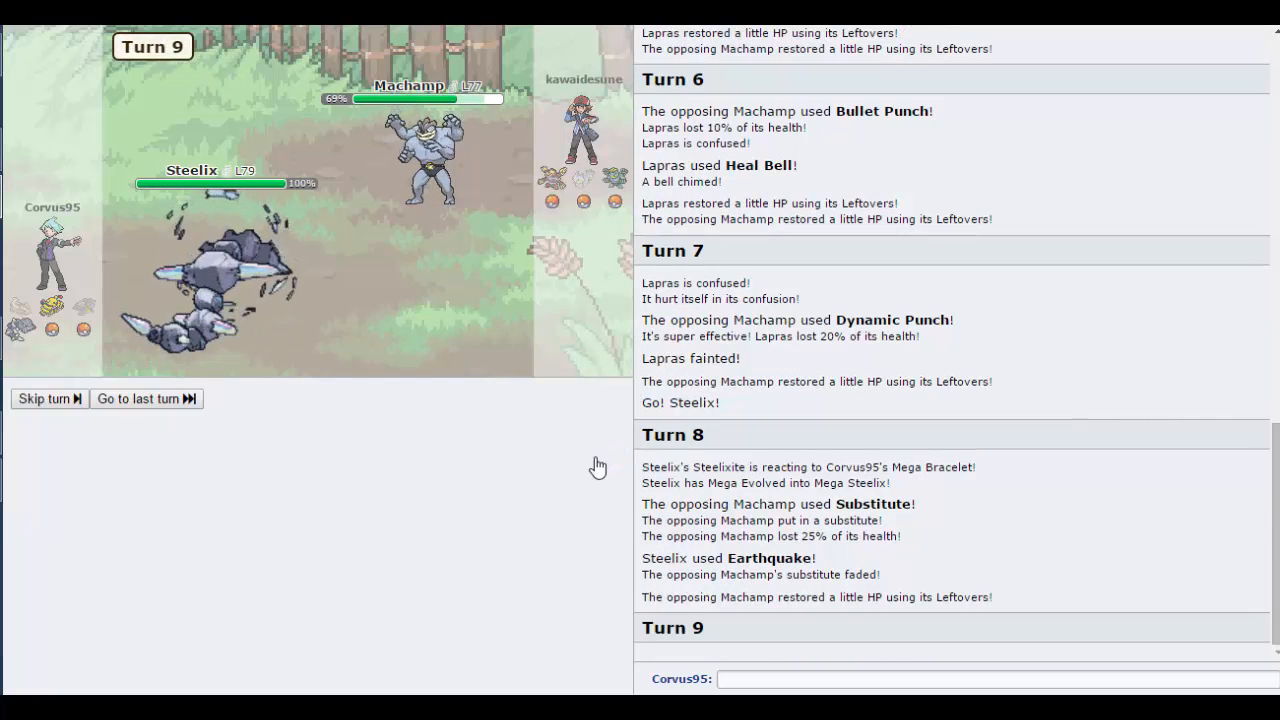
Step: Order Steelix's Earthquake against Machamp on consecutive turns until Steelix faints
{"action": "left_click", "coordinate": [44, 398]}
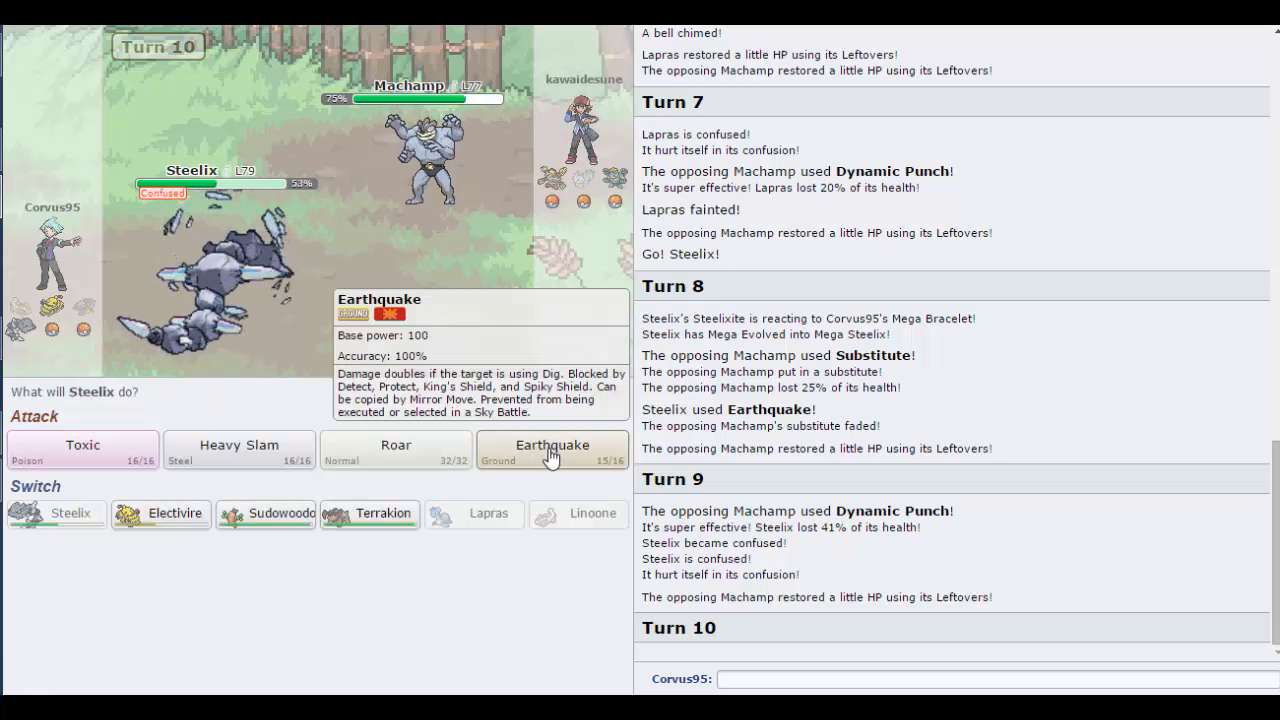
{"action": "left_click", "coordinate": [552, 448]}
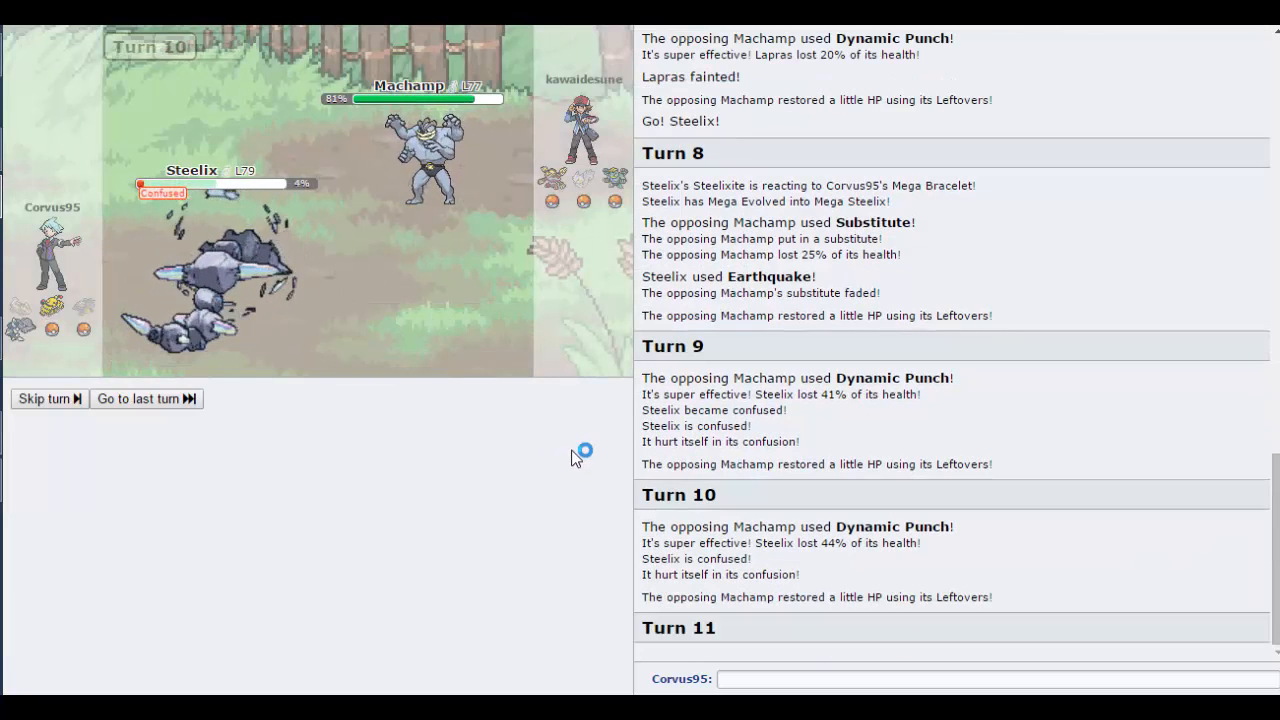
{"action": "left_click", "coordinate": [44, 398]}
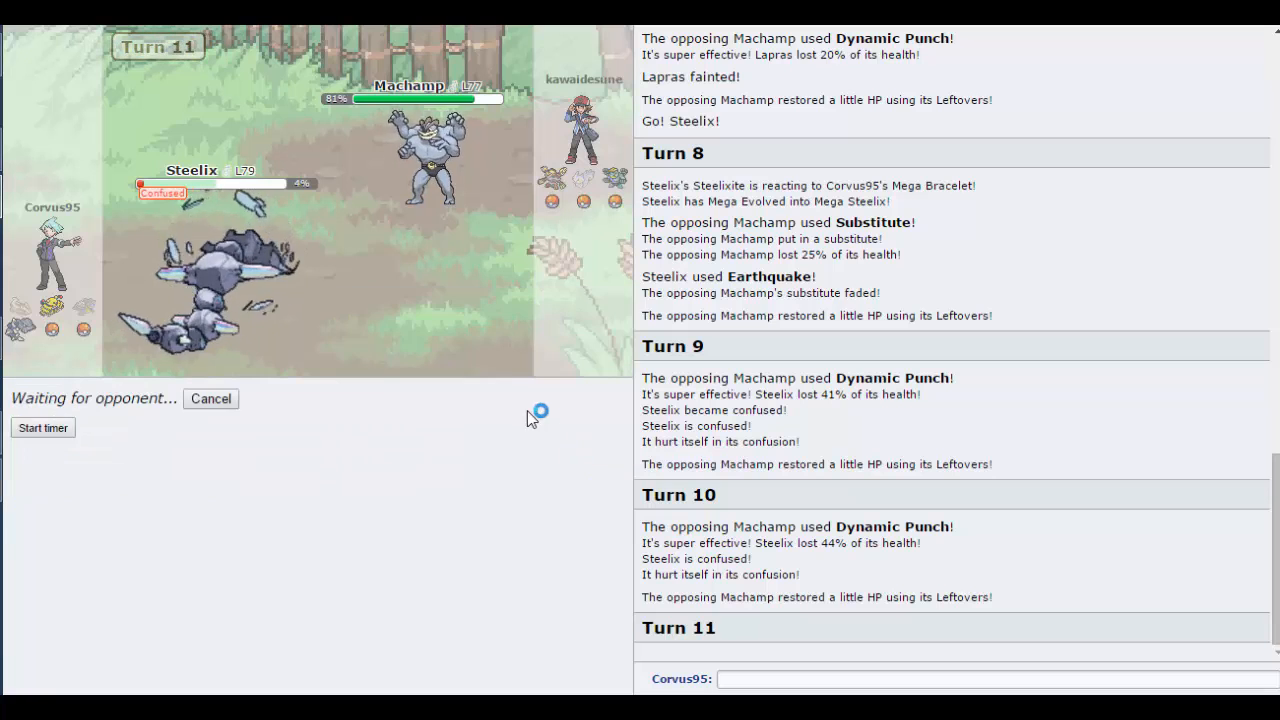
{"action": "mouse_move", "coordinate": [522, 432]}
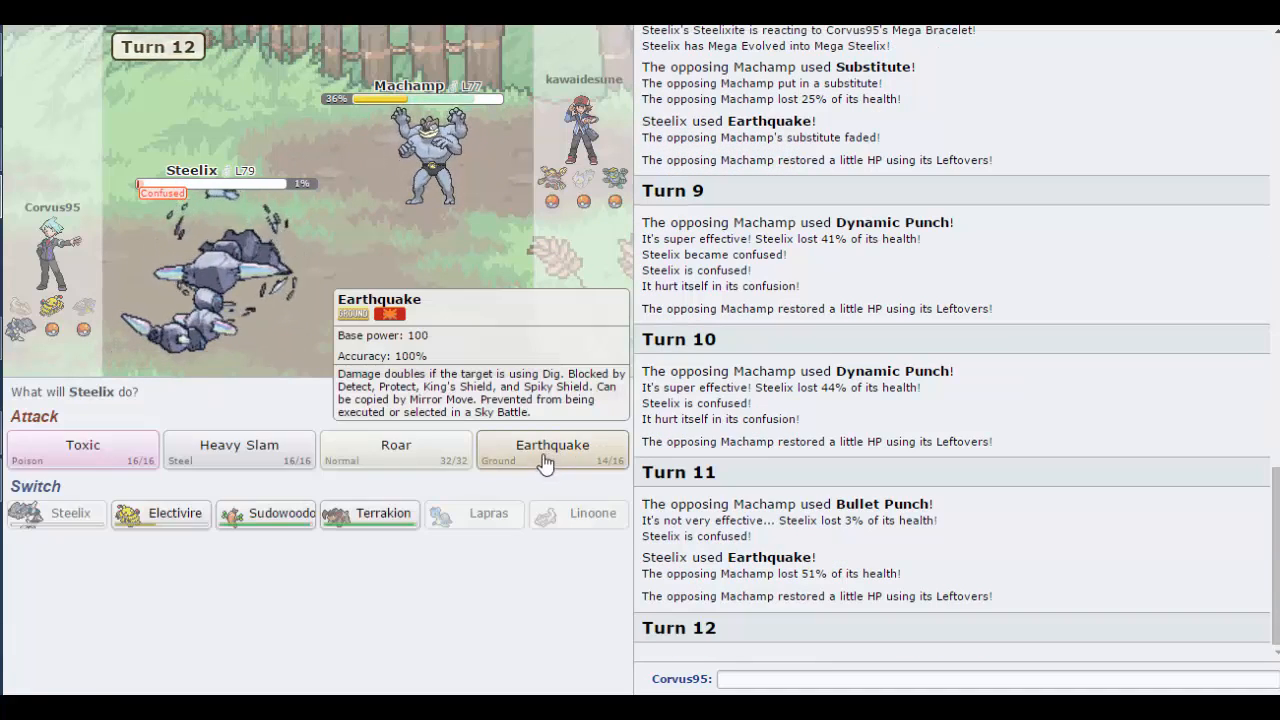
{"action": "left_click", "coordinate": [552, 445]}
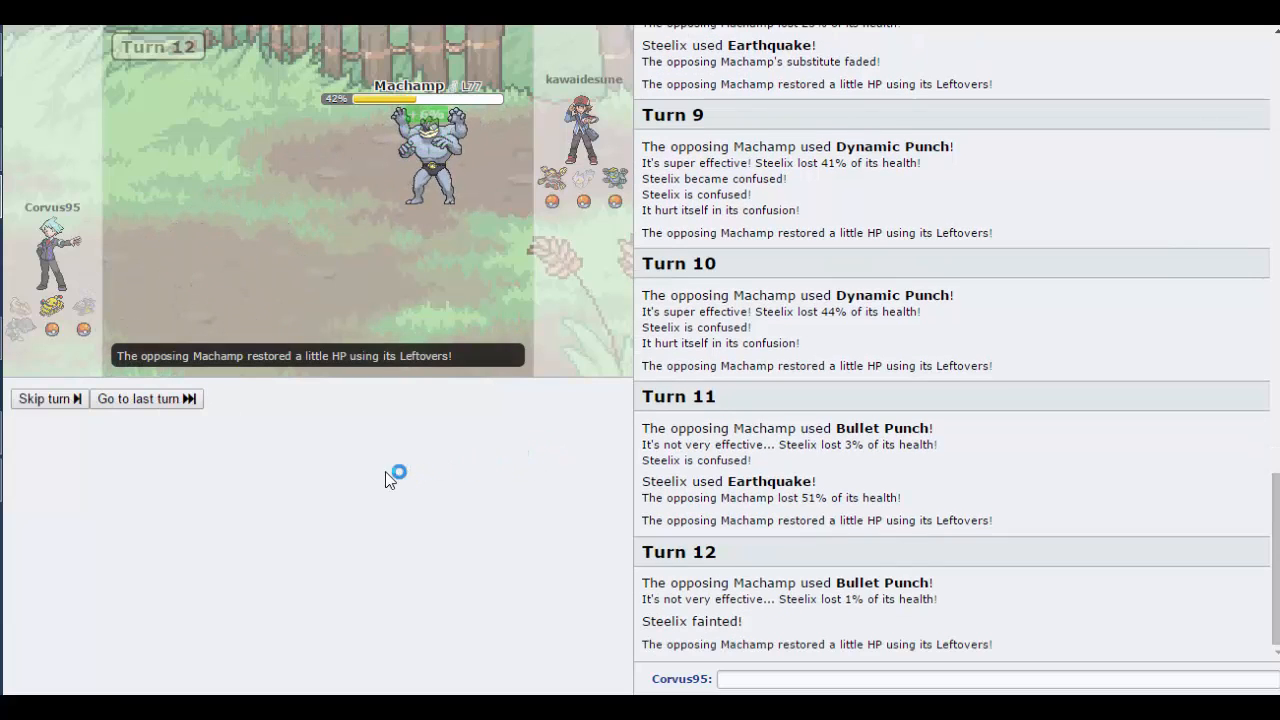
{"action": "mouse_move", "coordinate": [161, 443]}
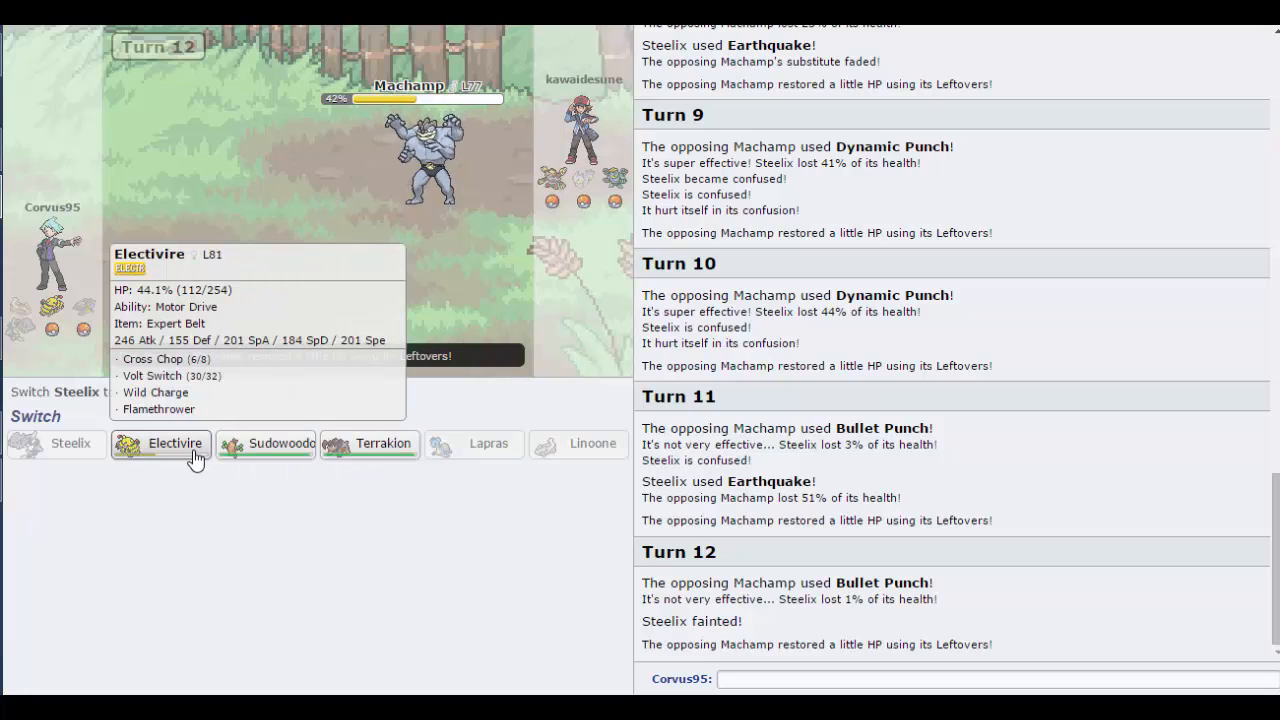
{"action": "mouse_move", "coordinate": [210, 458]}
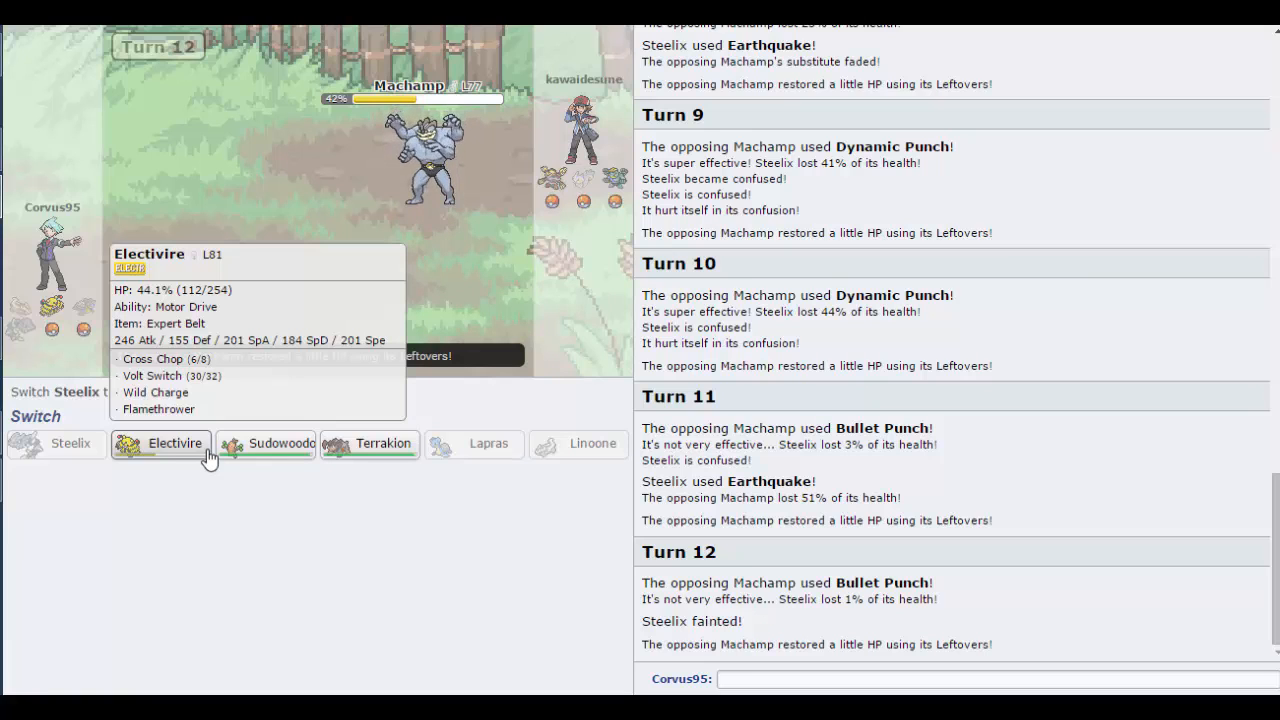
{"action": "mouse_move", "coordinate": [198, 455]}
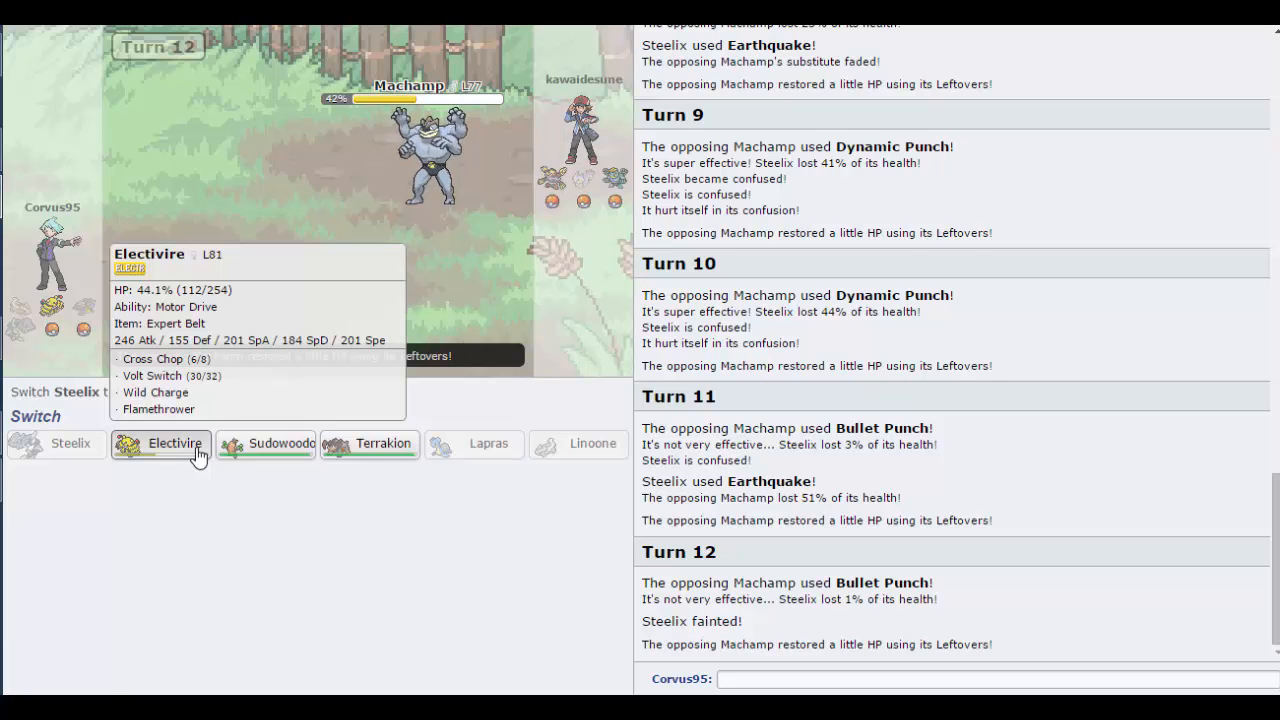
Step: Send Electivire in for the fainted Steelix and order Cross Chop on Machamp
{"action": "left_click", "coordinate": [161, 443]}
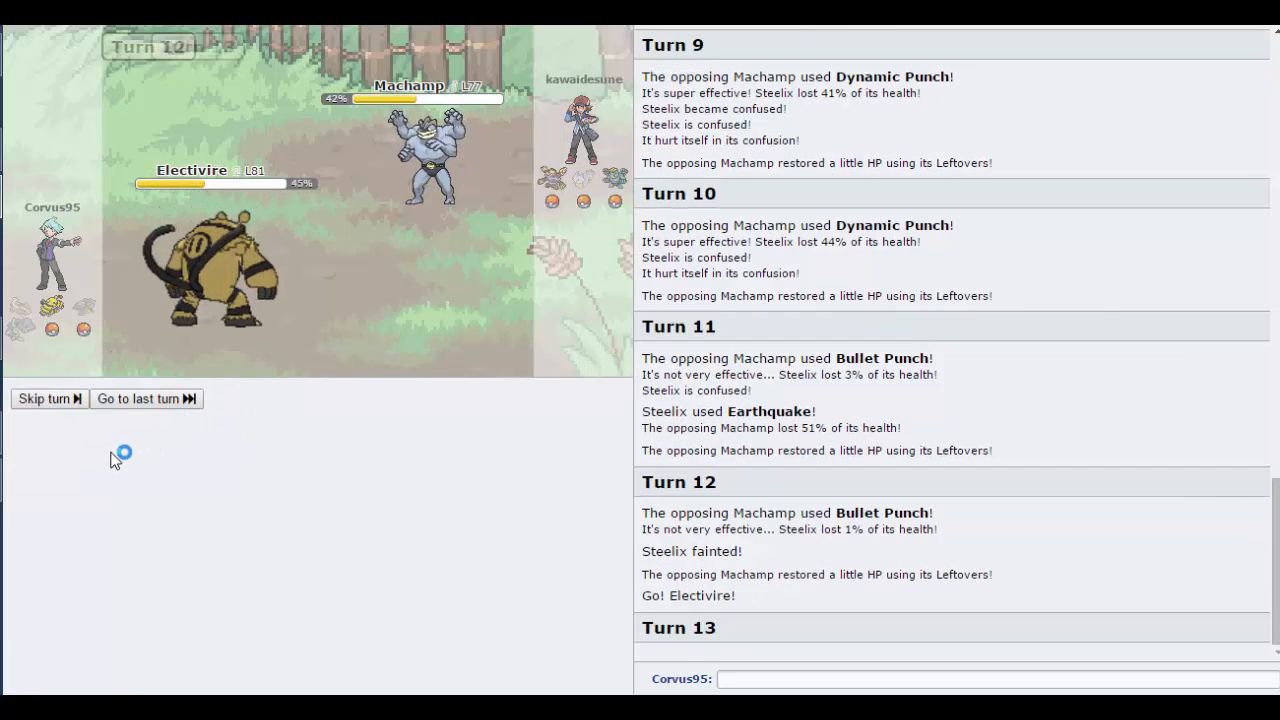
{"action": "left_click", "coordinate": [43, 398]}
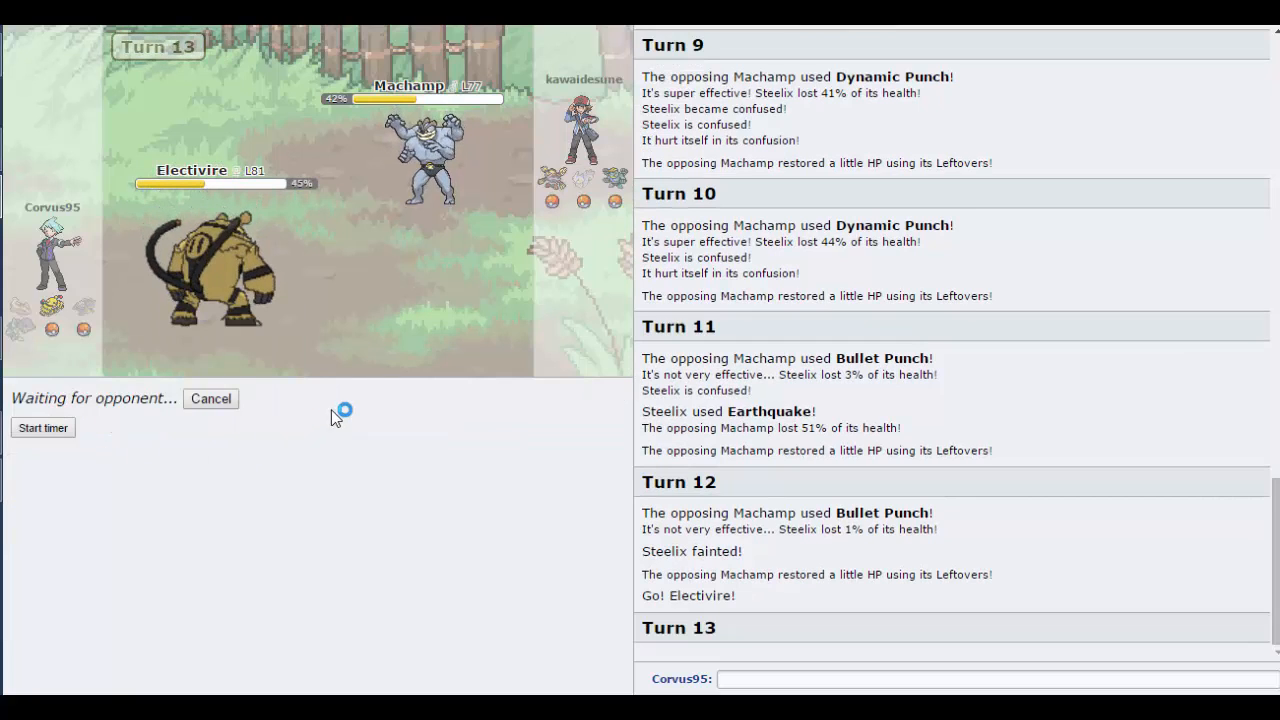
{"action": "mouse_move", "coordinate": [380, 352]}
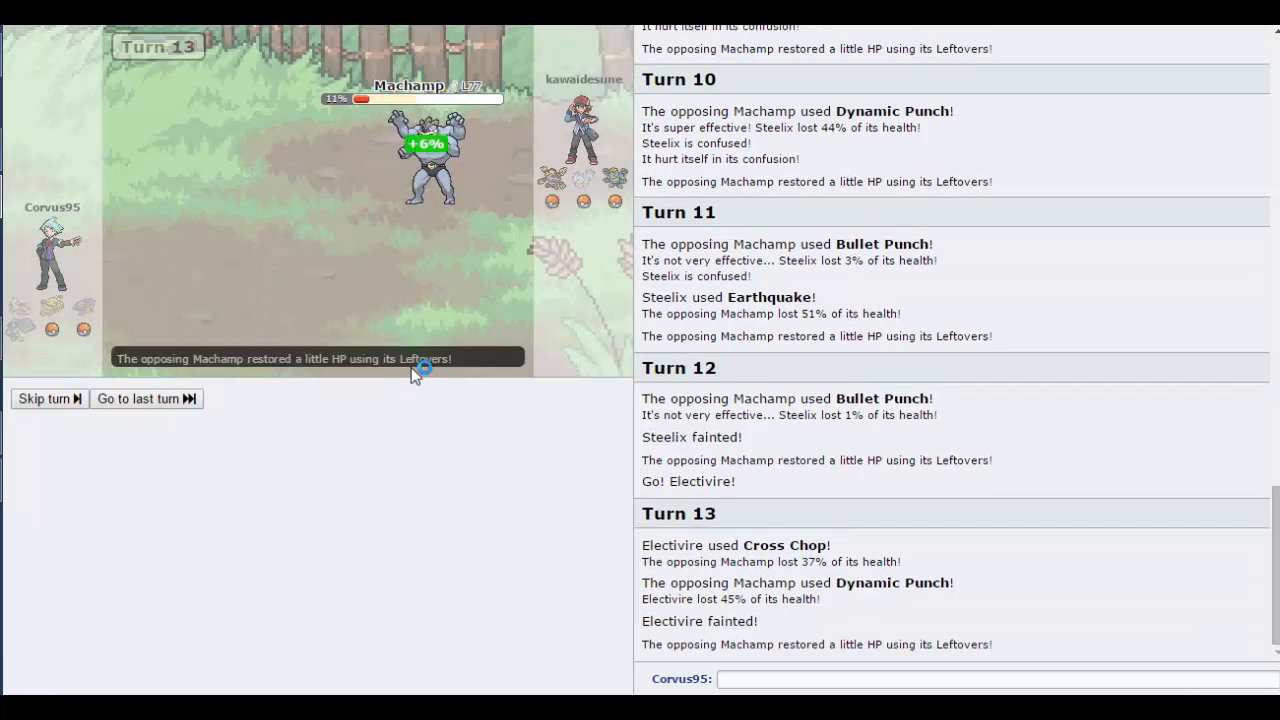
{"action": "mouse_move", "coordinate": [382, 443]}
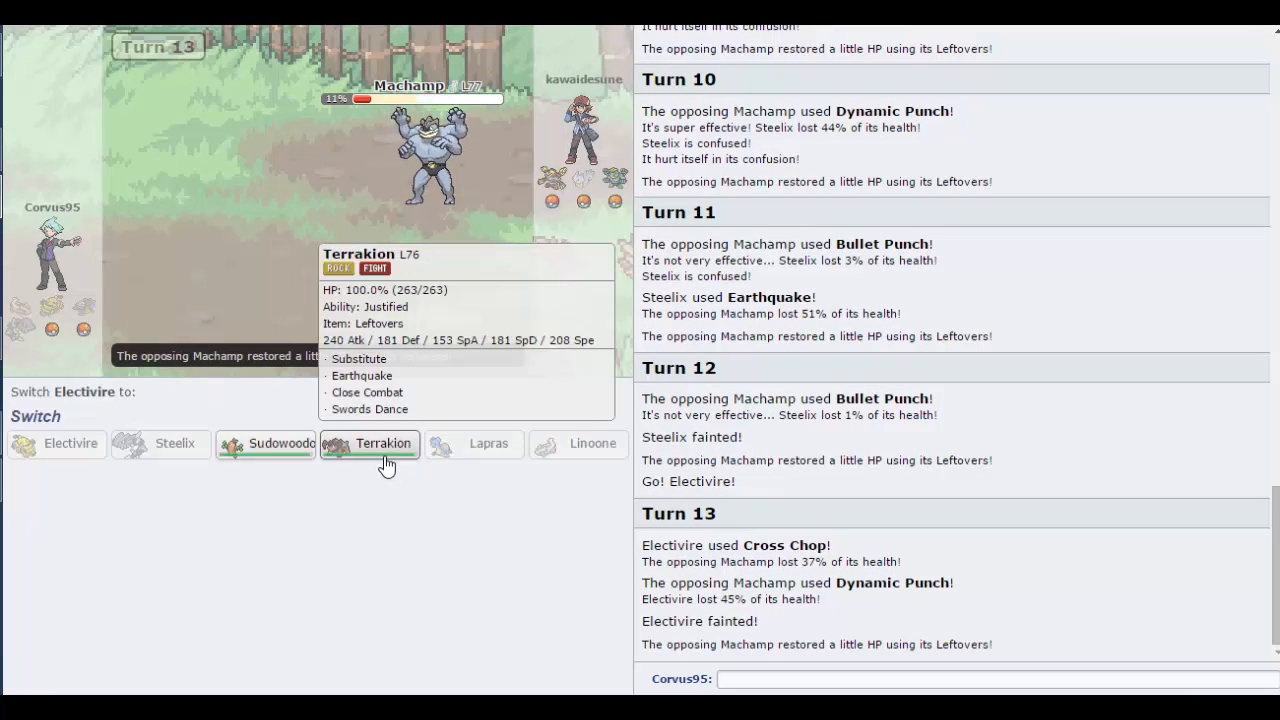
Step: Bring in Terrakion, Earthquake Machamp, then order Substitute on the following turn
{"action": "left_click", "coordinate": [382, 443]}
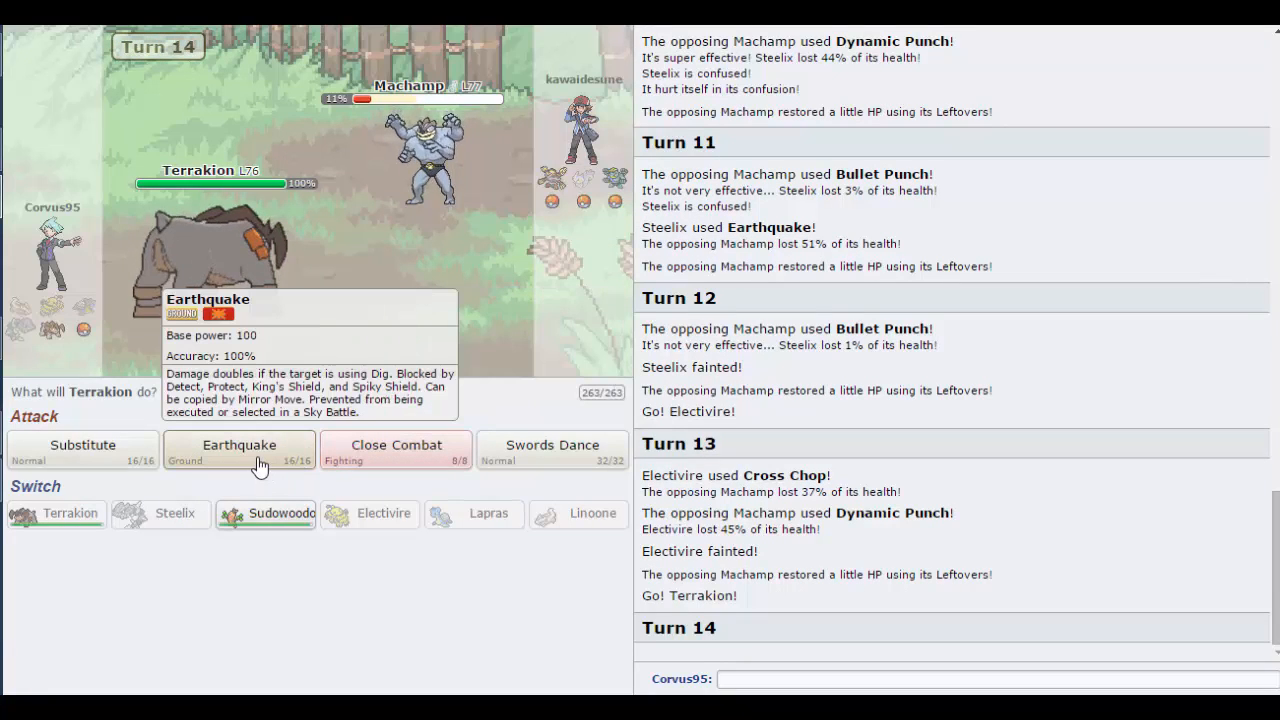
{"action": "left_click", "coordinate": [239, 445]}
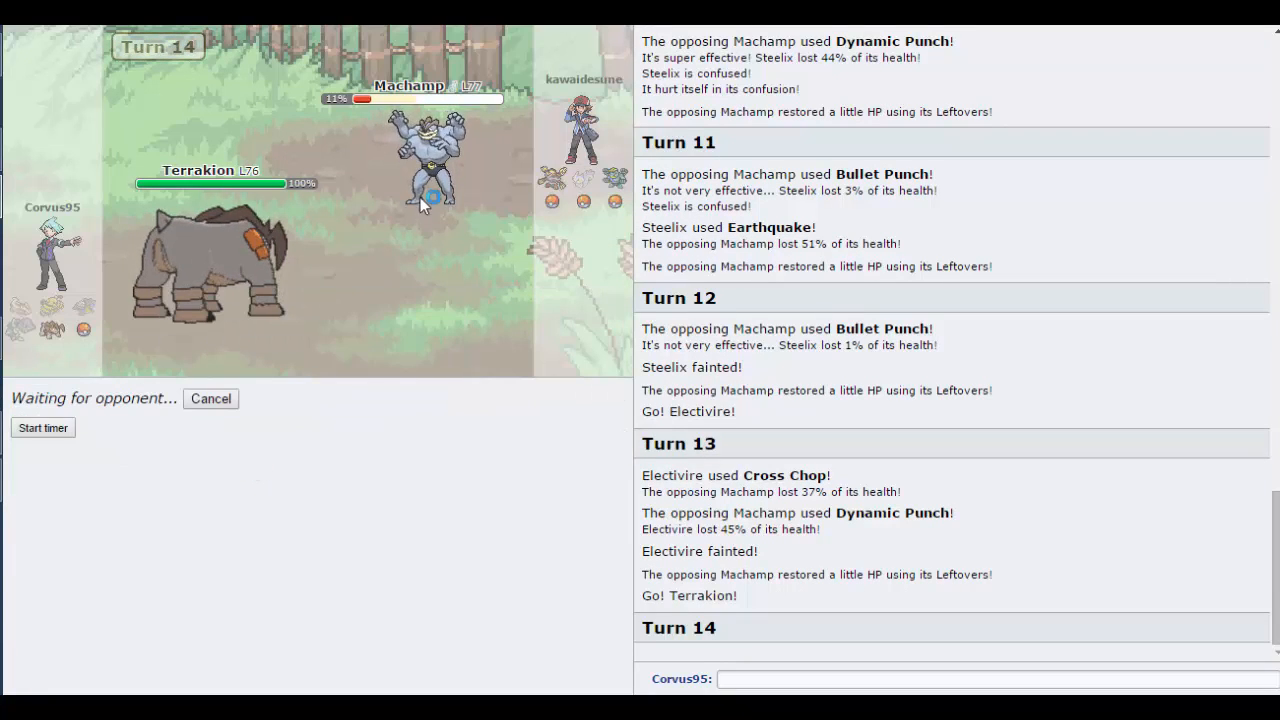
{"action": "mouse_move", "coordinate": [455, 335]}
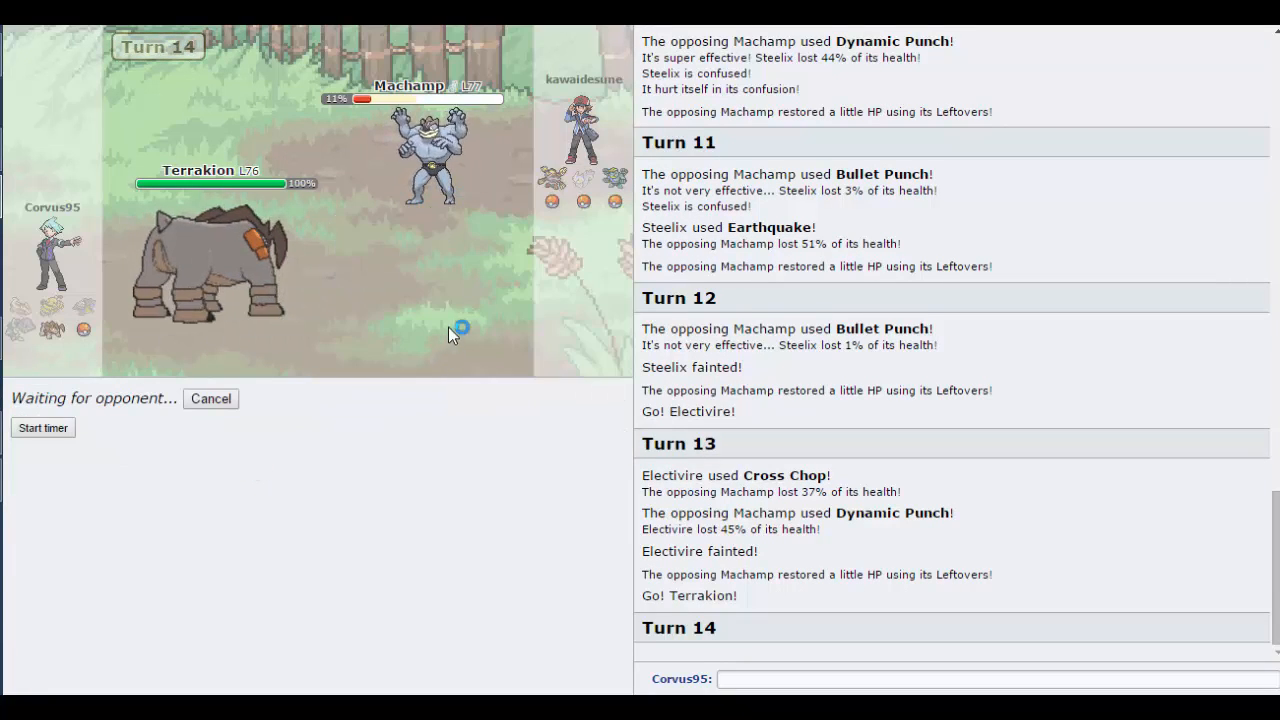
{"action": "mouse_move", "coordinate": [357, 378]}
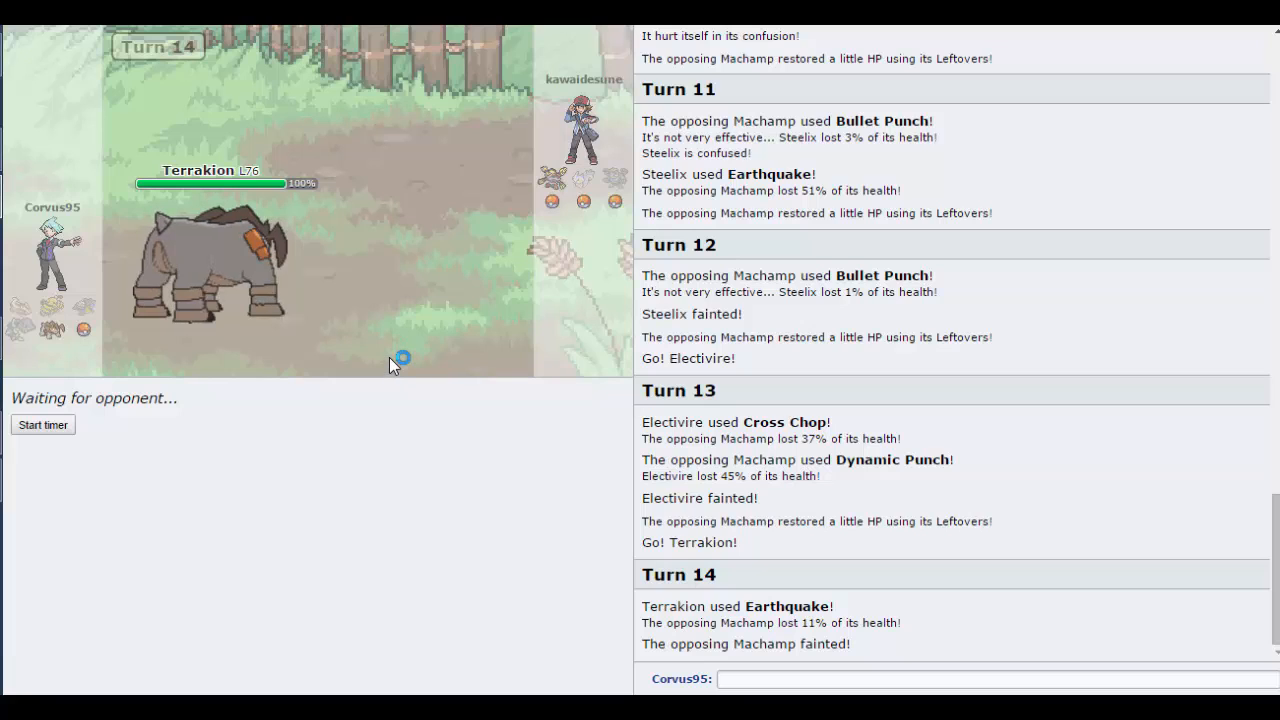
{"action": "mouse_move", "coordinate": [415, 335]}
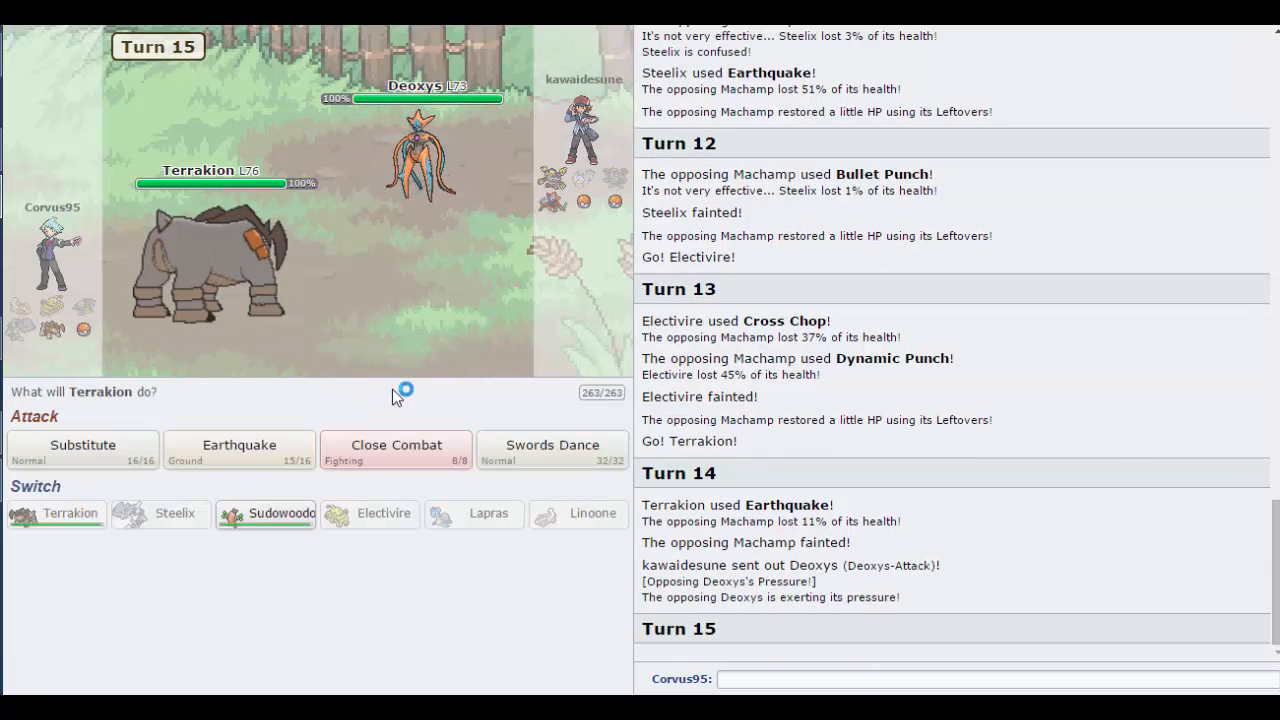
{"action": "mouse_move", "coordinate": [265, 513]}
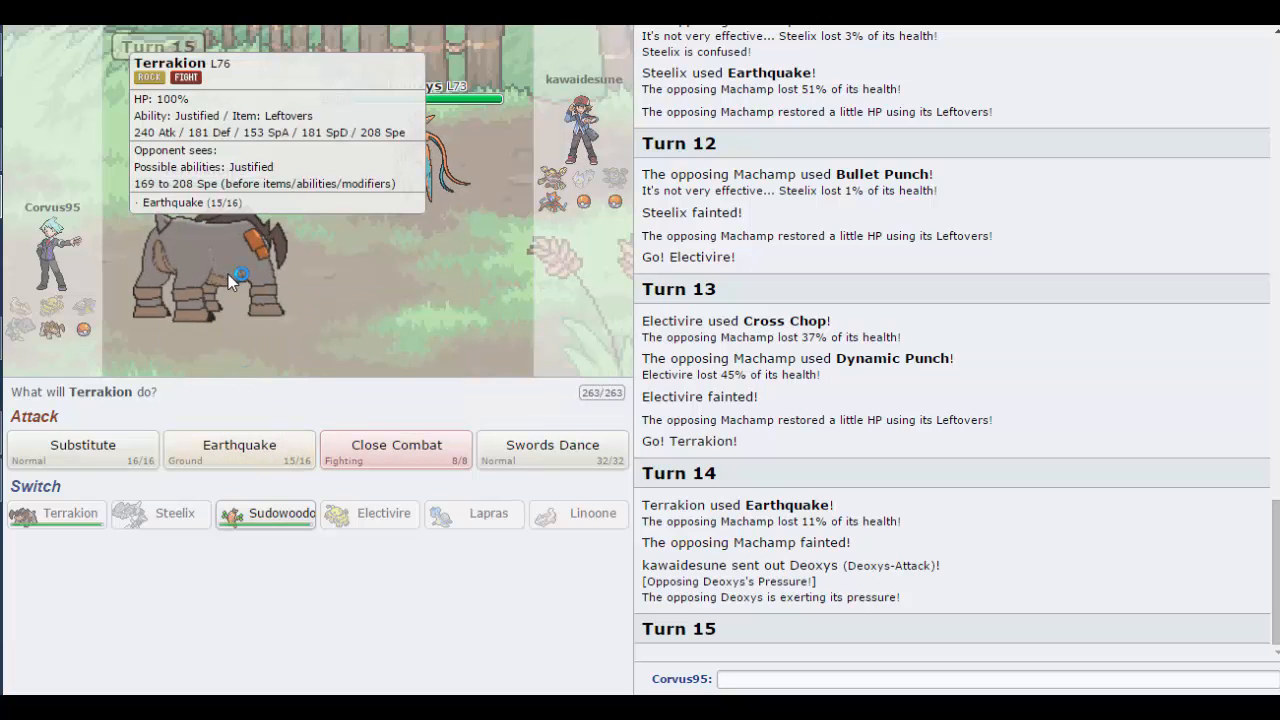
{"action": "mouse_move", "coordinate": [240, 400]}
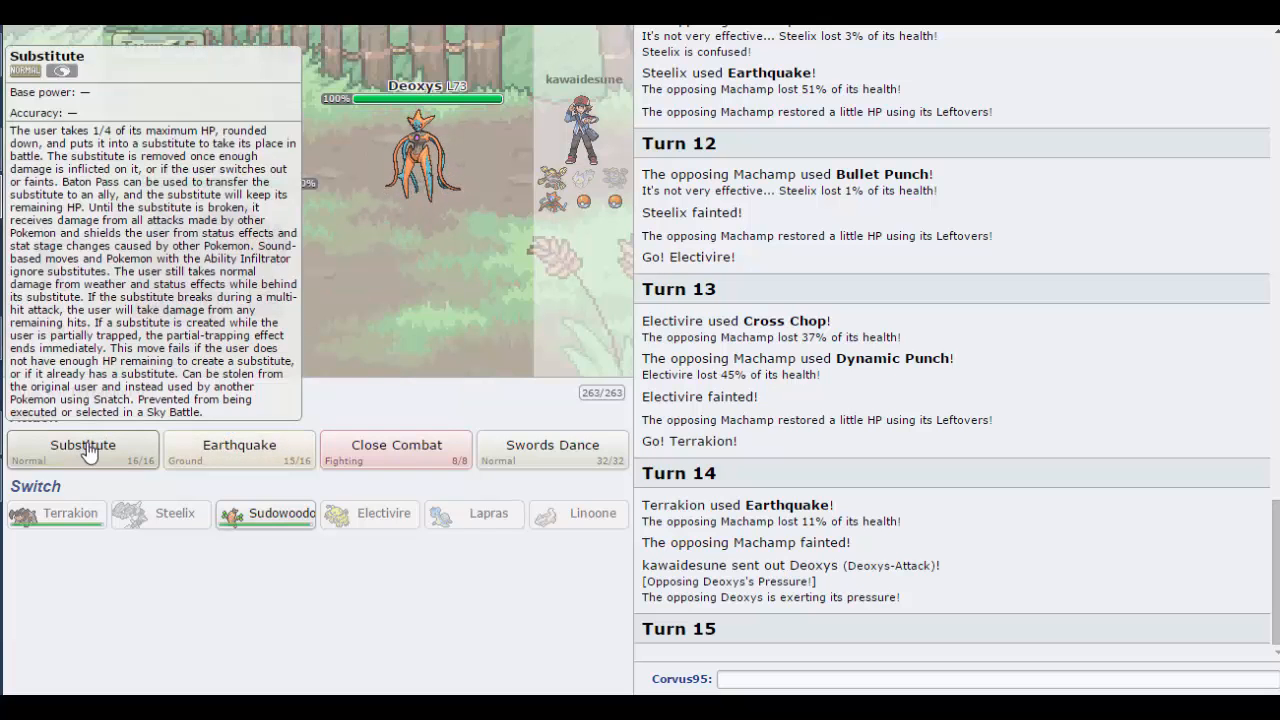
{"action": "left_click", "coordinate": [83, 445]}
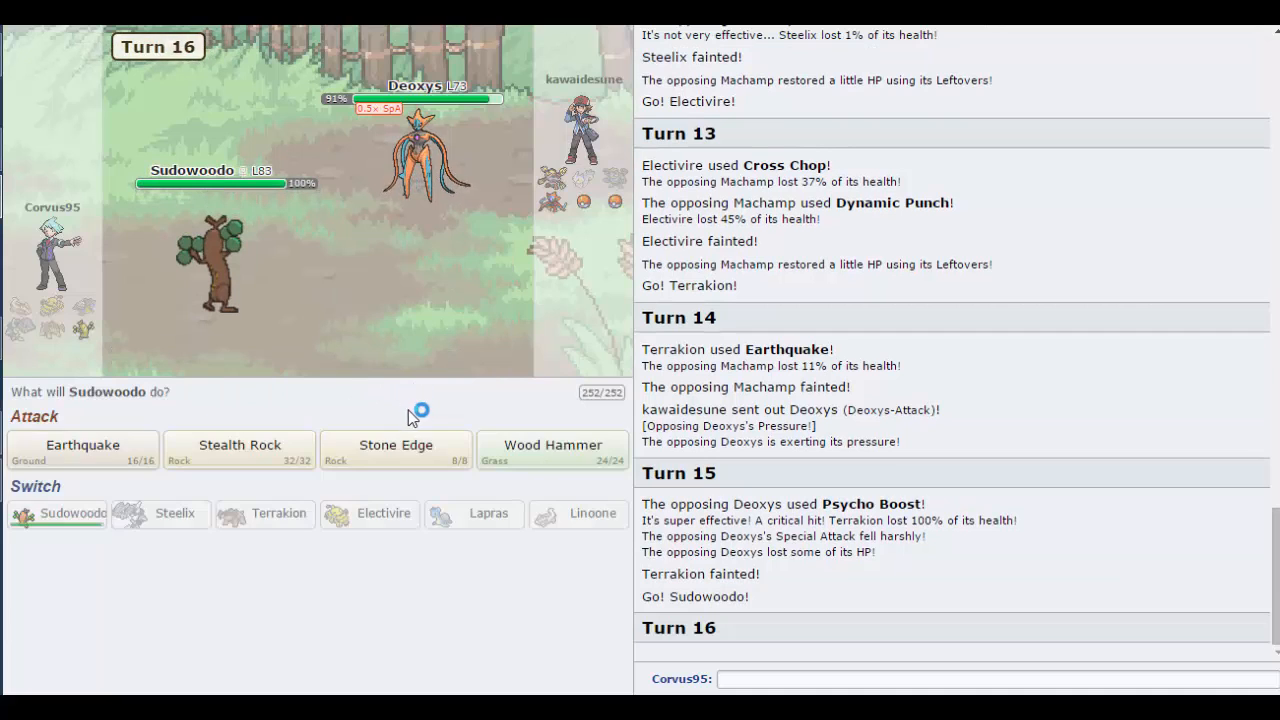
{"action": "mouse_move", "coordinate": [547, 217]}
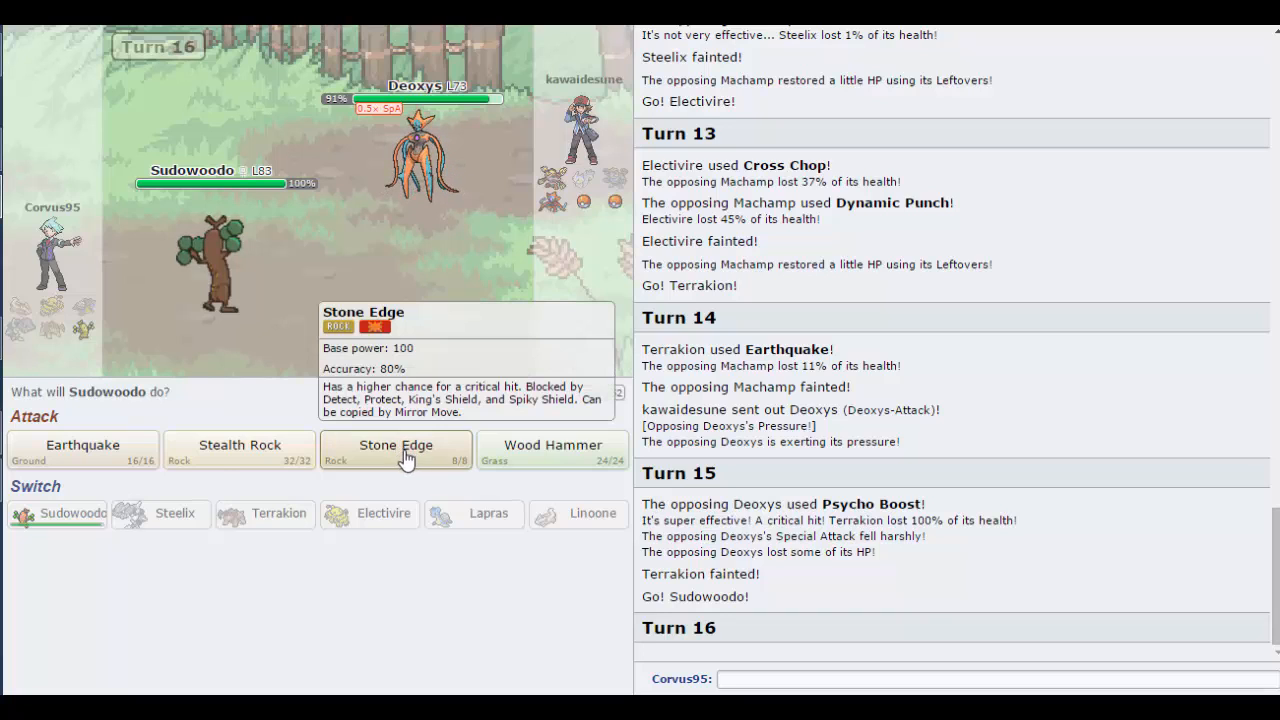
Step: Lock in Sudowoodo's Stone Edge against Deoxys for turn 16
{"action": "left_click", "coordinate": [395, 445]}
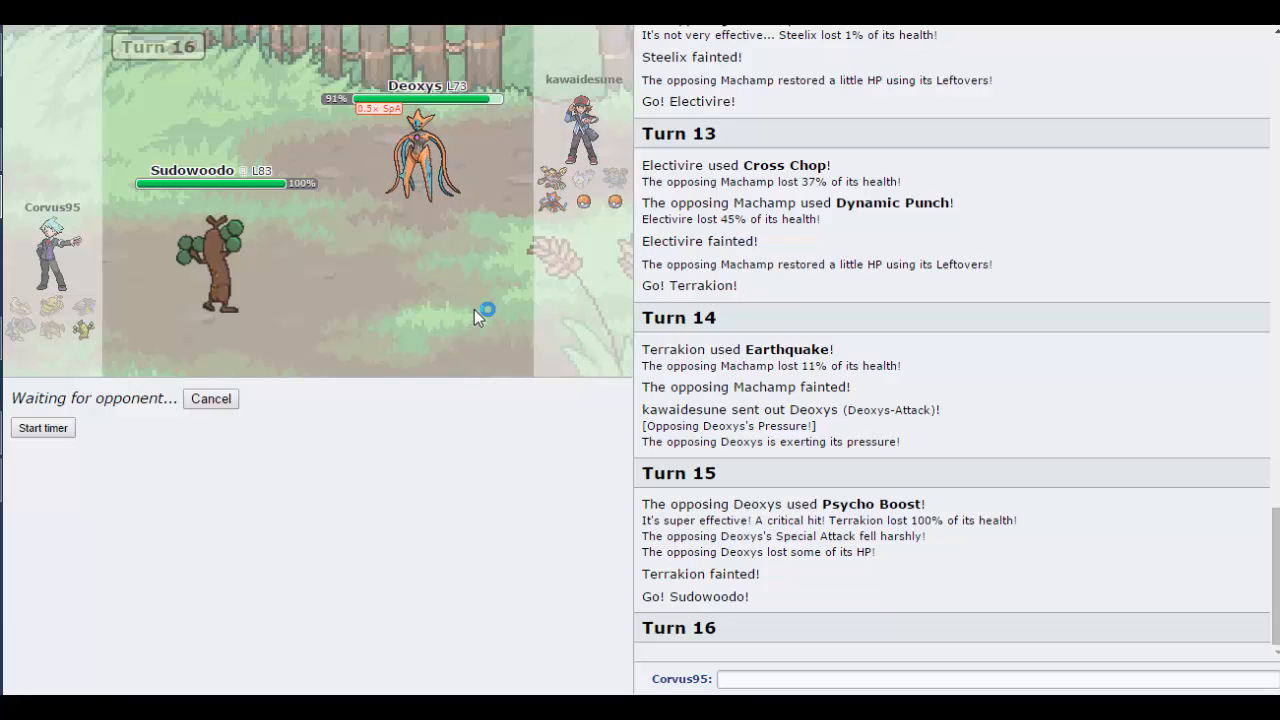
{"action": "mouse_move", "coordinate": [485, 312]}
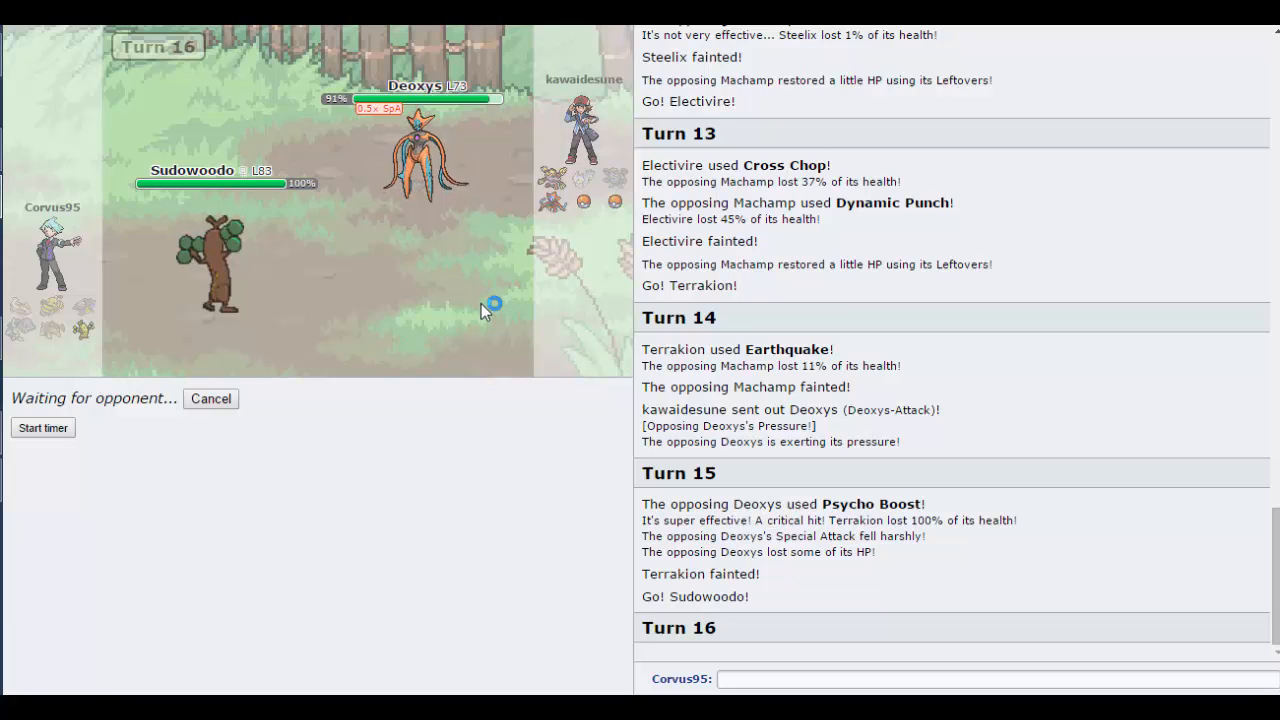
{"action": "mouse_move", "coordinate": [440, 160]}
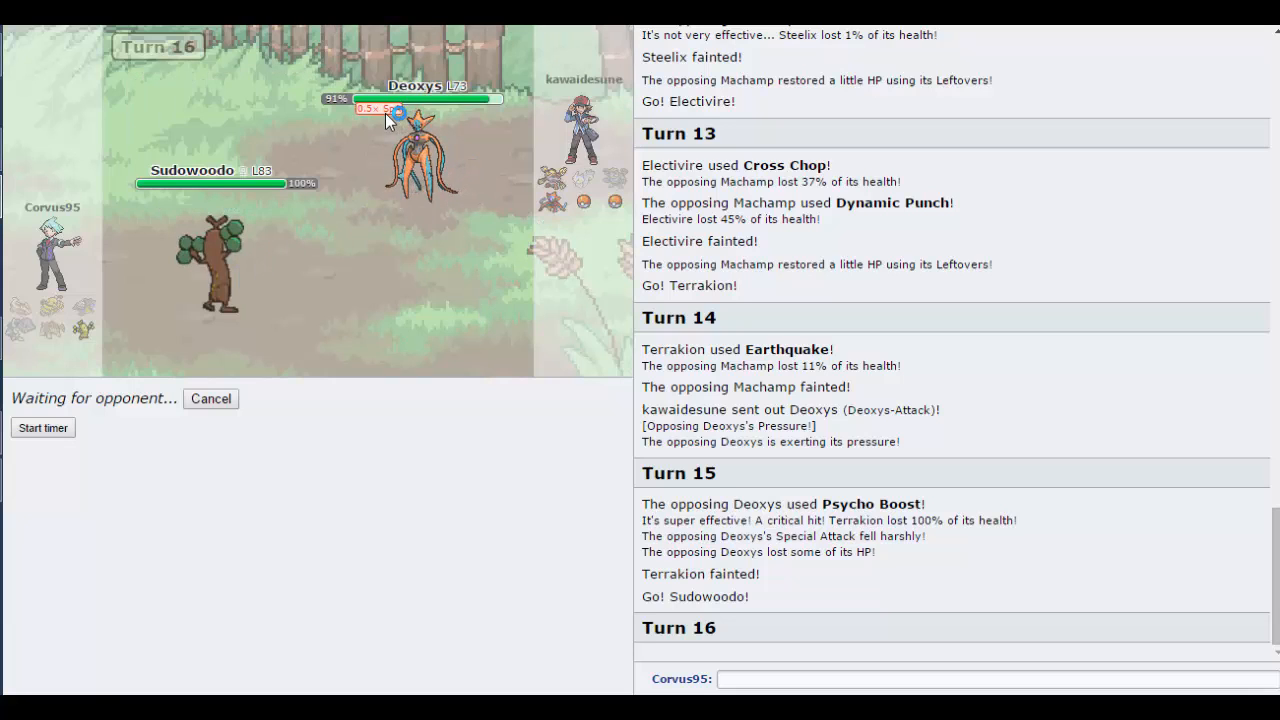
{"action": "mouse_move", "coordinate": [247, 193]}
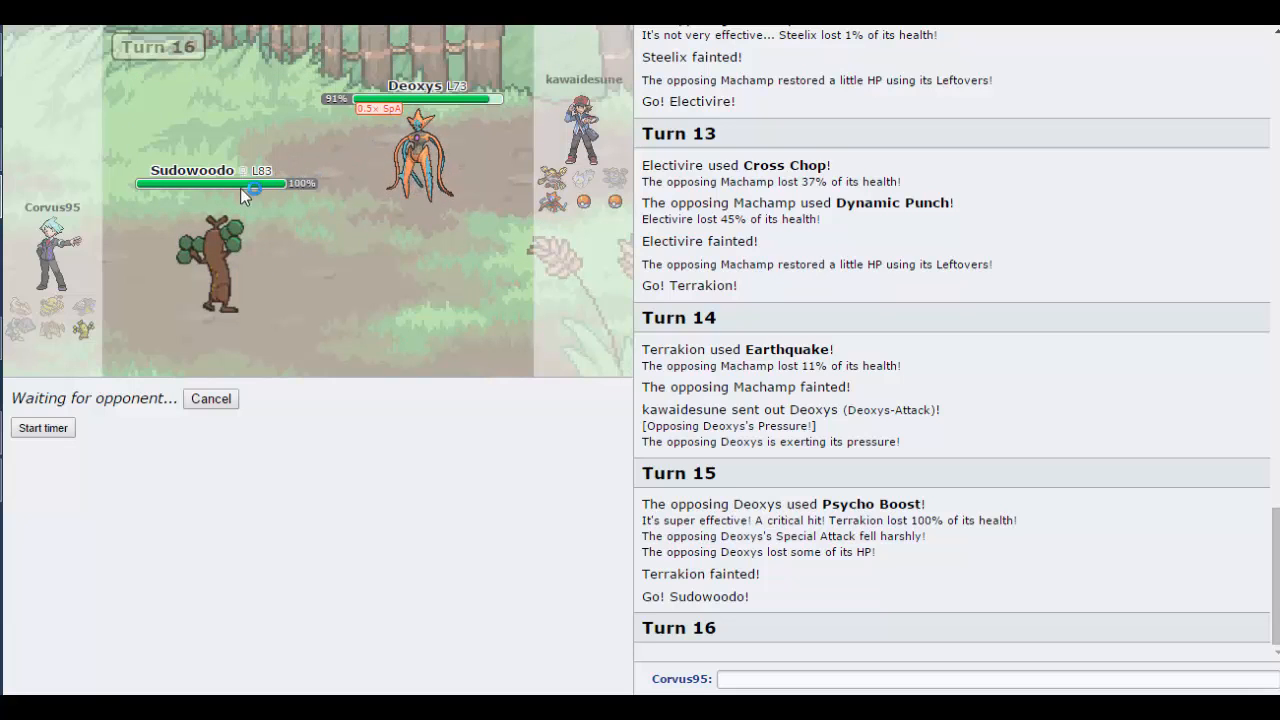
{"action": "mouse_move", "coordinate": [420, 160]}
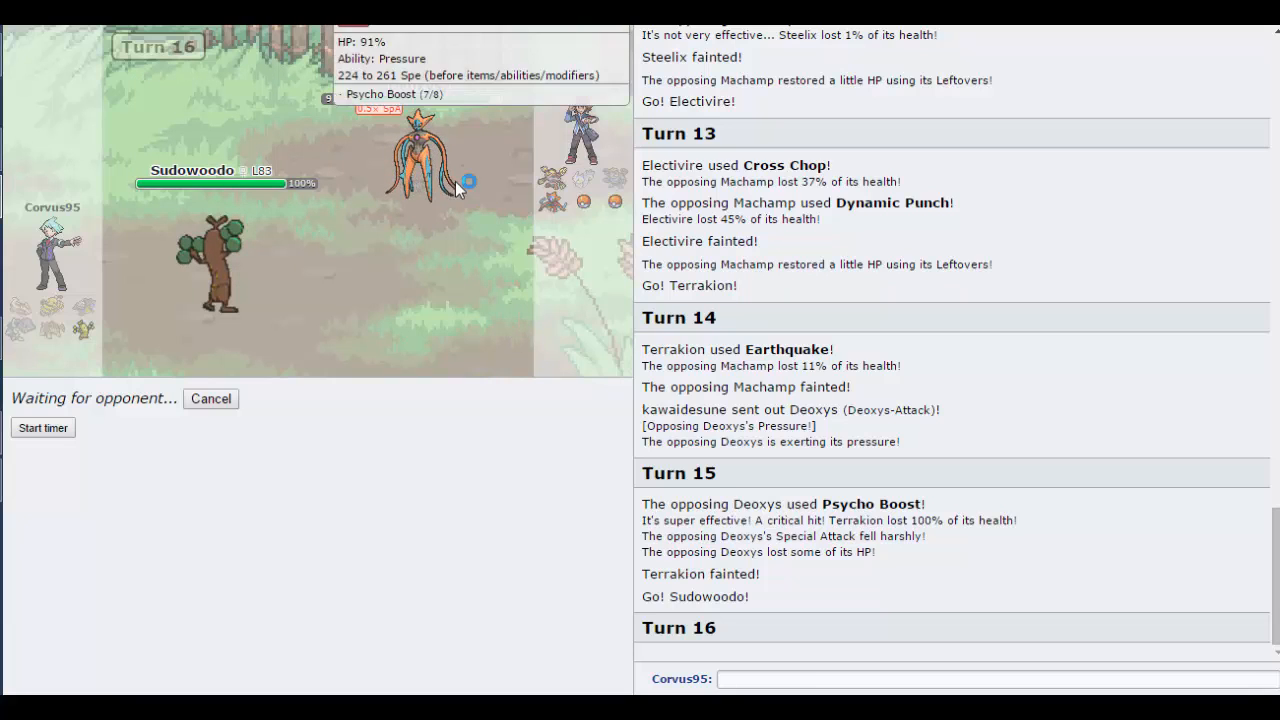
{"action": "mouse_move", "coordinate": [540, 275]}
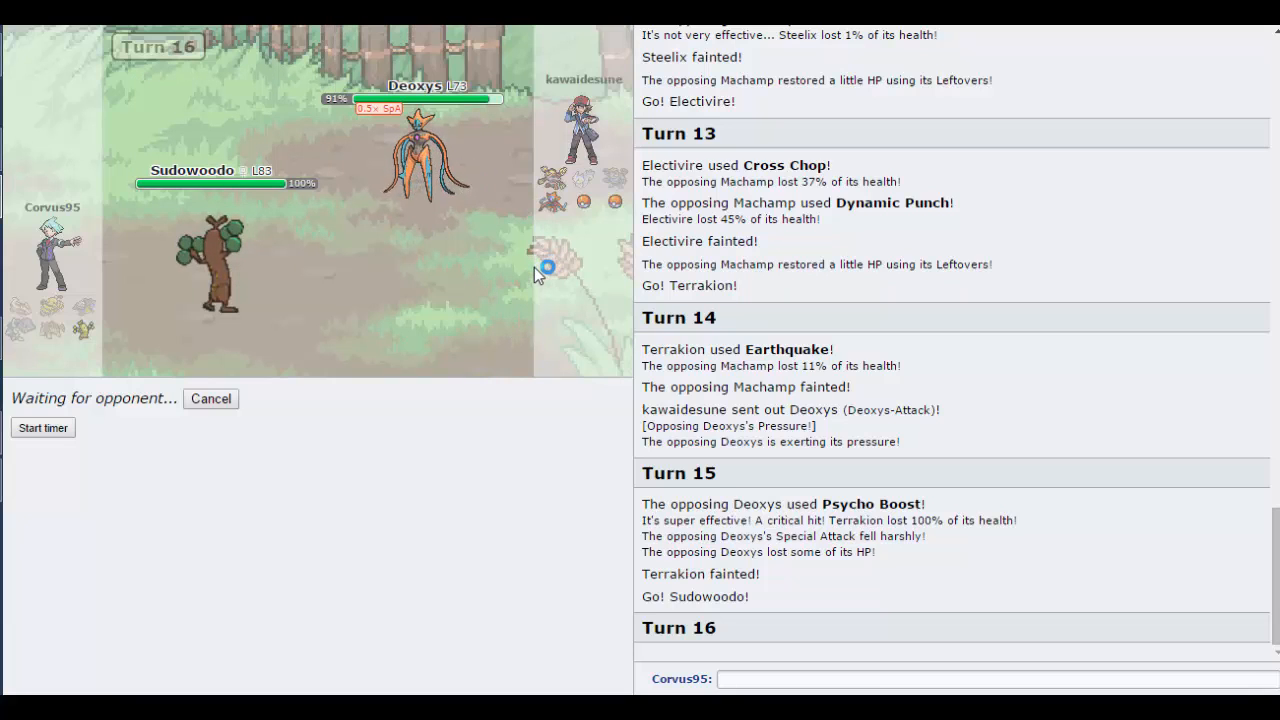
{"action": "mouse_move", "coordinate": [570, 305]}
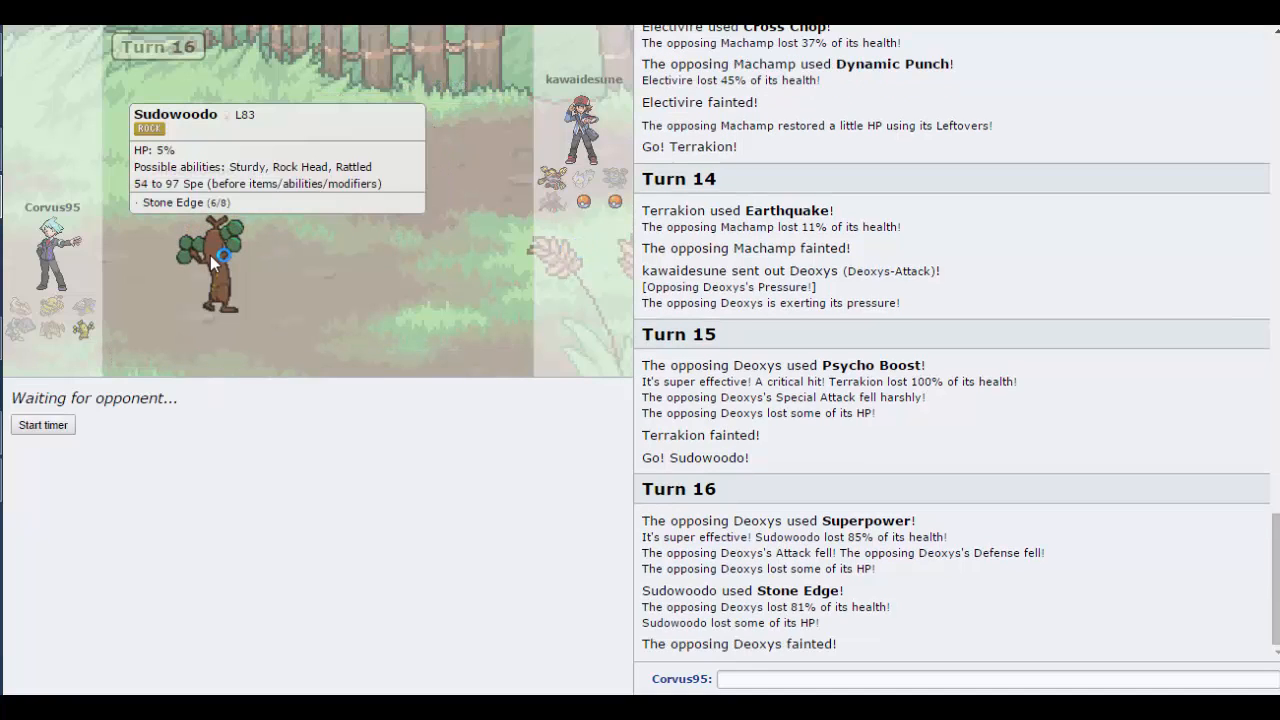
{"action": "mouse_move", "coordinate": [210, 290]}
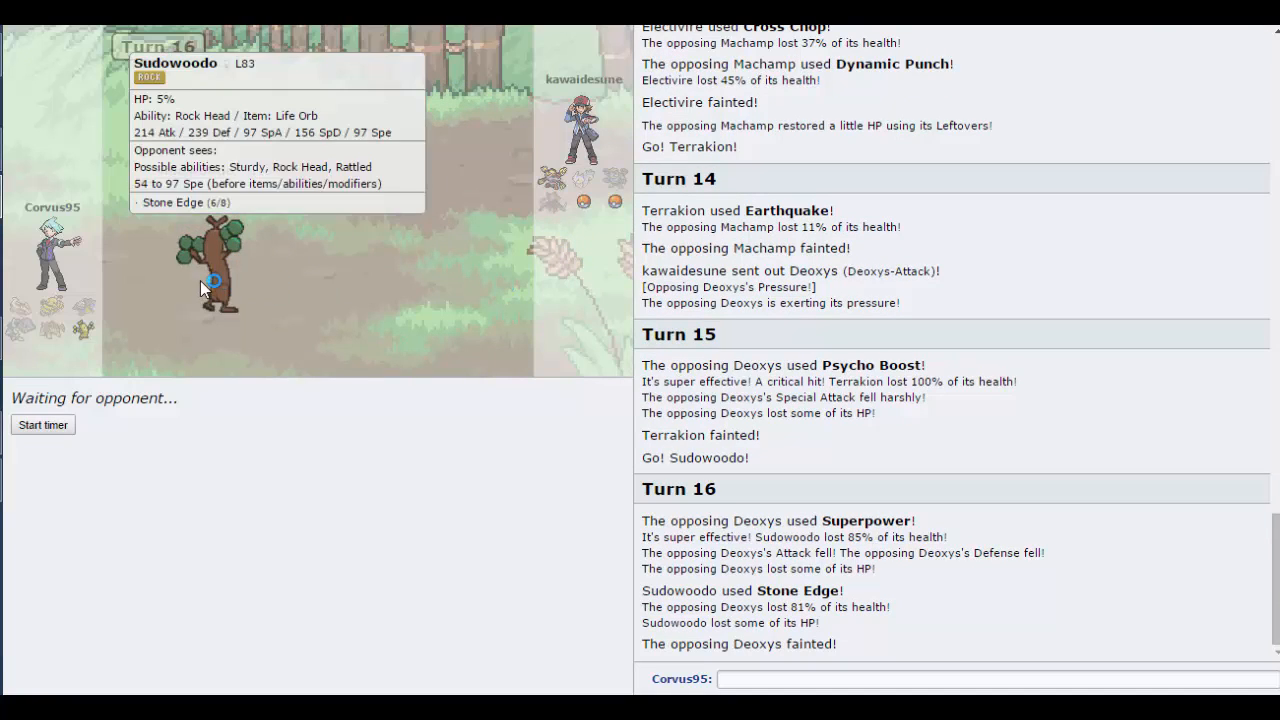
{"action": "mouse_move", "coordinate": [570, 278]}
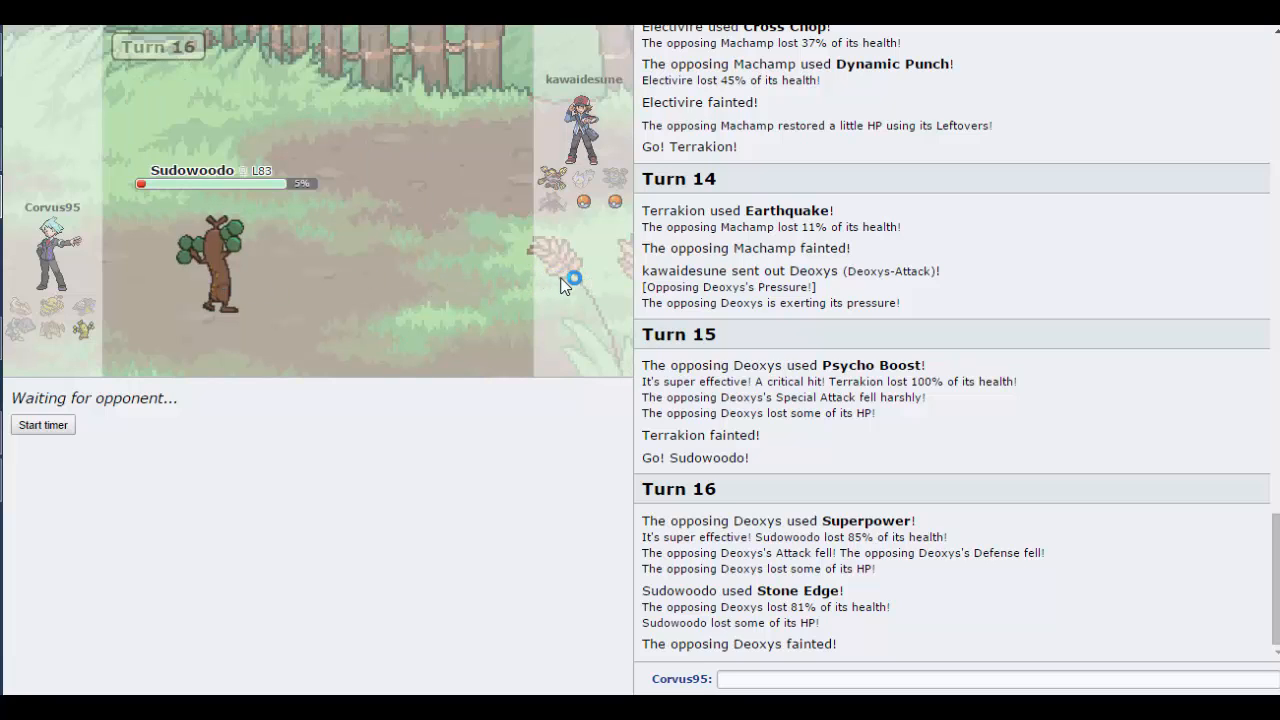
{"action": "mouse_move", "coordinate": [778, 573]}
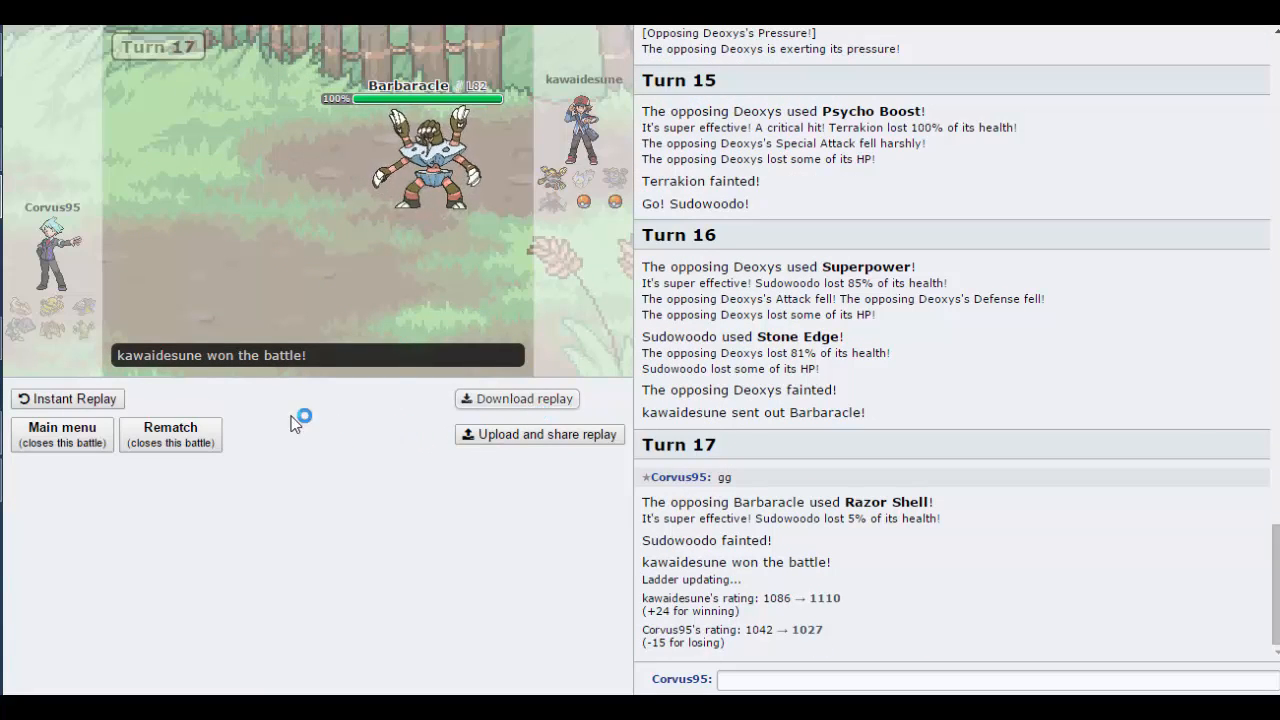
Step: Return to the main menu, find a new random battle, and open with Jolteon's Volt Switch
{"action": "left_click", "coordinate": [61, 434]}
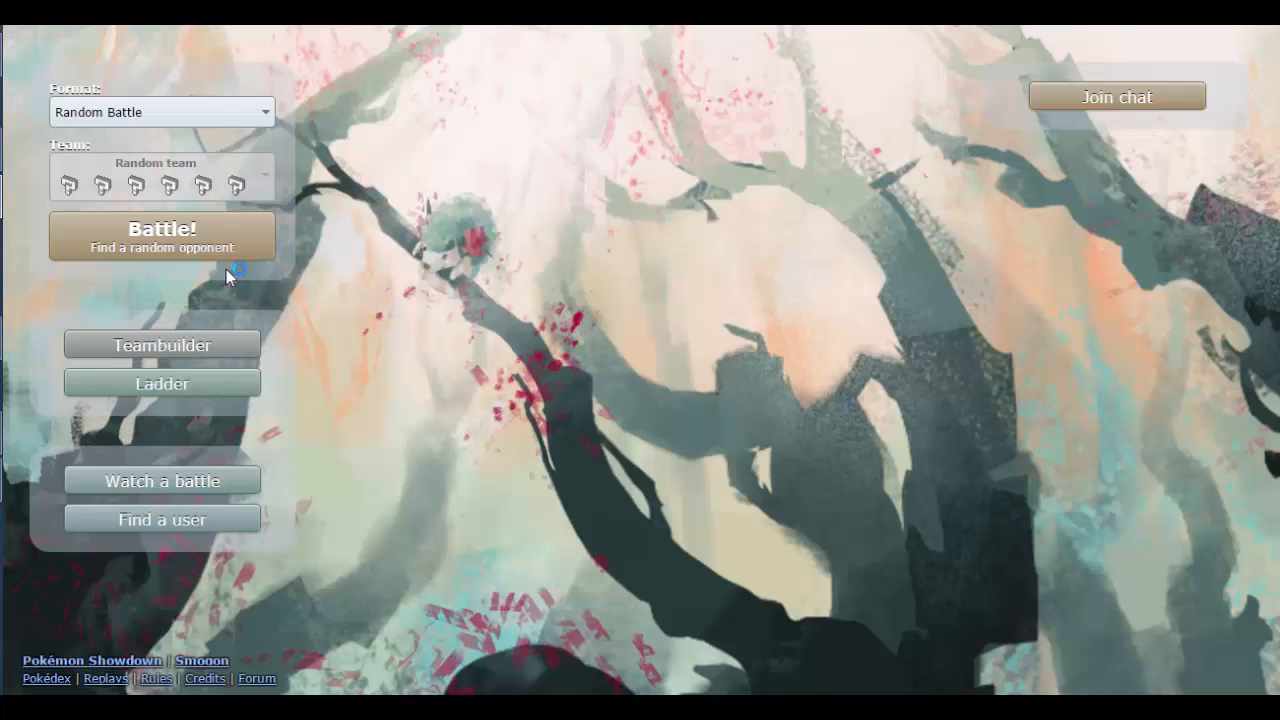
{"action": "left_click", "coordinate": [161, 236]}
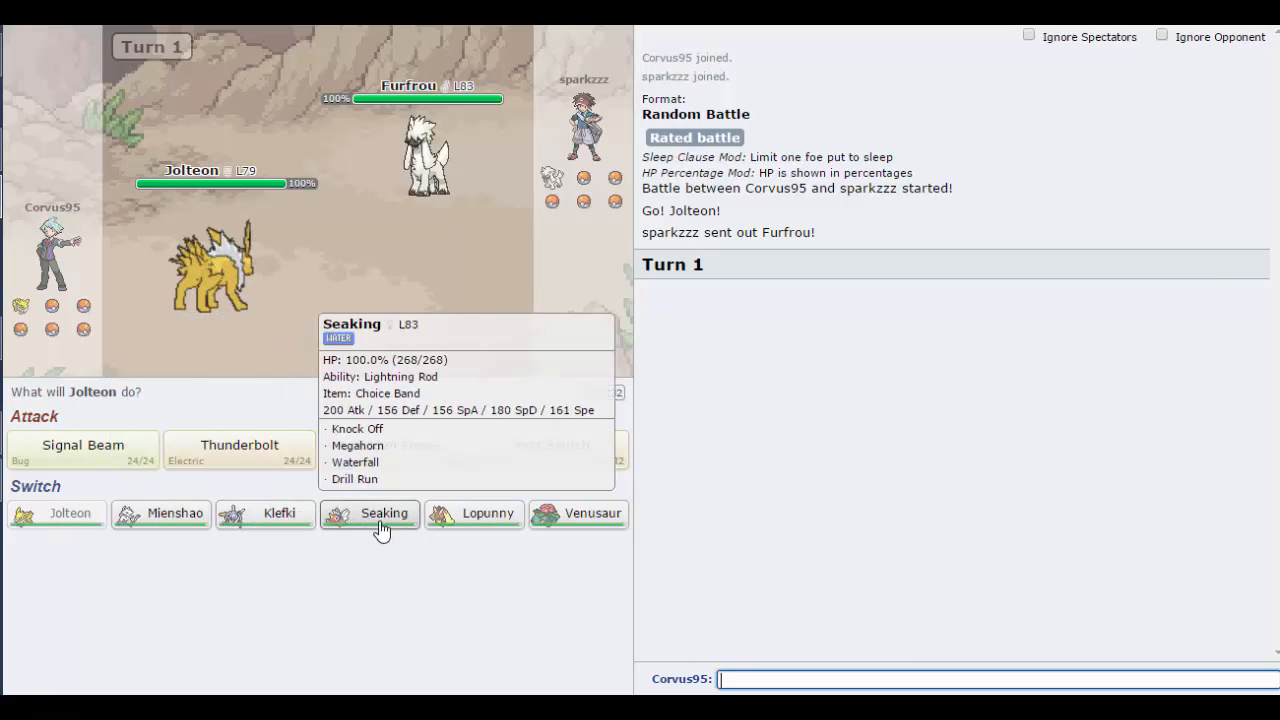
{"action": "mouse_move", "coordinate": [548, 525]}
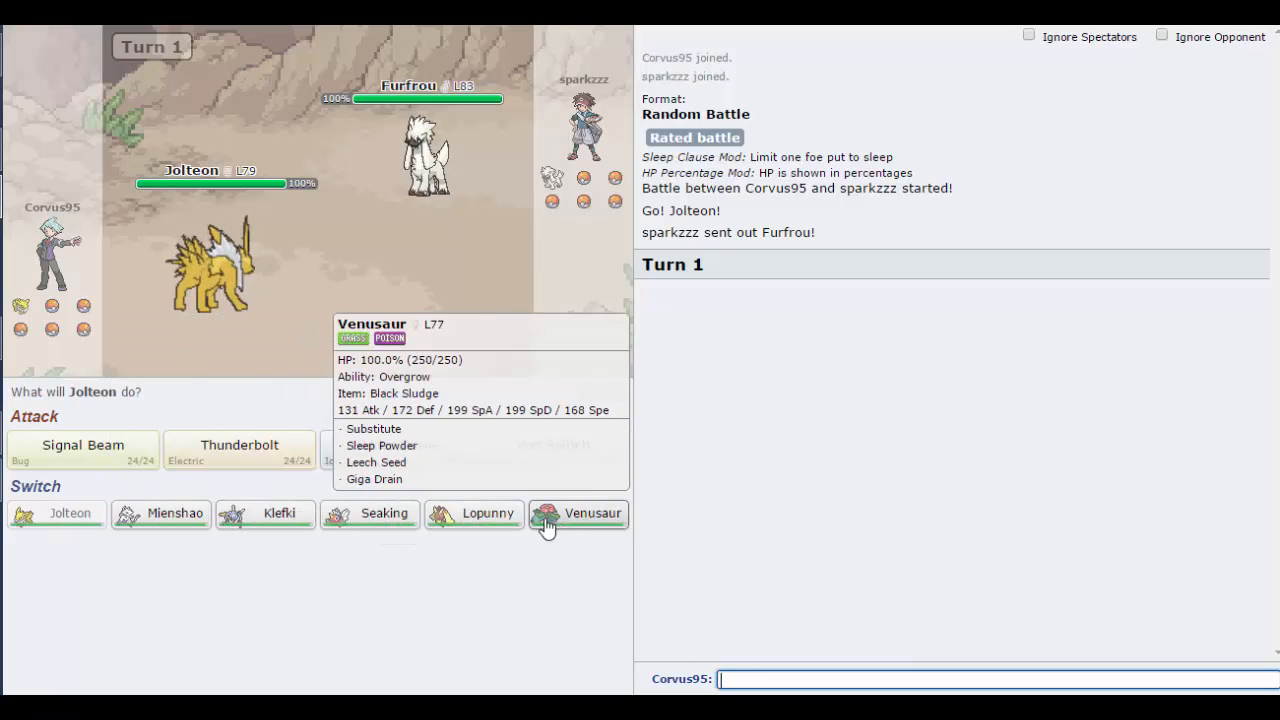
{"action": "mouse_move", "coordinate": [489, 519]}
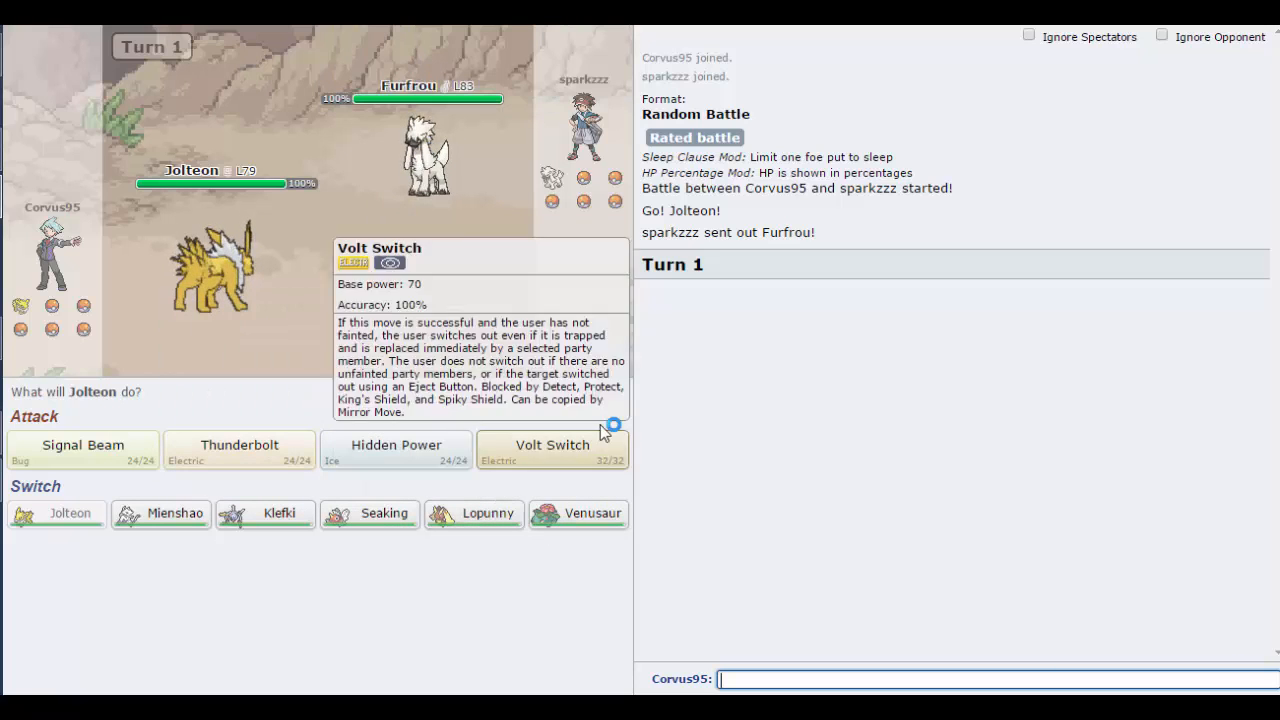
{"action": "left_click", "coordinate": [552, 445]}
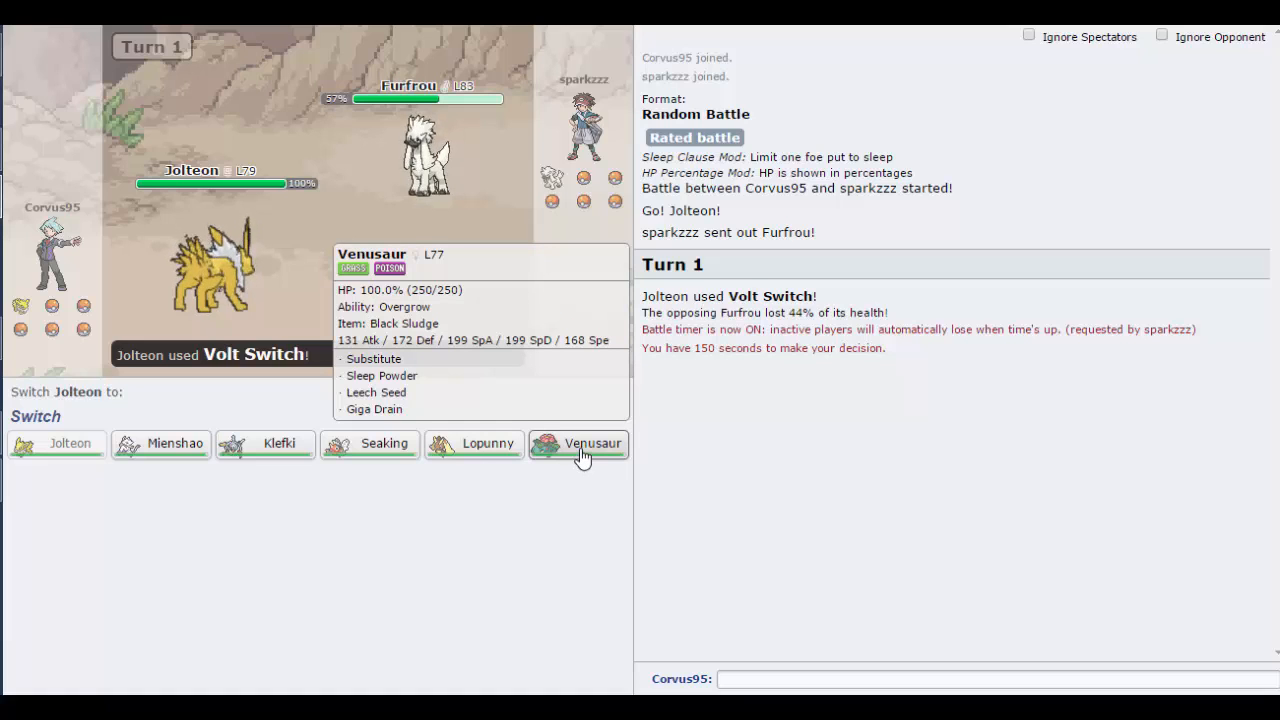
{"action": "left_click", "coordinate": [578, 443]}
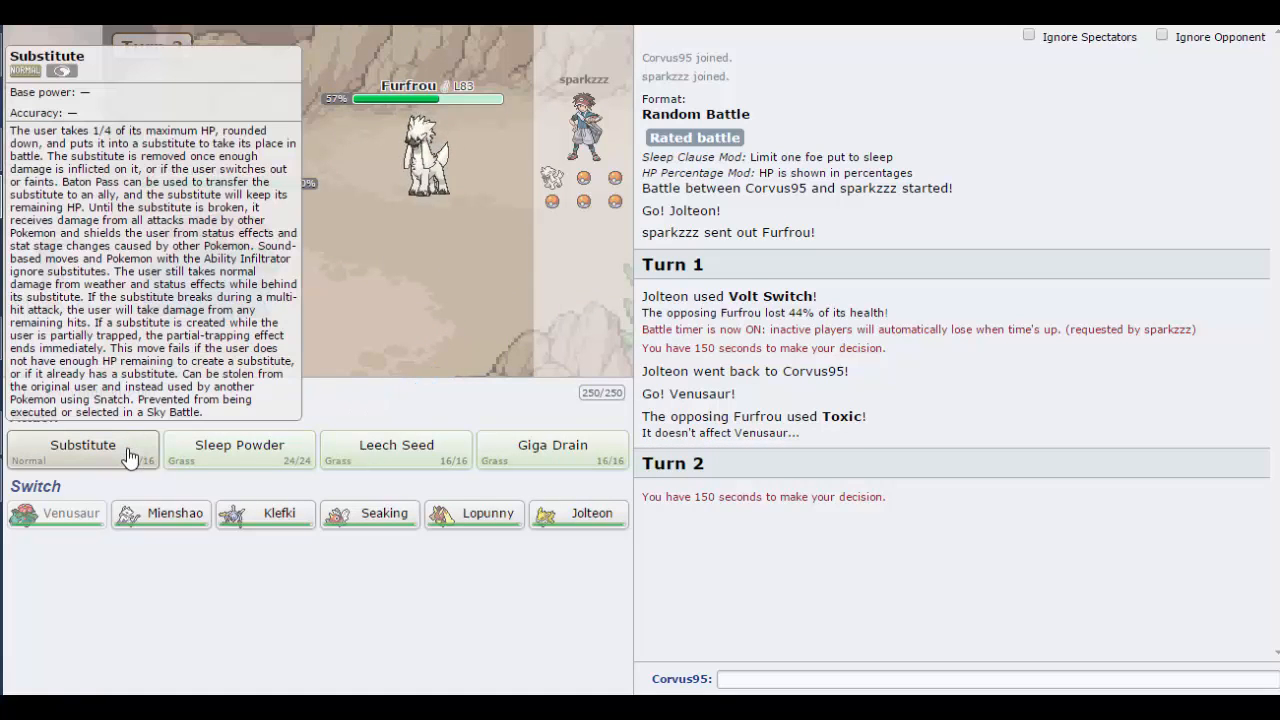
{"action": "left_click", "coordinate": [82, 445]}
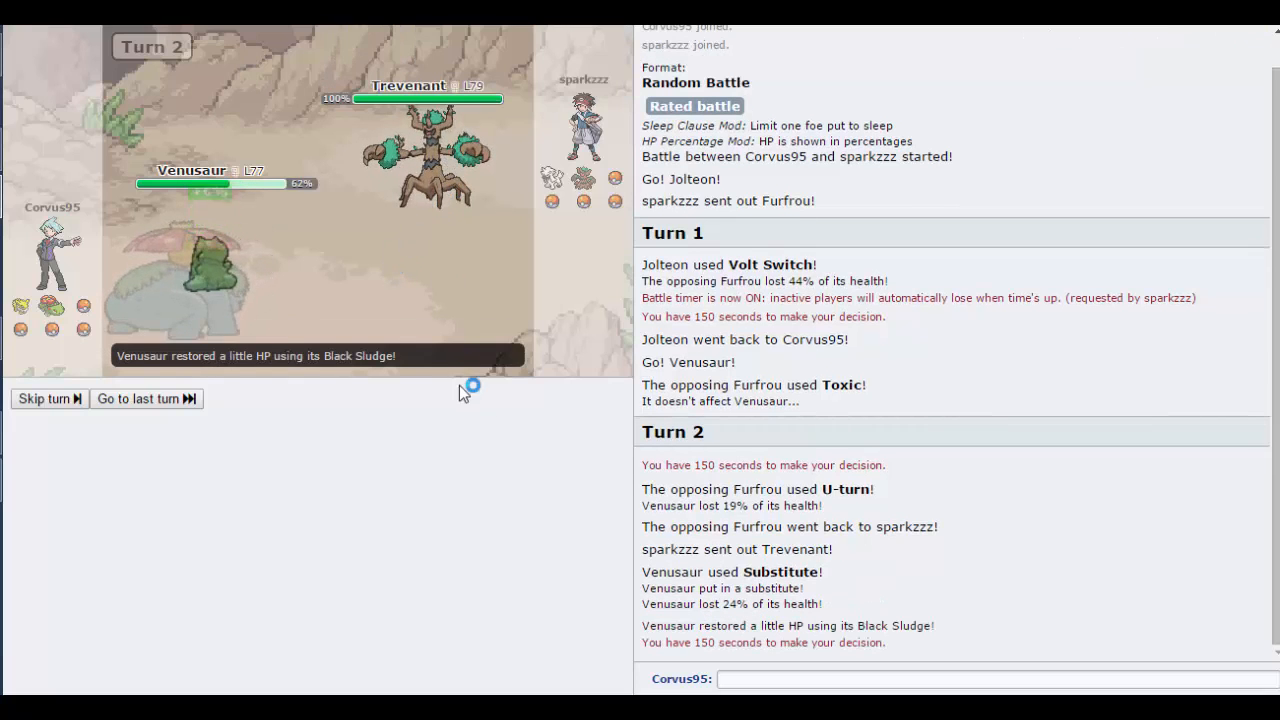
{"action": "left_click", "coordinate": [48, 398]}
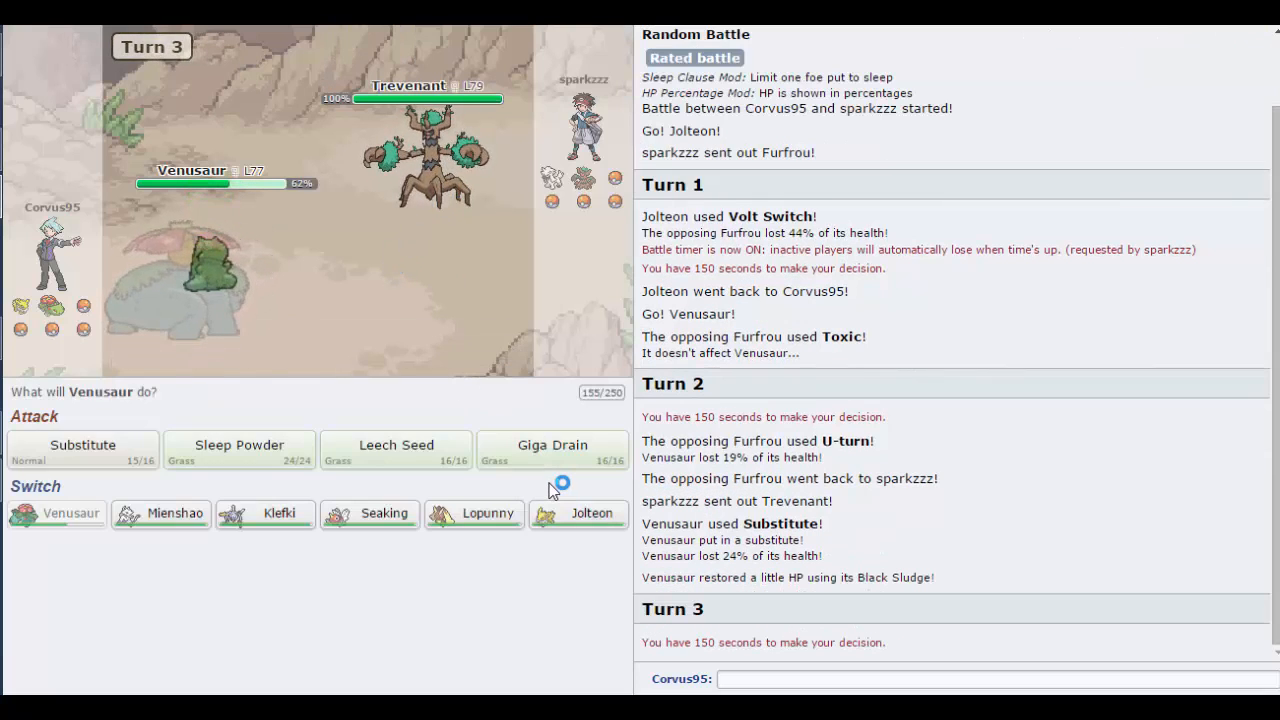
{"action": "mouse_move", "coordinate": [265, 513]}
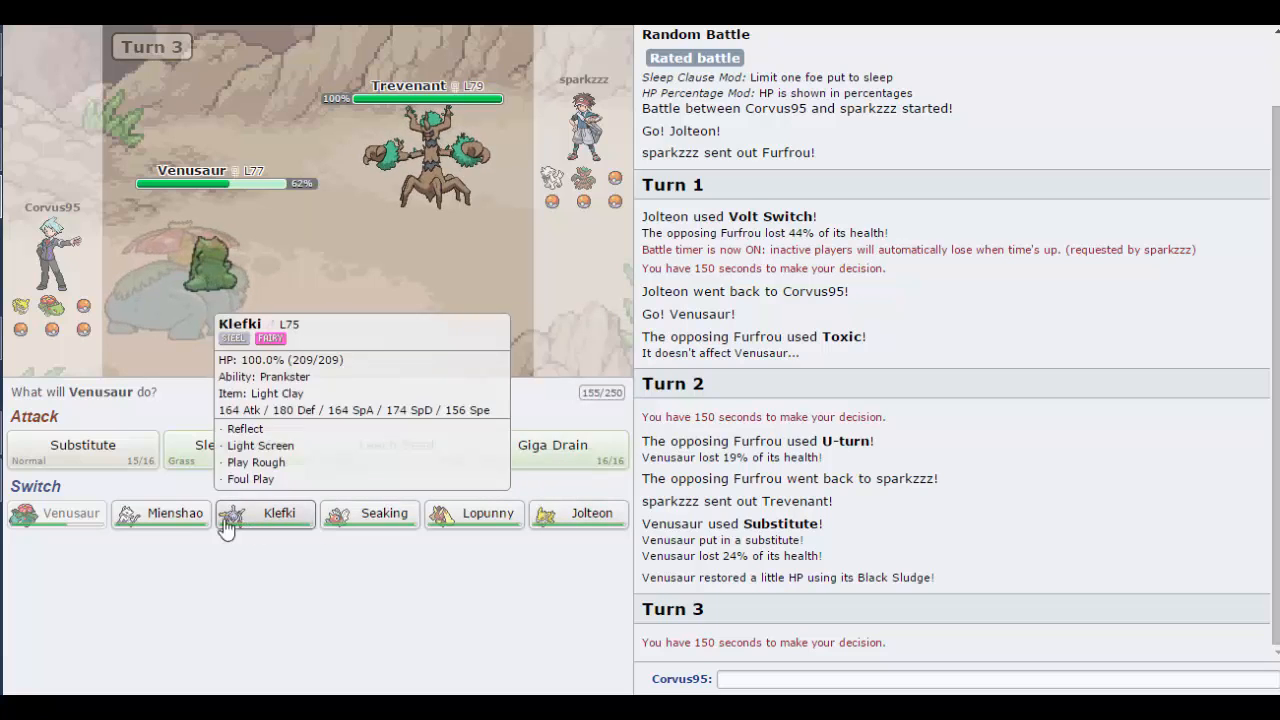
{"action": "mouse_move", "coordinate": [473, 513]}
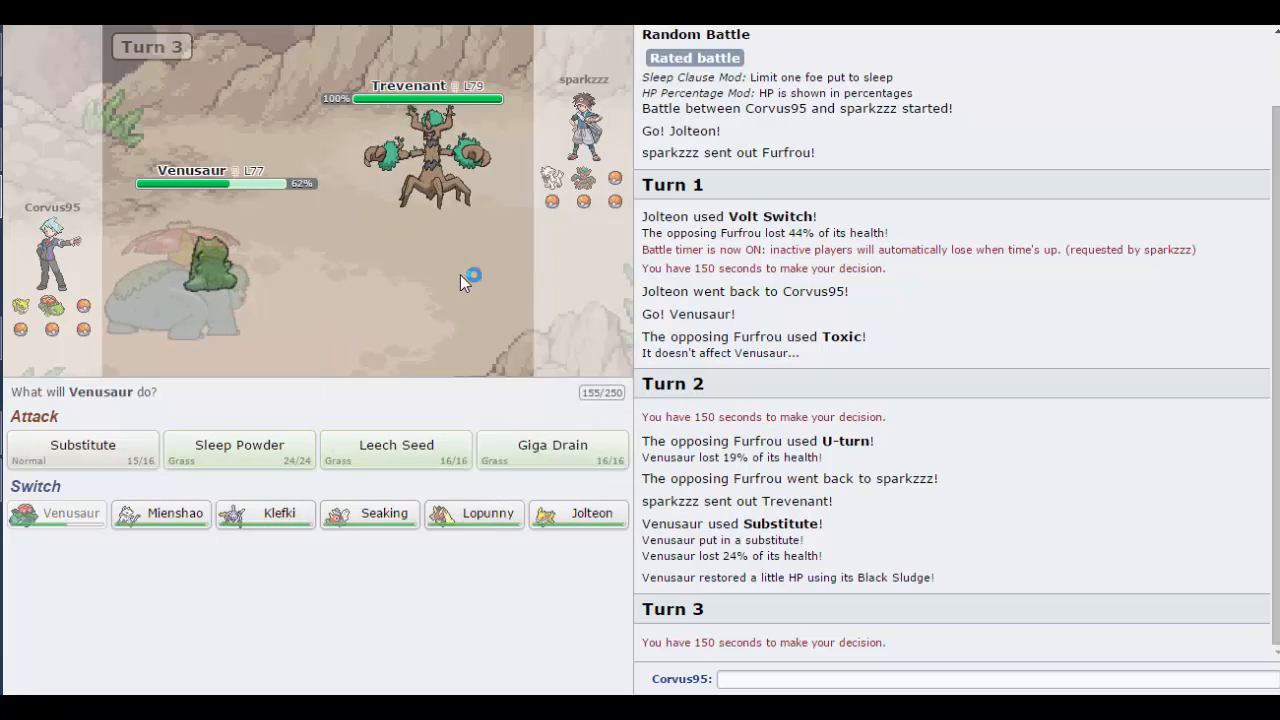
{"action": "mouse_move", "coordinate": [369, 513]}
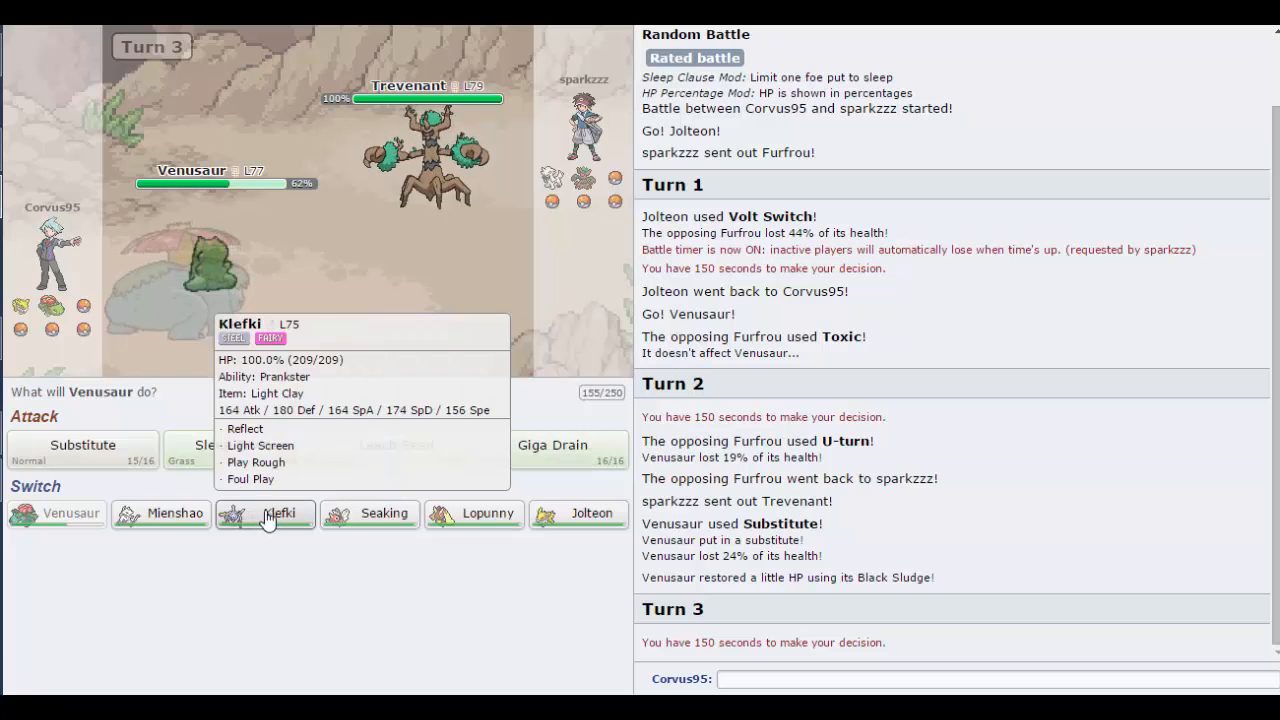
{"action": "mouse_move", "coordinate": [369, 513]}
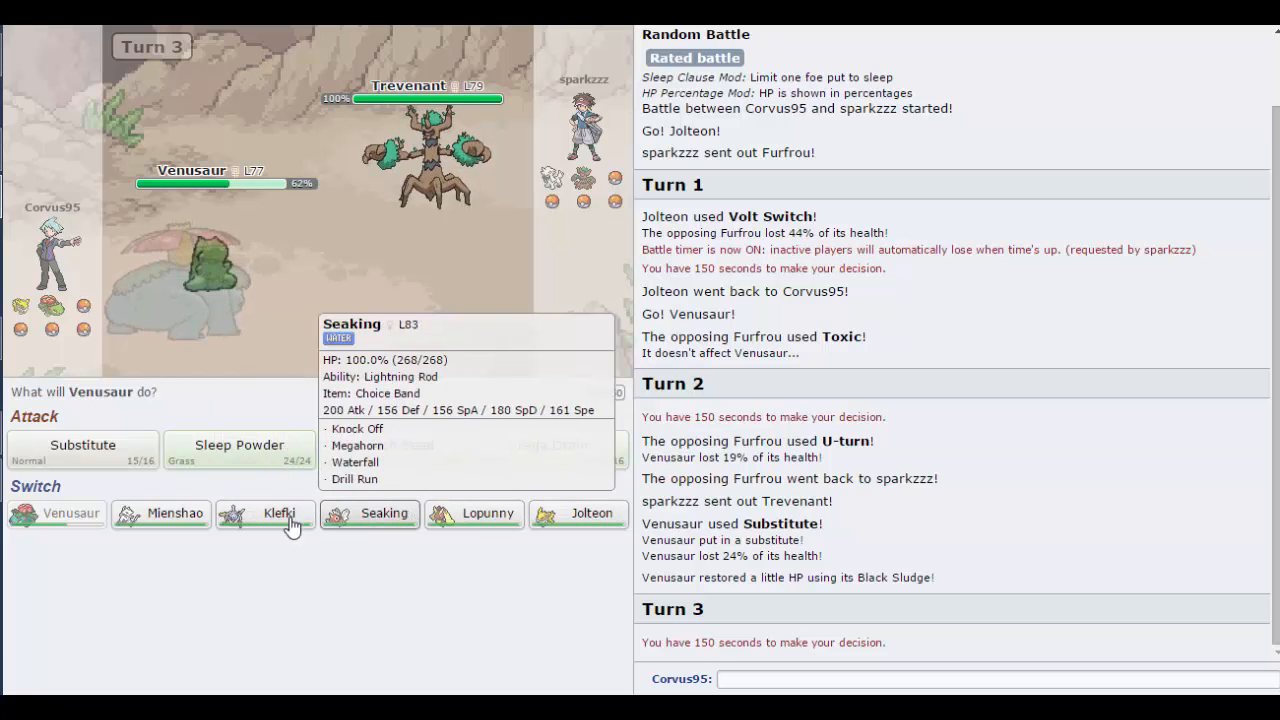
{"action": "mouse_move", "coordinate": [266, 513]}
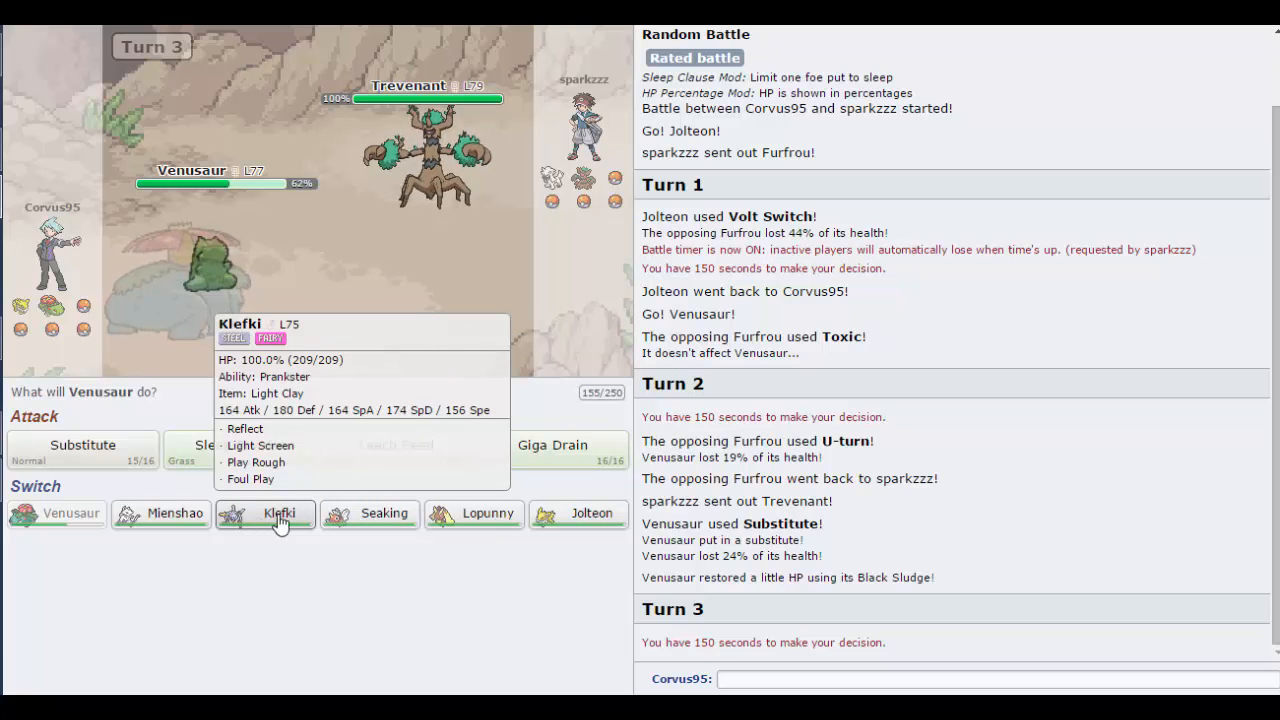
{"action": "mouse_move", "coordinate": [248, 262]}
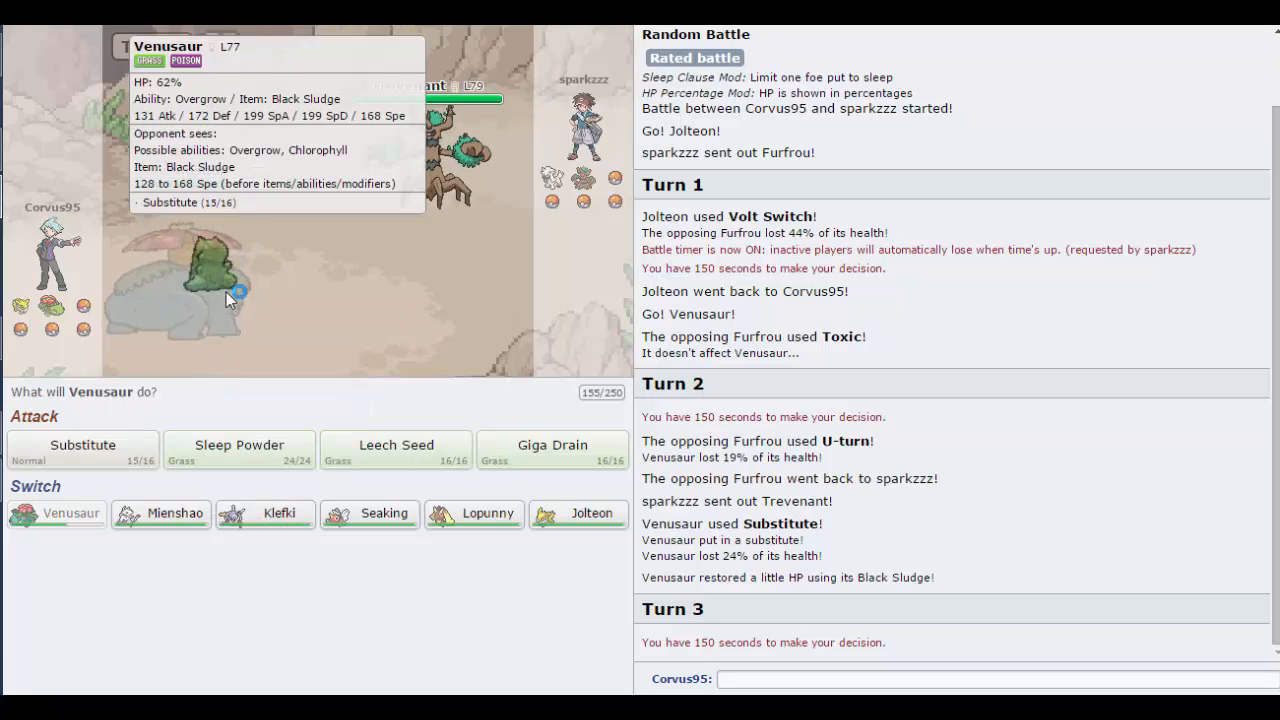
{"action": "mouse_move", "coordinate": [175, 282]}
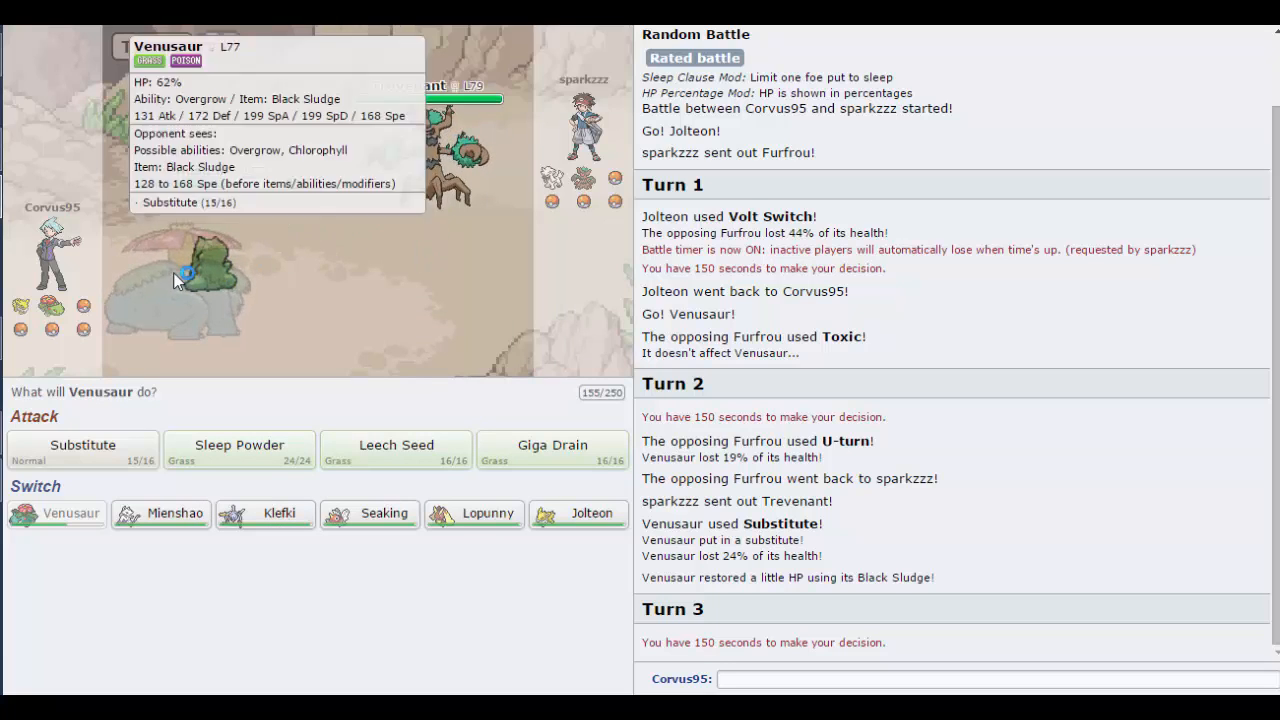
{"action": "mouse_move", "coordinate": [474, 513]}
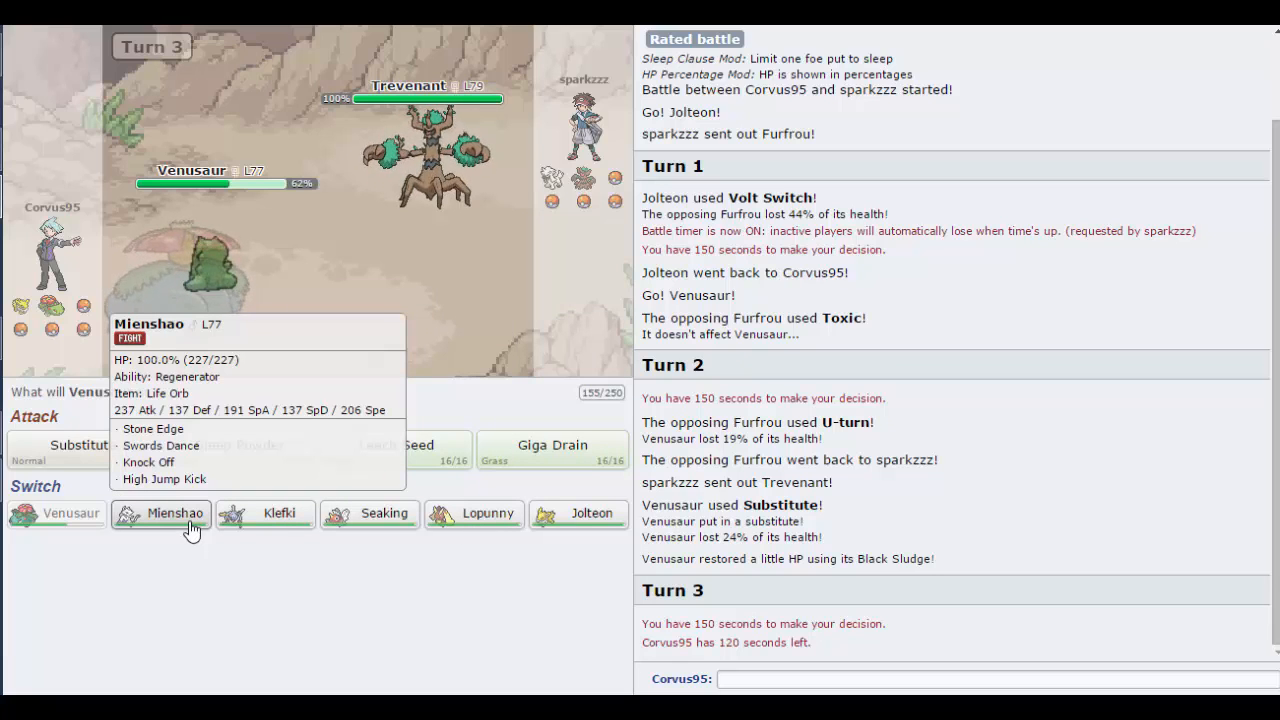
Step: Switch Venusaur out for Mienshao, Knock Off Trevenant, then use Swords Dance
{"action": "left_click", "coordinate": [160, 513]}
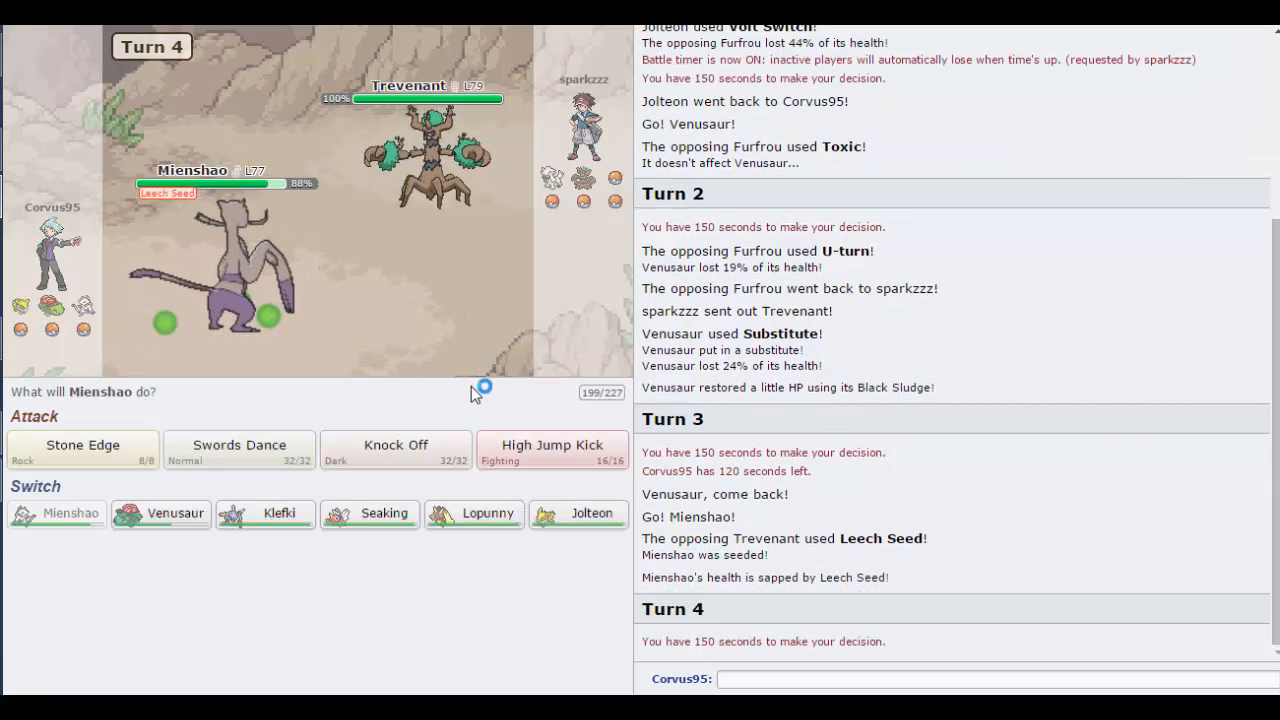
{"action": "left_click", "coordinate": [551, 445]}
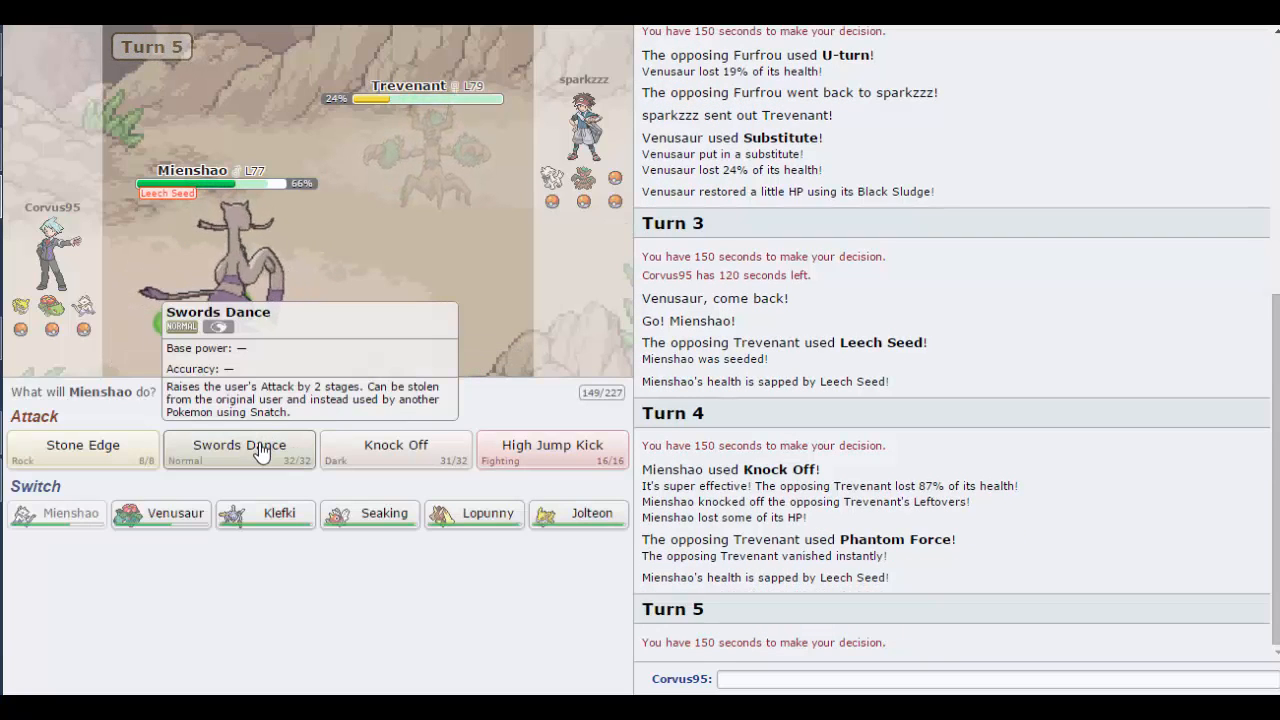
{"action": "left_click", "coordinate": [238, 445]}
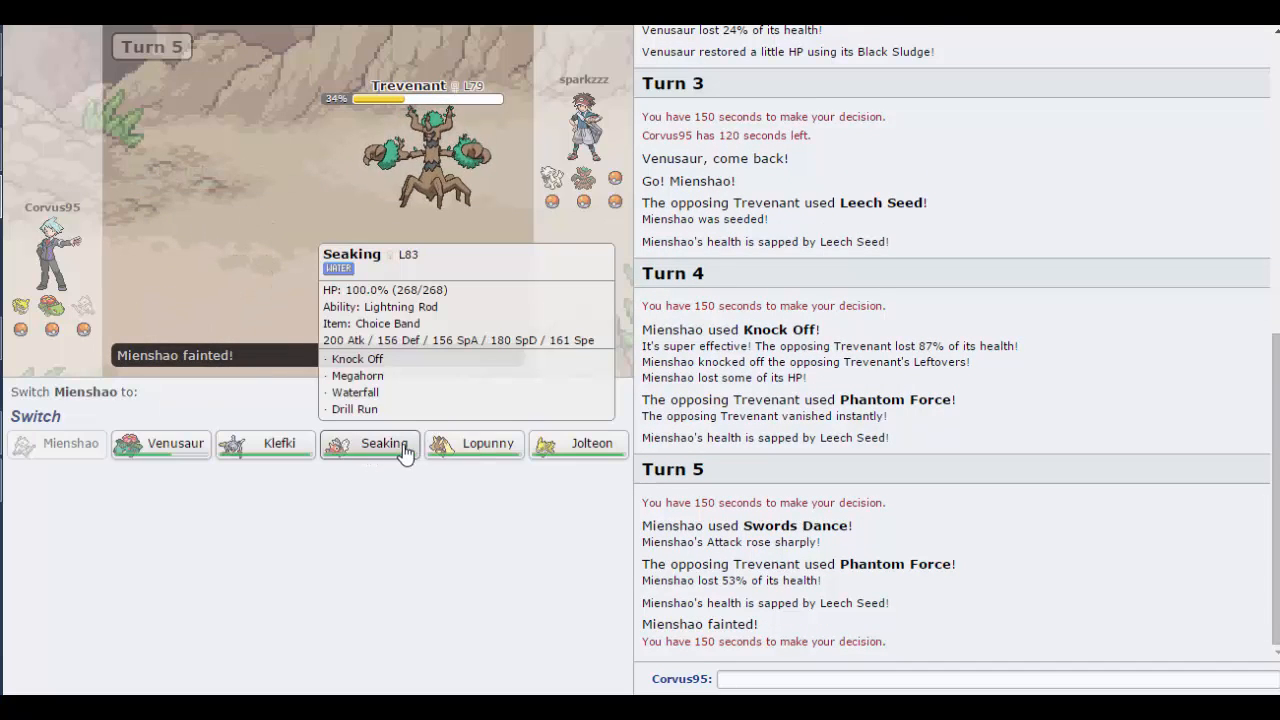
{"action": "mouse_move", "coordinate": [474, 443]}
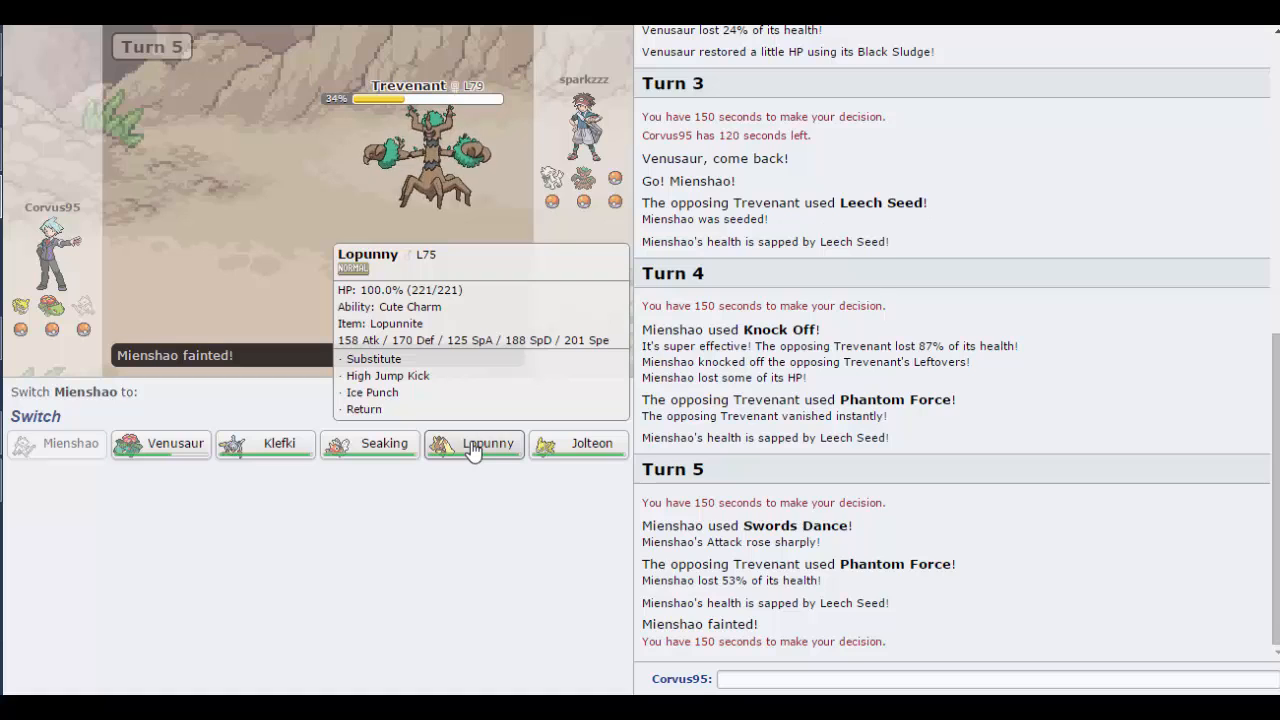
{"action": "mouse_move", "coordinate": [384, 443]}
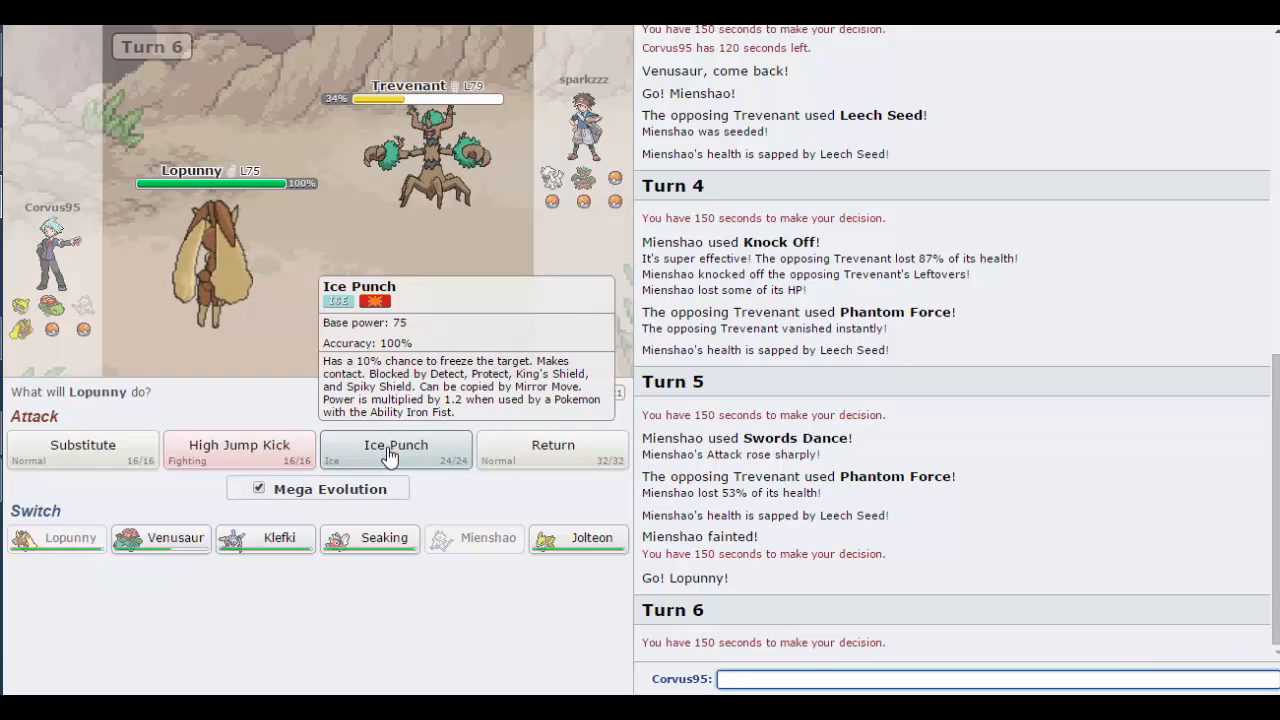
Step: Mega Evolve Lopunny with Ice Punch, then Substitute and two Ice Punches on Tornadus
{"action": "left_click", "coordinate": [395, 448]}
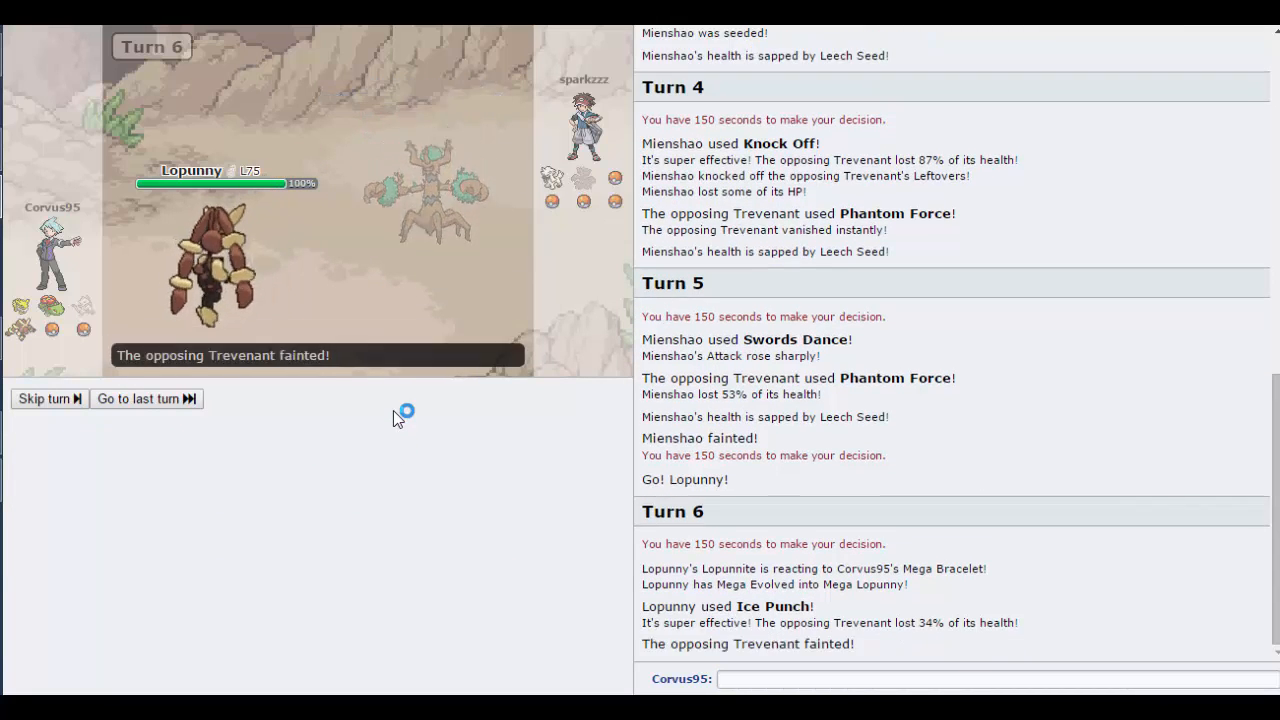
{"action": "left_click", "coordinate": [43, 398]}
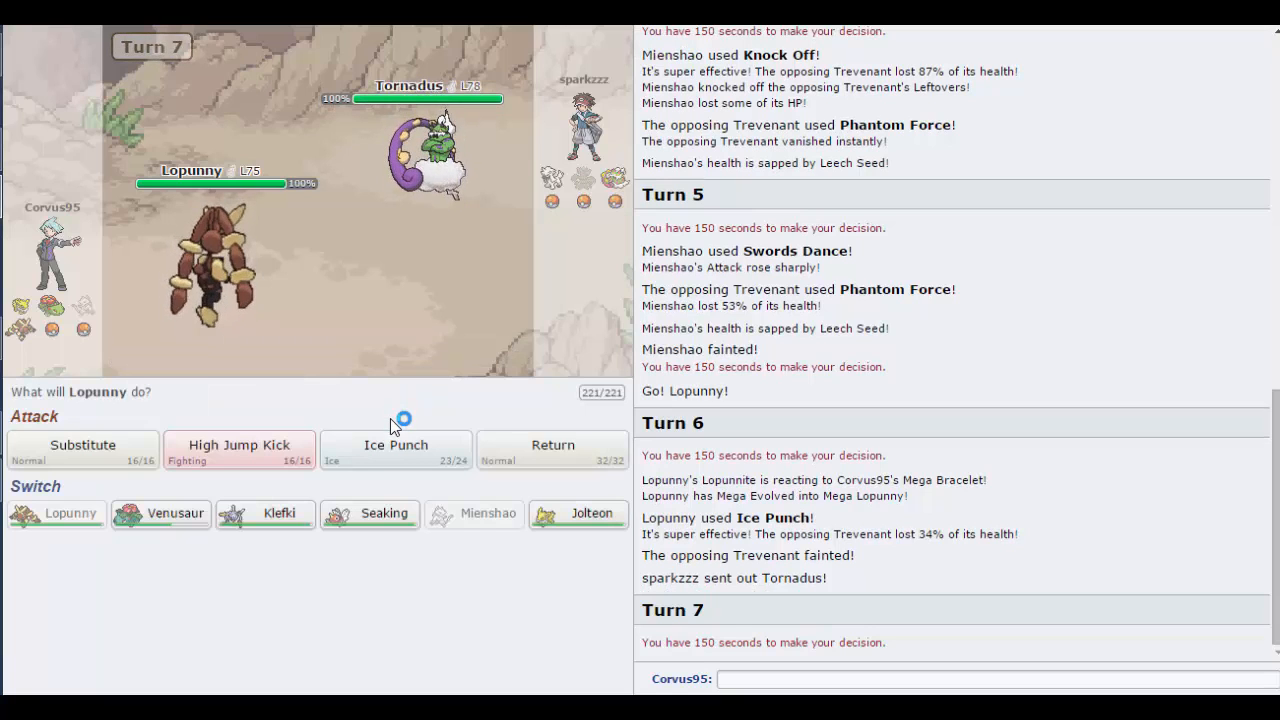
{"action": "mouse_move", "coordinate": [440, 180]}
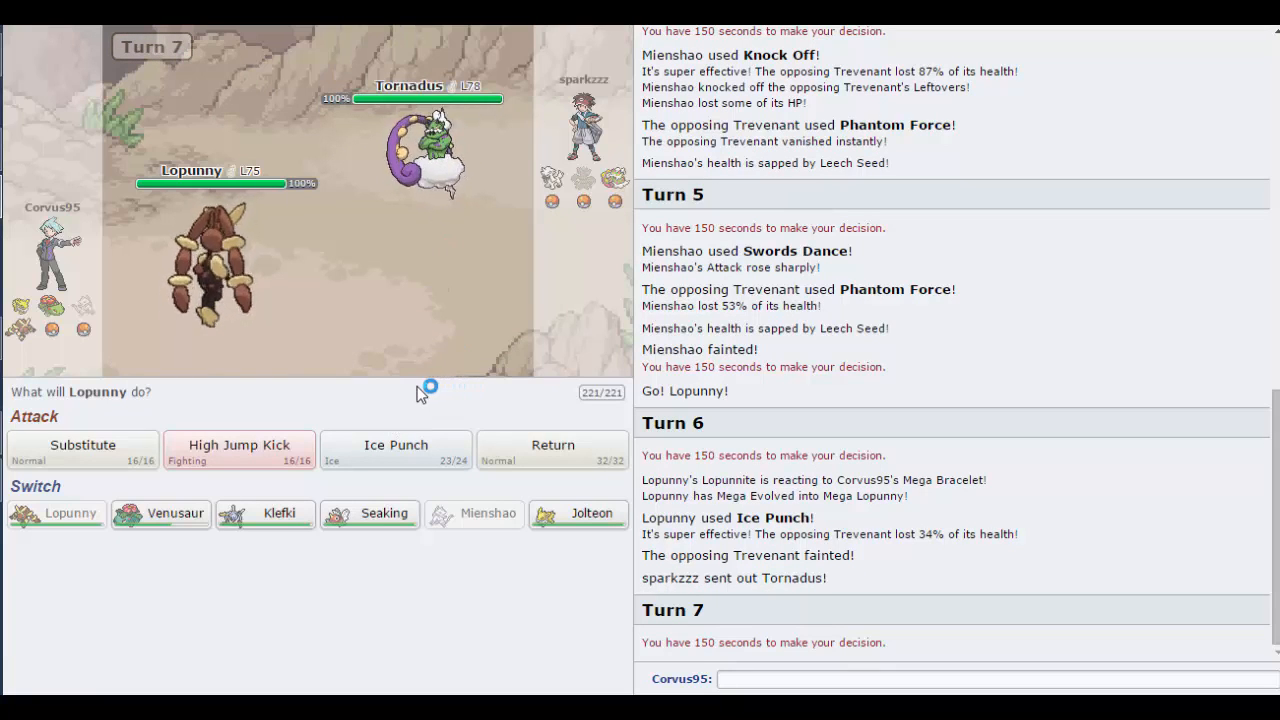
{"action": "mouse_move", "coordinate": [396, 446]}
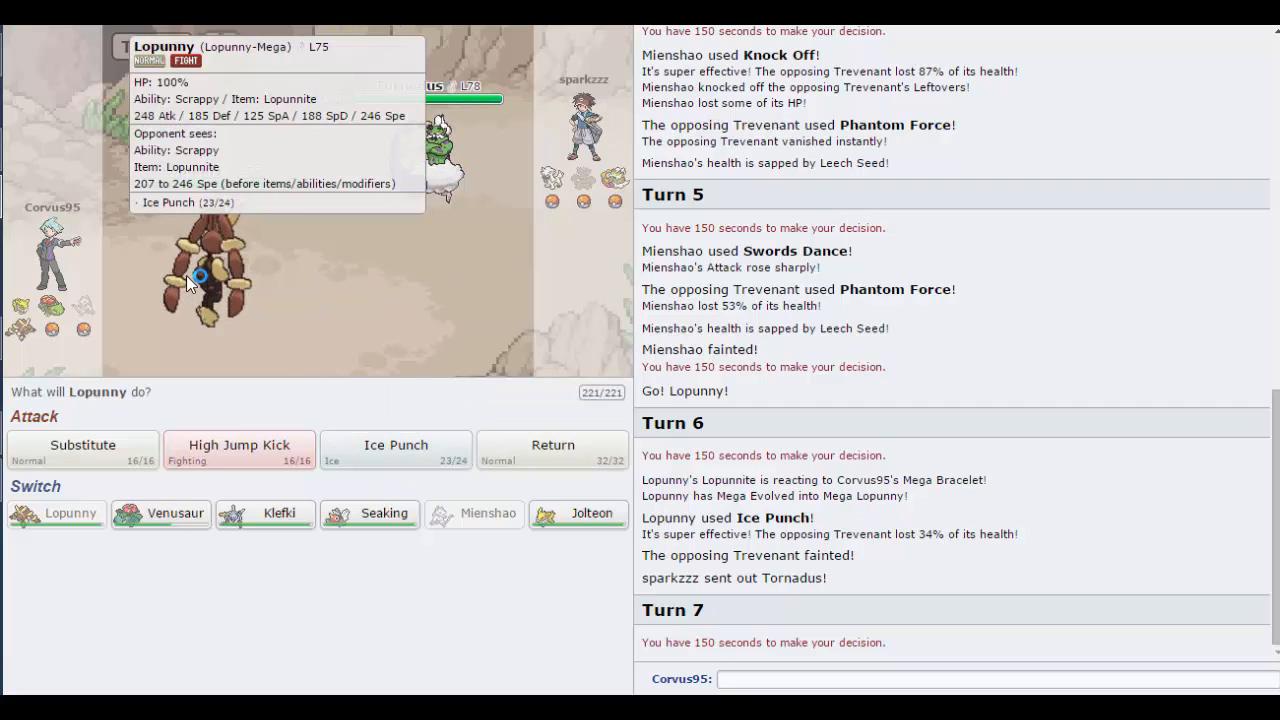
{"action": "mouse_move", "coordinate": [83, 445]}
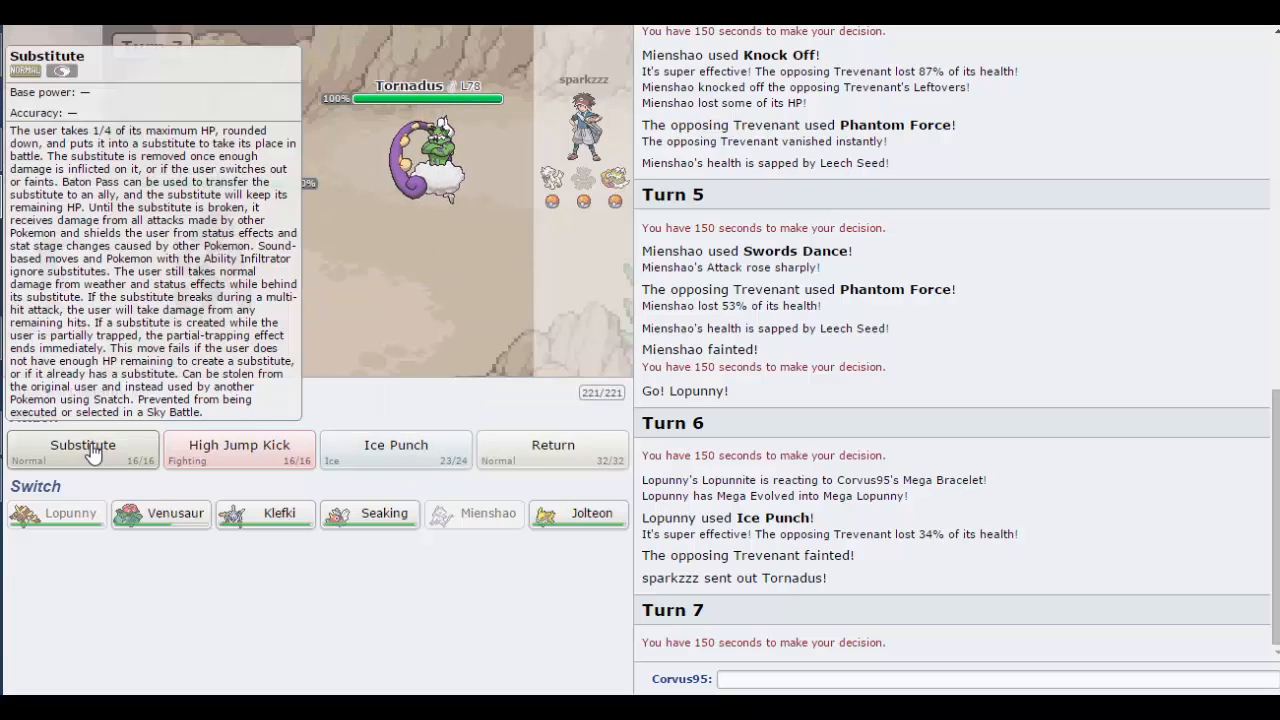
{"action": "left_click", "coordinate": [82, 445]}
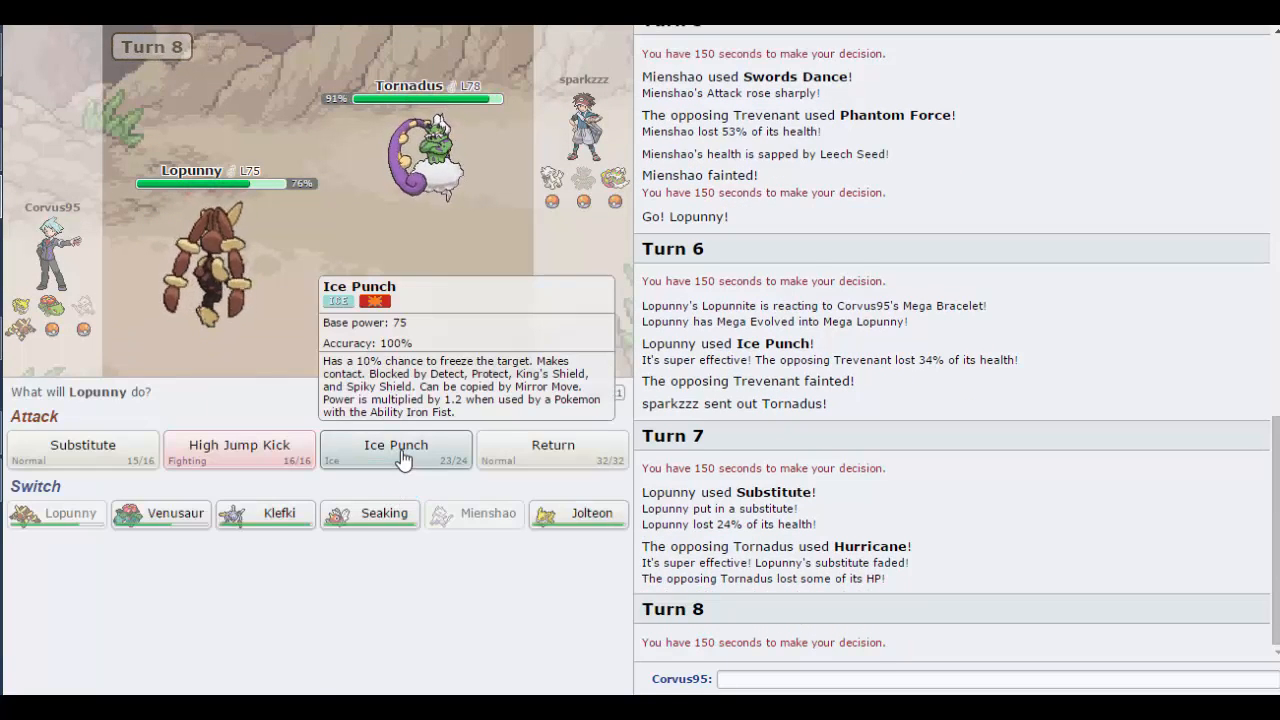
{"action": "left_click", "coordinate": [395, 445]}
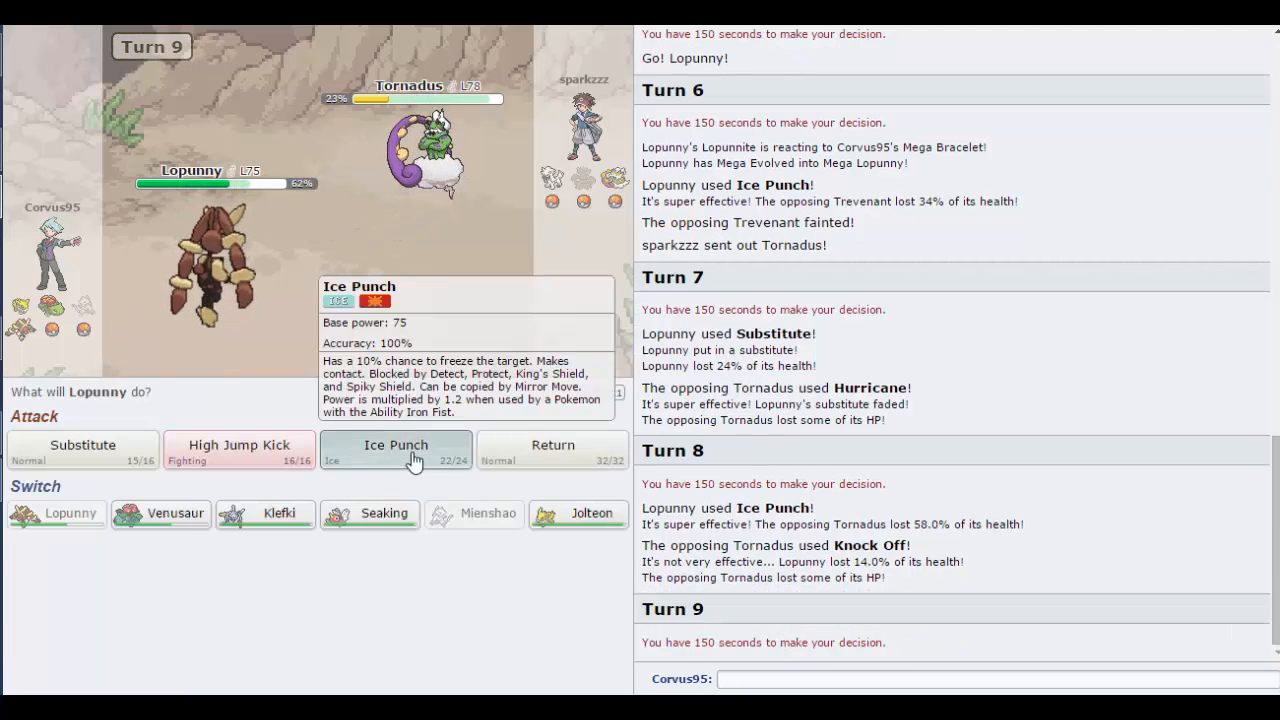
{"action": "left_click", "coordinate": [395, 445]}
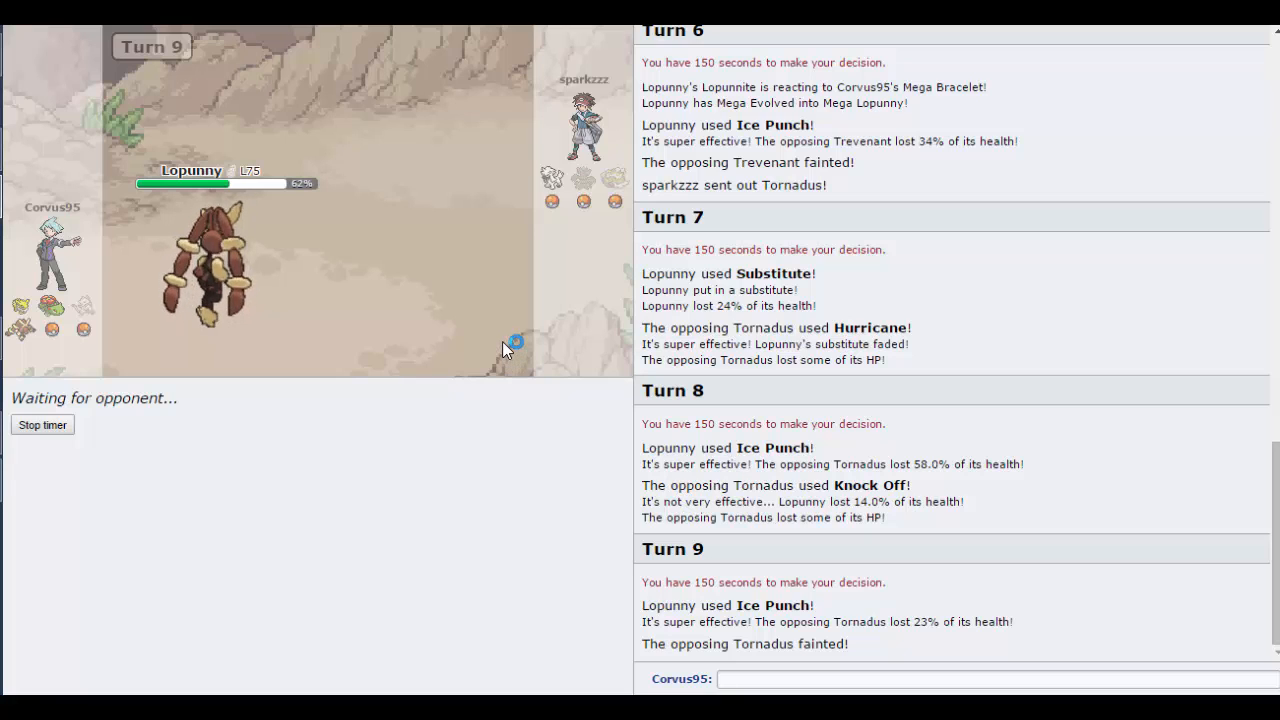
{"action": "mouse_move", "coordinate": [485, 358]}
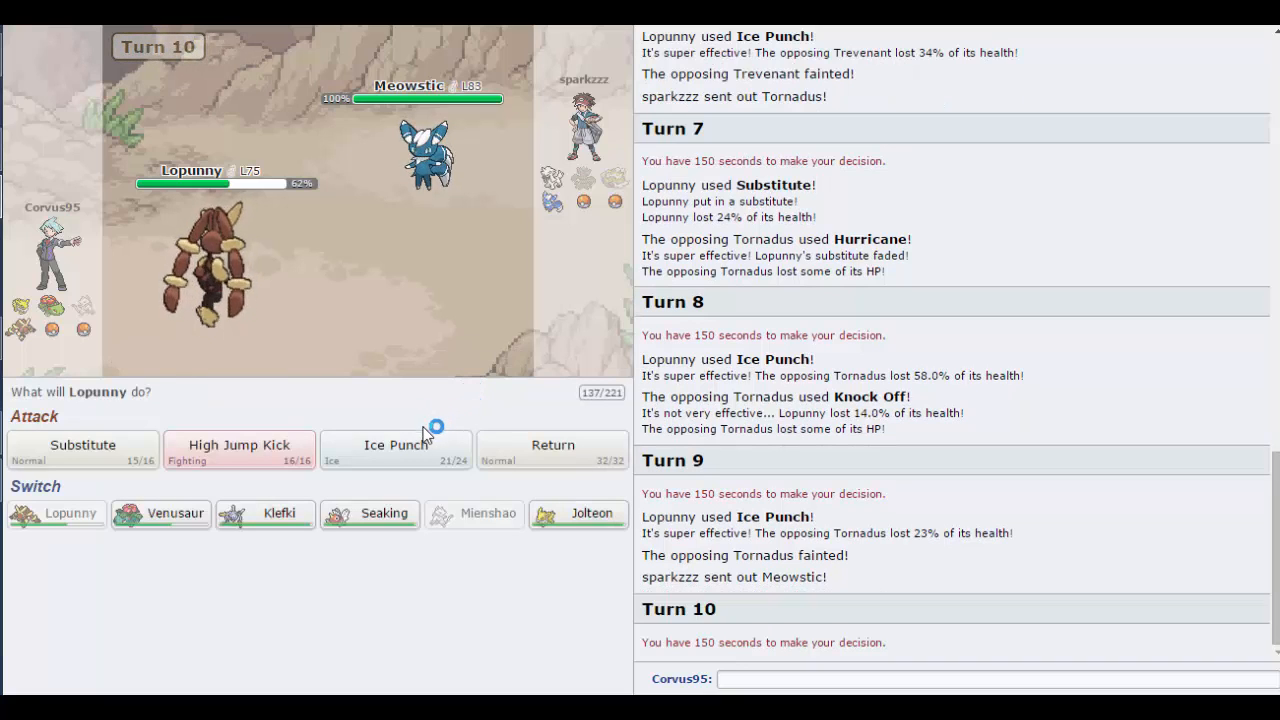
{"action": "mouse_move", "coordinate": [519, 452]}
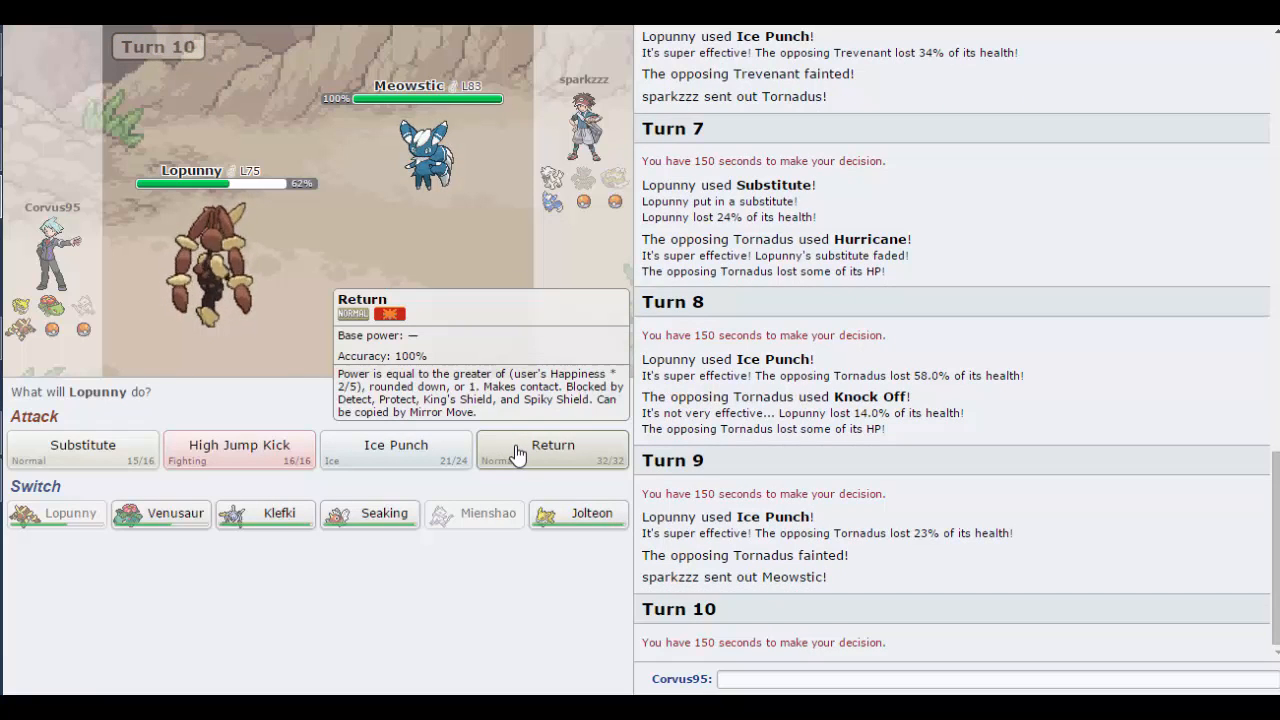
{"action": "mouse_move", "coordinate": [369, 513]}
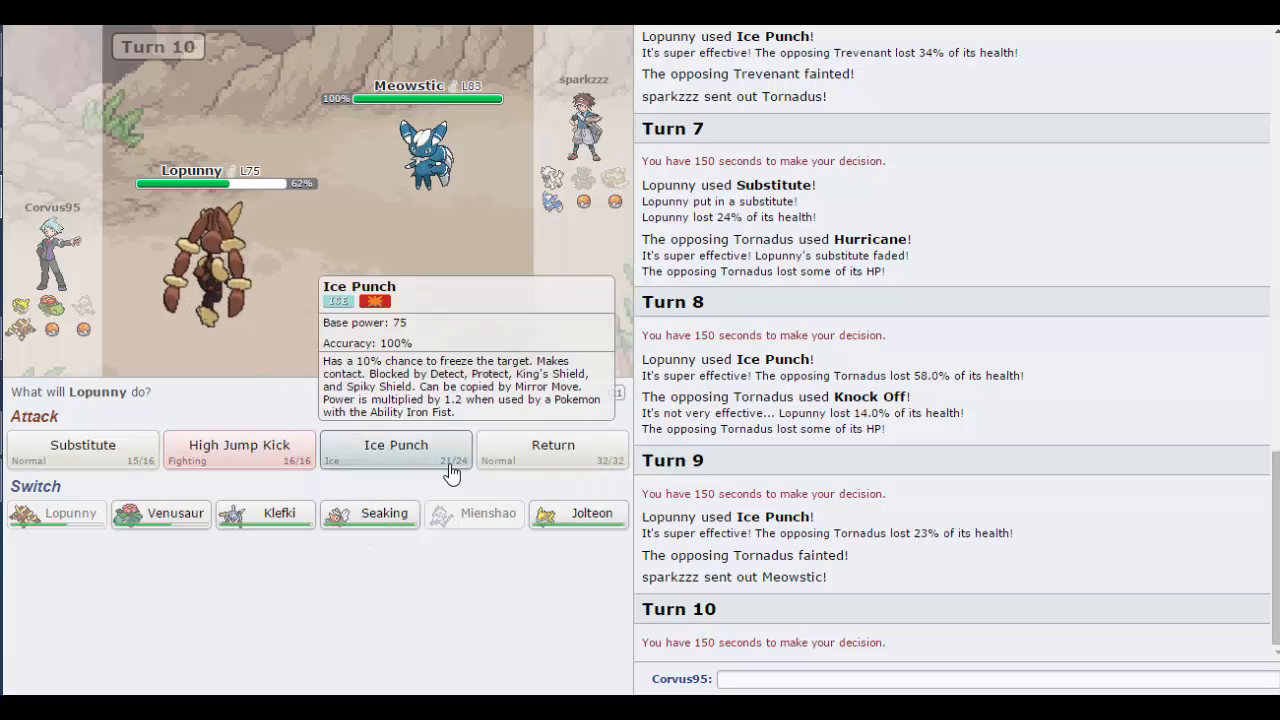
{"action": "mouse_move", "coordinate": [370, 513]}
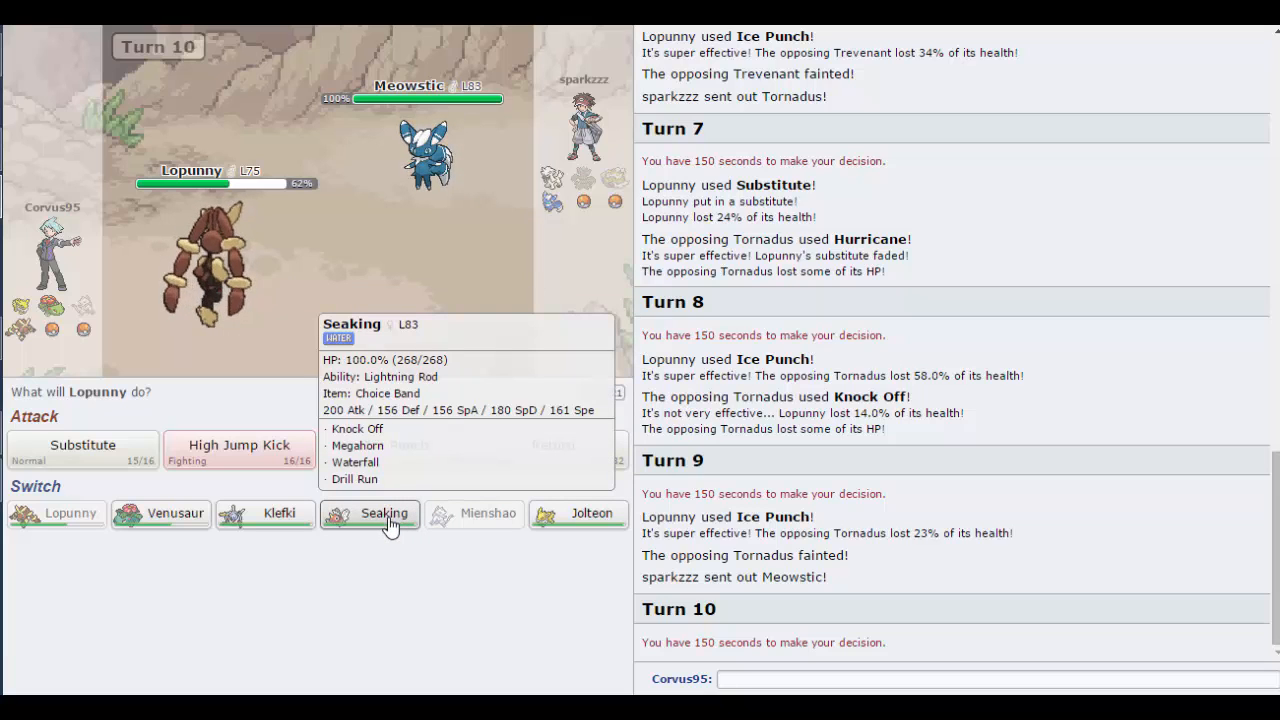
Step: Switch Lopunny out for Seaking and order Knock Off against Meowstic
{"action": "left_click", "coordinate": [385, 513]}
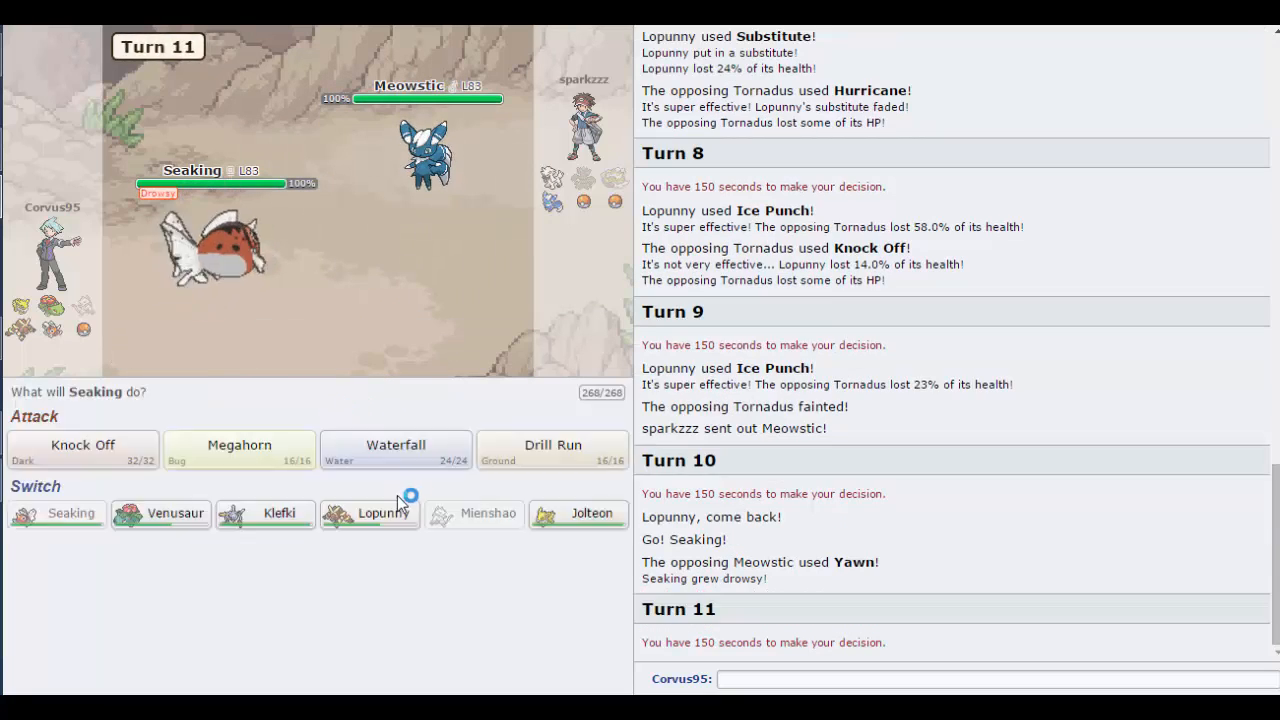
{"action": "mouse_move", "coordinate": [265, 513]}
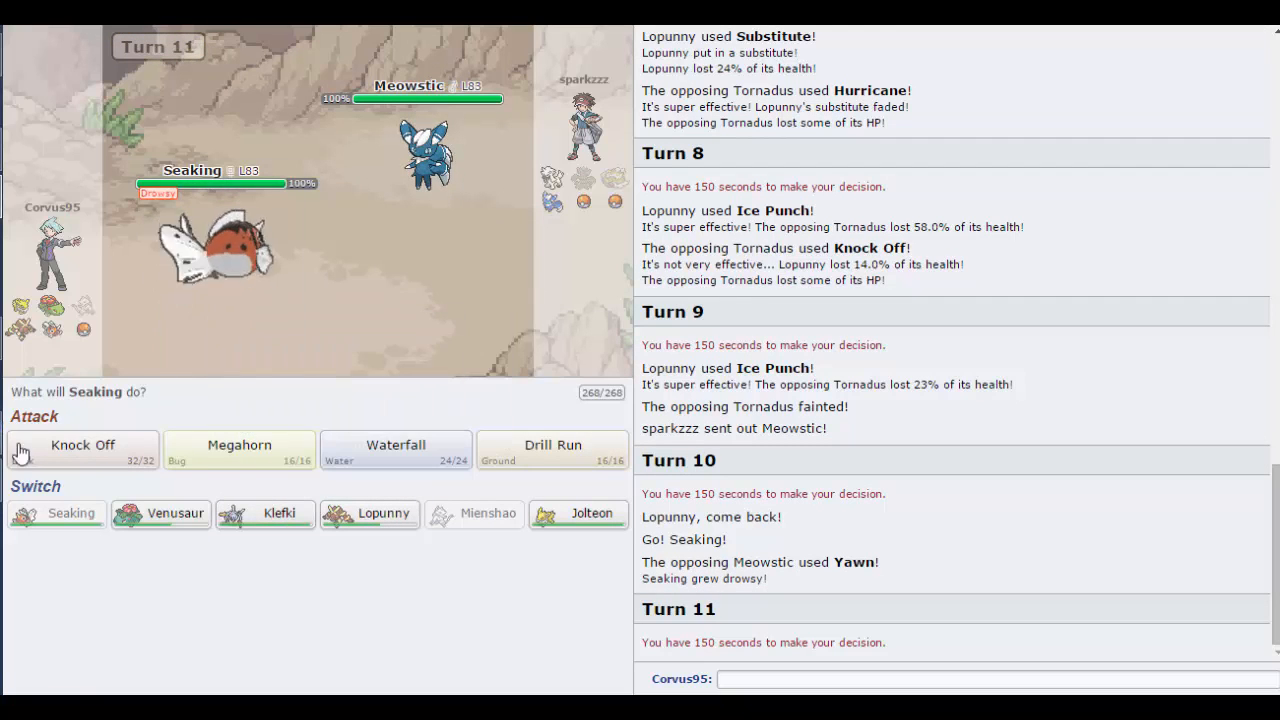
{"action": "mouse_move", "coordinate": [82, 449]}
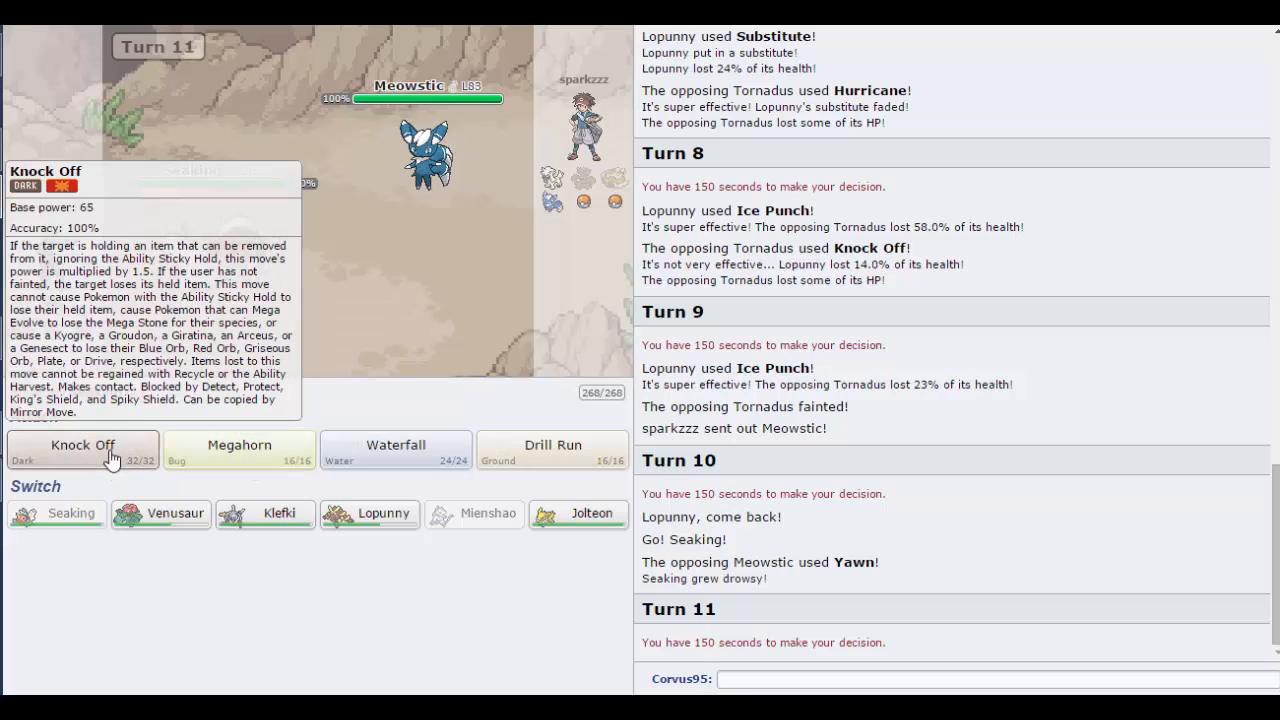
{"action": "left_click", "coordinate": [82, 445]}
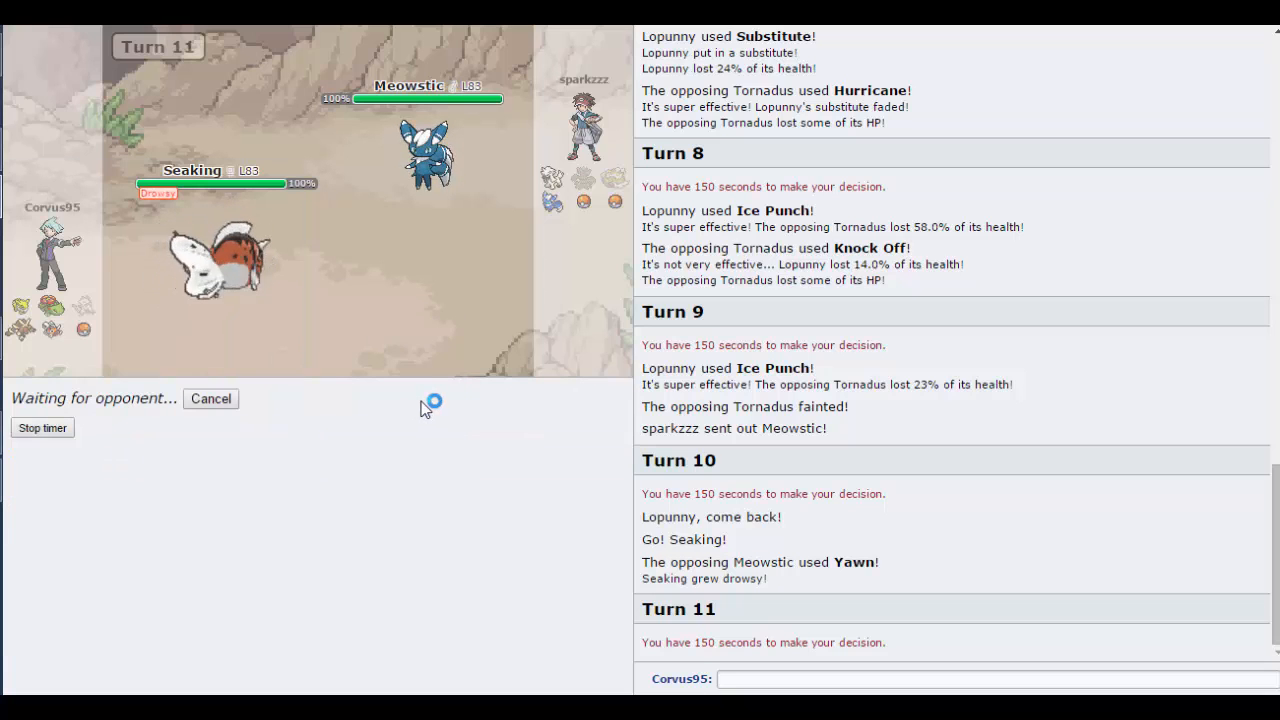
{"action": "mouse_move", "coordinate": [378, 419]}
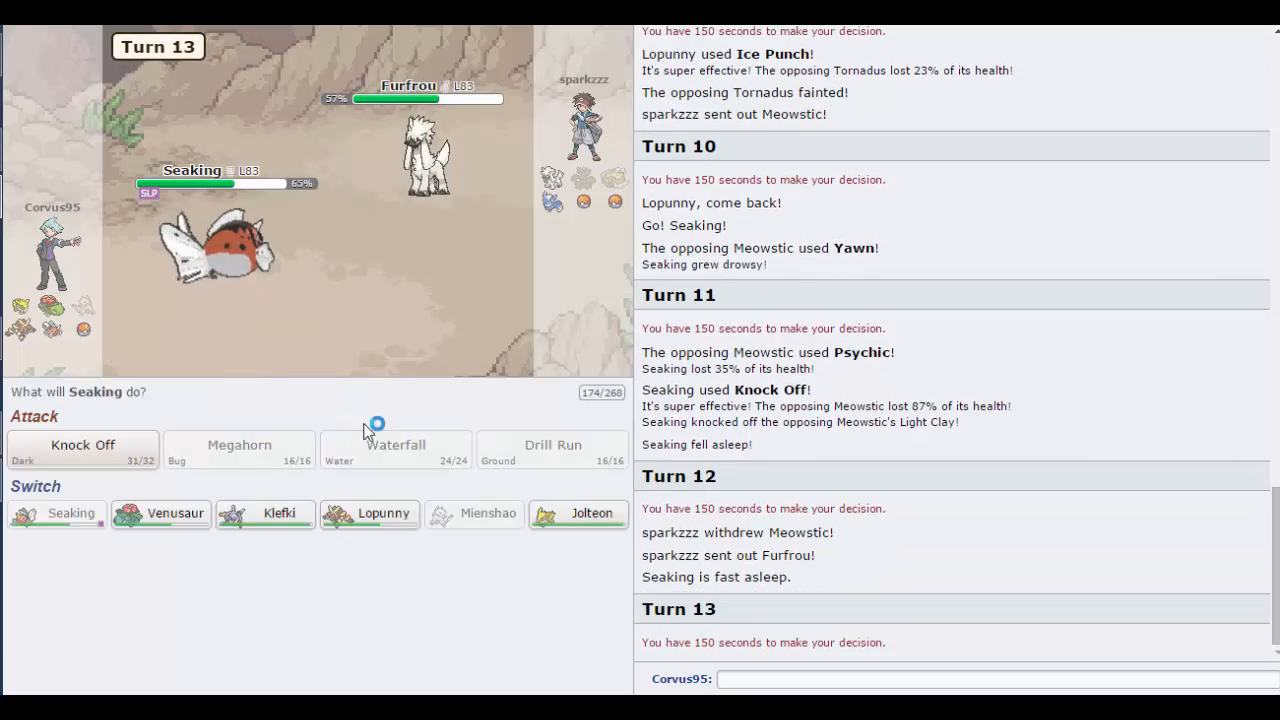
{"action": "mouse_move", "coordinate": [82, 445]}
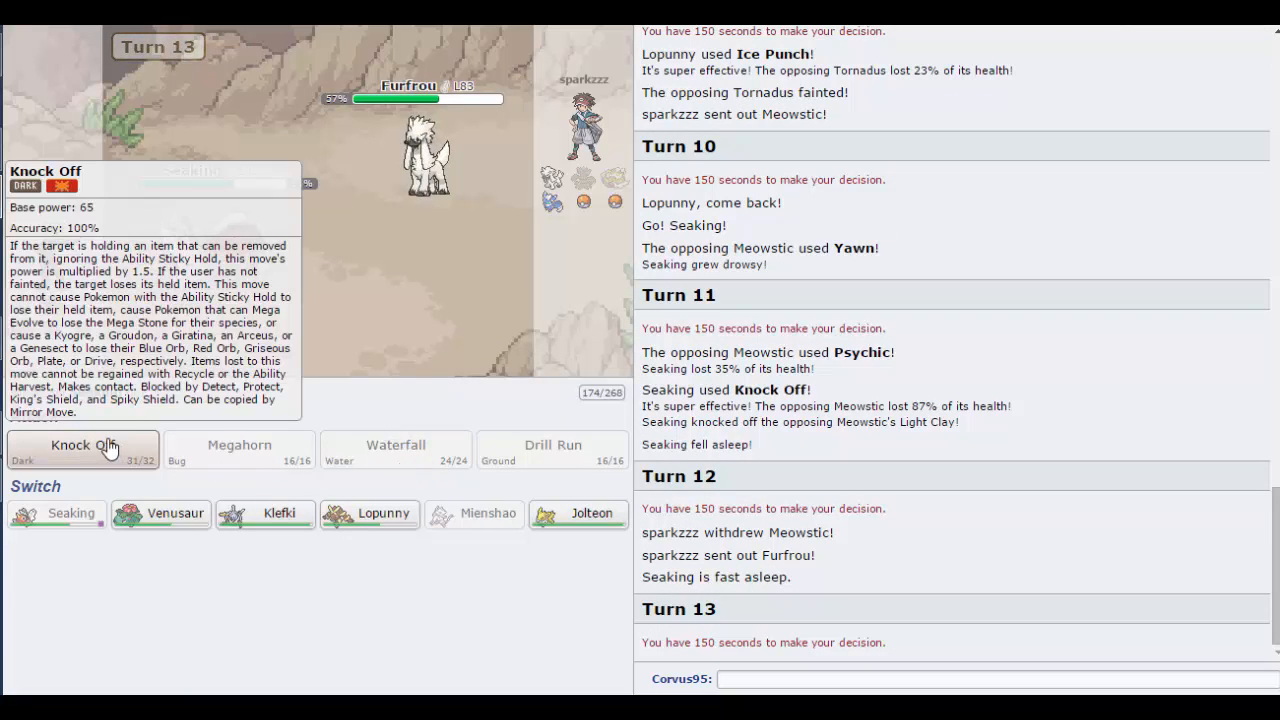
Step: Order Seaking's Knock Off against Furfrou on turns 13 and 14
{"action": "left_click", "coordinate": [82, 448]}
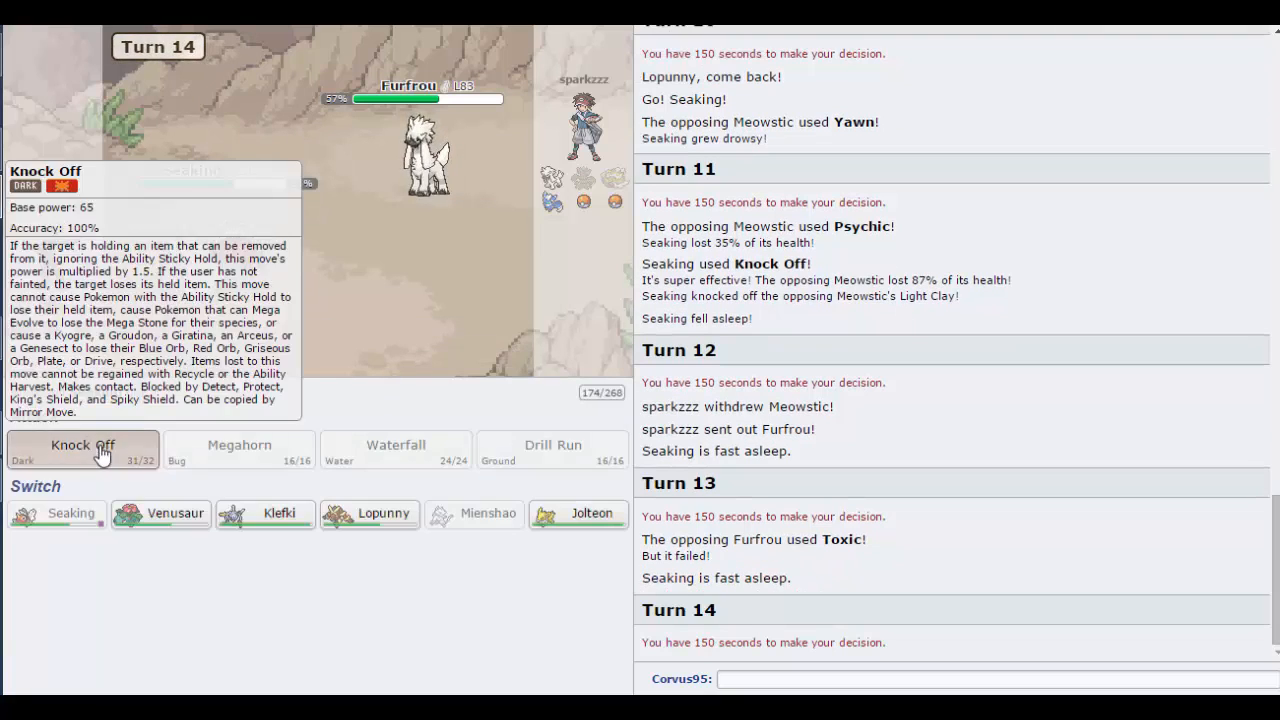
{"action": "left_click", "coordinate": [82, 448]}
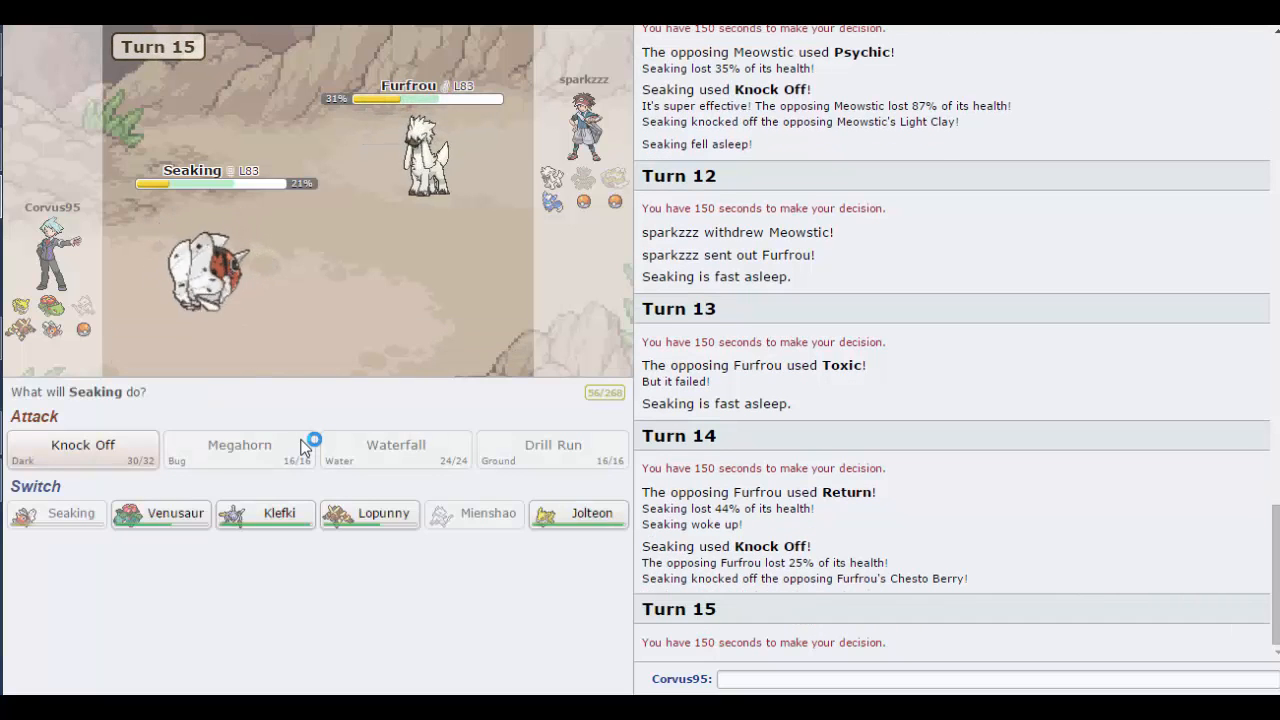
{"action": "mouse_move", "coordinate": [82, 450]}
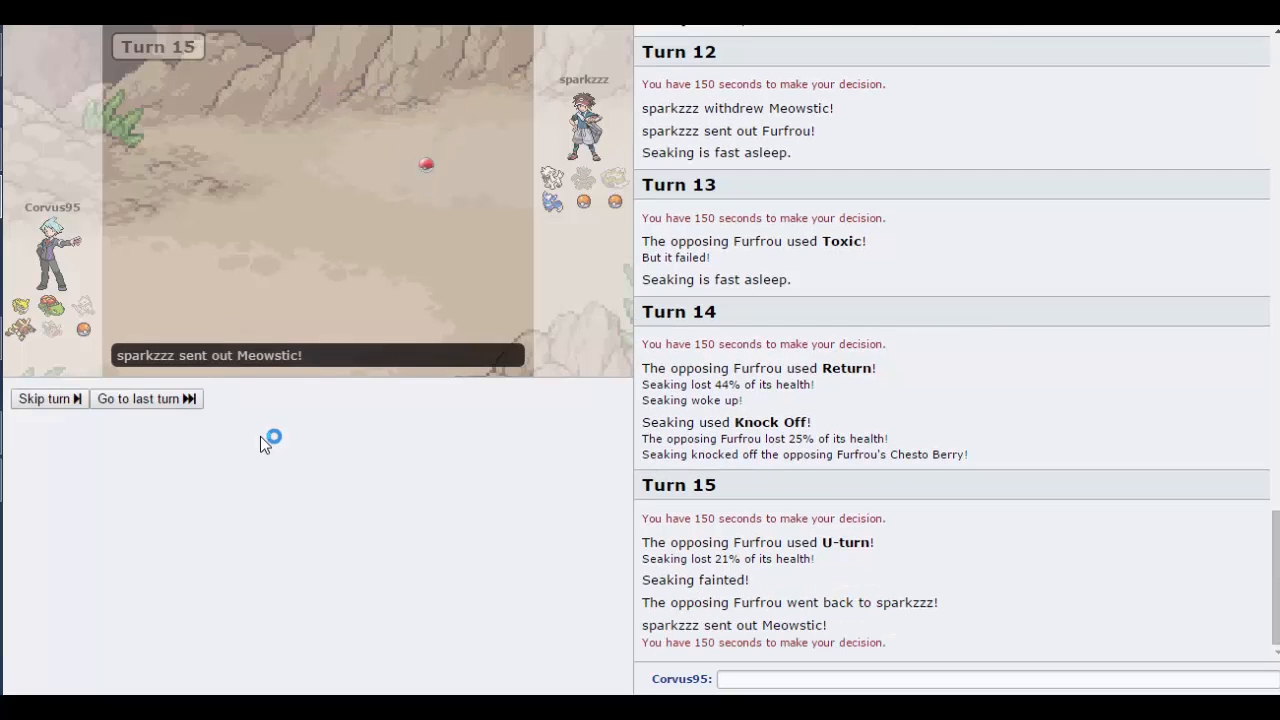
{"action": "mouse_move", "coordinate": [383, 443]}
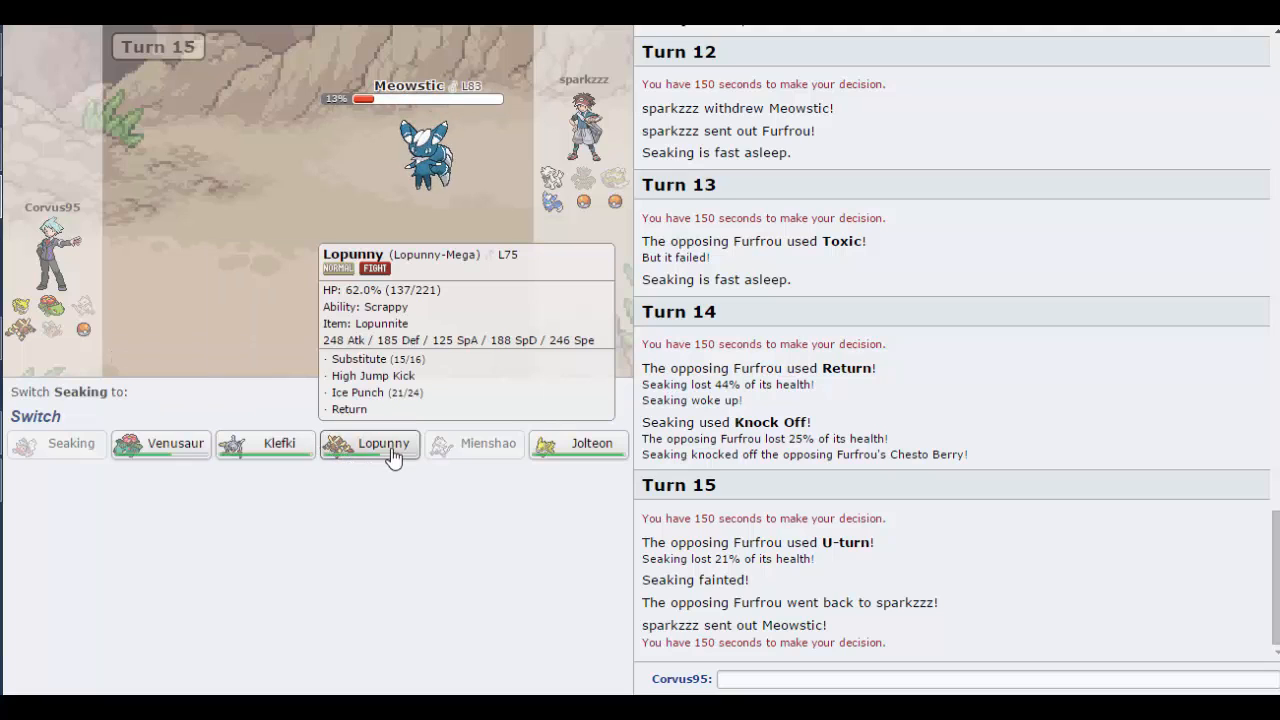
{"action": "mouse_move", "coordinate": [591, 443]}
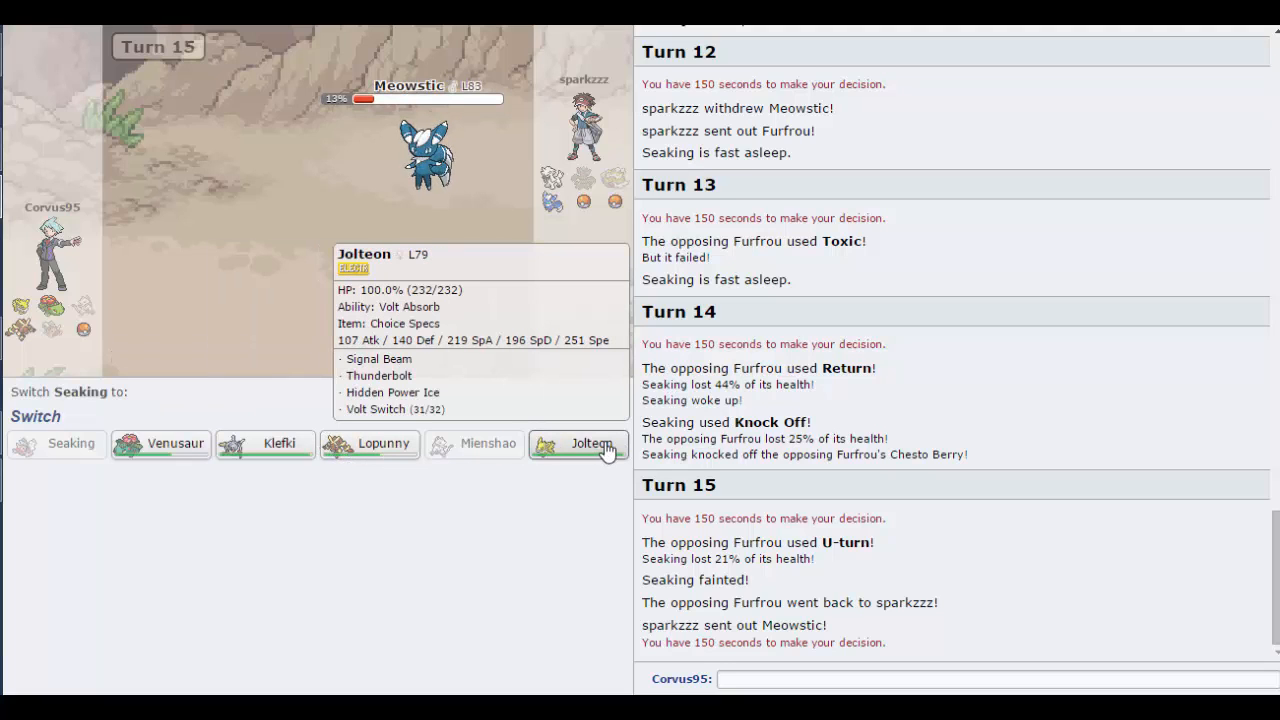
Step: Send Jolteon in for the fainted Seaking, then use Thunderbolt on Sigilyph
{"action": "left_click", "coordinate": [591, 443]}
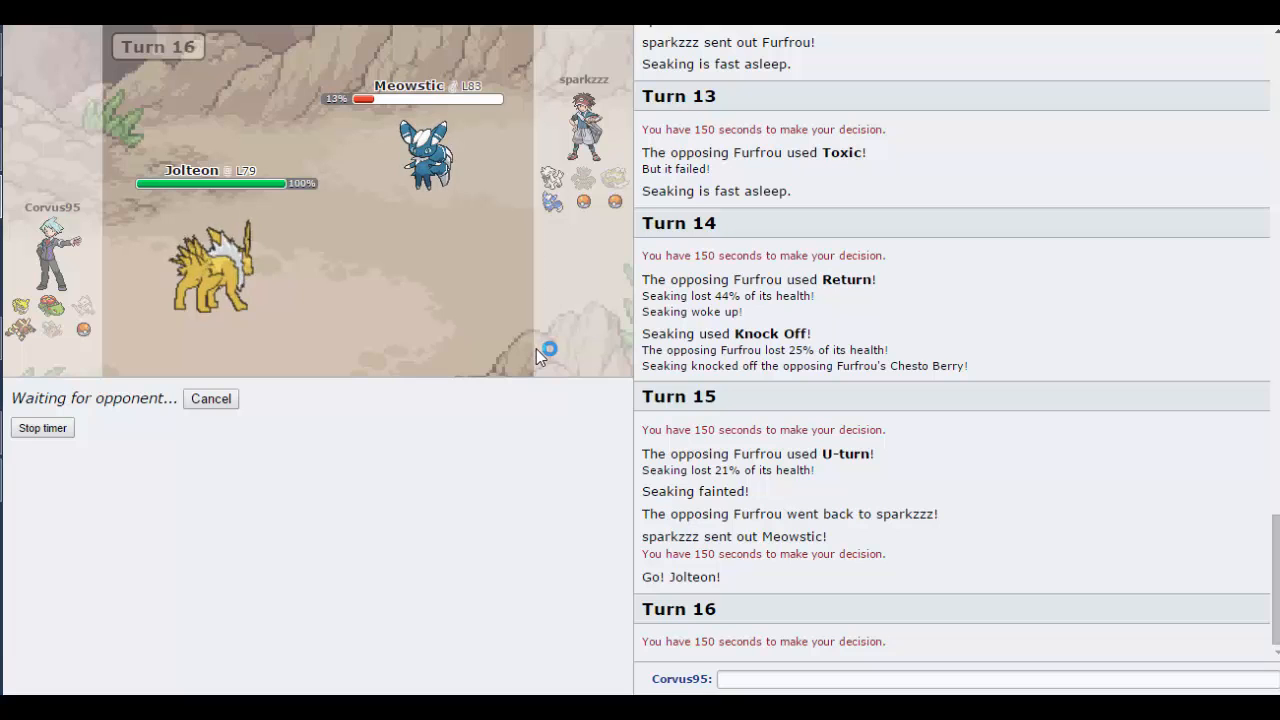
{"action": "mouse_move", "coordinate": [435, 150]}
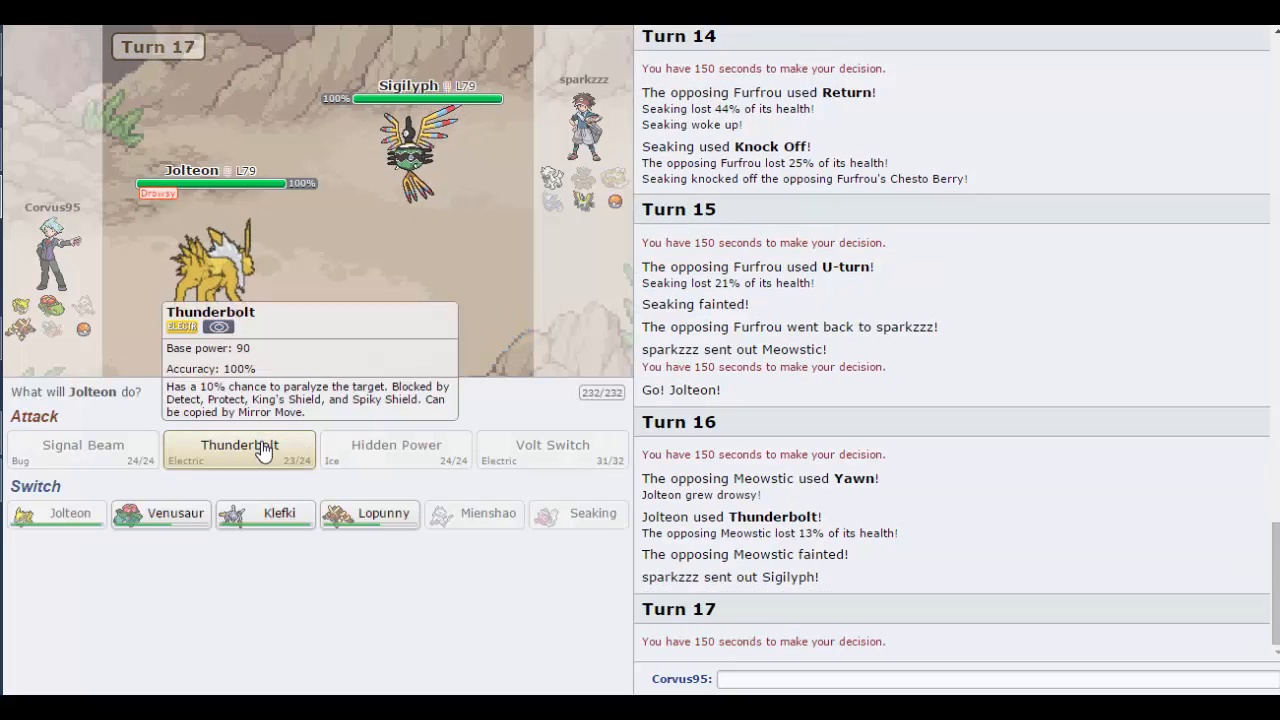
{"action": "left_click", "coordinate": [239, 449]}
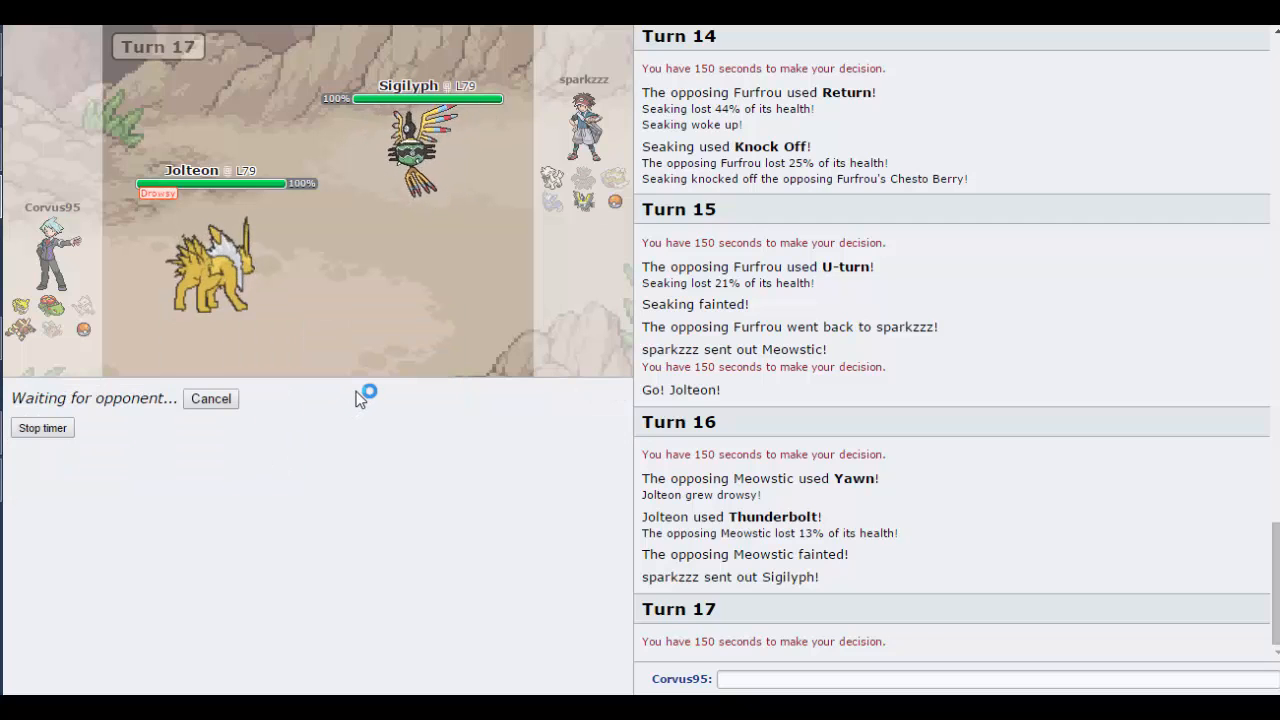
{"action": "mouse_move", "coordinate": [375, 217]}
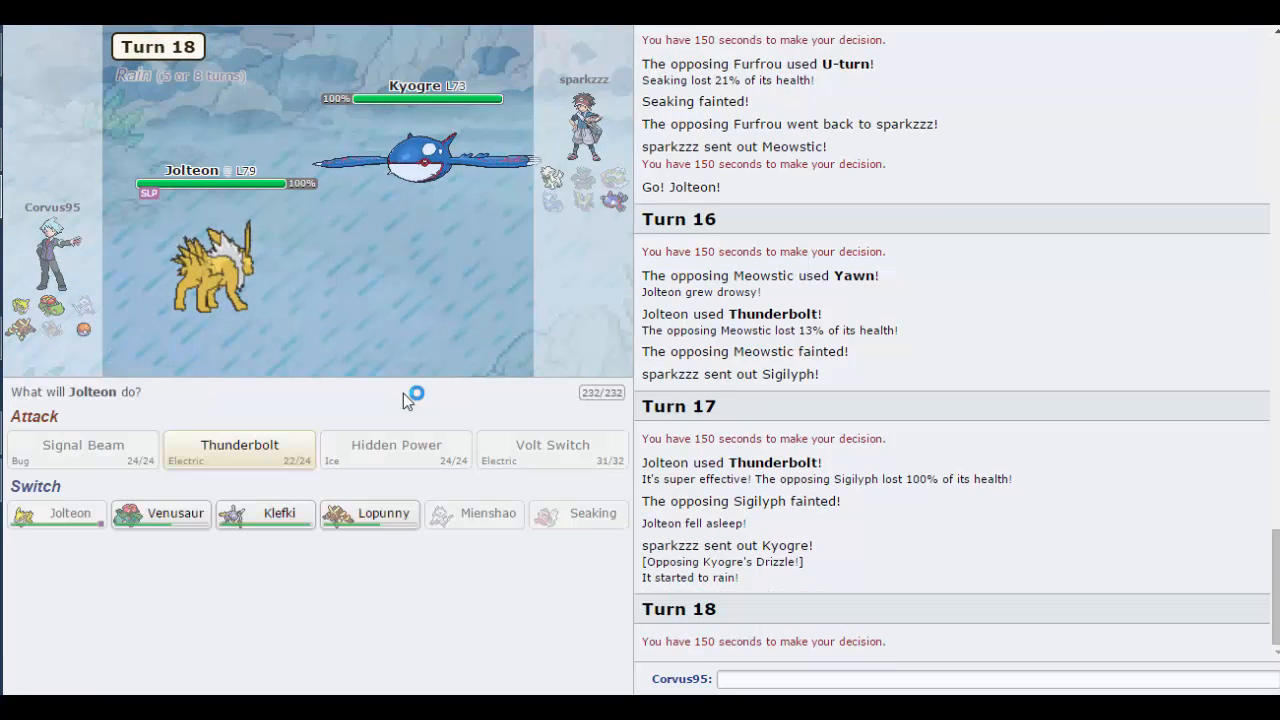
{"action": "mouse_move", "coordinate": [239, 447]}
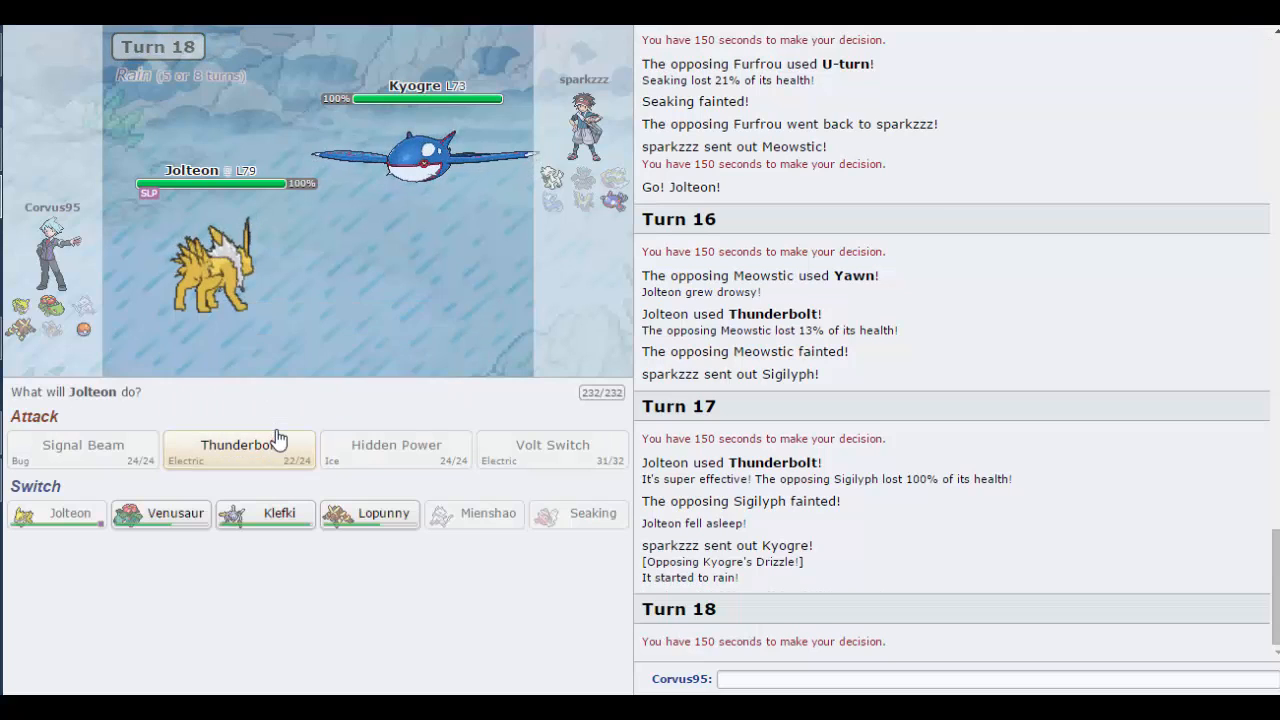
{"action": "mouse_move", "coordinate": [238, 447]}
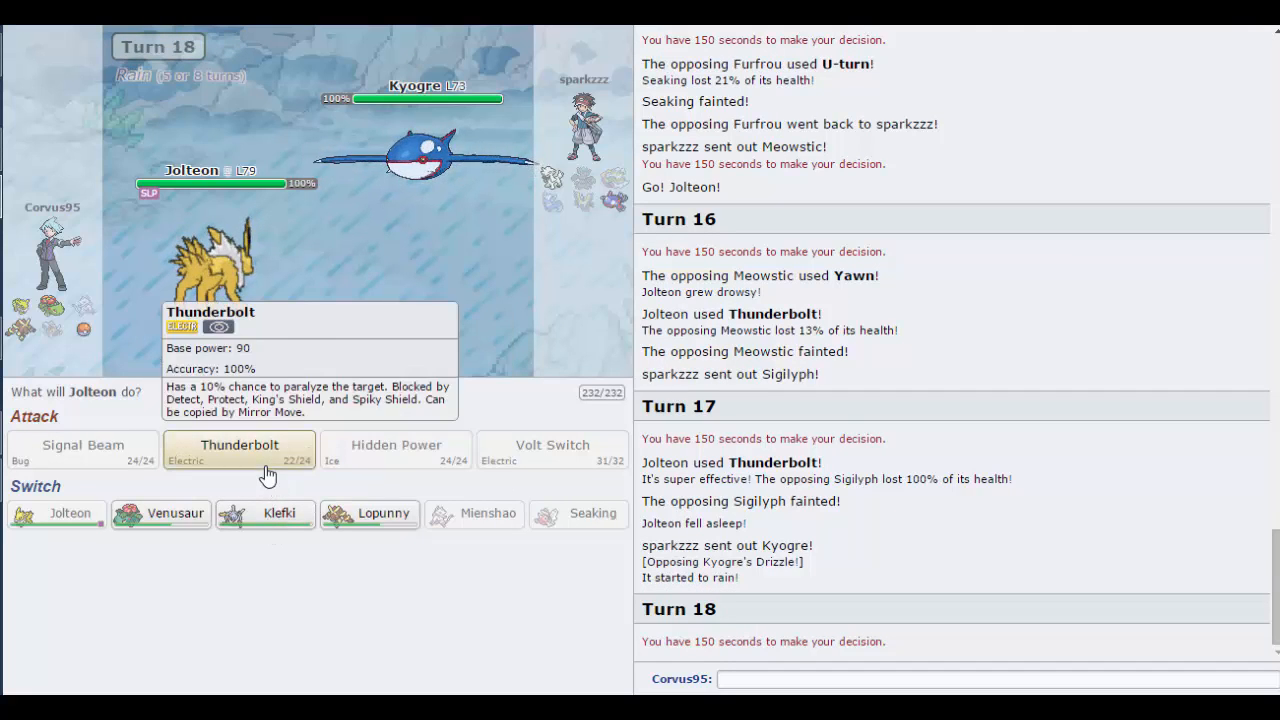
{"action": "mouse_move", "coordinate": [265, 513]}
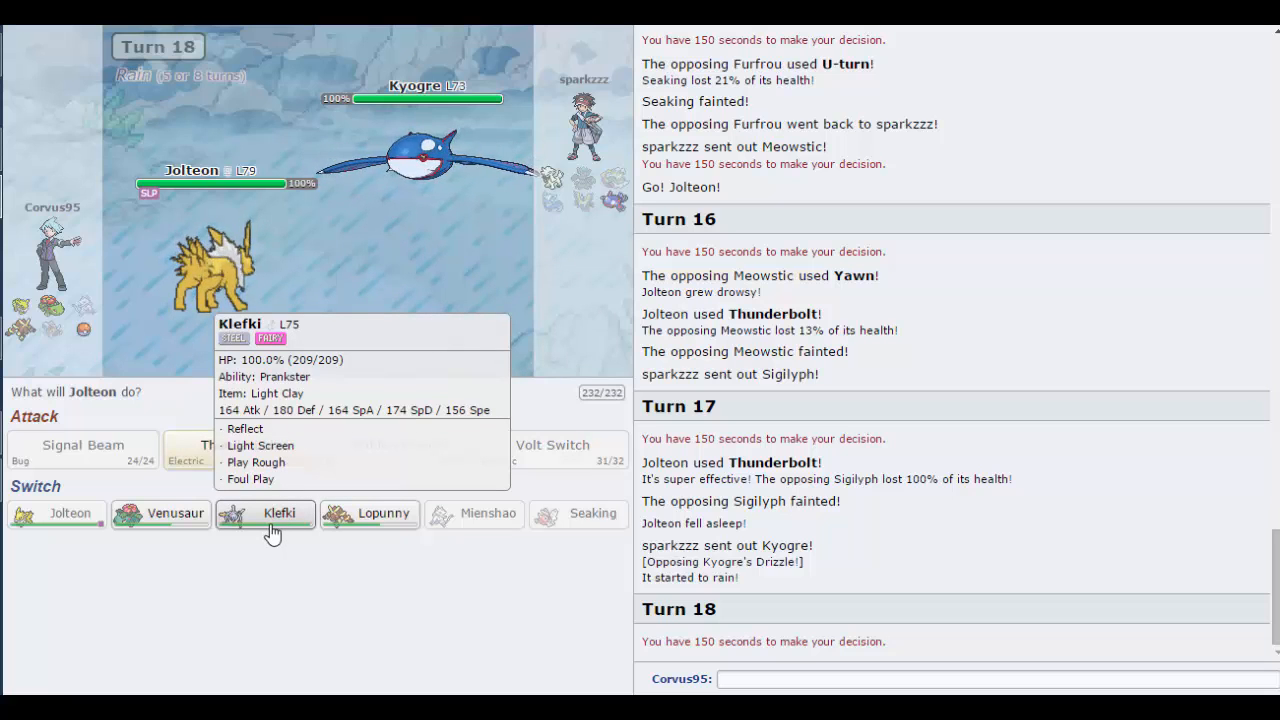
Step: Thunderbolt Kyogre, skip the turn playback, and Thunderbolt Kyogre again on turn 20
{"action": "left_click", "coordinate": [264, 513]}
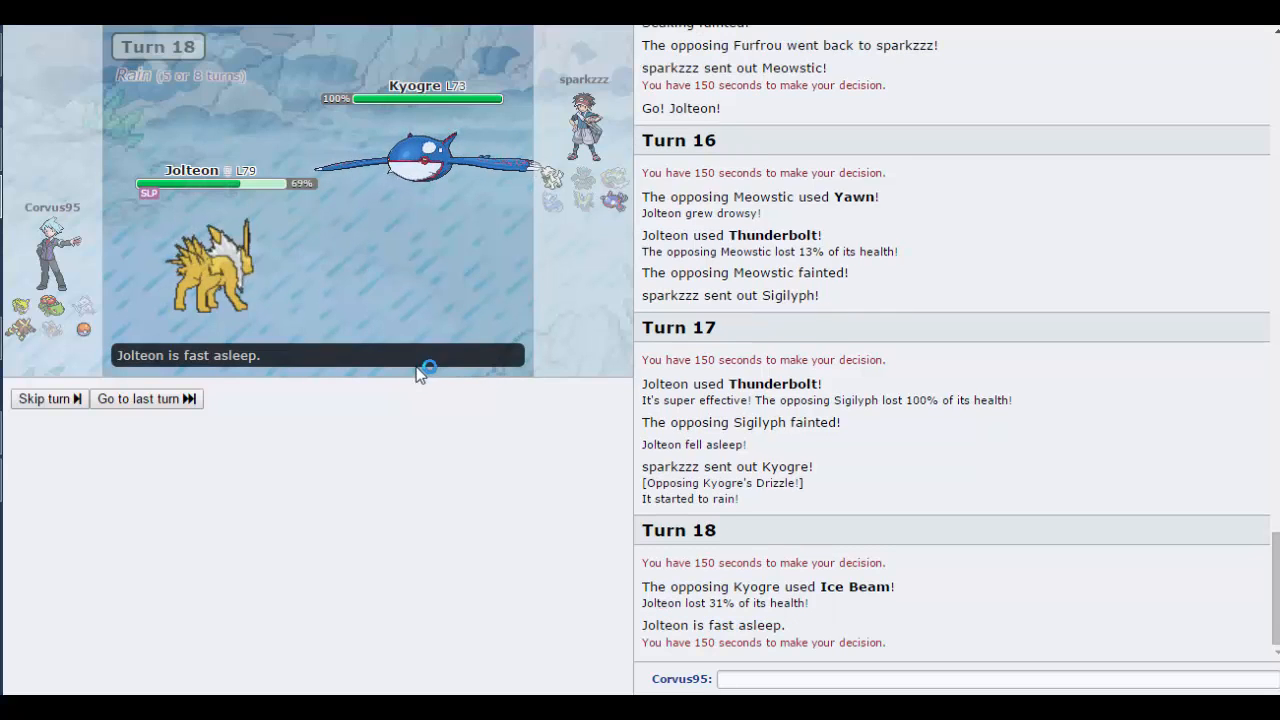
{"action": "left_click", "coordinate": [44, 398]}
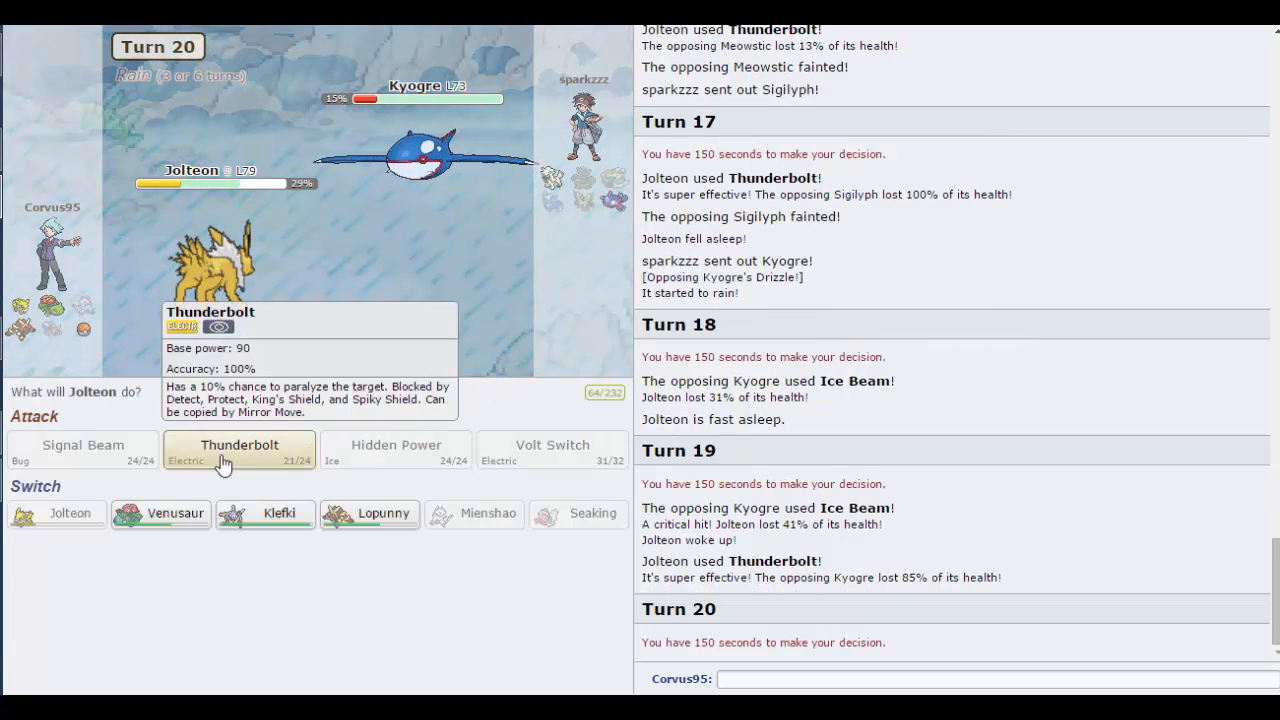
{"action": "left_click", "coordinate": [239, 445]}
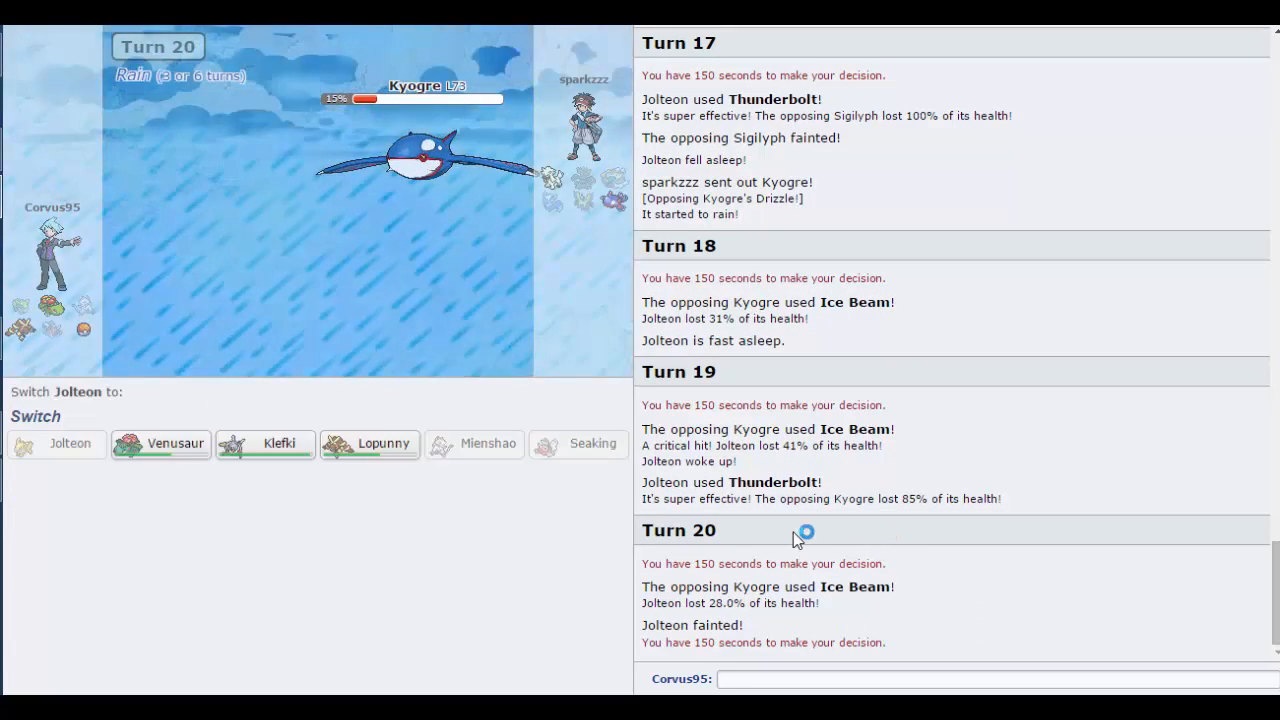
{"action": "mouse_move", "coordinate": [175, 443]}
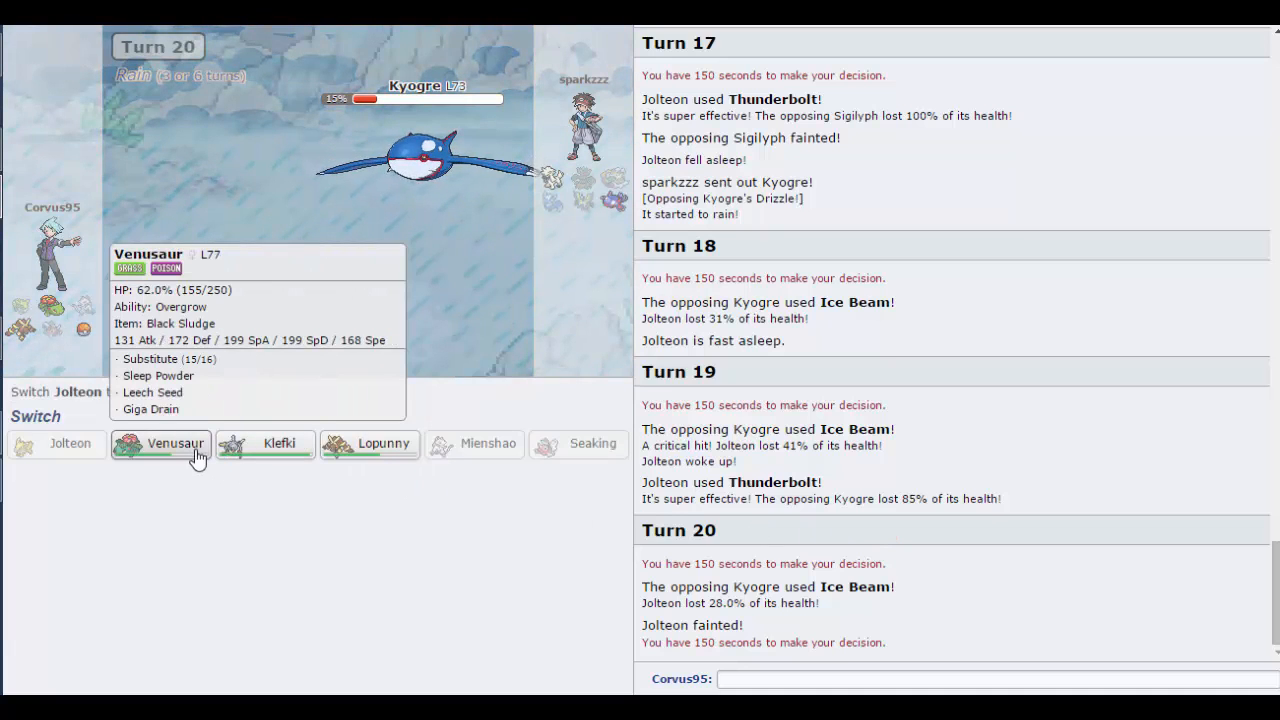
{"action": "mouse_move", "coordinate": [265, 450]}
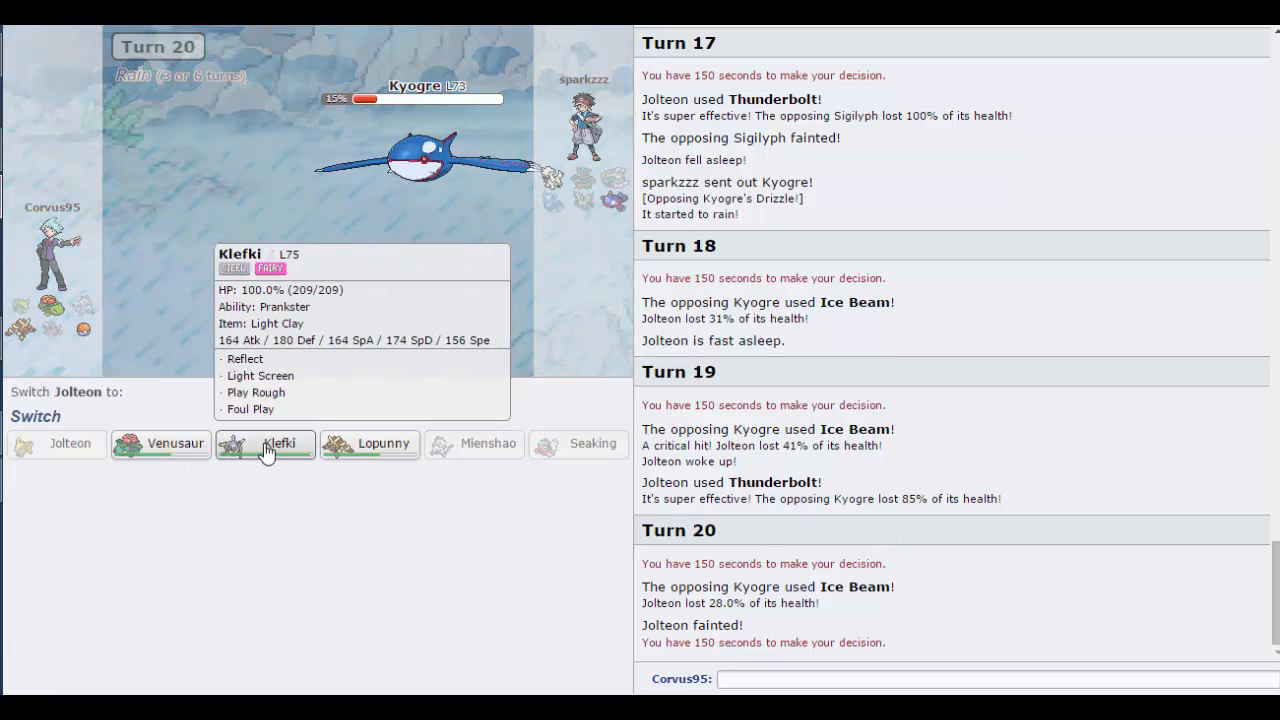
{"action": "mouse_move", "coordinate": [370, 443]}
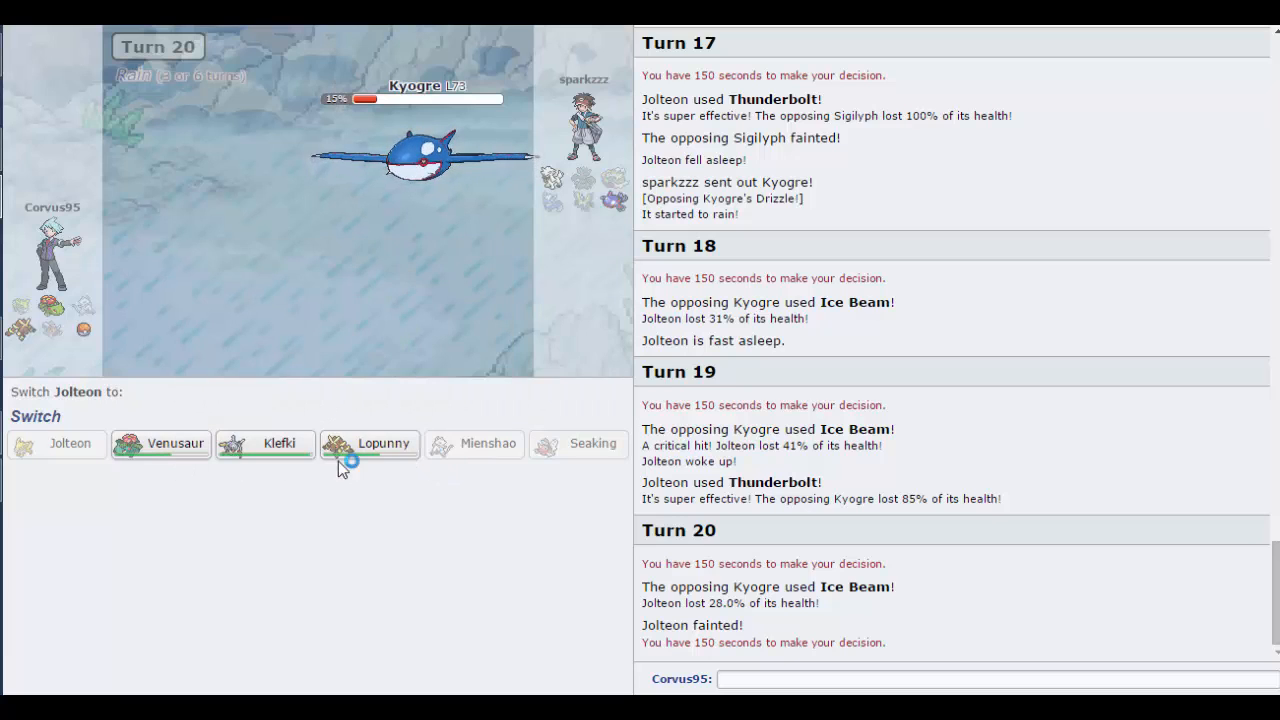
{"action": "mouse_move", "coordinate": [410, 100]}
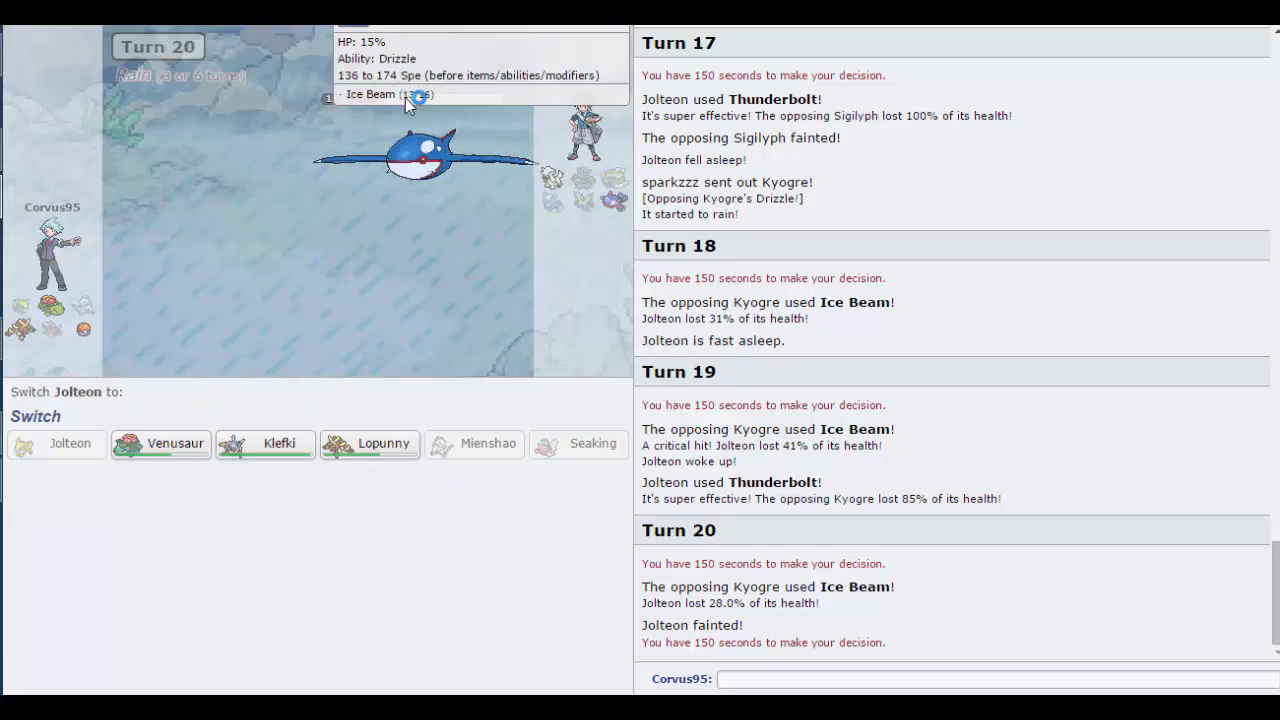
{"action": "mouse_move", "coordinate": [265, 443]}
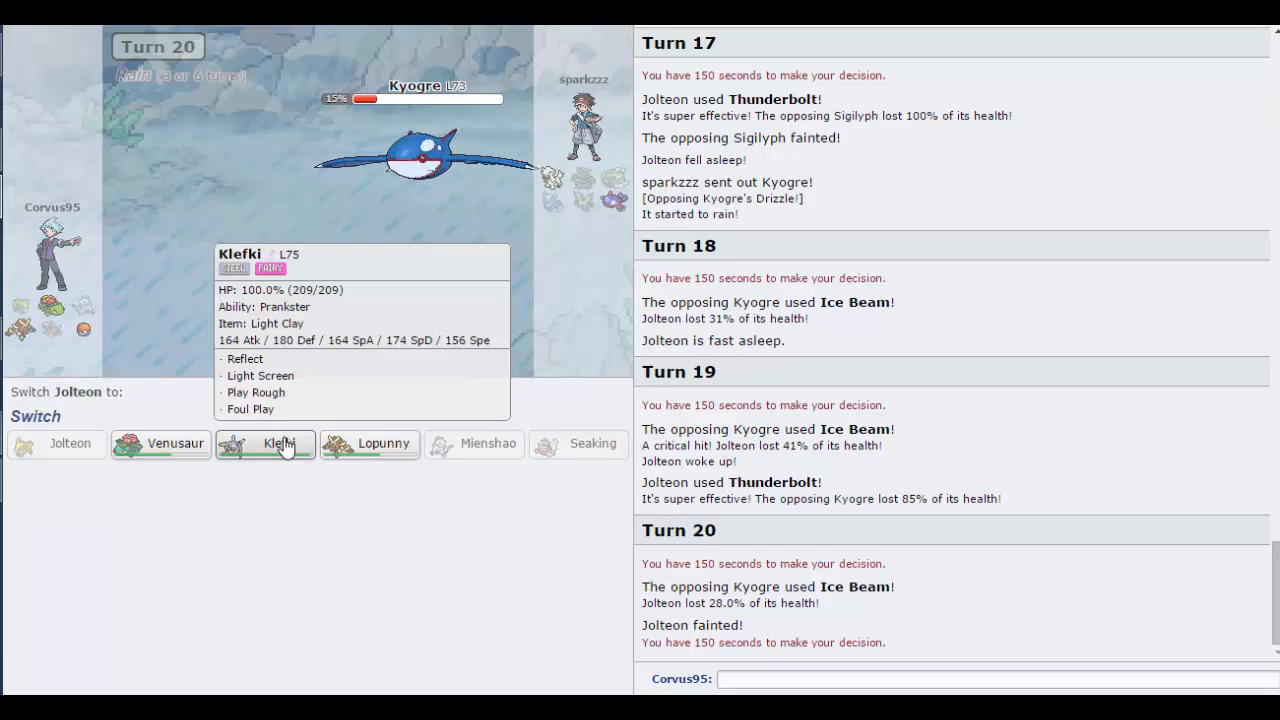
{"action": "mouse_move", "coordinate": [369, 443]}
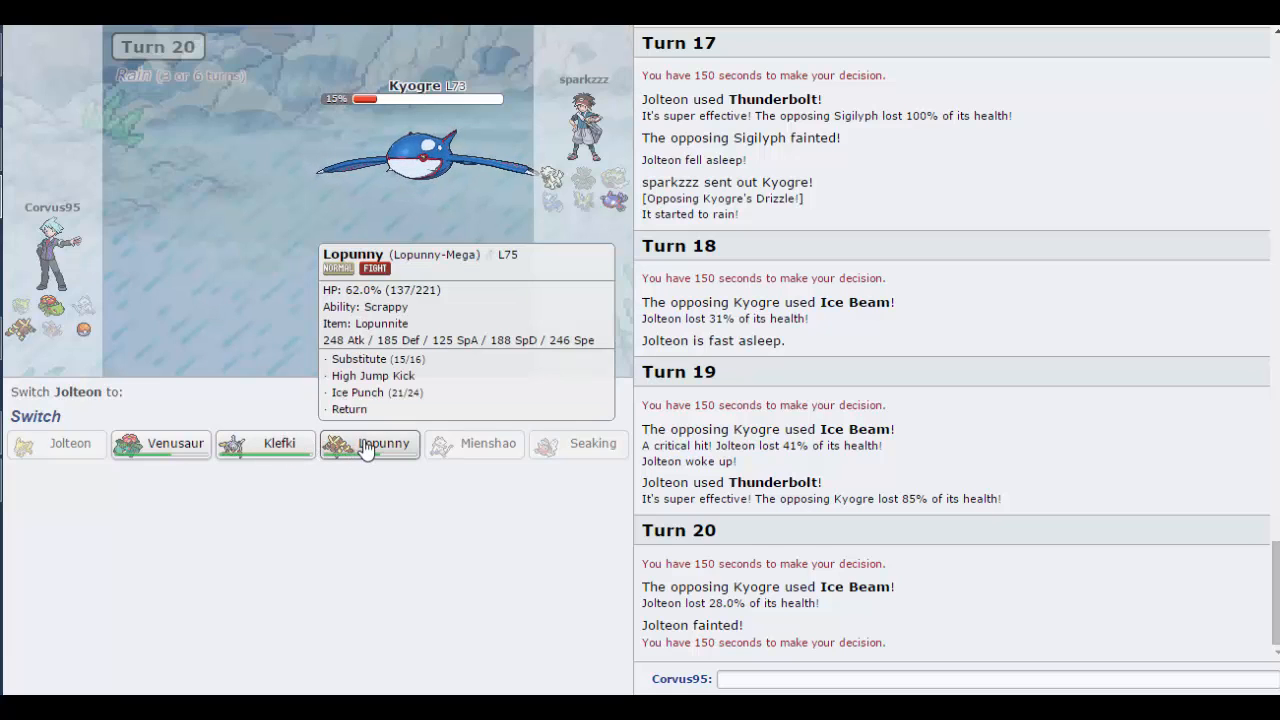
{"action": "mouse_move", "coordinate": [265, 444]}
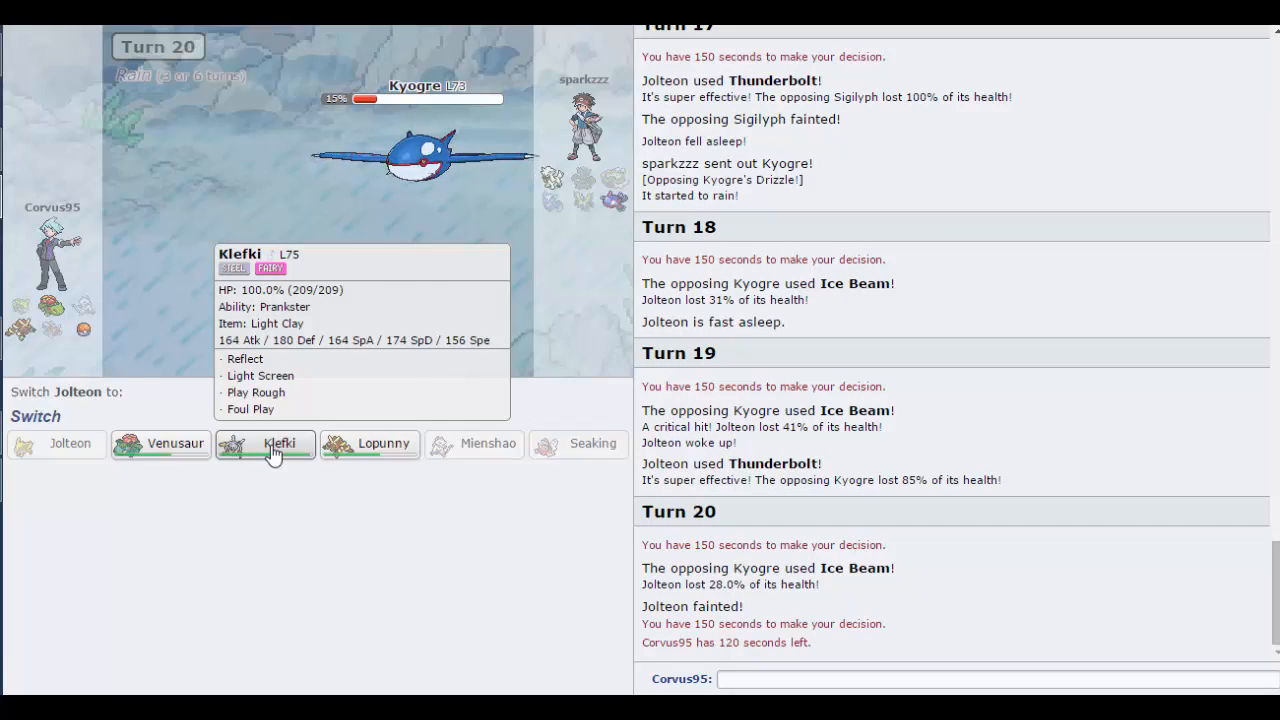
Step: Send in Mega Lopunny at 62% health to face the 15% Kyogre
{"action": "left_click", "coordinate": [369, 443]}
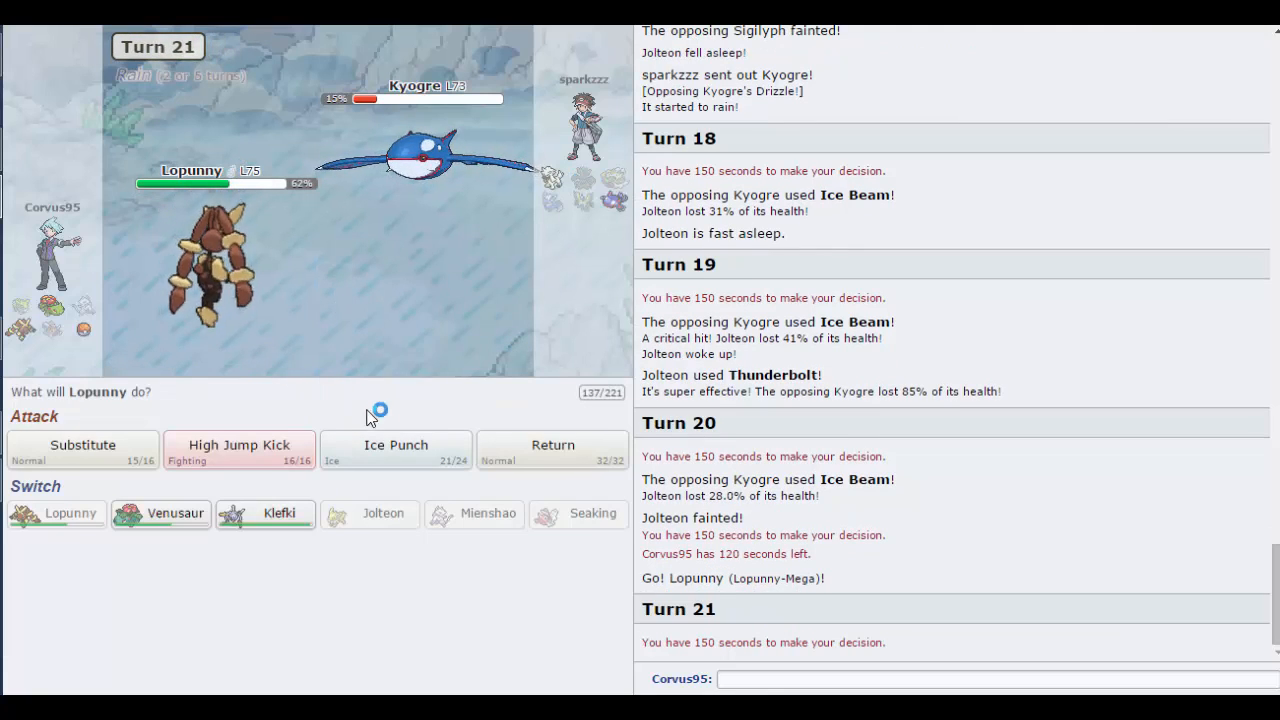
{"action": "mouse_move", "coordinate": [396, 447]}
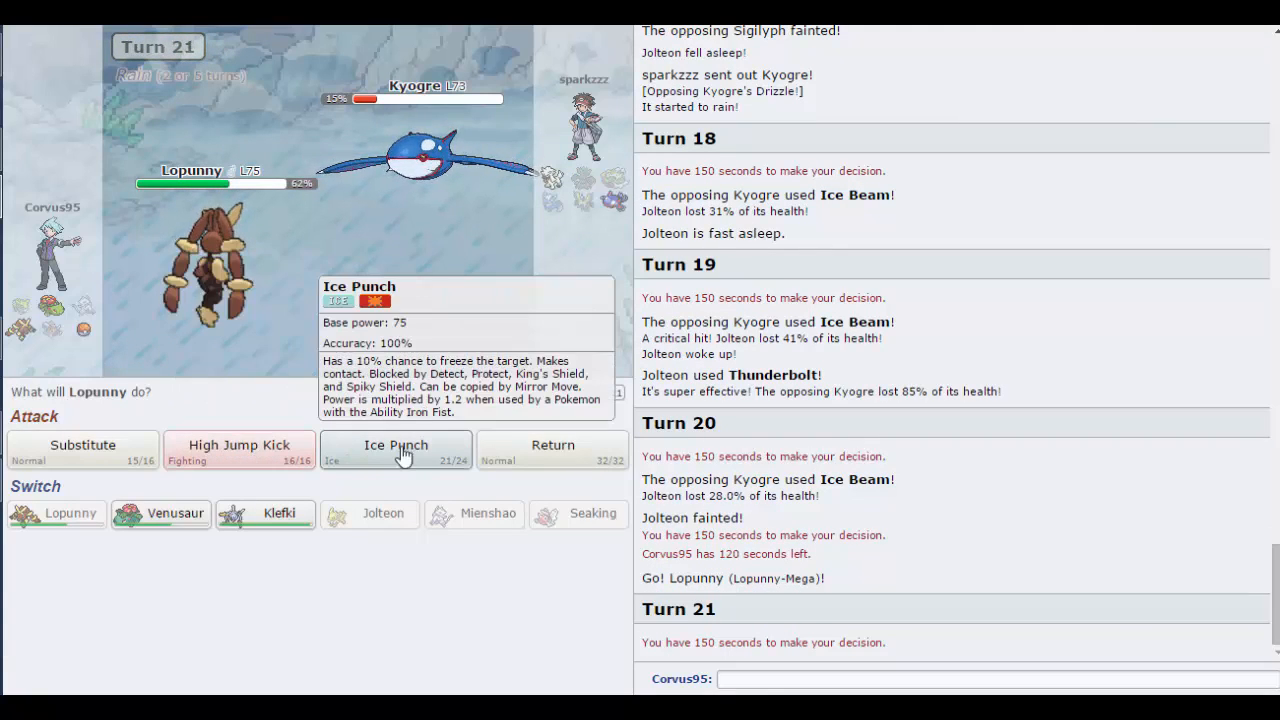
{"action": "mouse_move", "coordinate": [448, 465]}
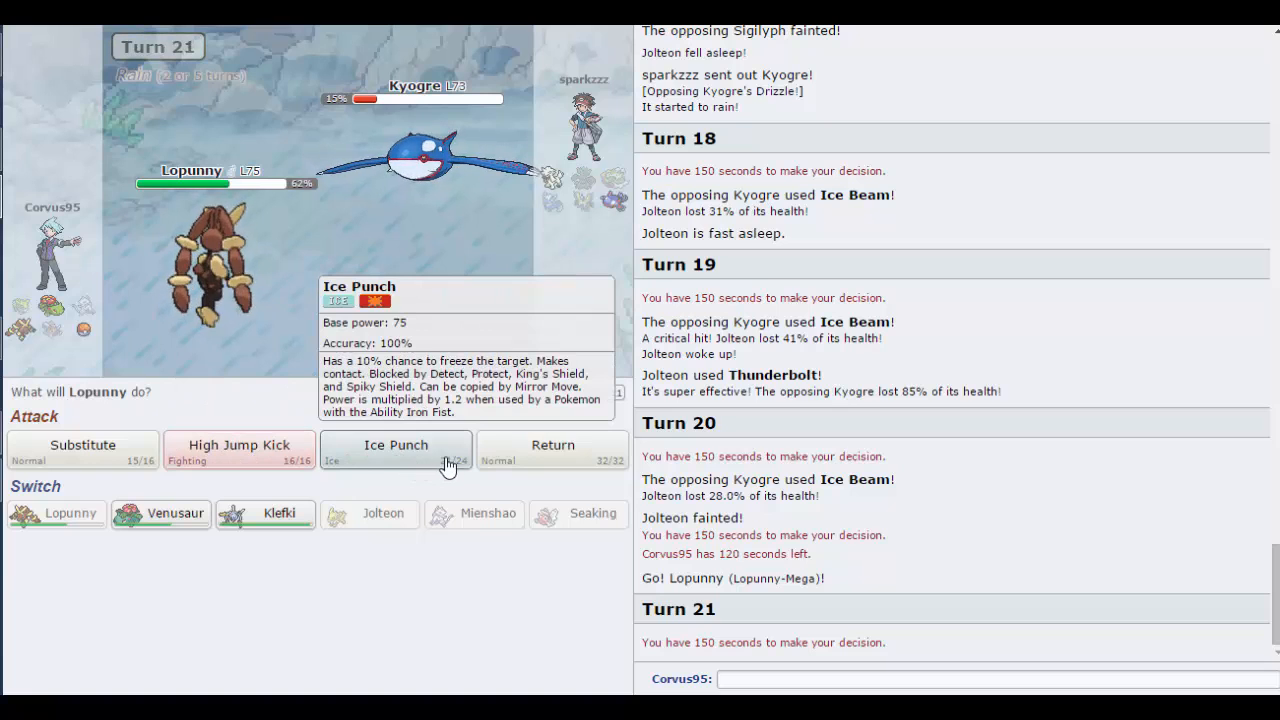
Step: Knock out Kyogre with Return, then Furfrou with High Jump Kick
{"action": "left_click", "coordinate": [395, 445]}
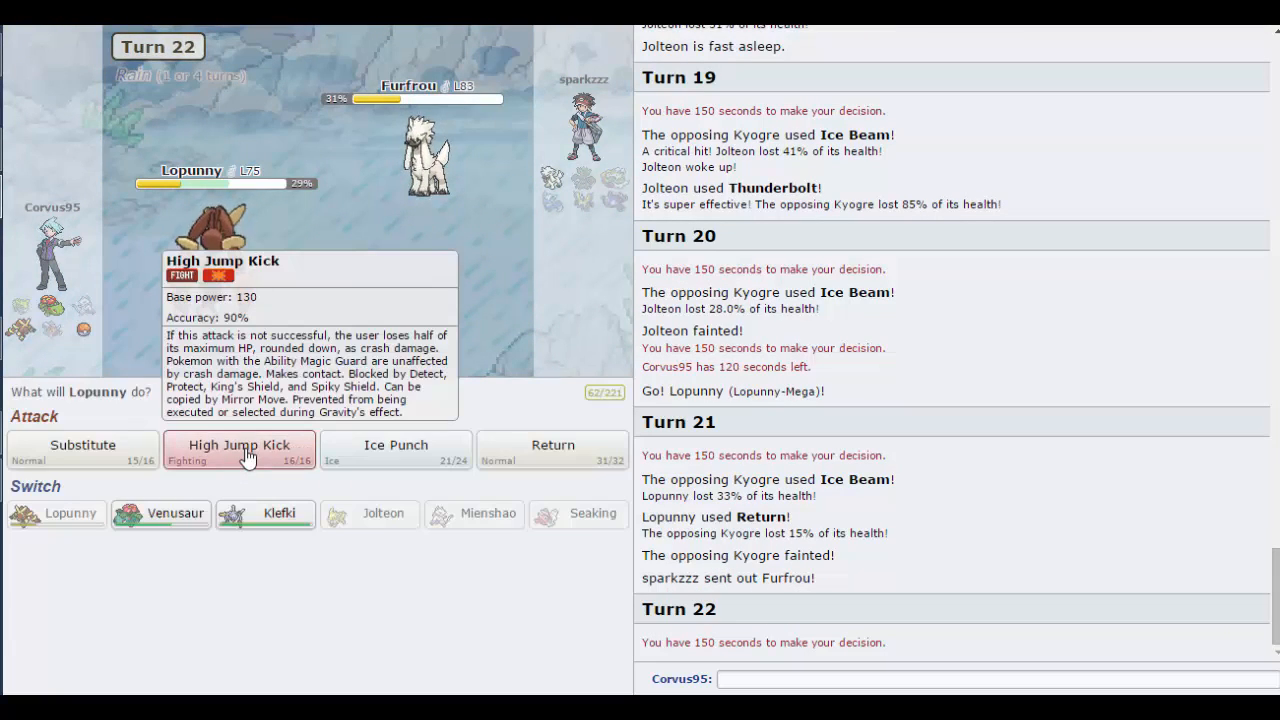
{"action": "left_click", "coordinate": [238, 445]}
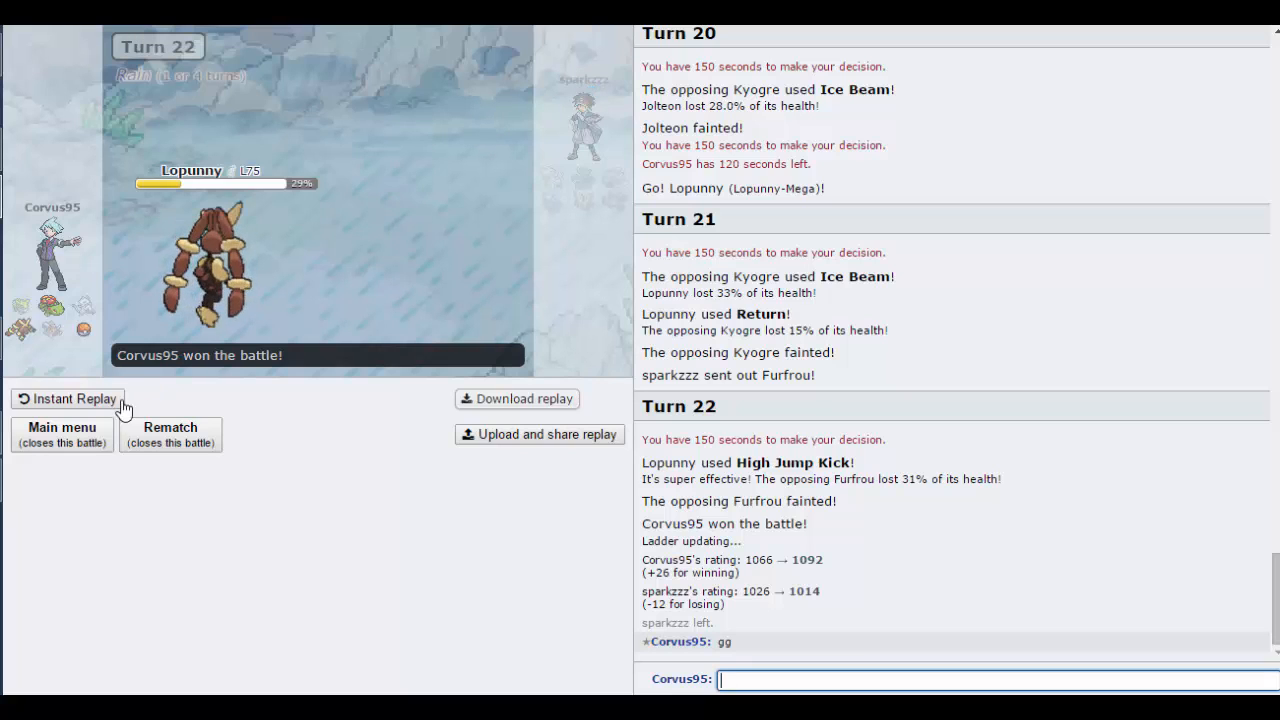
{"action": "mouse_move", "coordinate": [62, 434]}
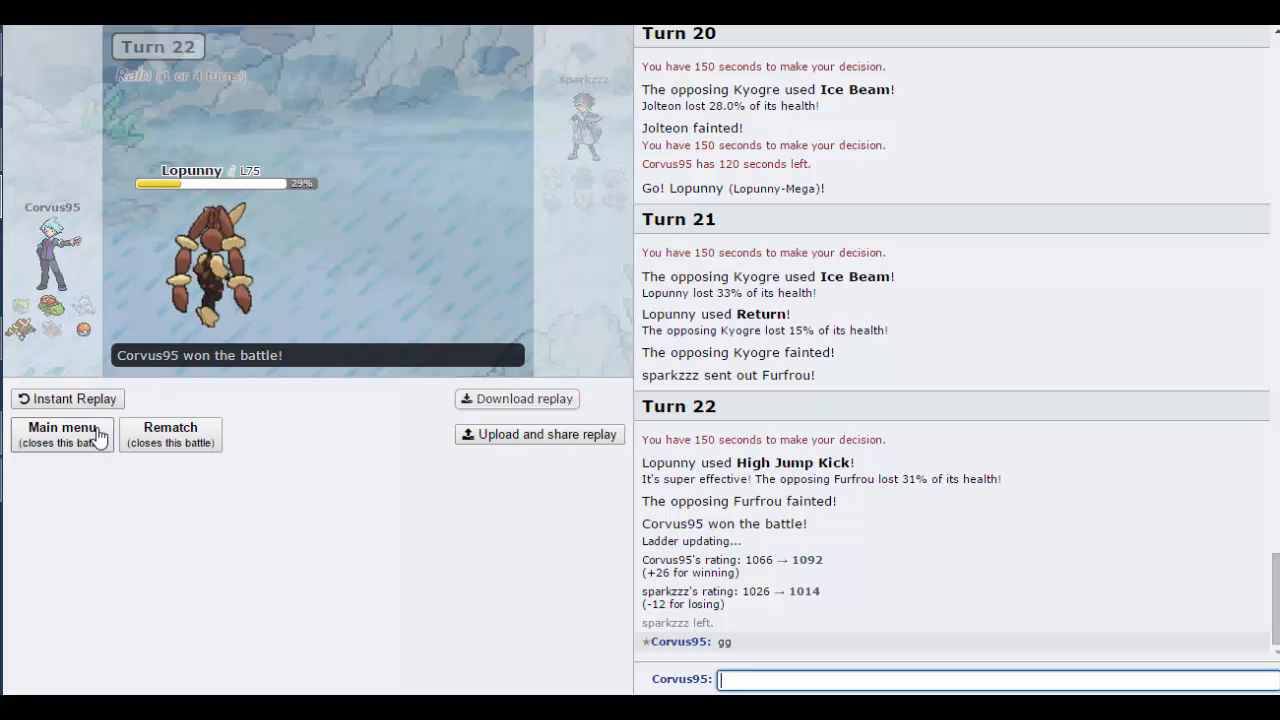